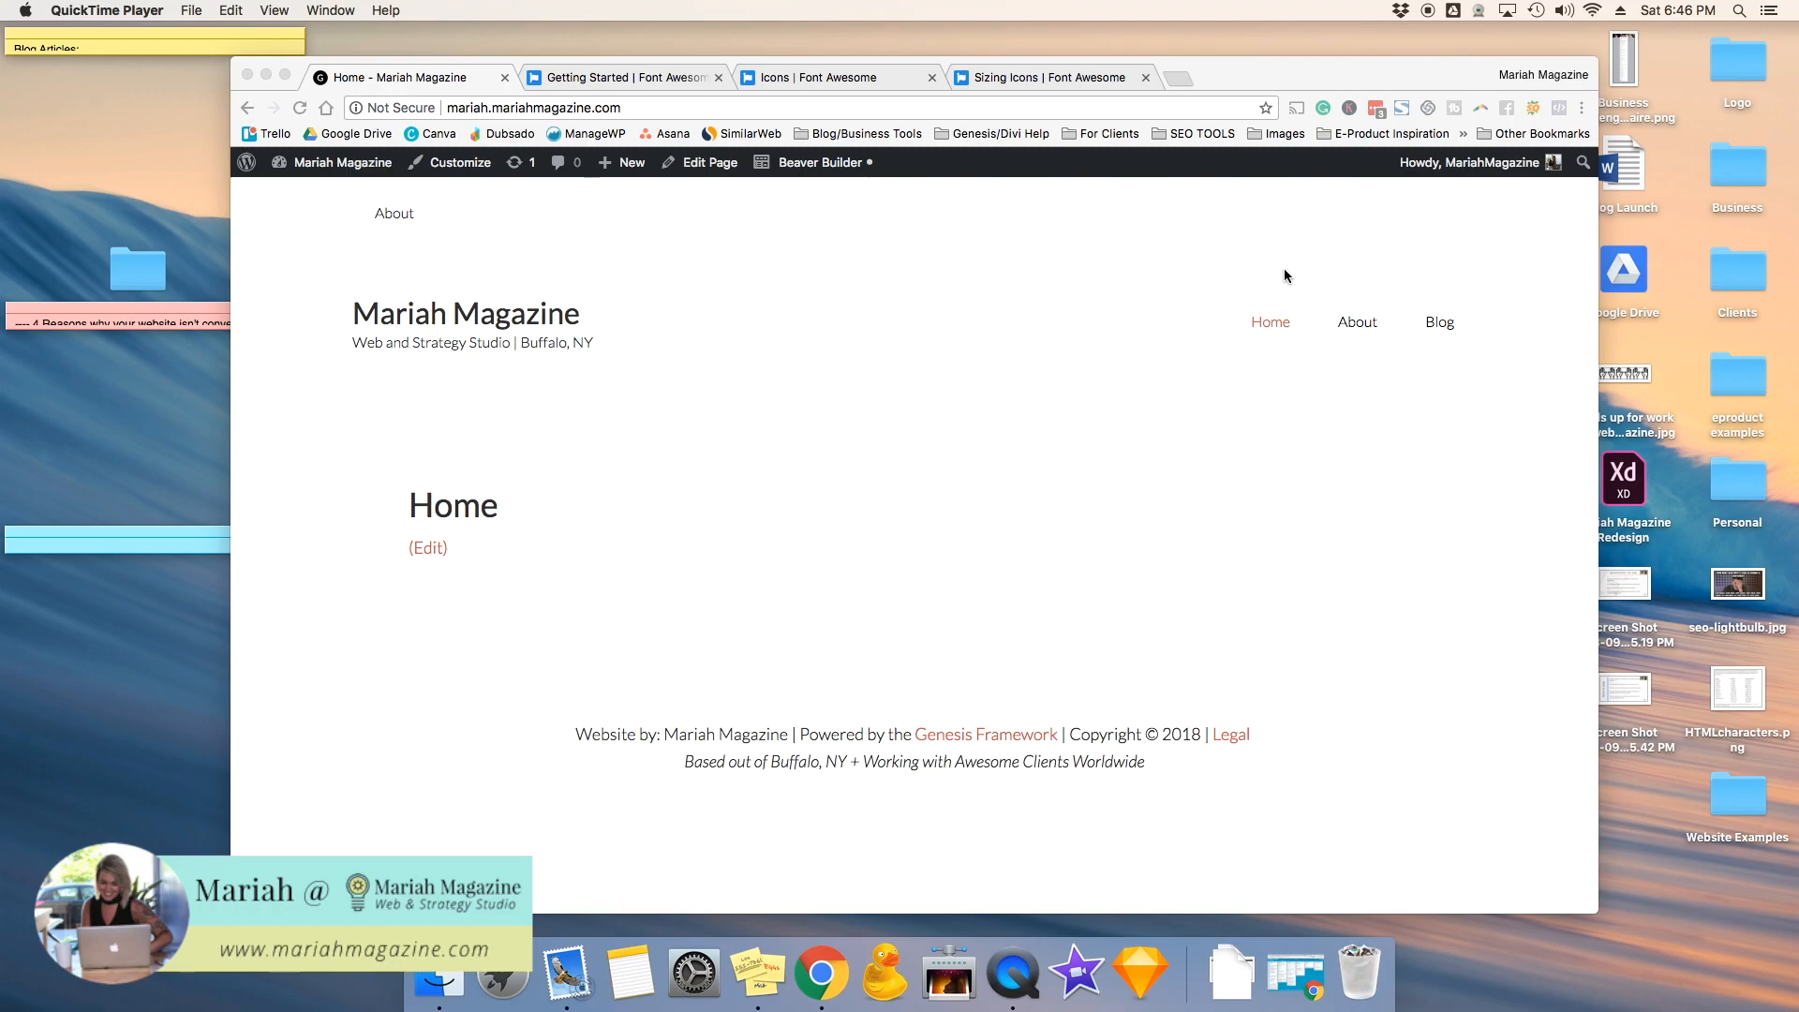
pyautogui.moveTo(327, 192)
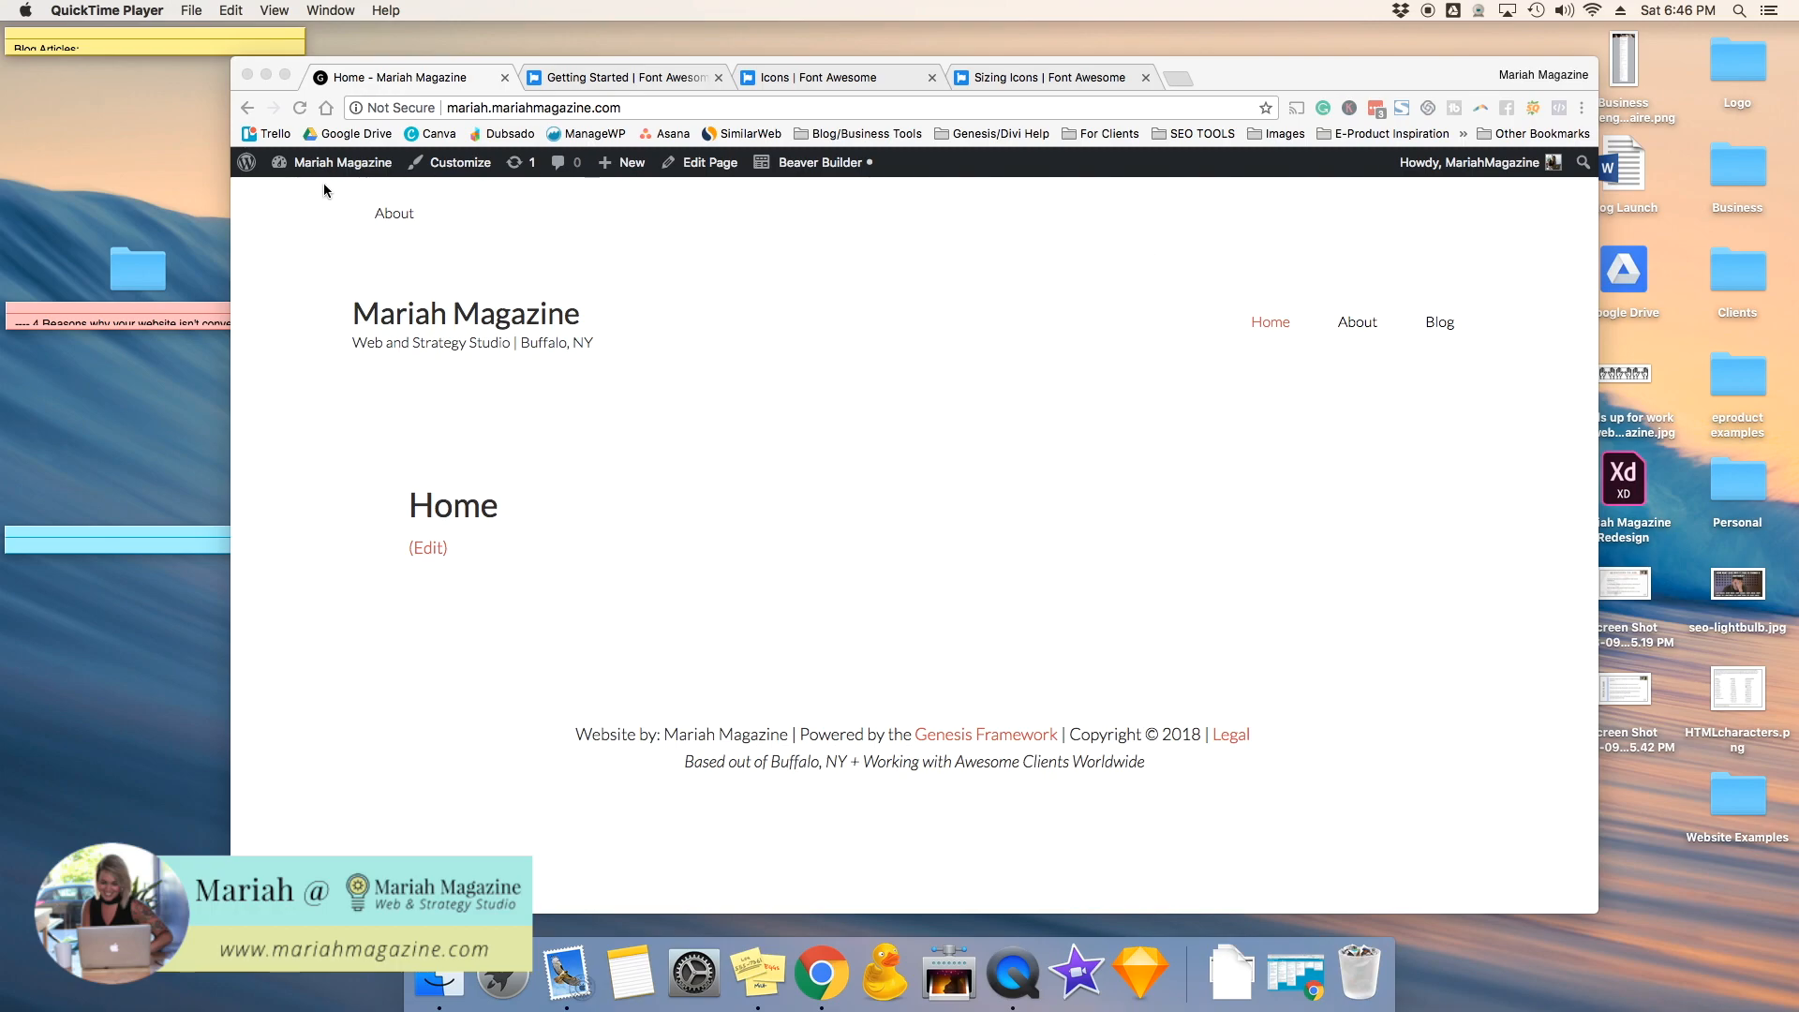
# Step: Go from the live homepage to the WordPress admin dashboard via the admin bar
pyautogui.click(341, 161)
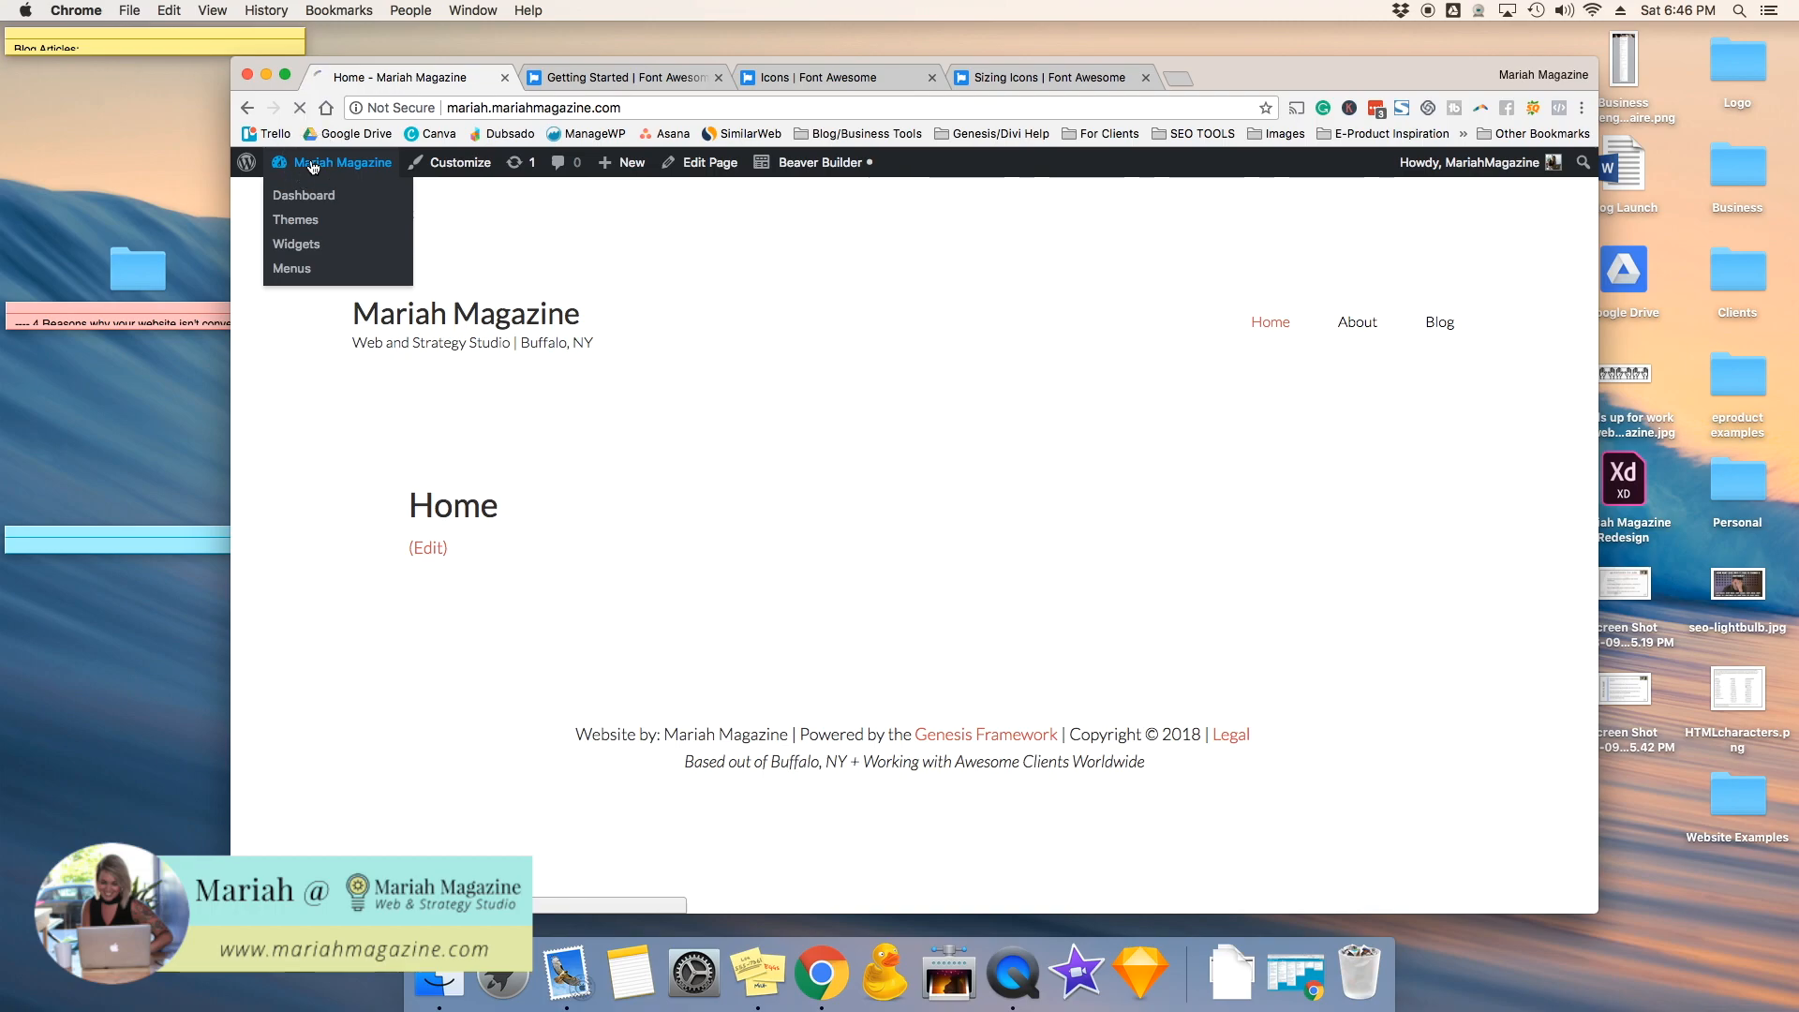
pyautogui.click(304, 193)
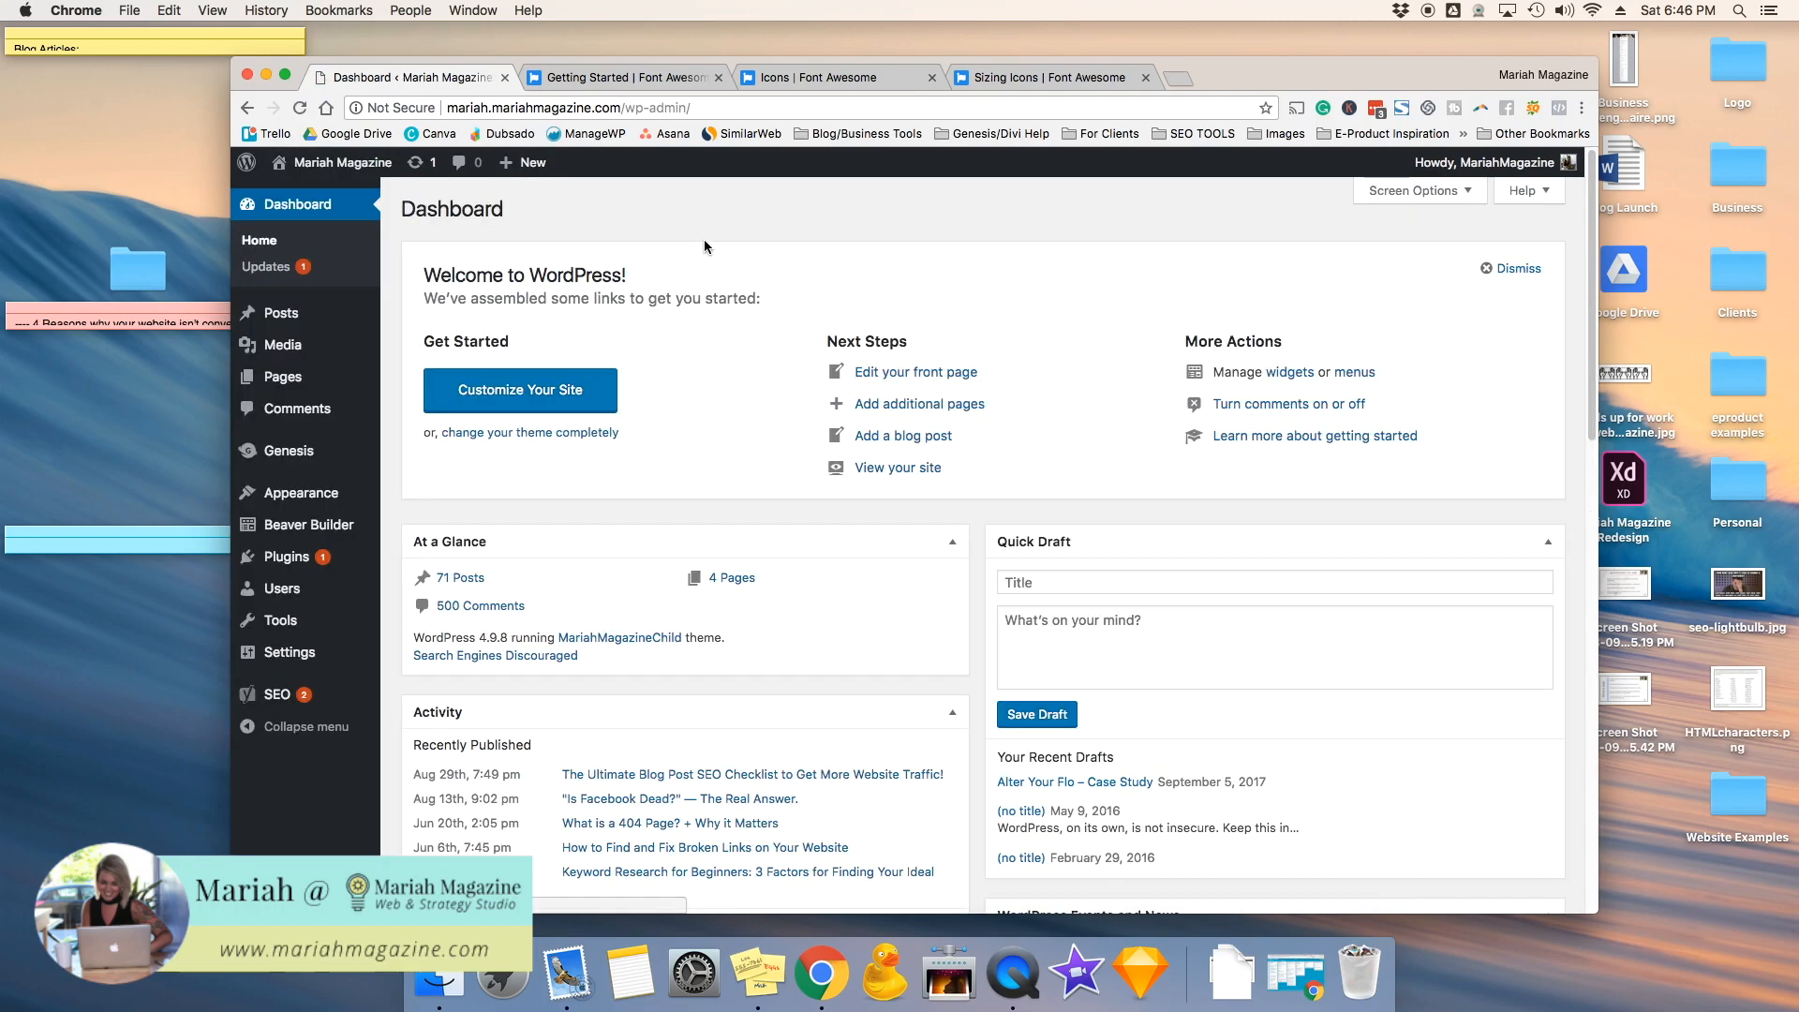
# Step: Select and copy the free CDN stylesheet <link> snippet on Font Awesome's Getting Started page, then return to the dashboard
pyautogui.click(621, 77)
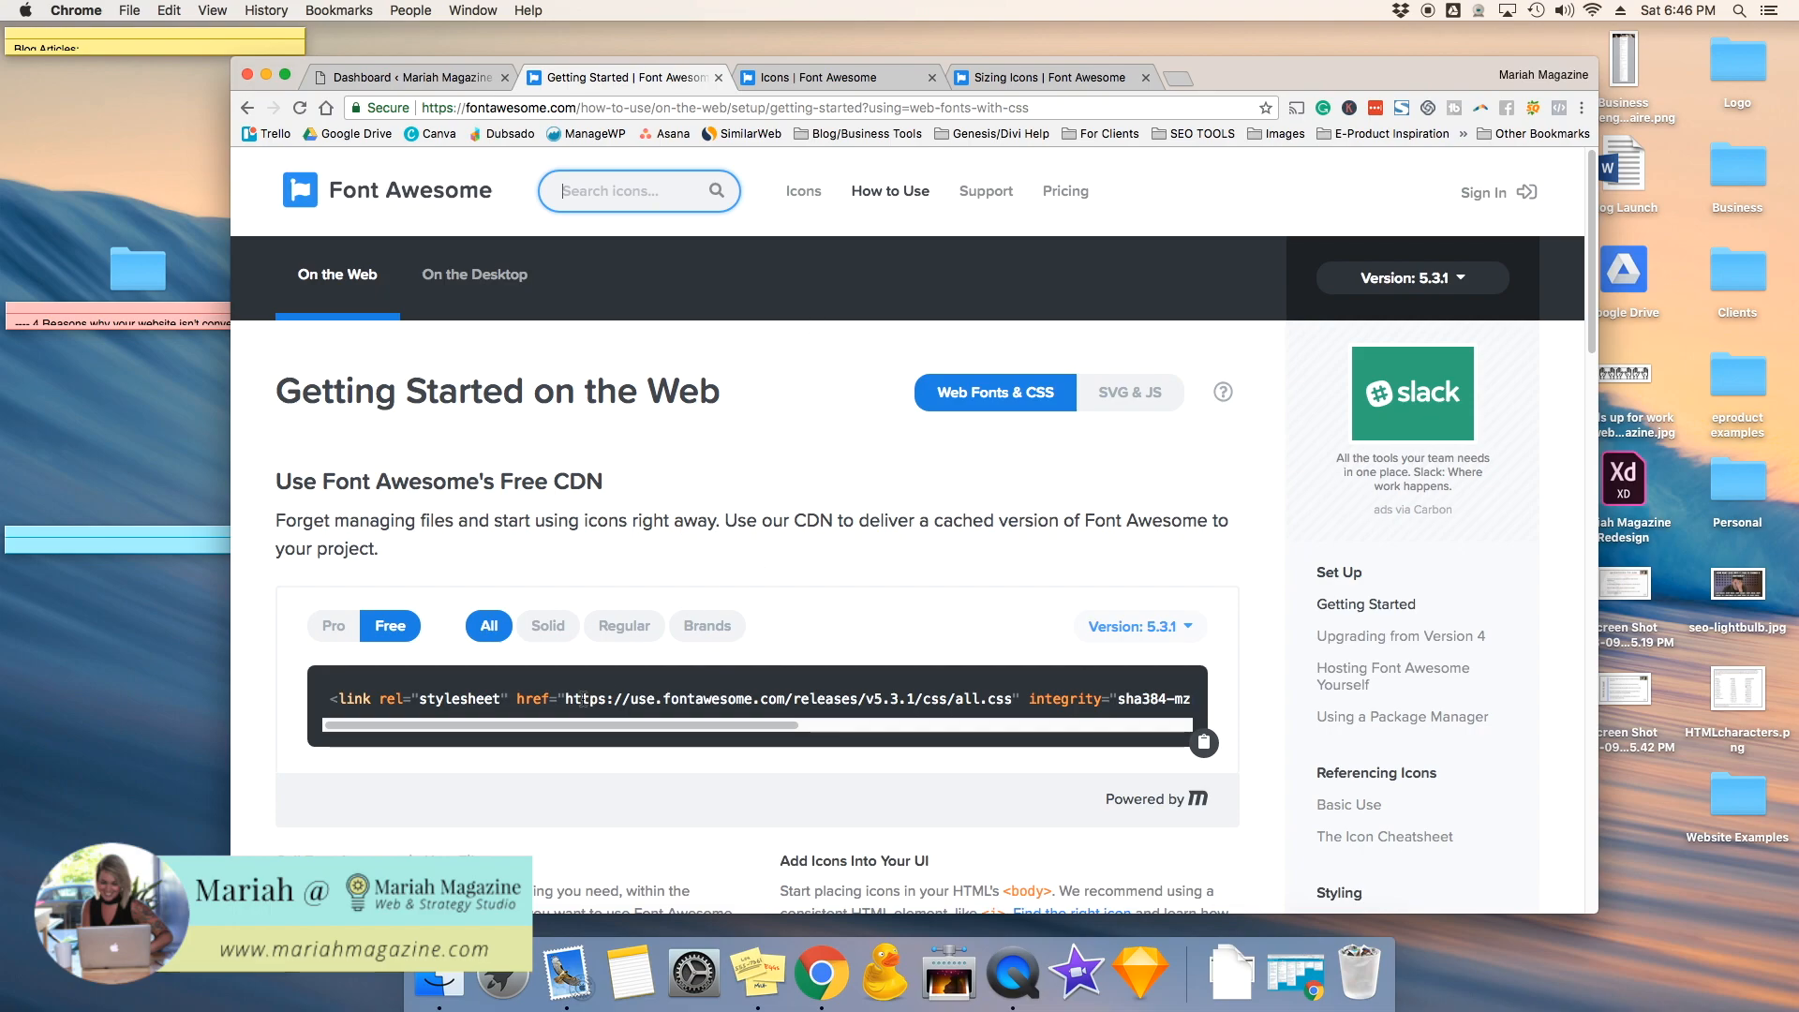
pyautogui.moveTo(339, 697); pyautogui.dragTo(632, 697)
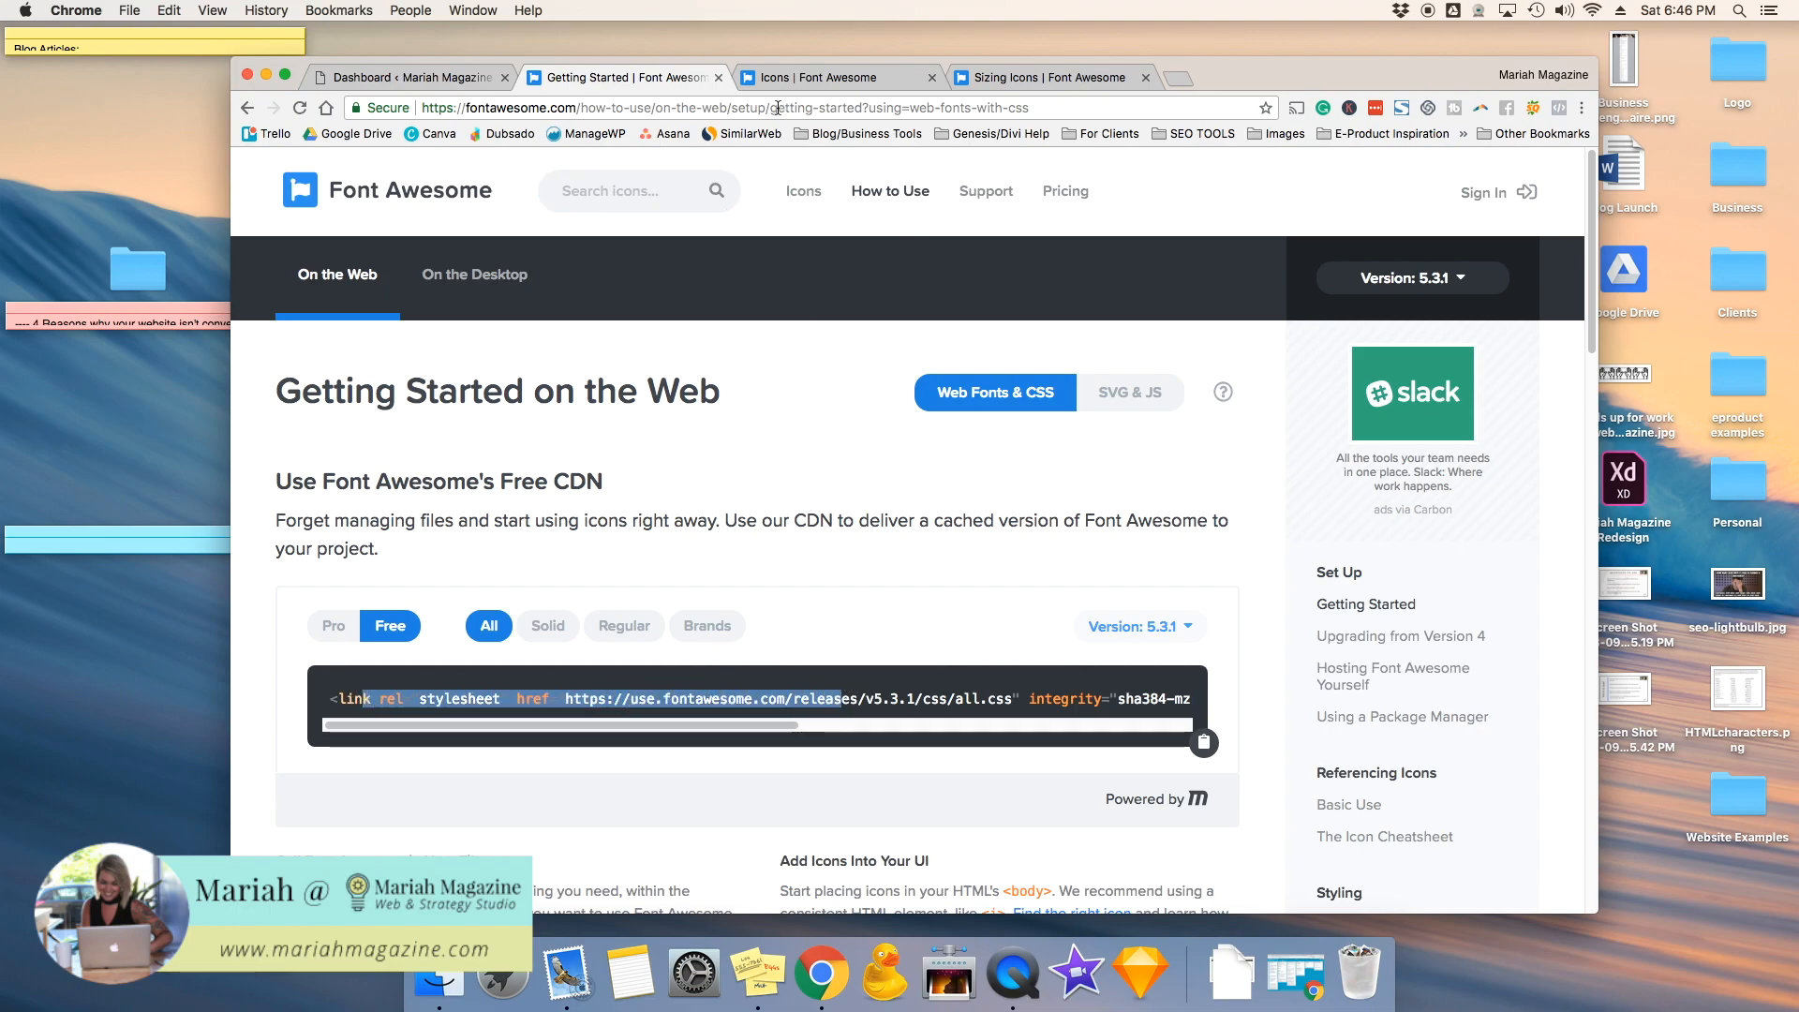
pyautogui.click(727, 106)
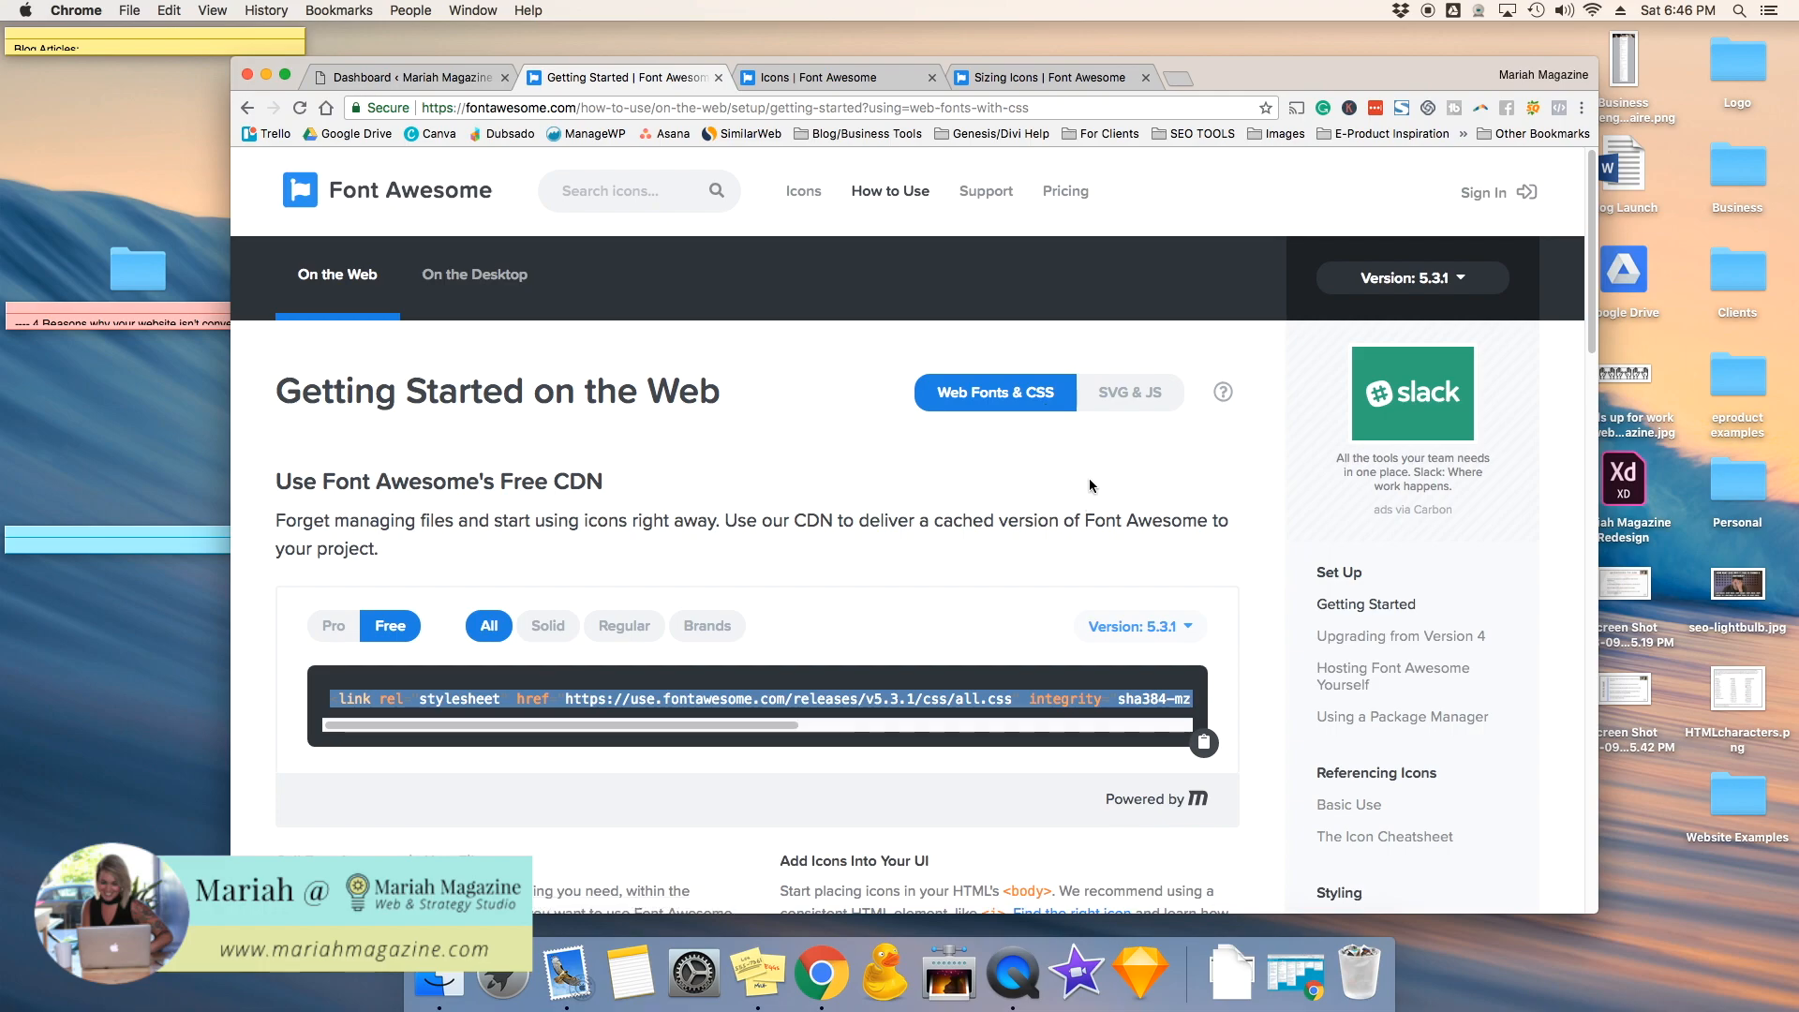
pyautogui.moveTo(1128, 405)
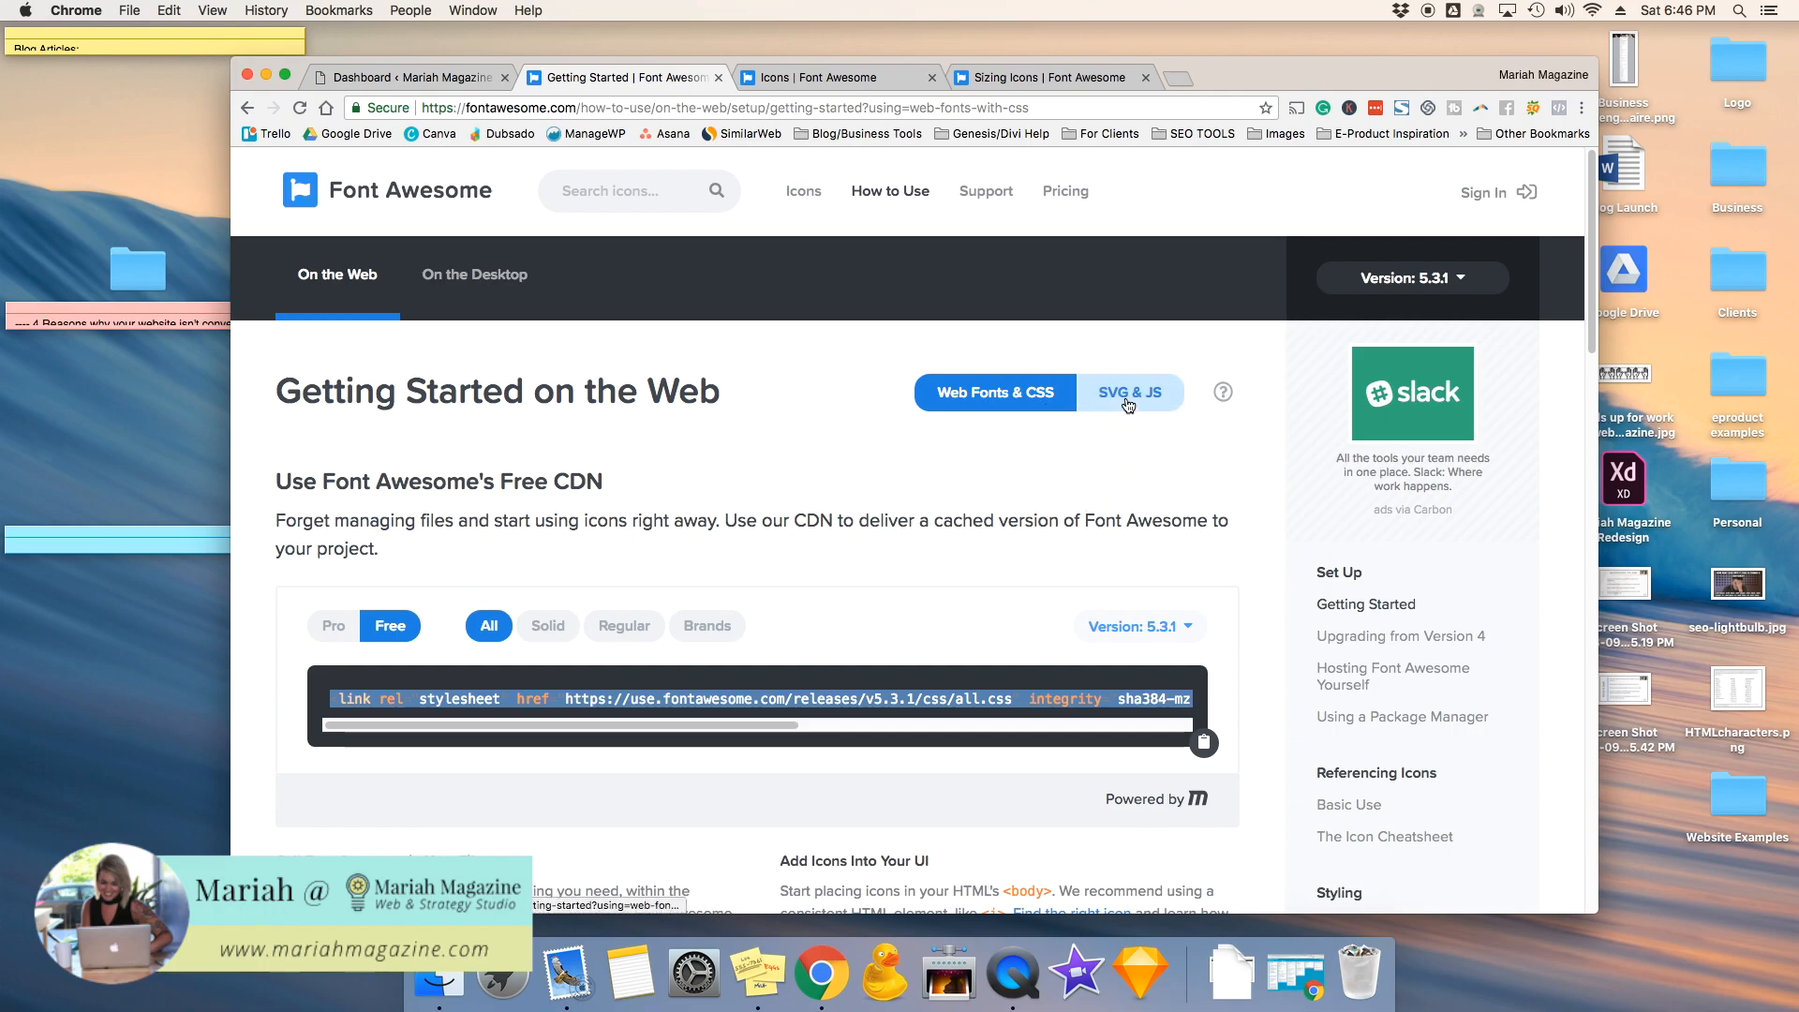
pyautogui.click(994, 391)
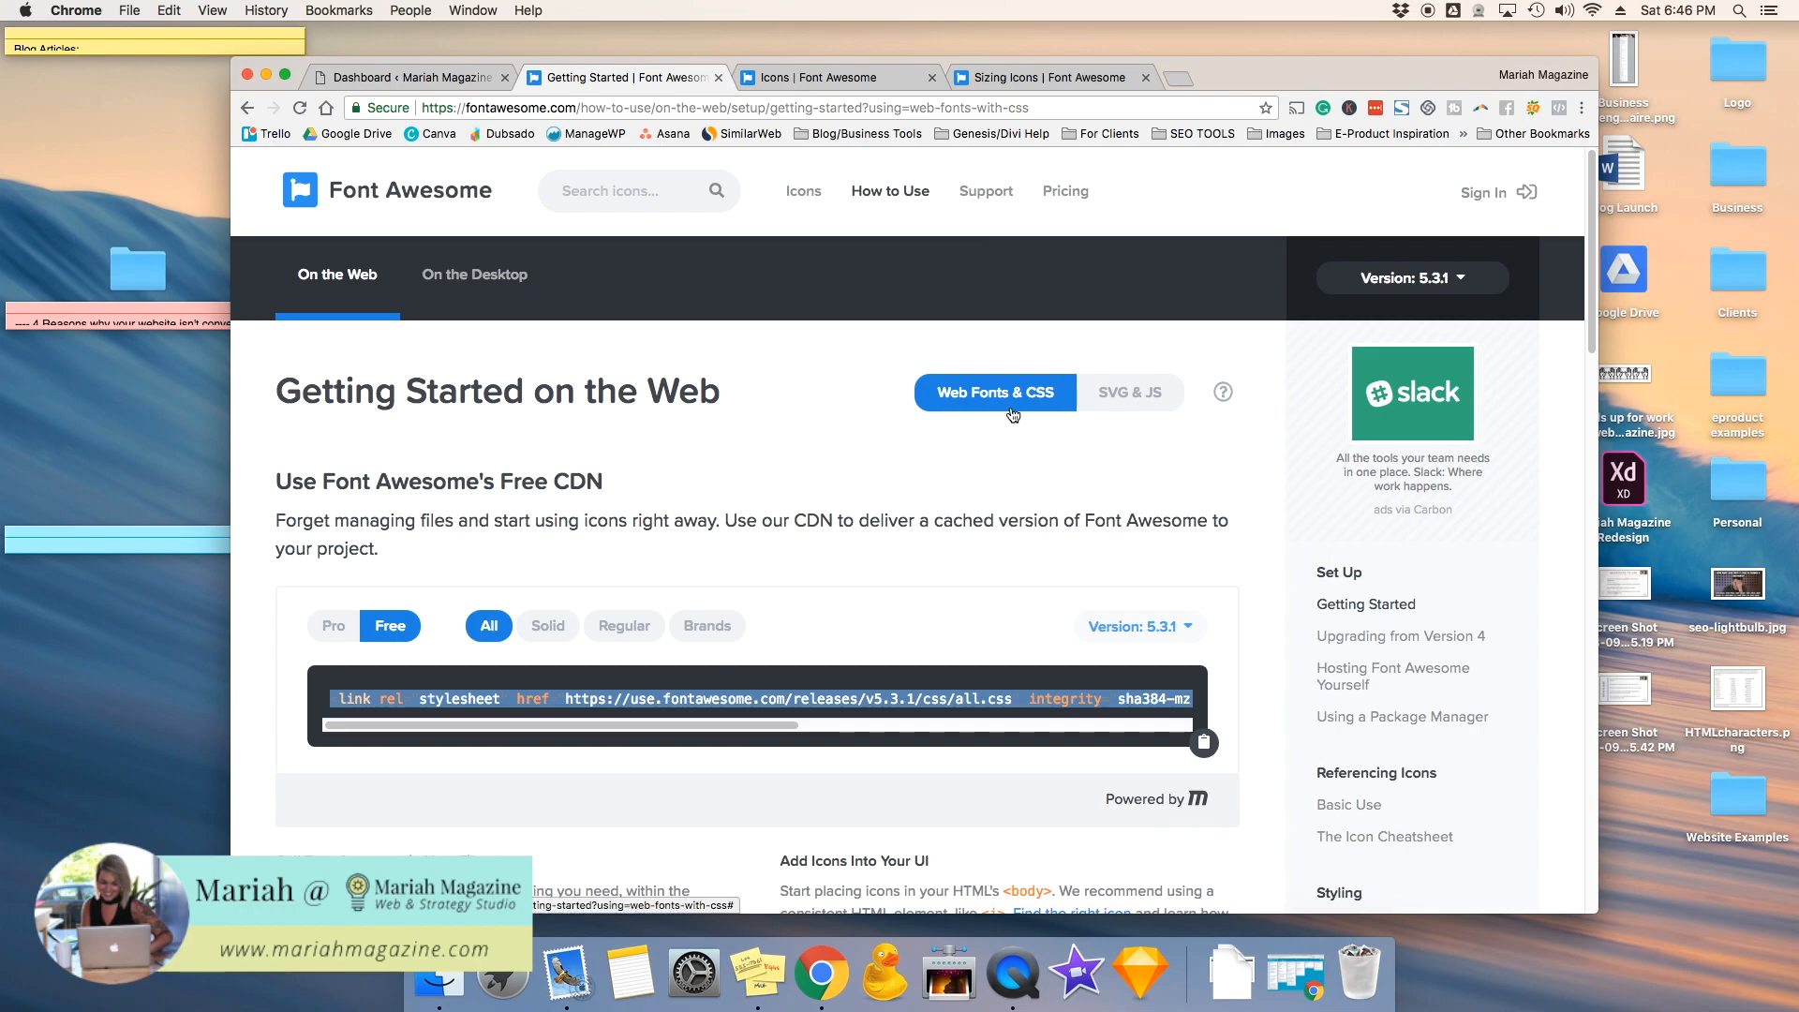
pyautogui.moveTo(990, 396)
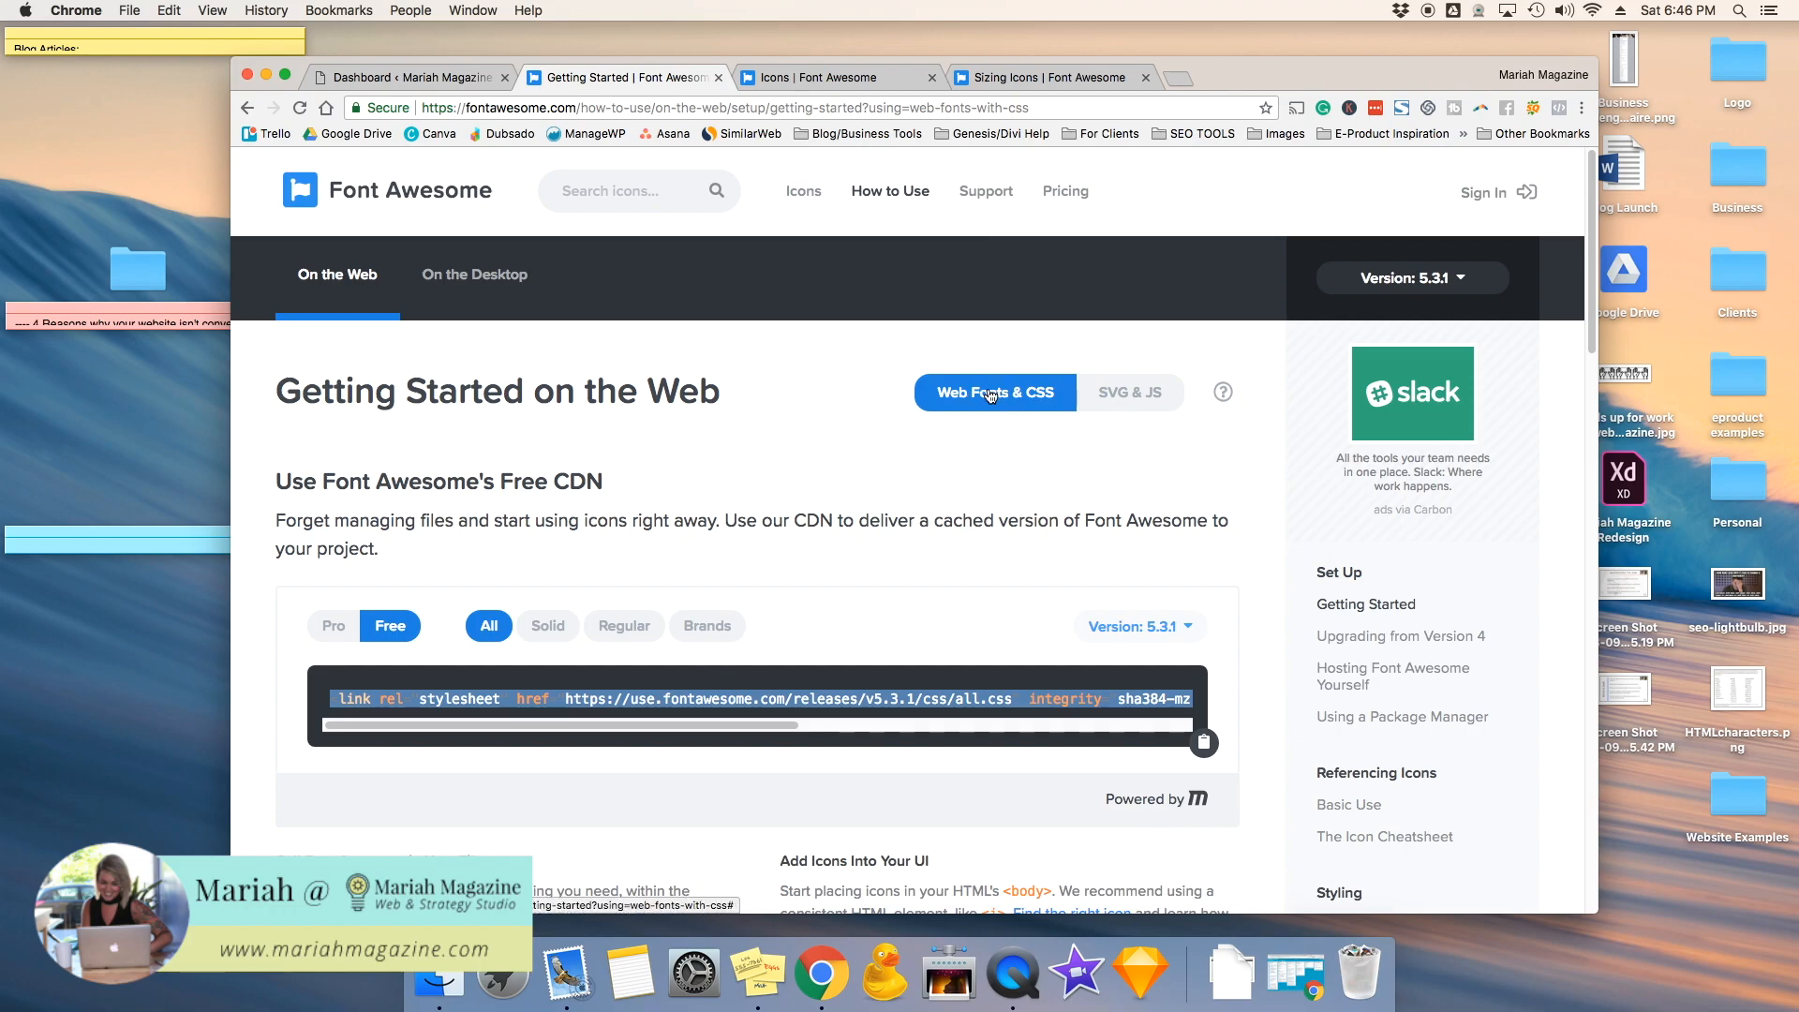
pyautogui.moveTo(997, 386)
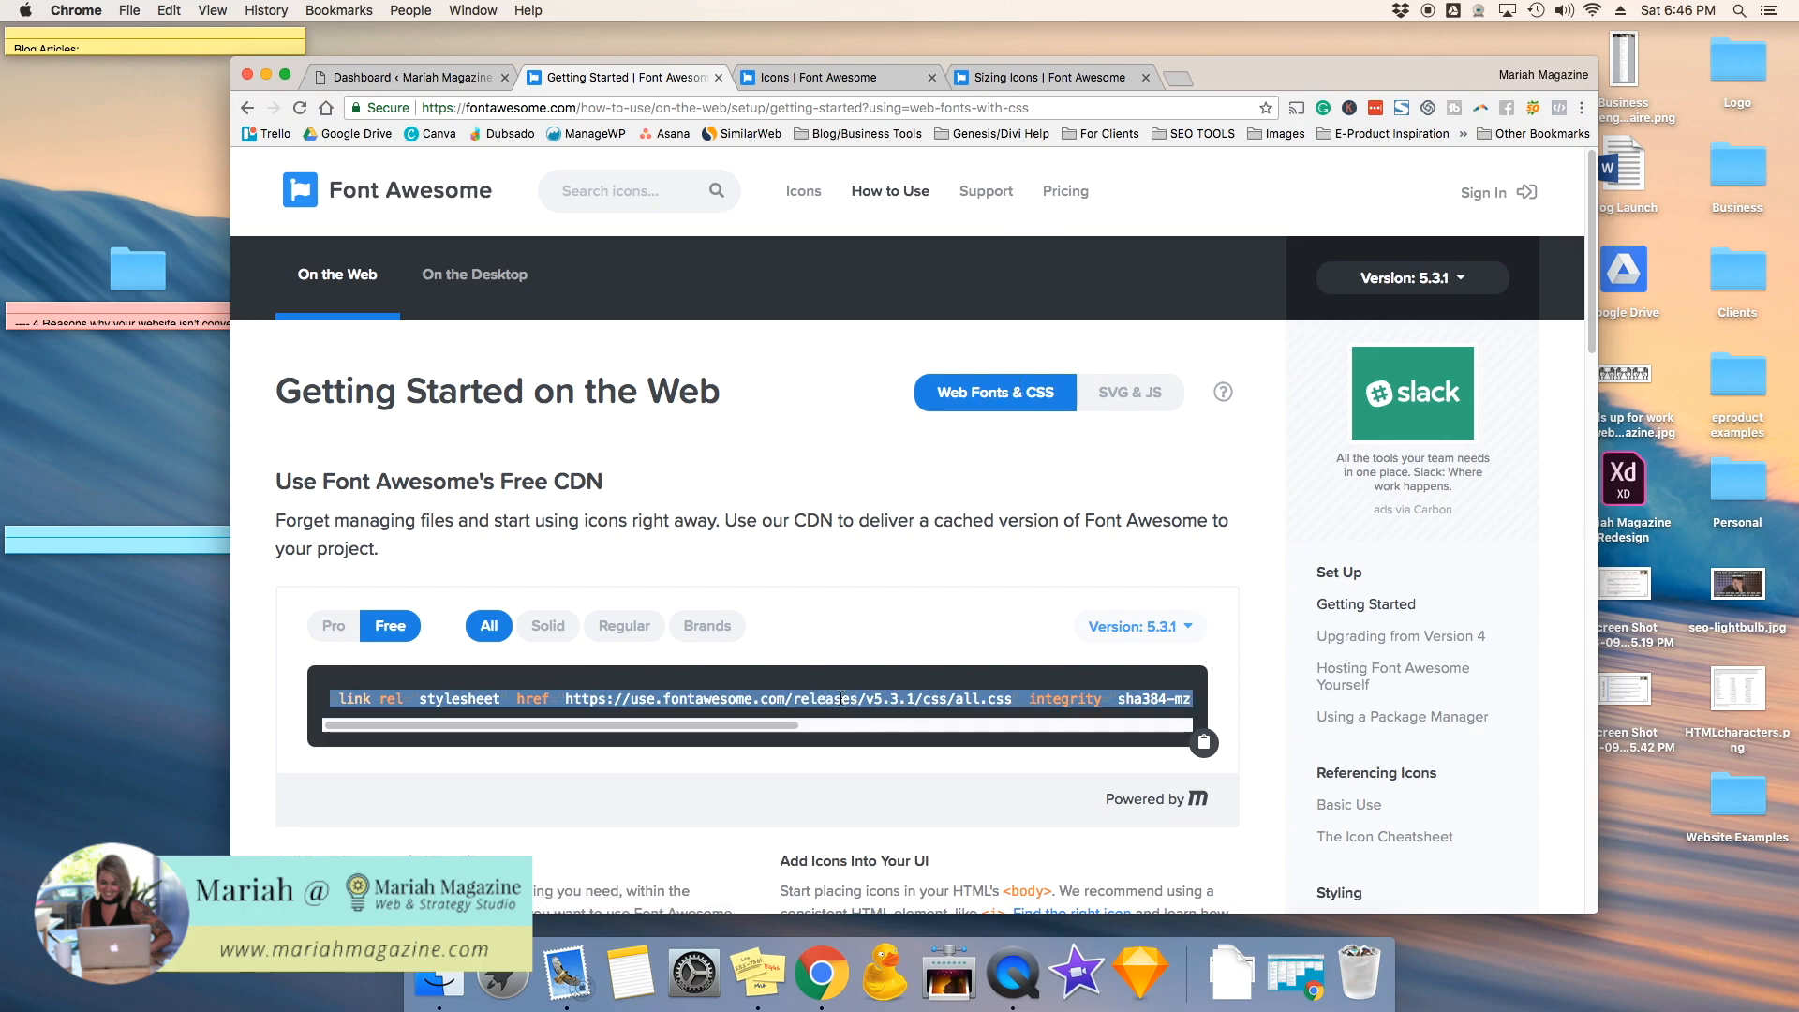
pyautogui.click(407, 76)
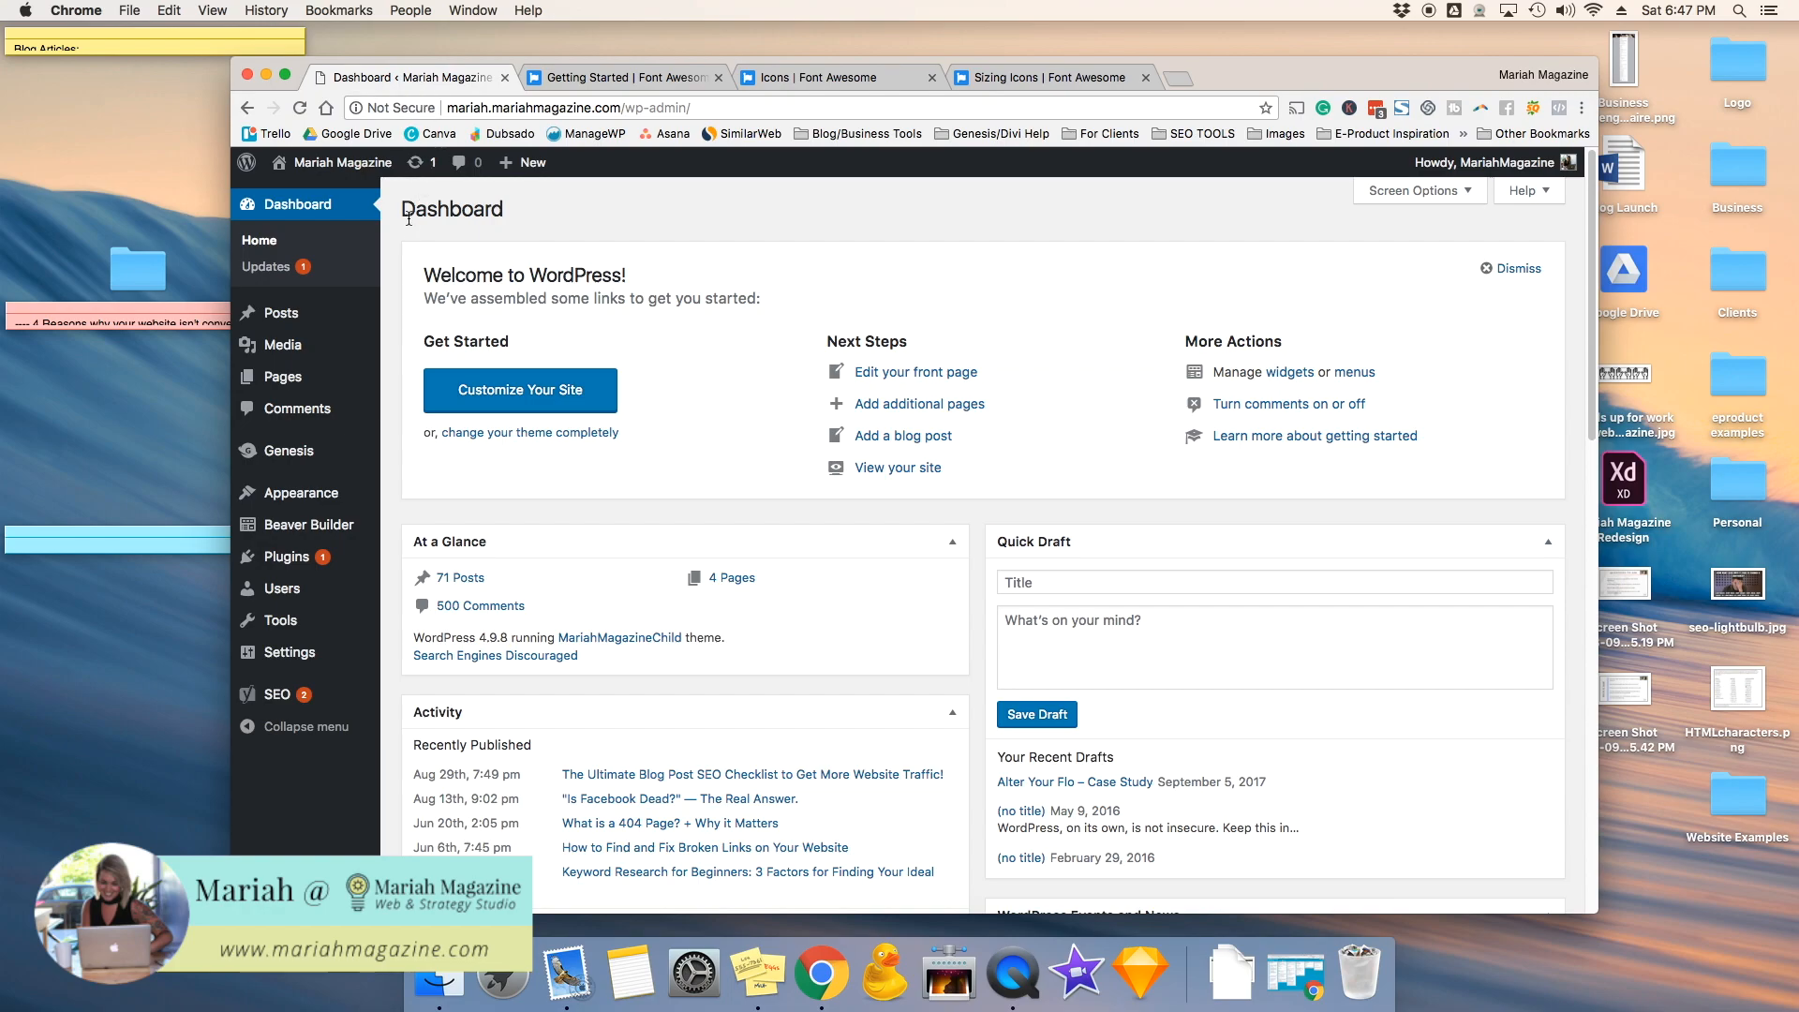
pyautogui.moveTo(396, 244)
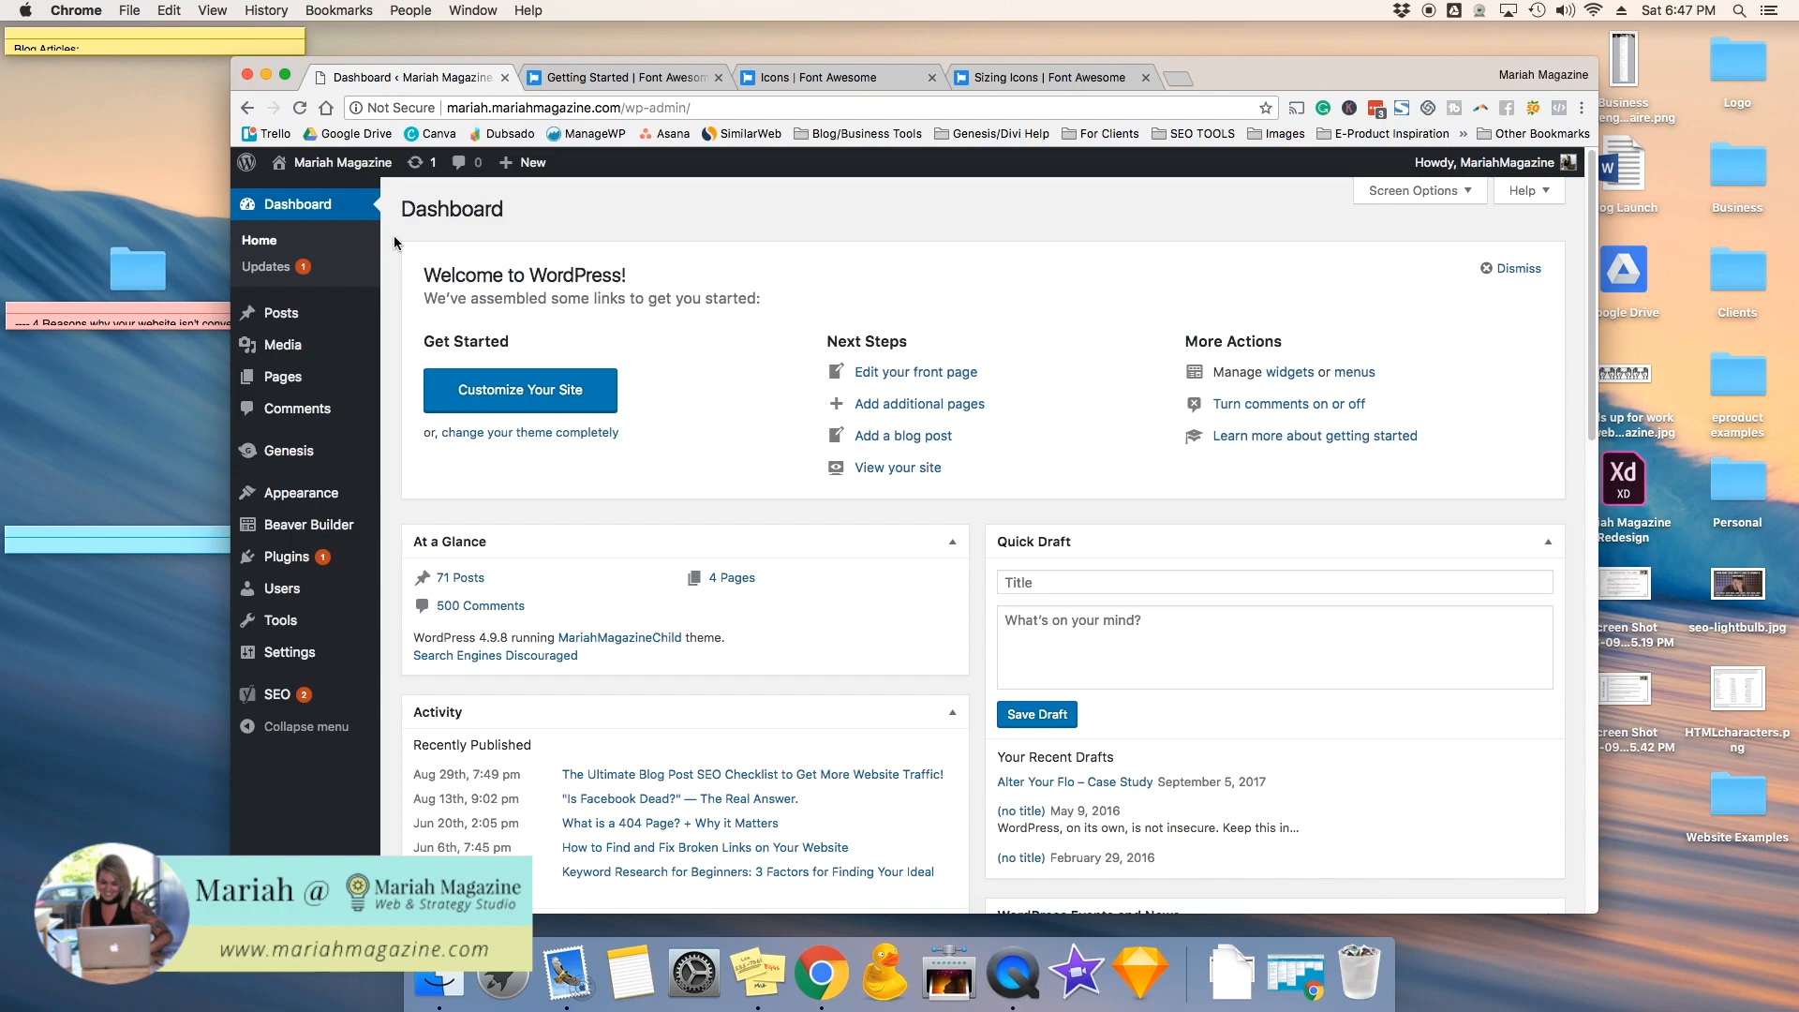
pyautogui.moveTo(302, 493)
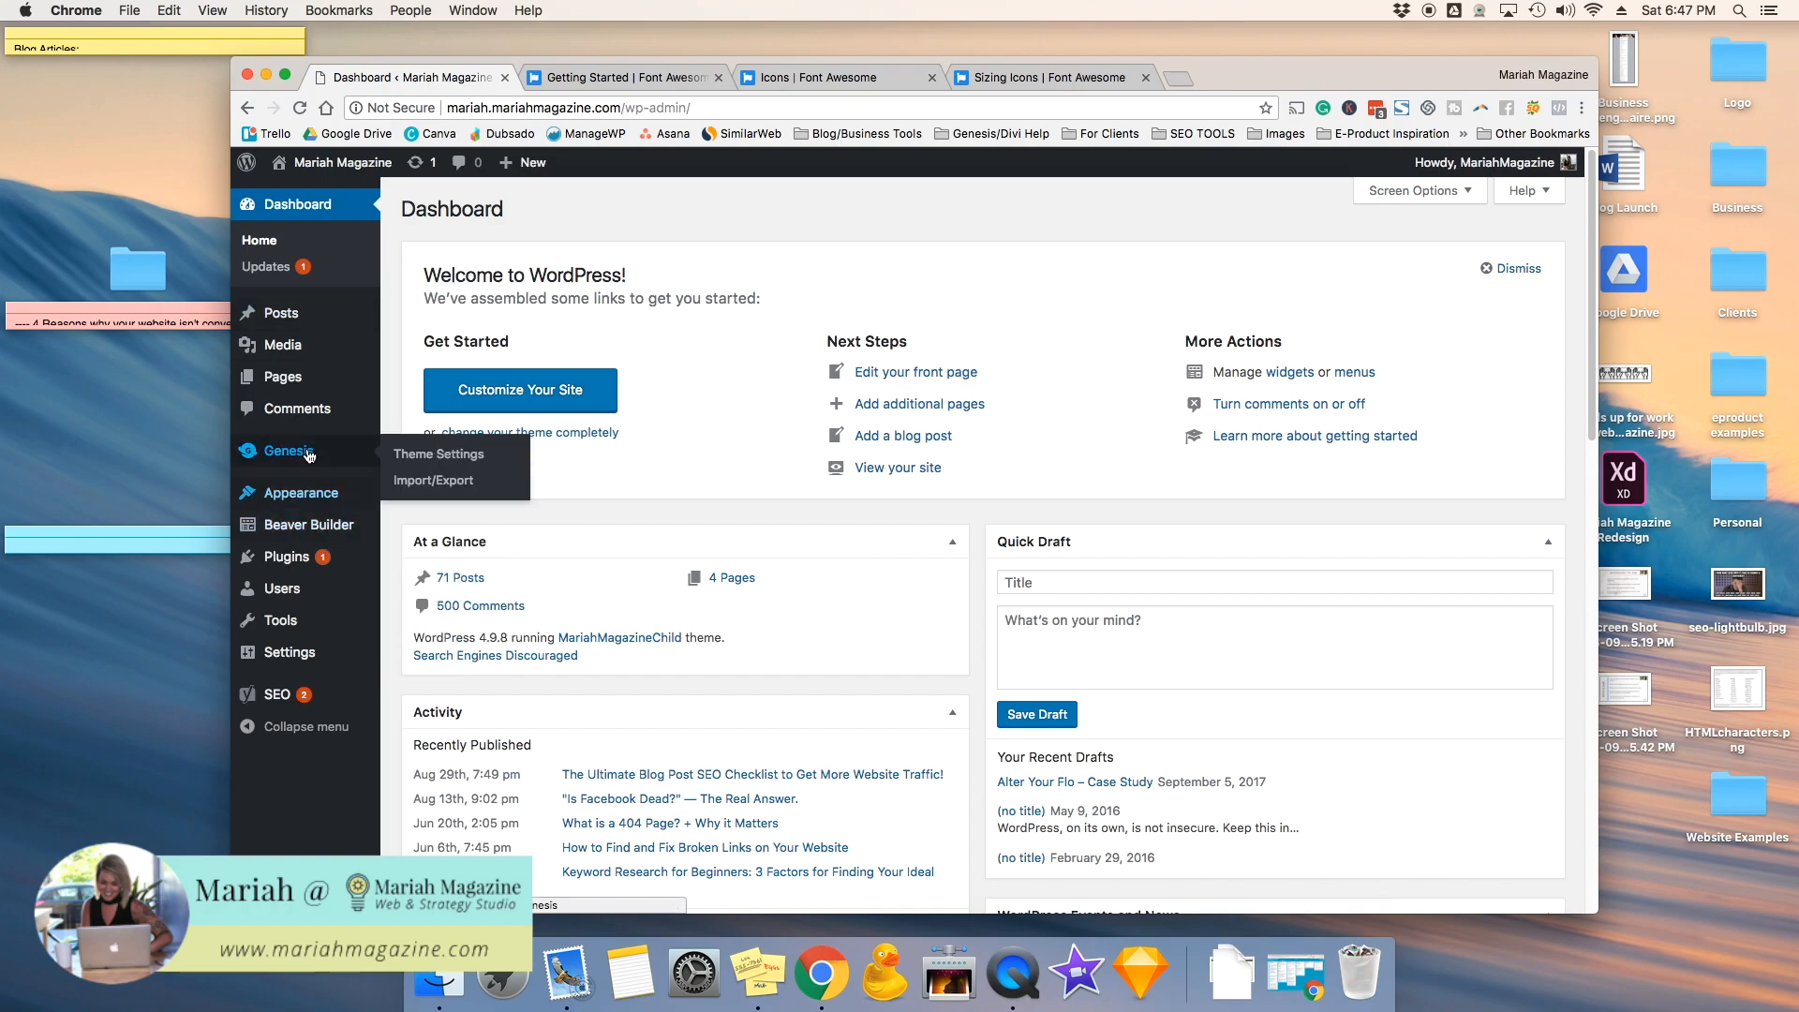
# Step: Open Genesis > Theme Settings and scroll to the Header and Footer Scripts boxes
pyautogui.click(438, 454)
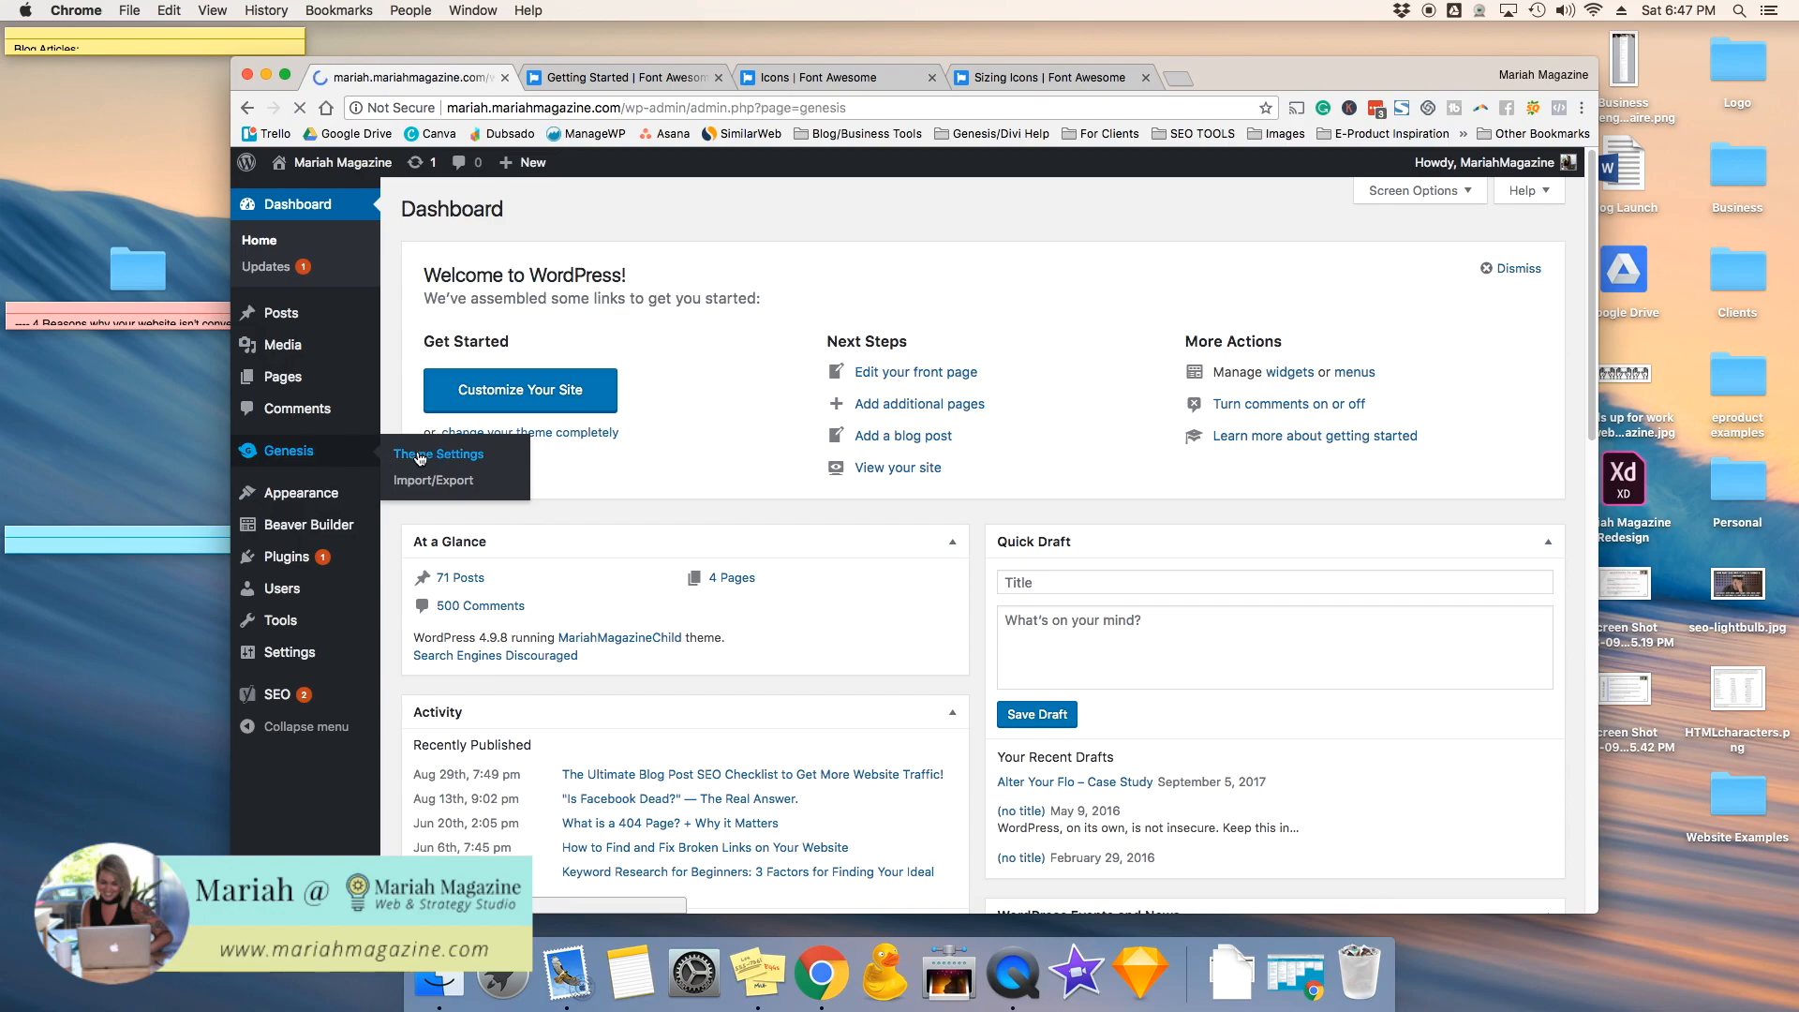
pyautogui.click(438, 453)
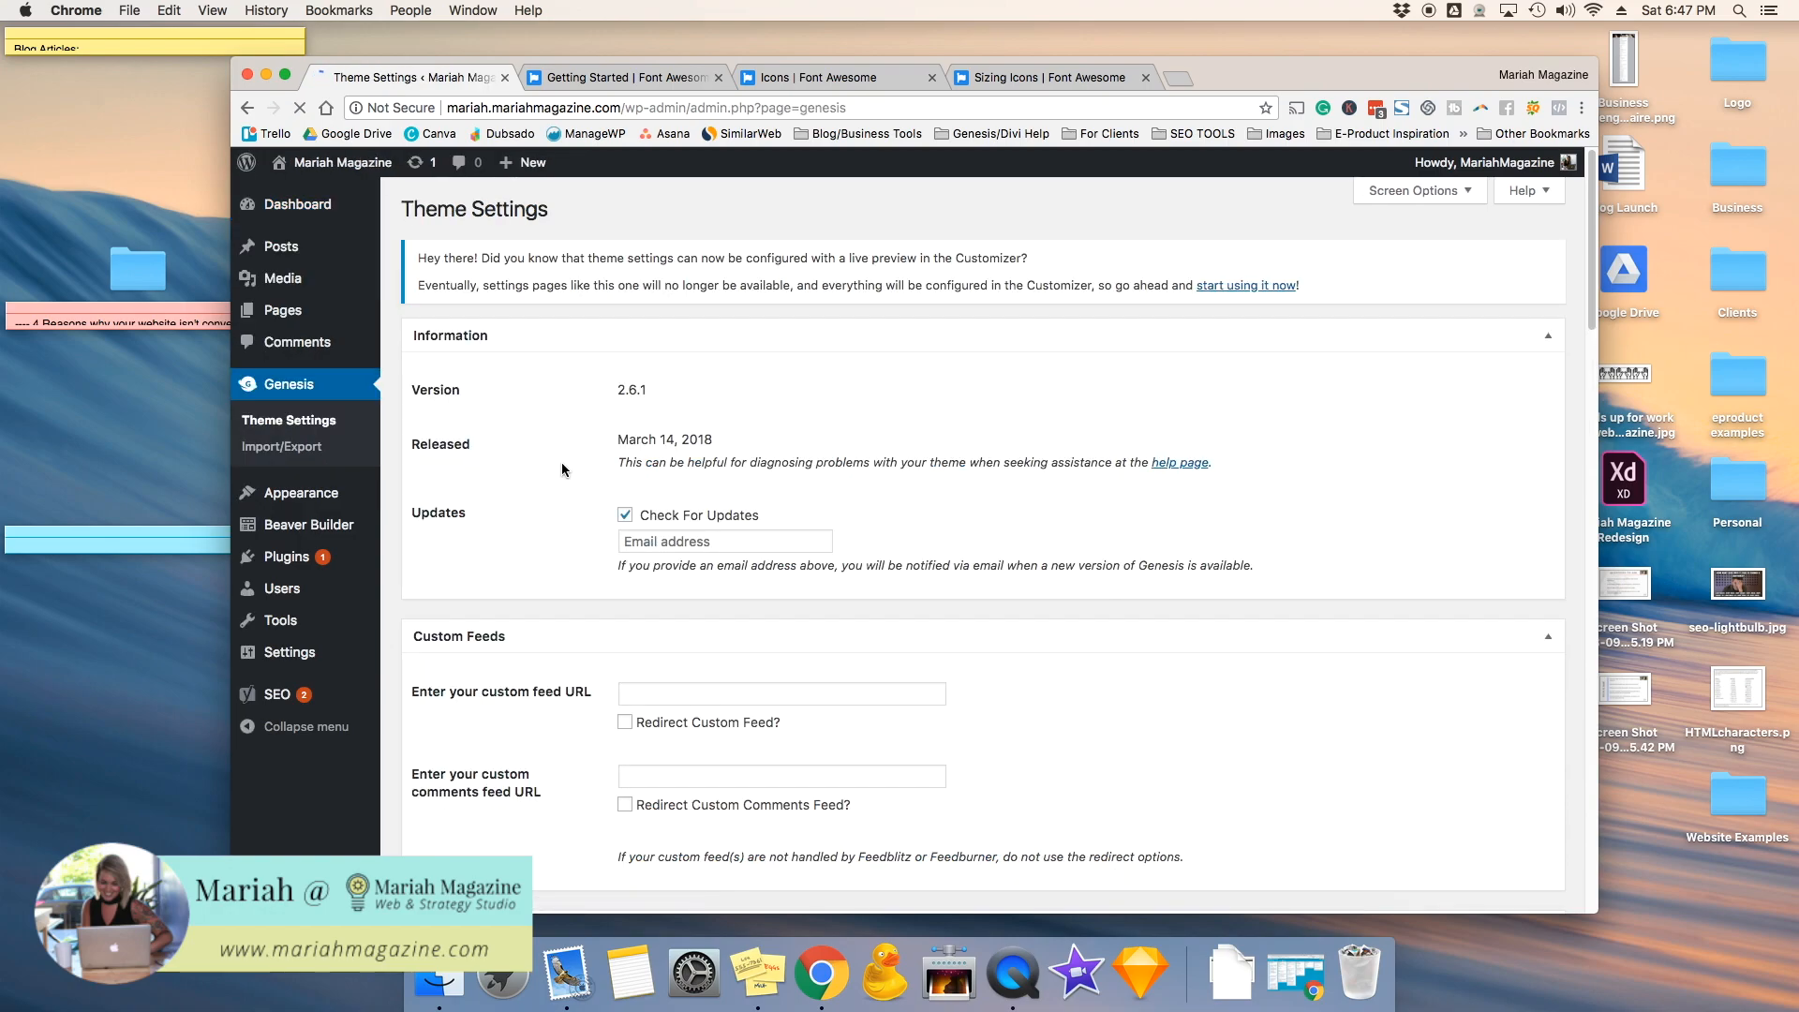
pyautogui.scroll(-3)
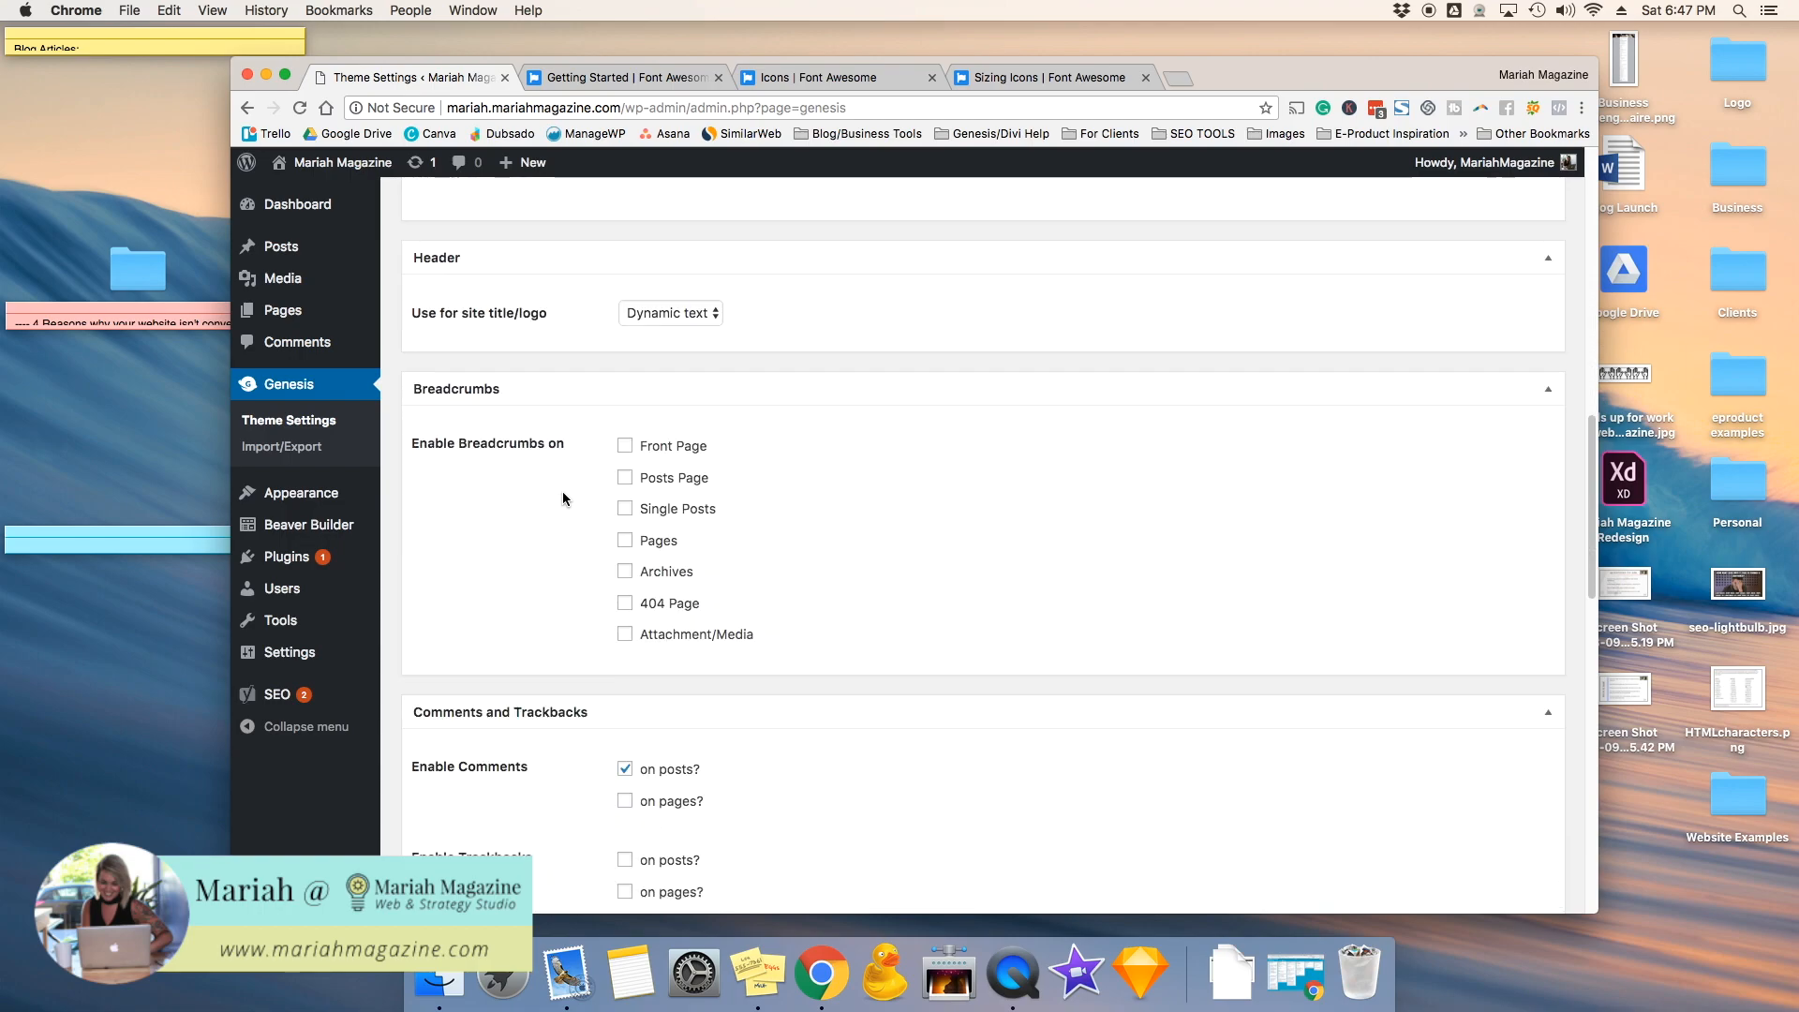
pyautogui.scroll(-3)
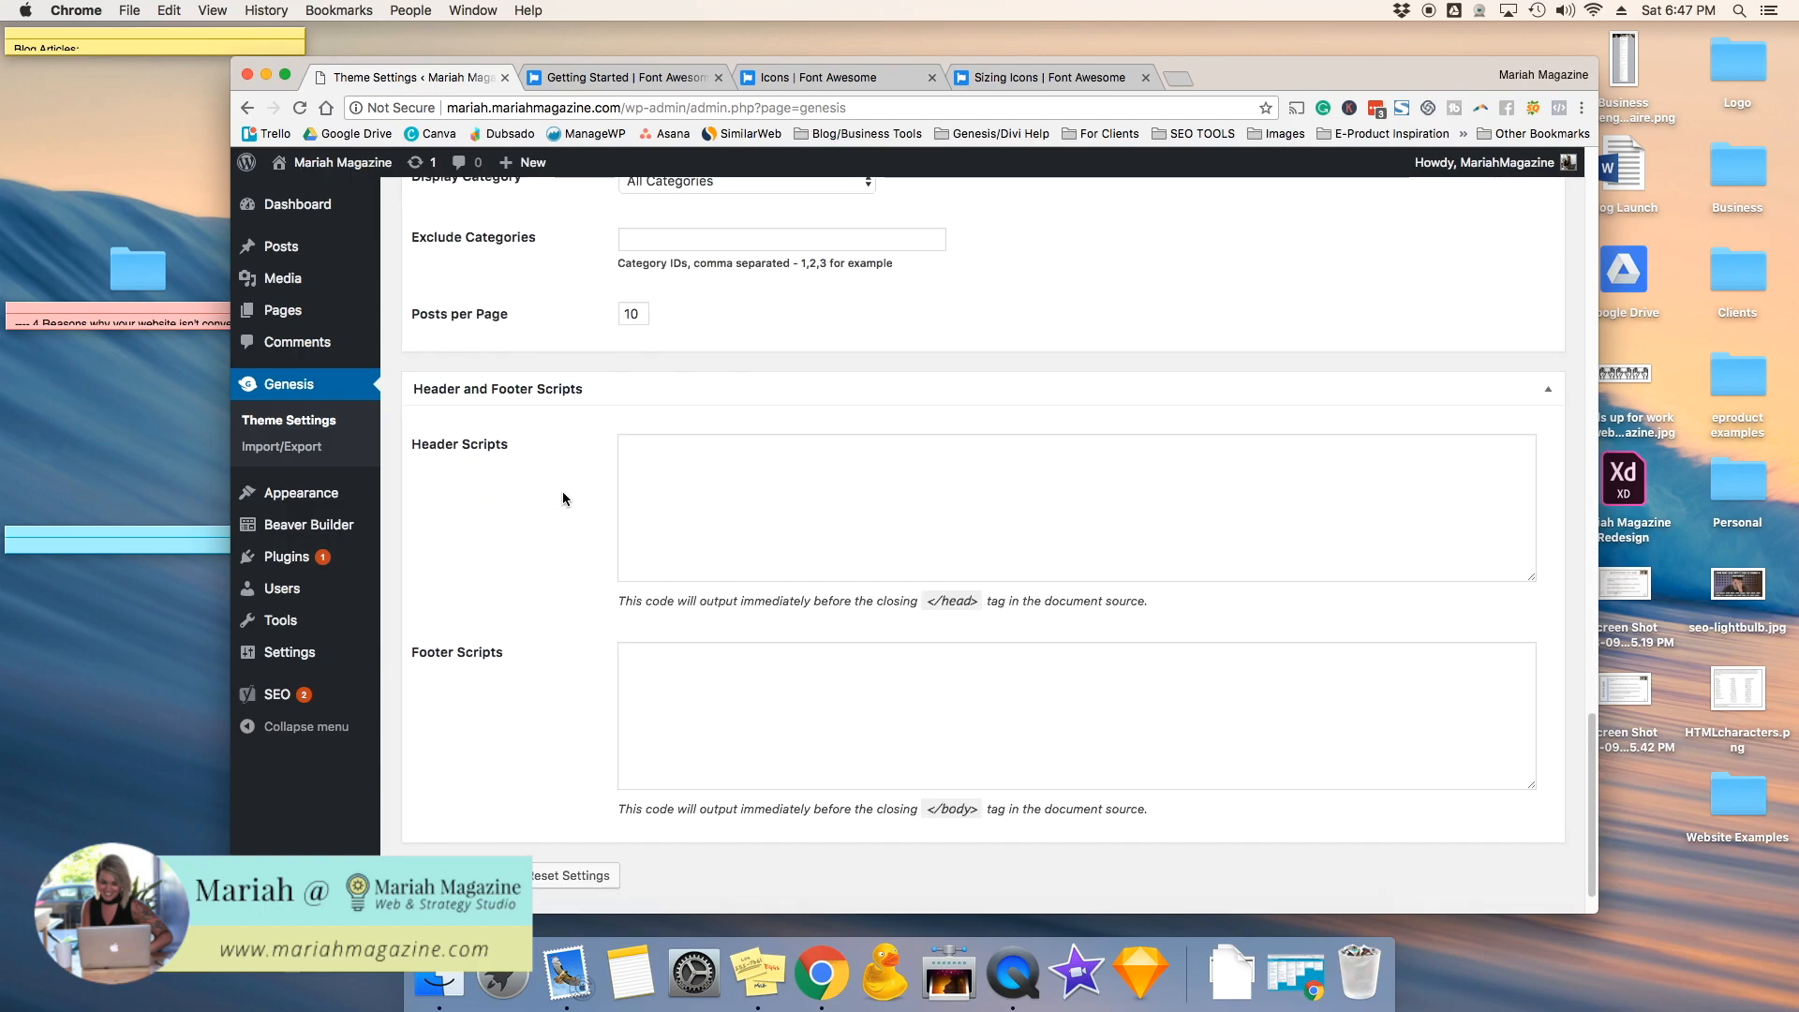
pyautogui.scroll(-3)
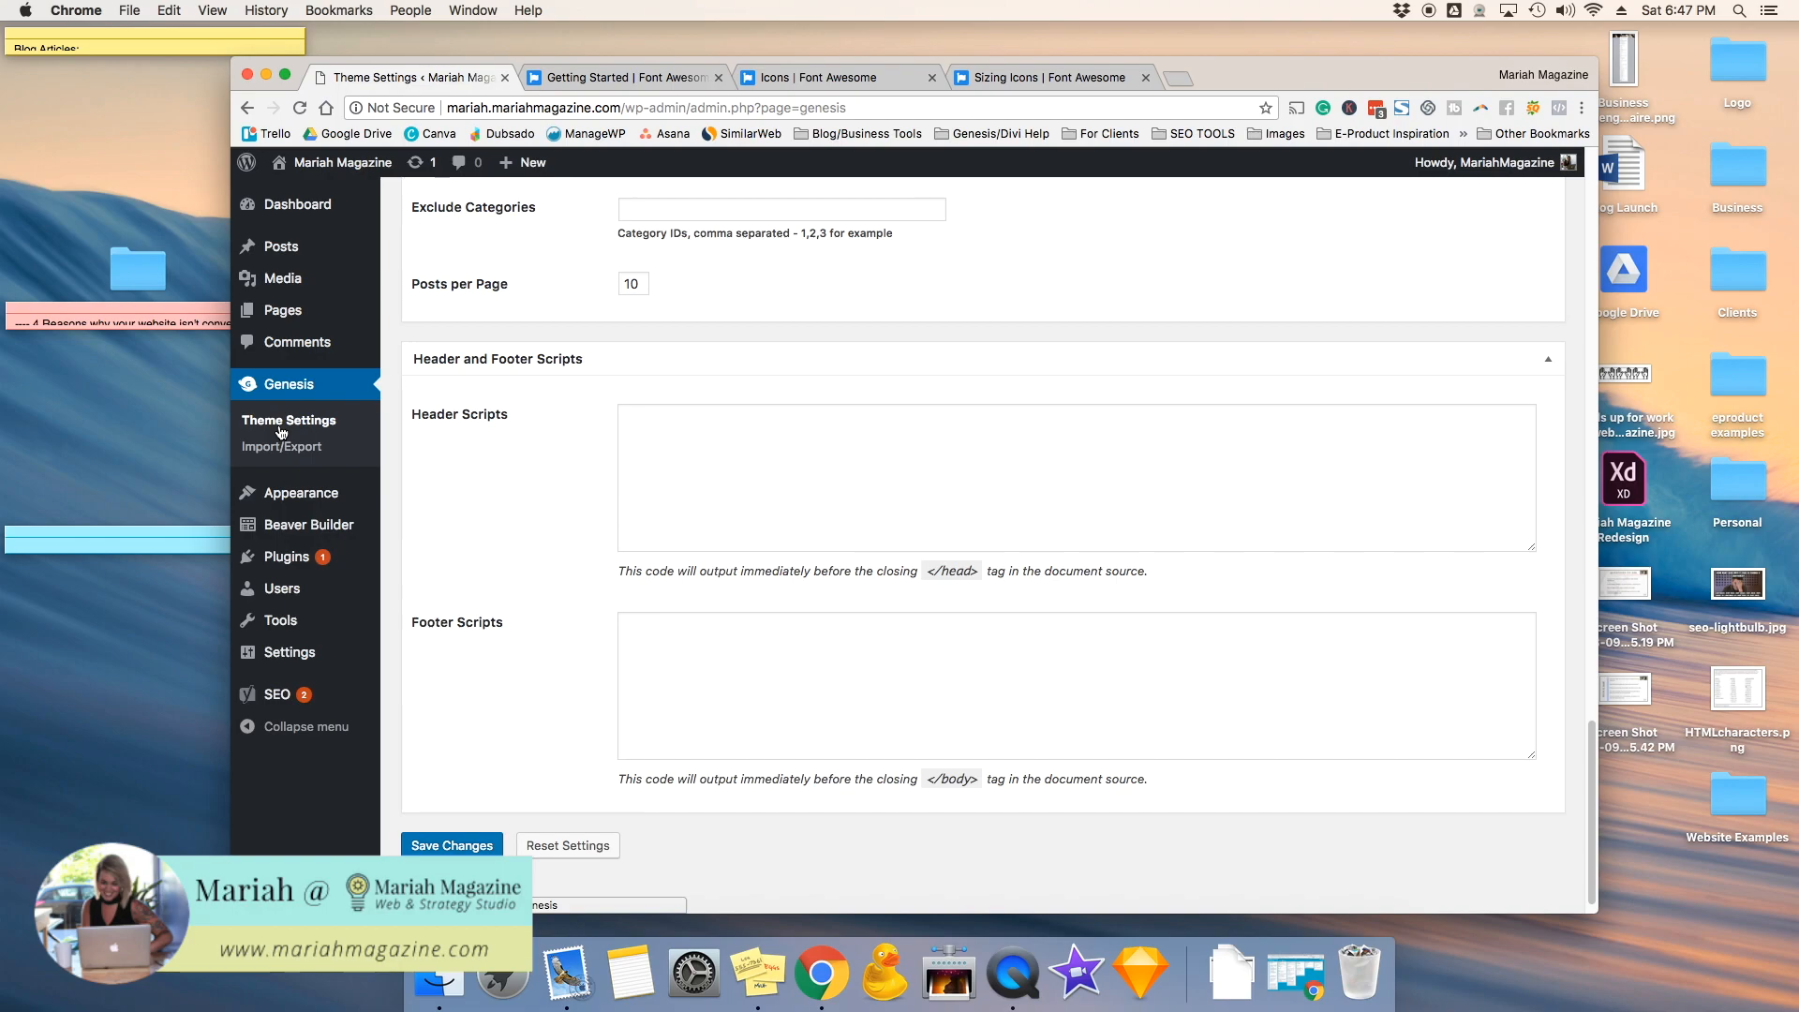
pyautogui.moveTo(476, 422)
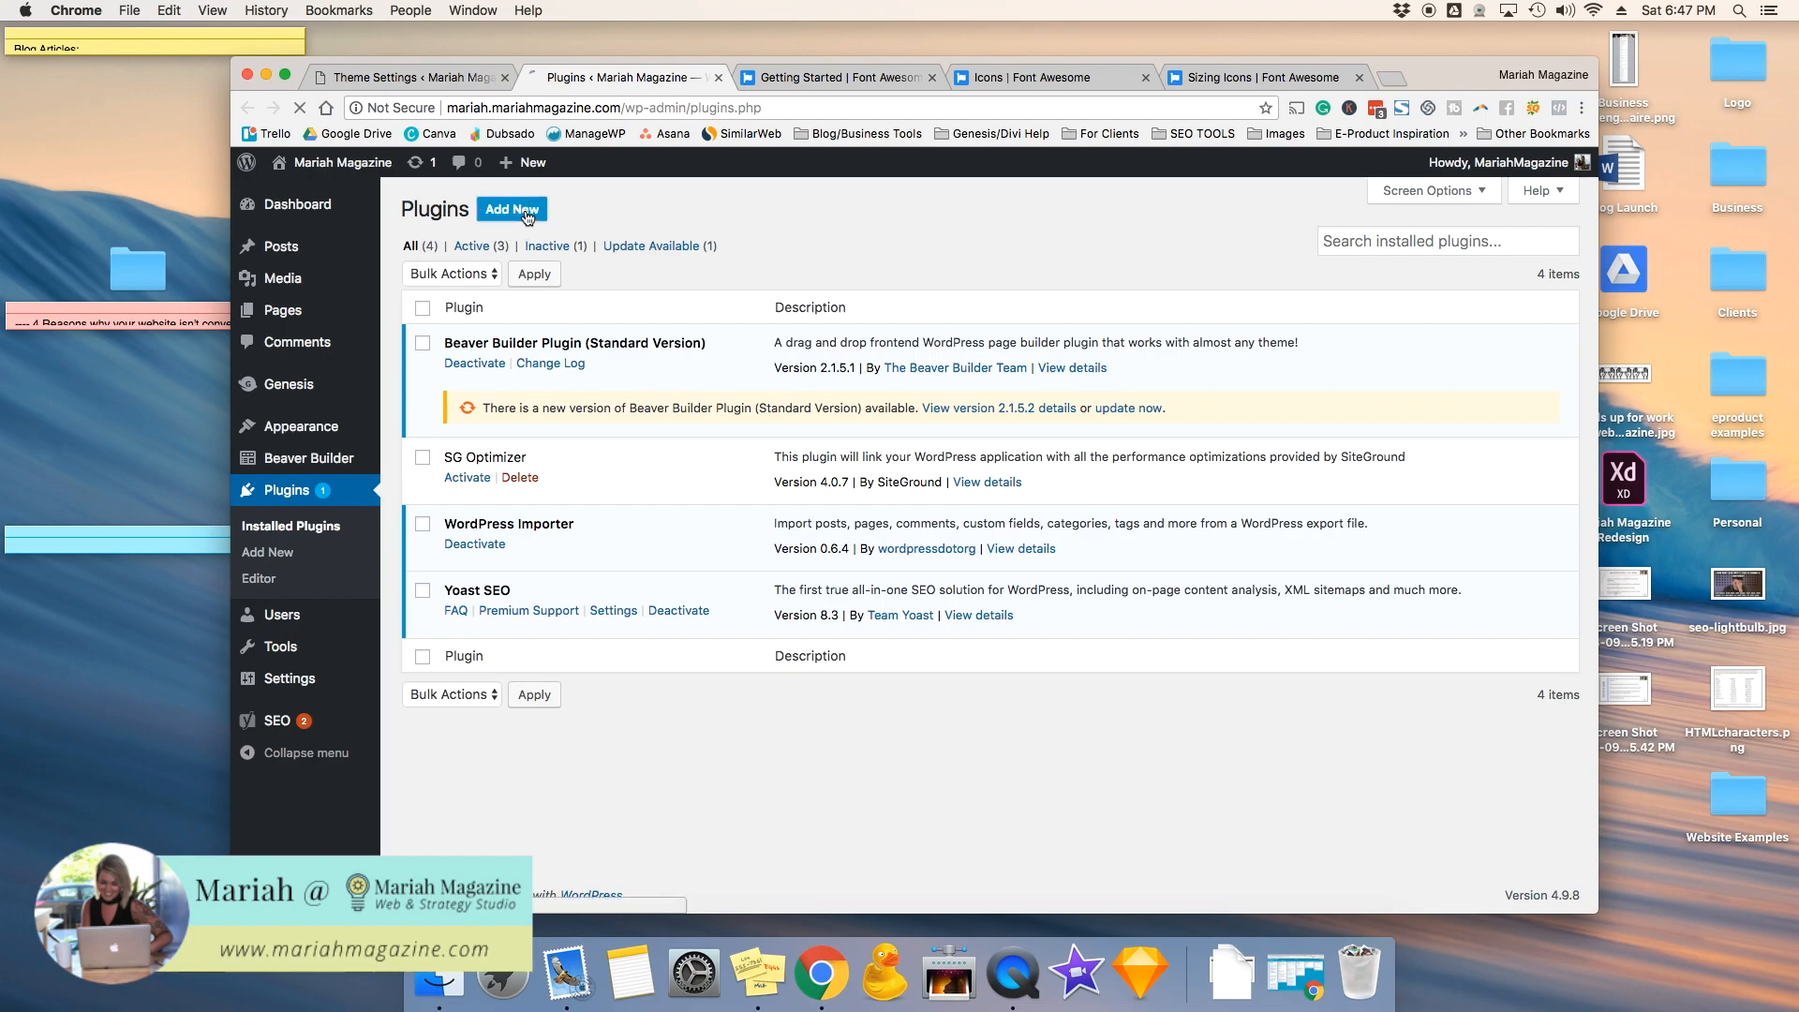
# Step: Search the Add Plugins directory for "header and footer"
pyautogui.click(512, 208)
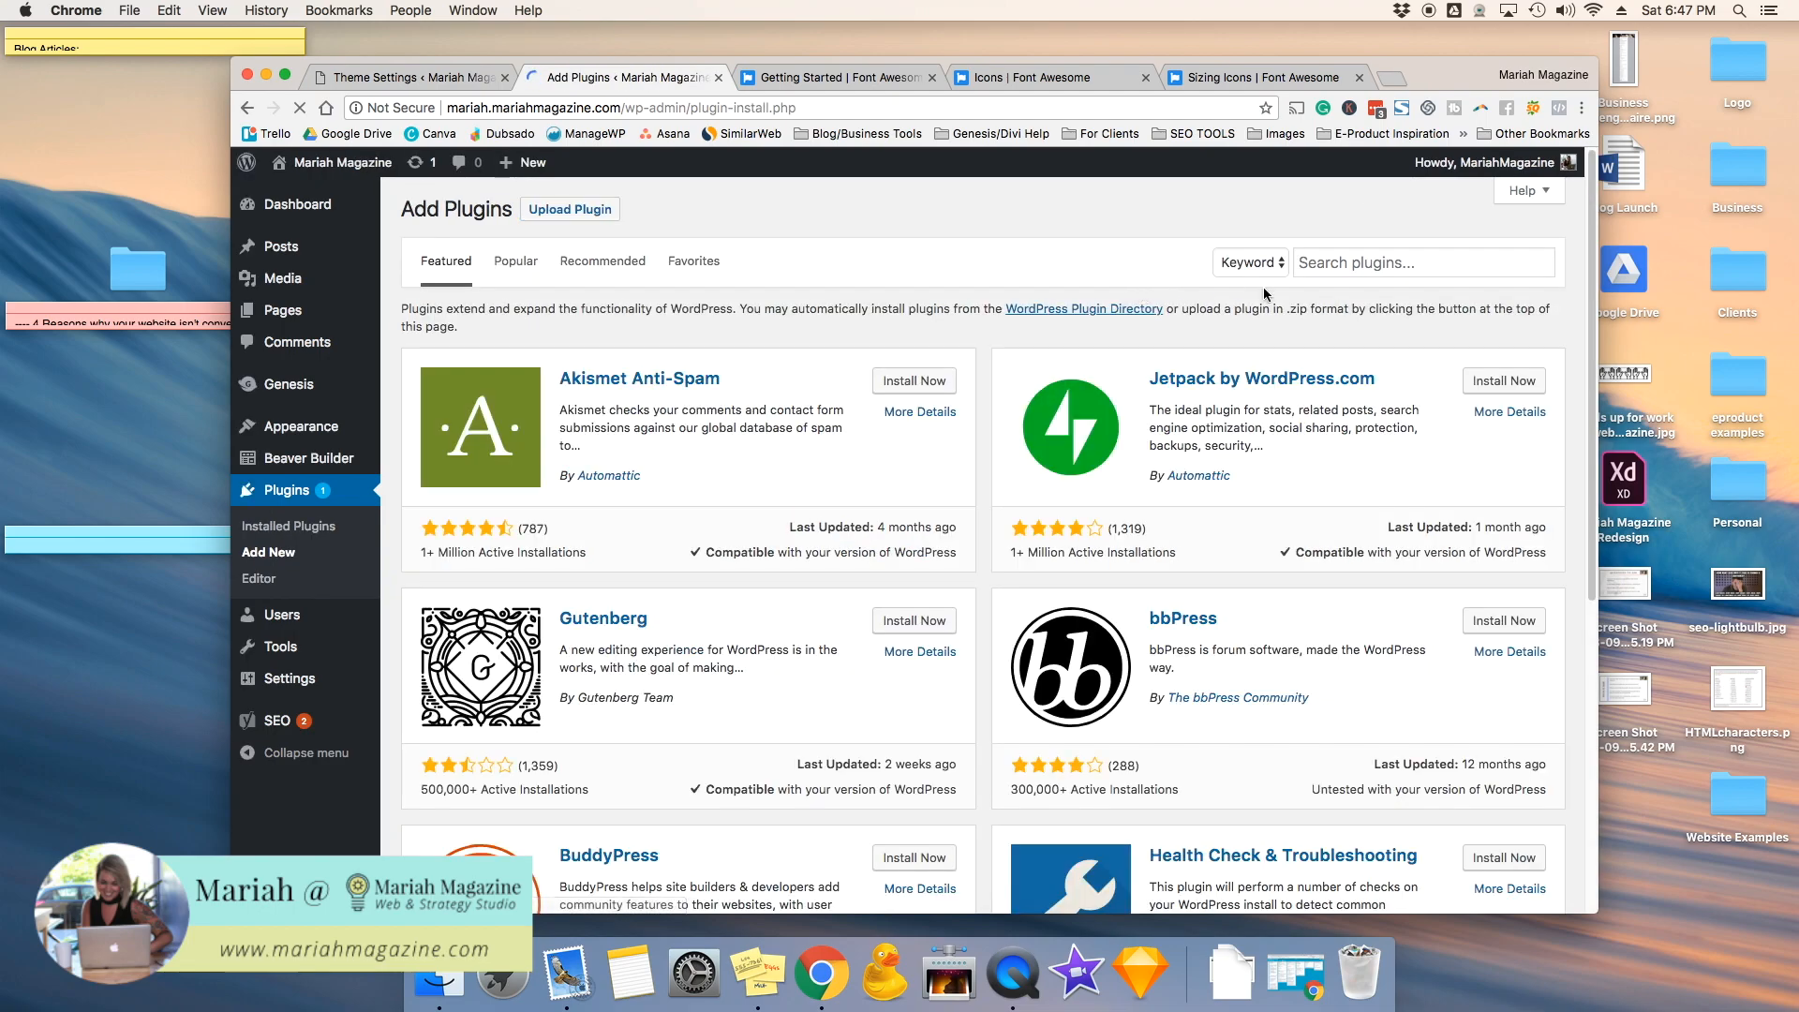
pyautogui.write('hea')
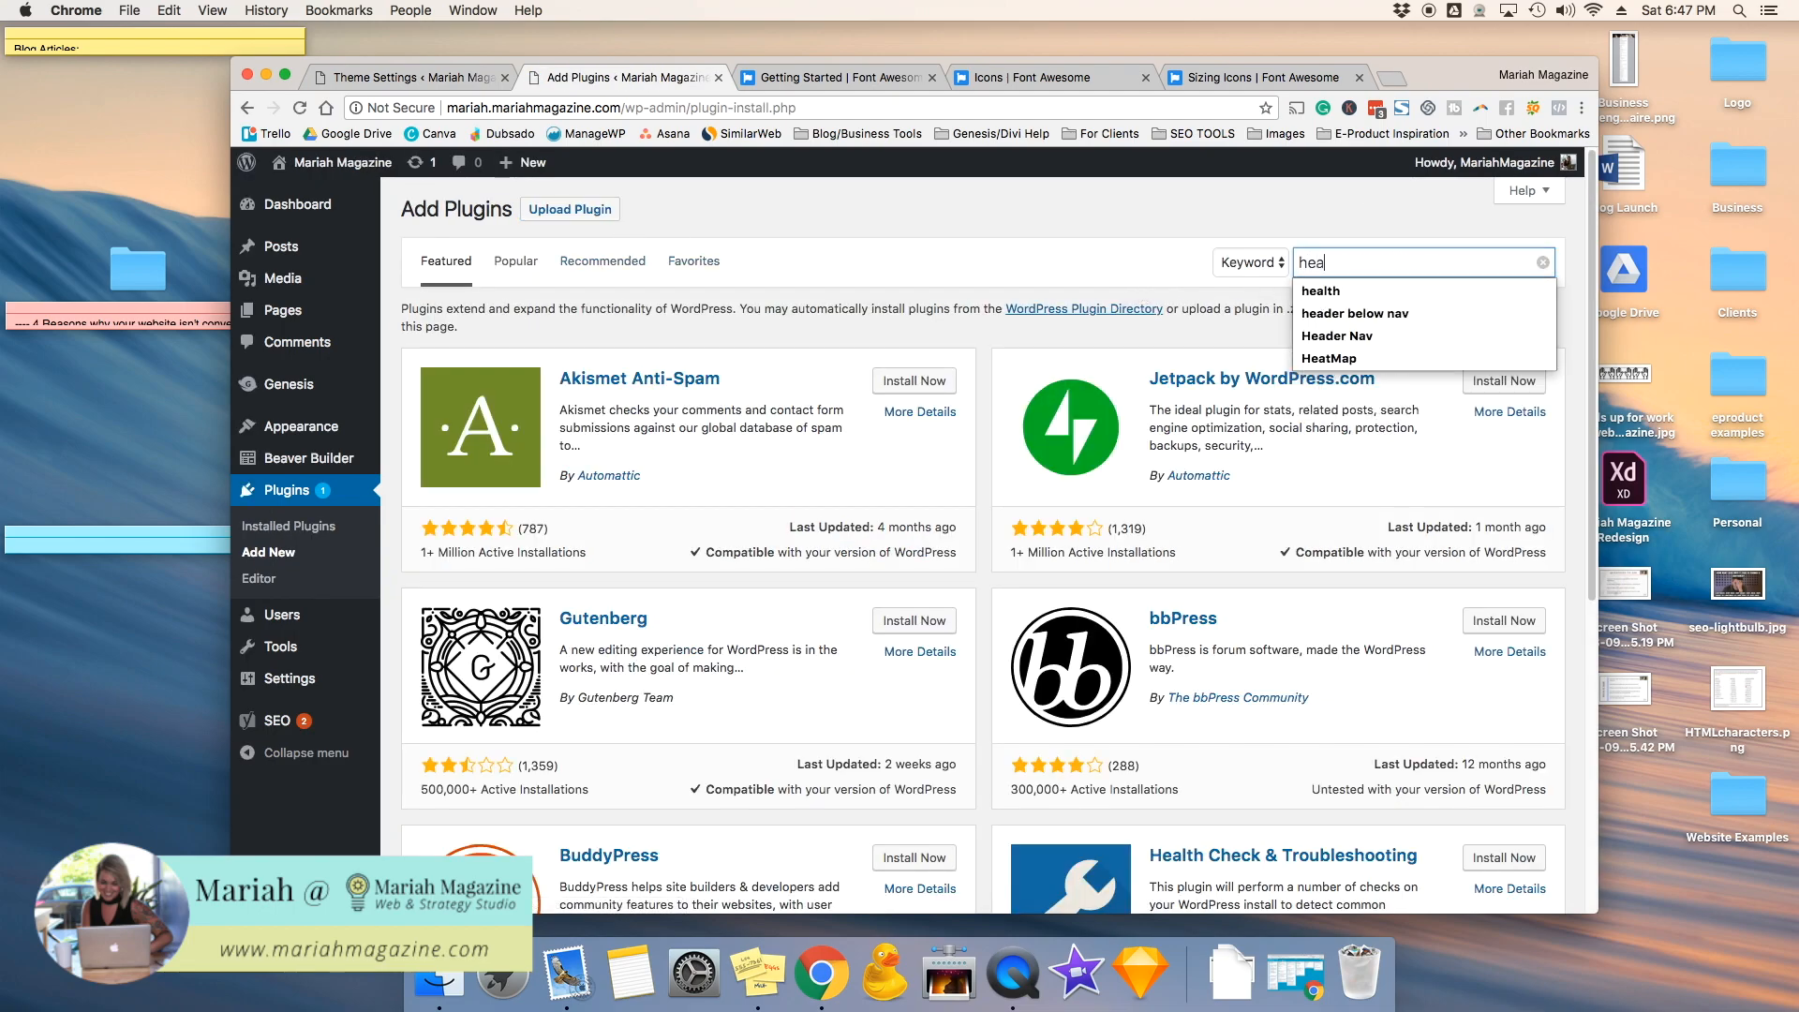
pyautogui.write('header and footer')
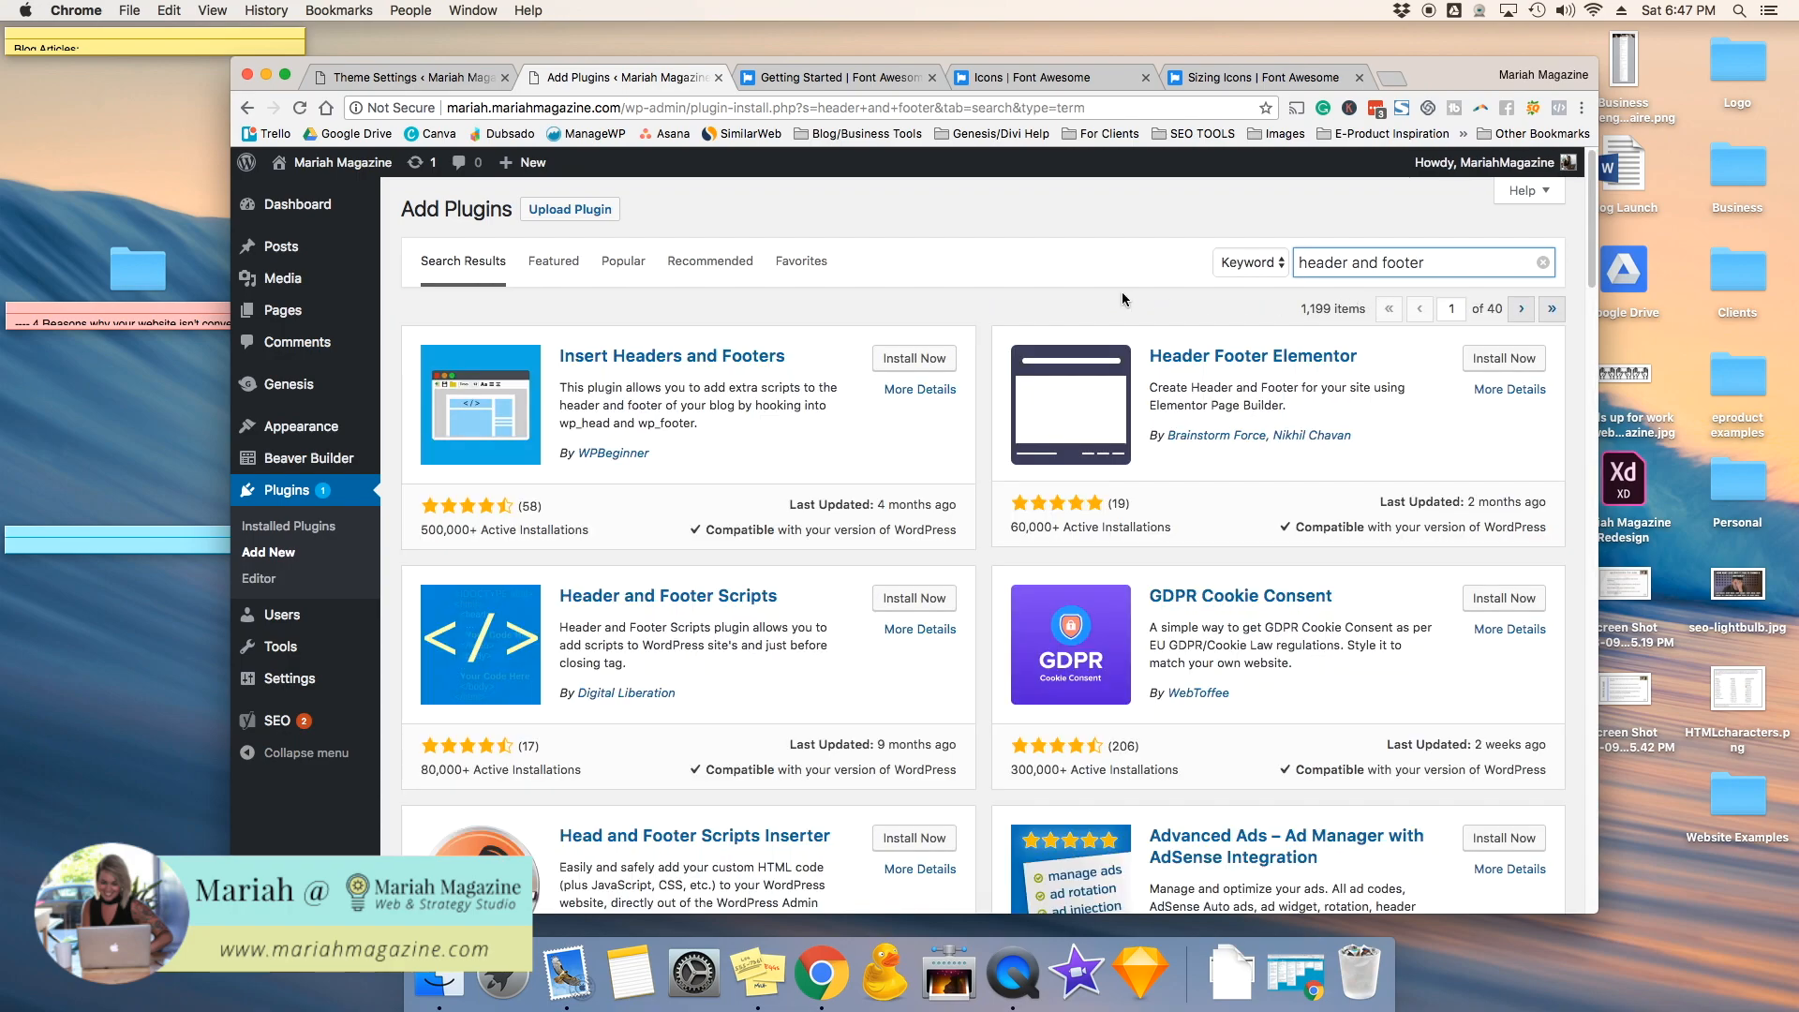
pyautogui.moveTo(585, 371)
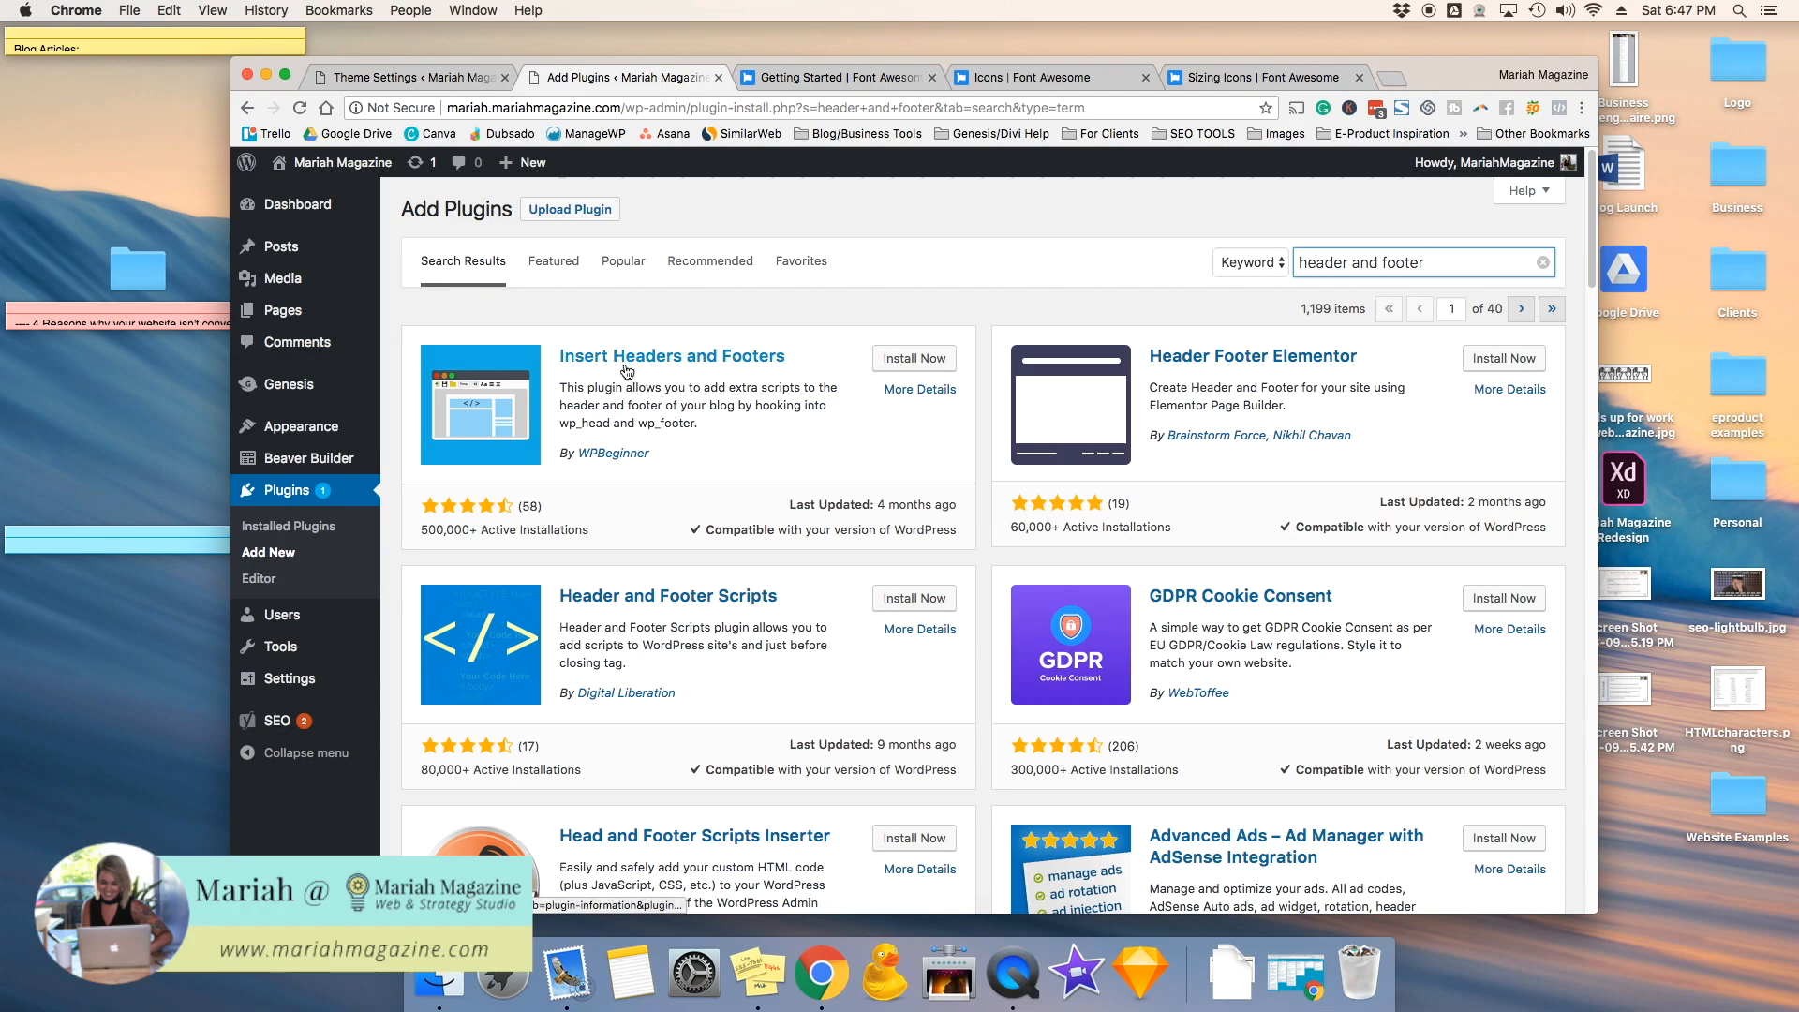
pyautogui.moveTo(671, 356)
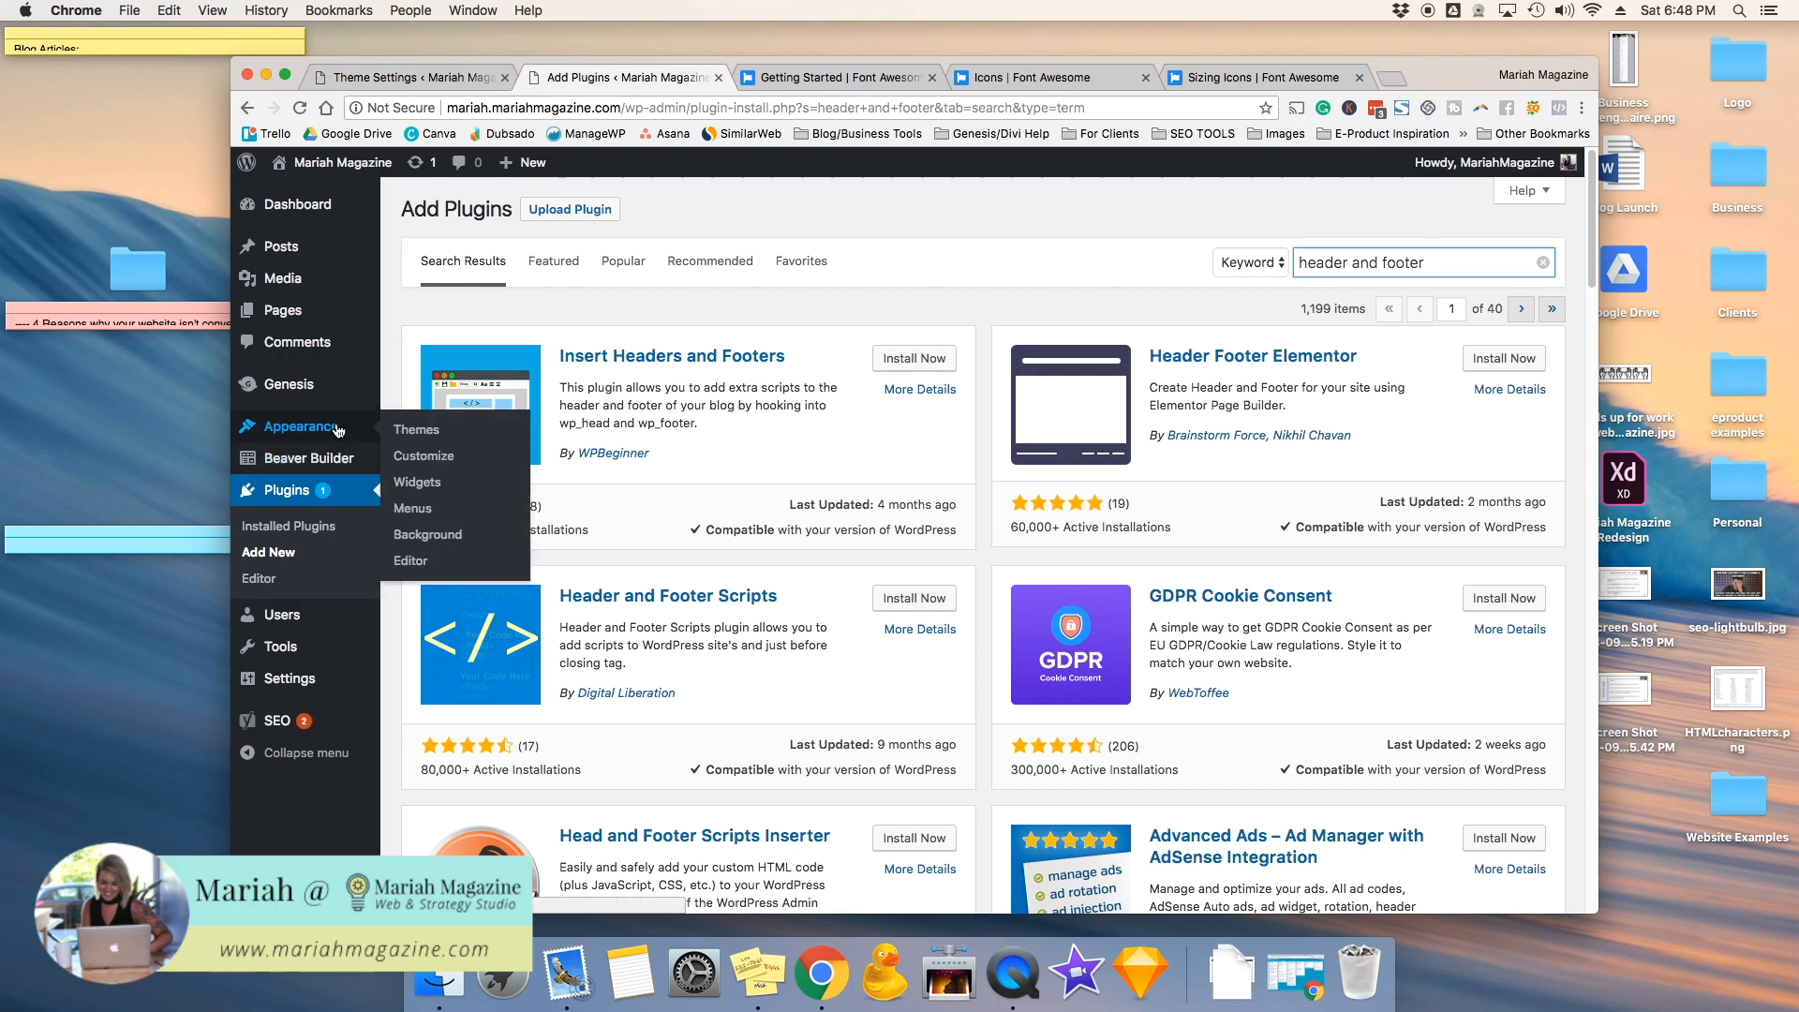
# Step: Paste the Font Awesome CDN link into the Genesis Header Scripts box and save the theme settings
pyautogui.click(290, 382)
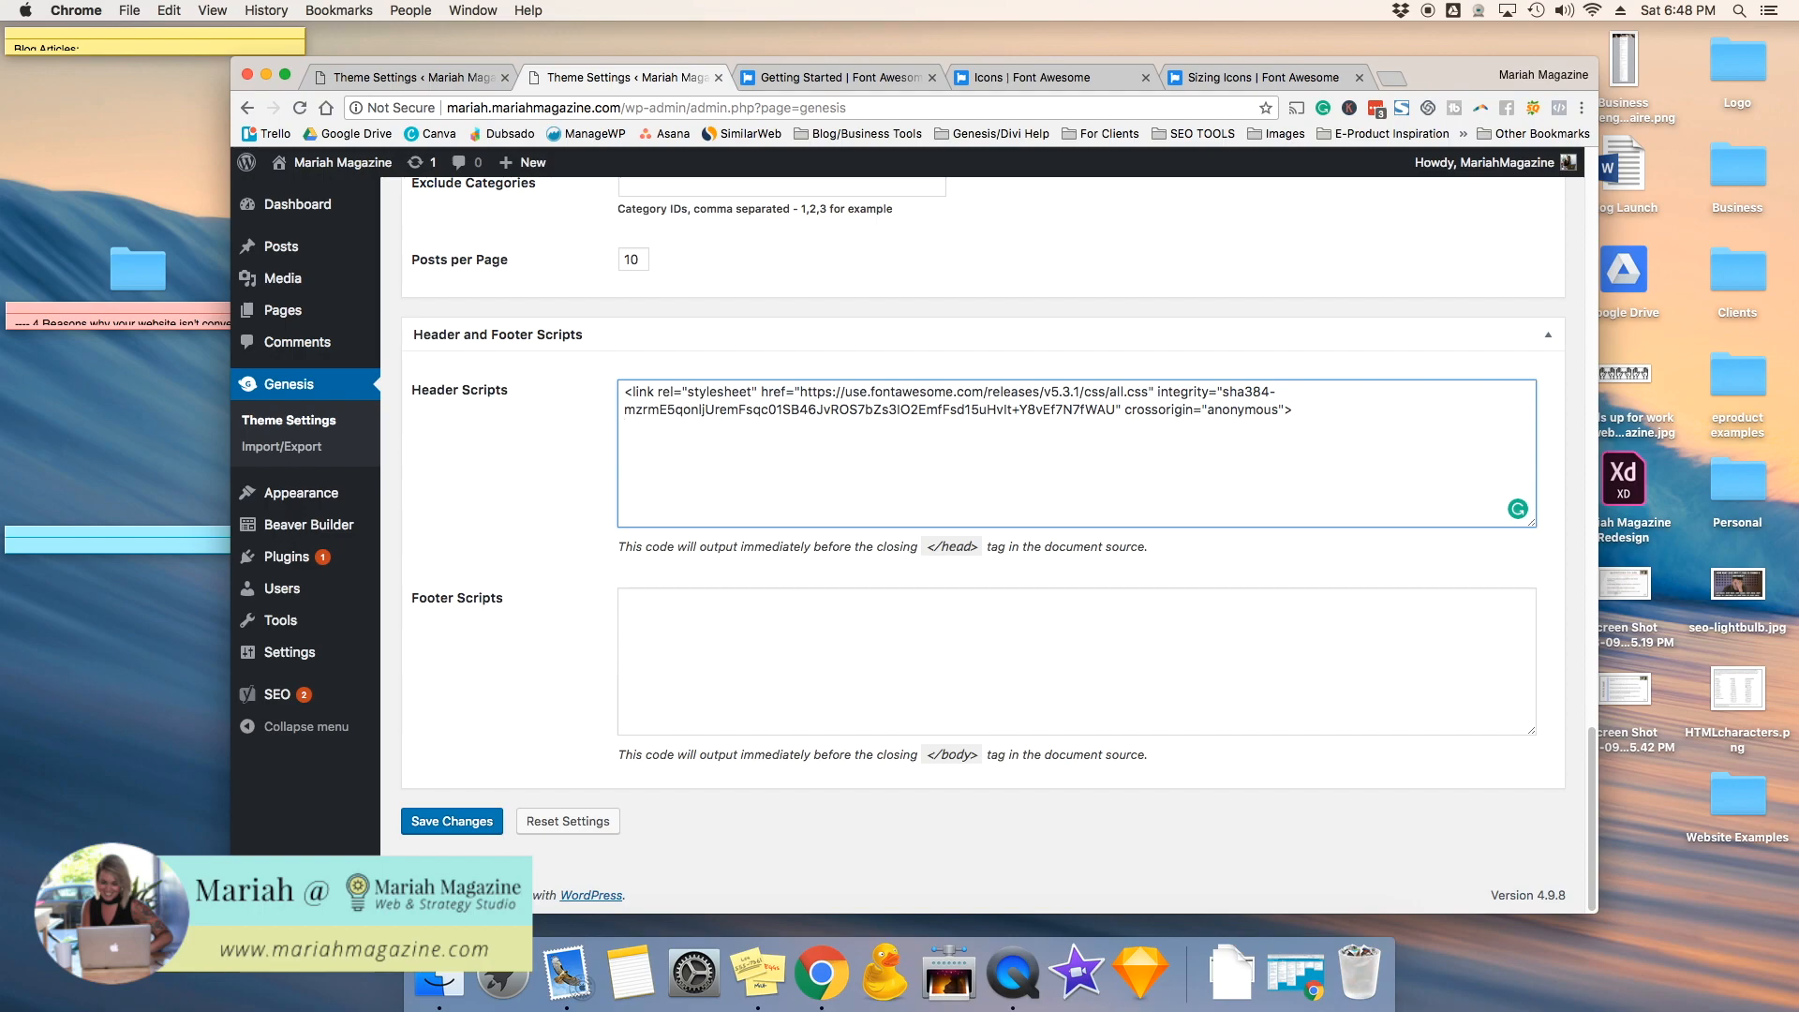
pyautogui.moveTo(870, 447)
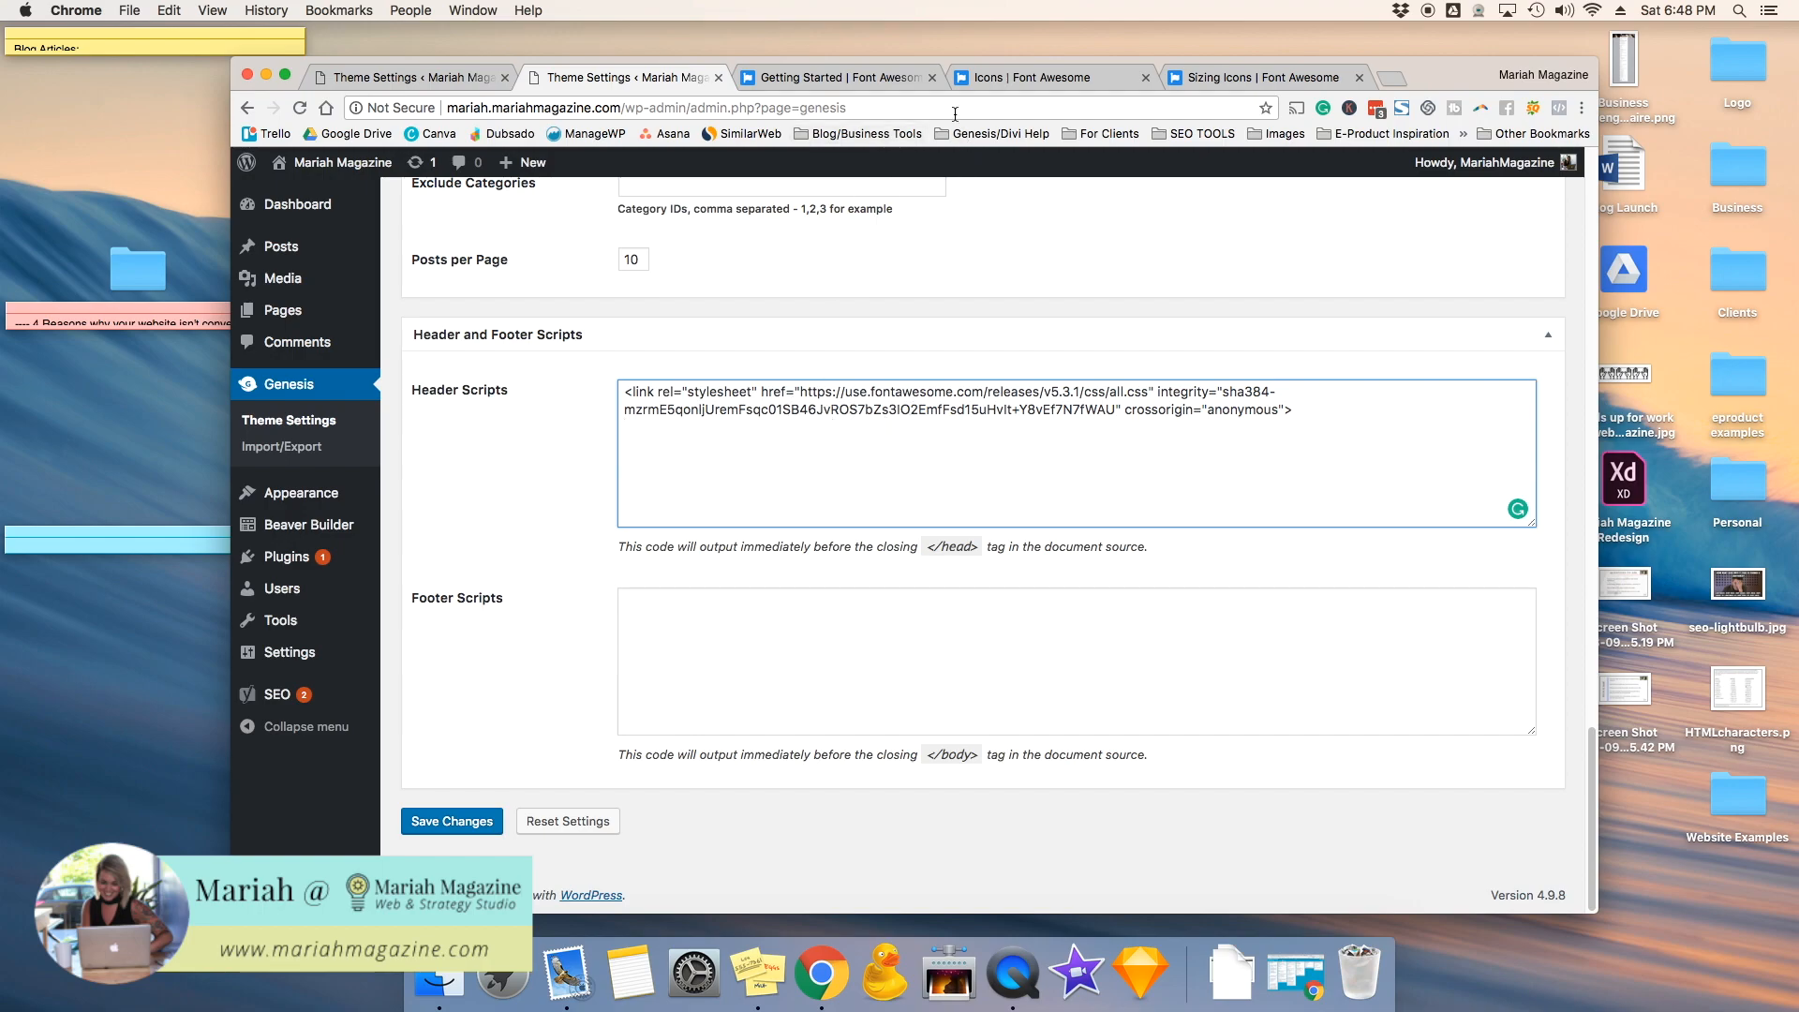
pyautogui.click(838, 77)
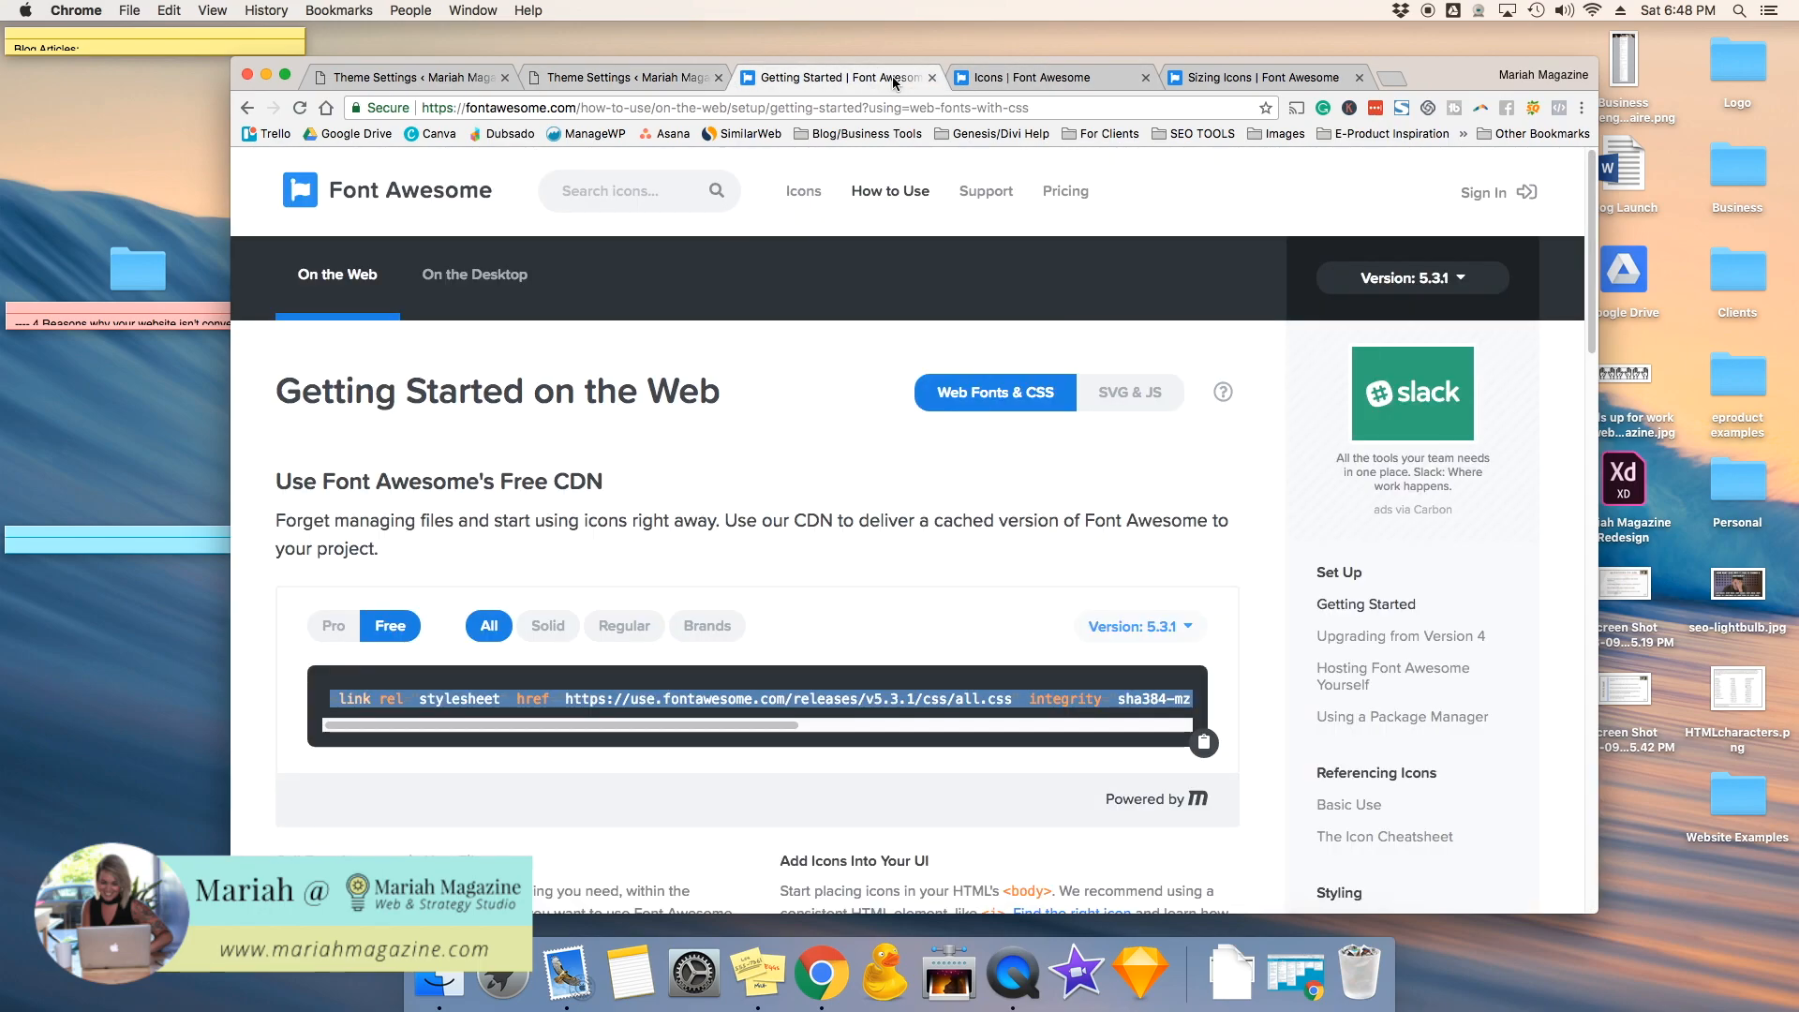
pyautogui.moveTo(958, 478)
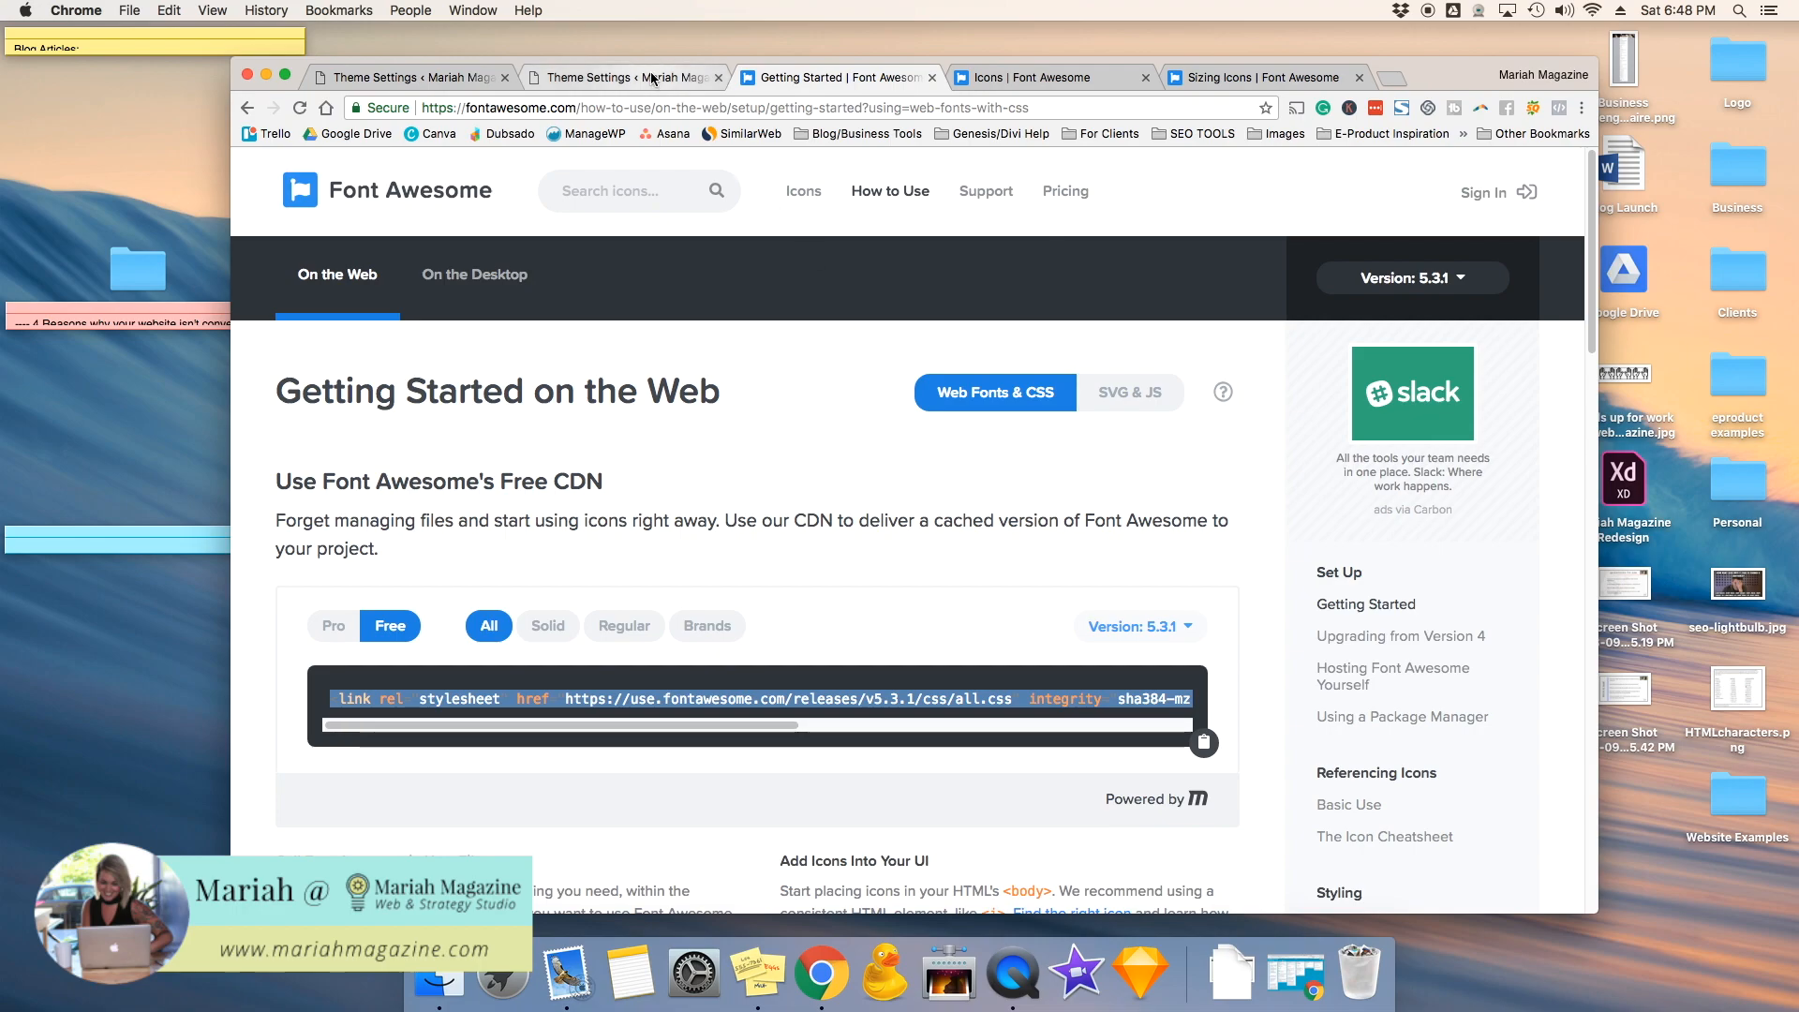
pyautogui.click(620, 77)
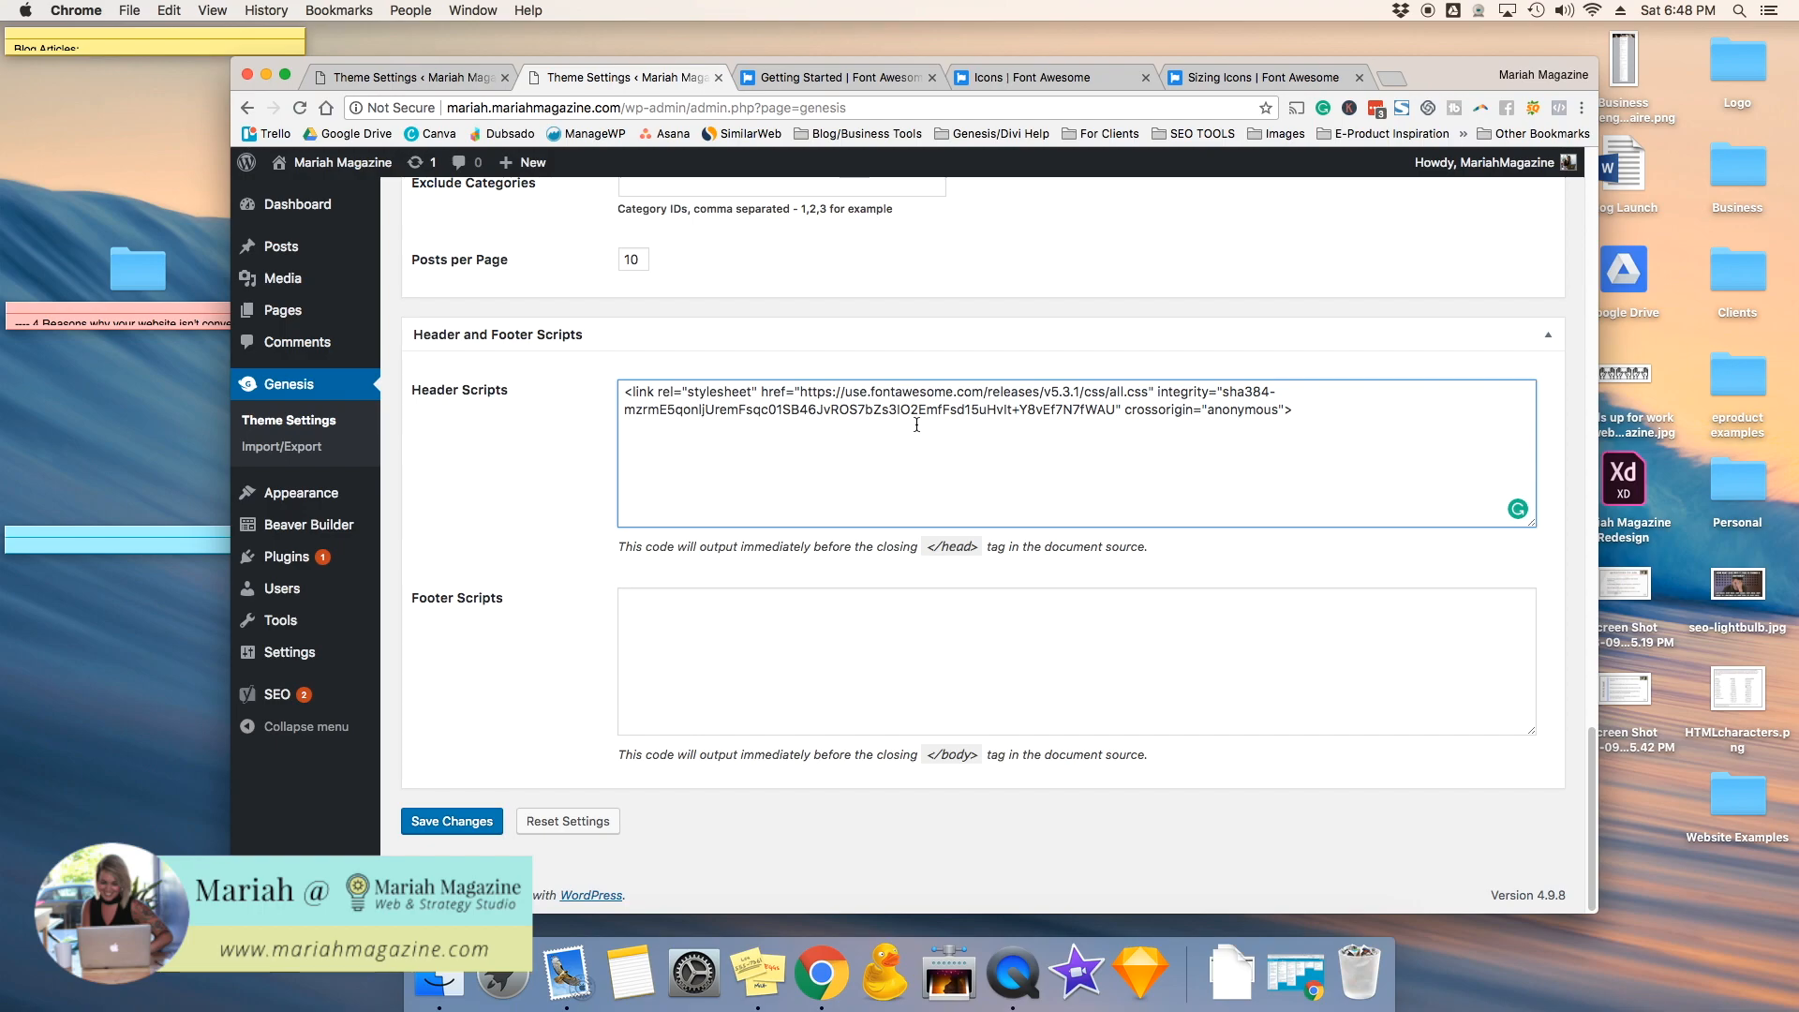
pyautogui.moveTo(1315, 416)
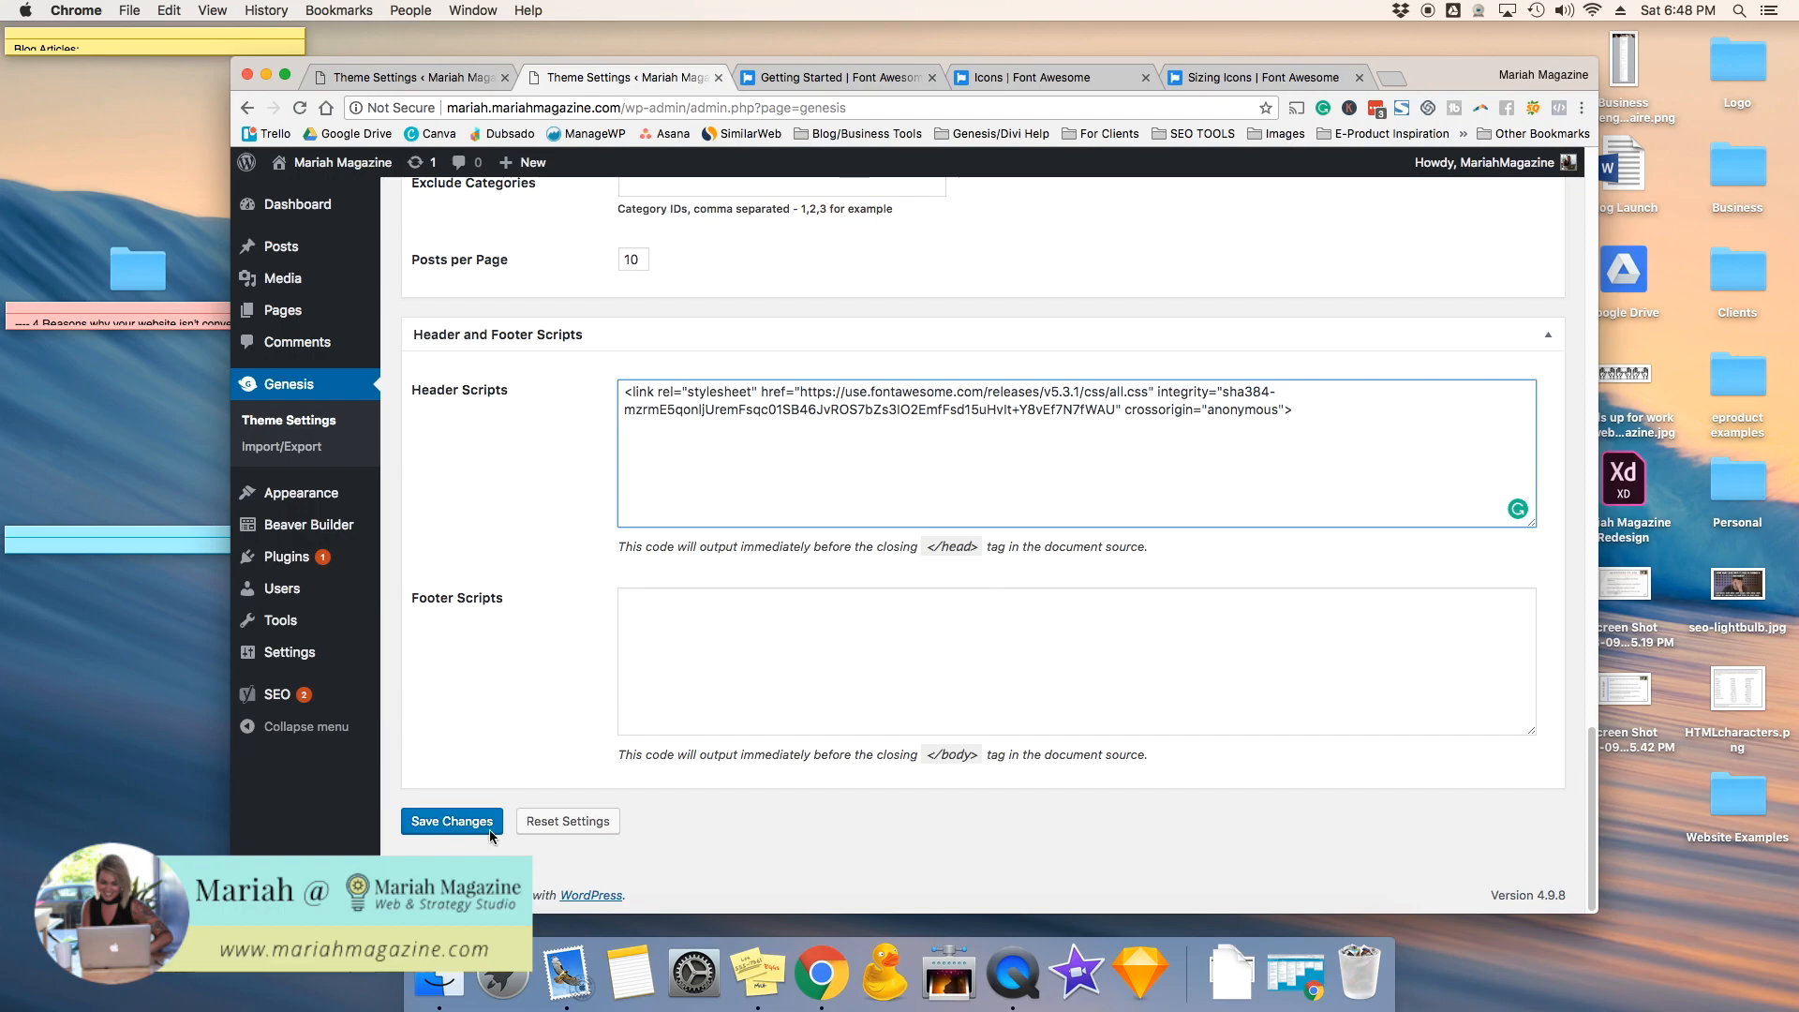
pyautogui.click(452, 821)
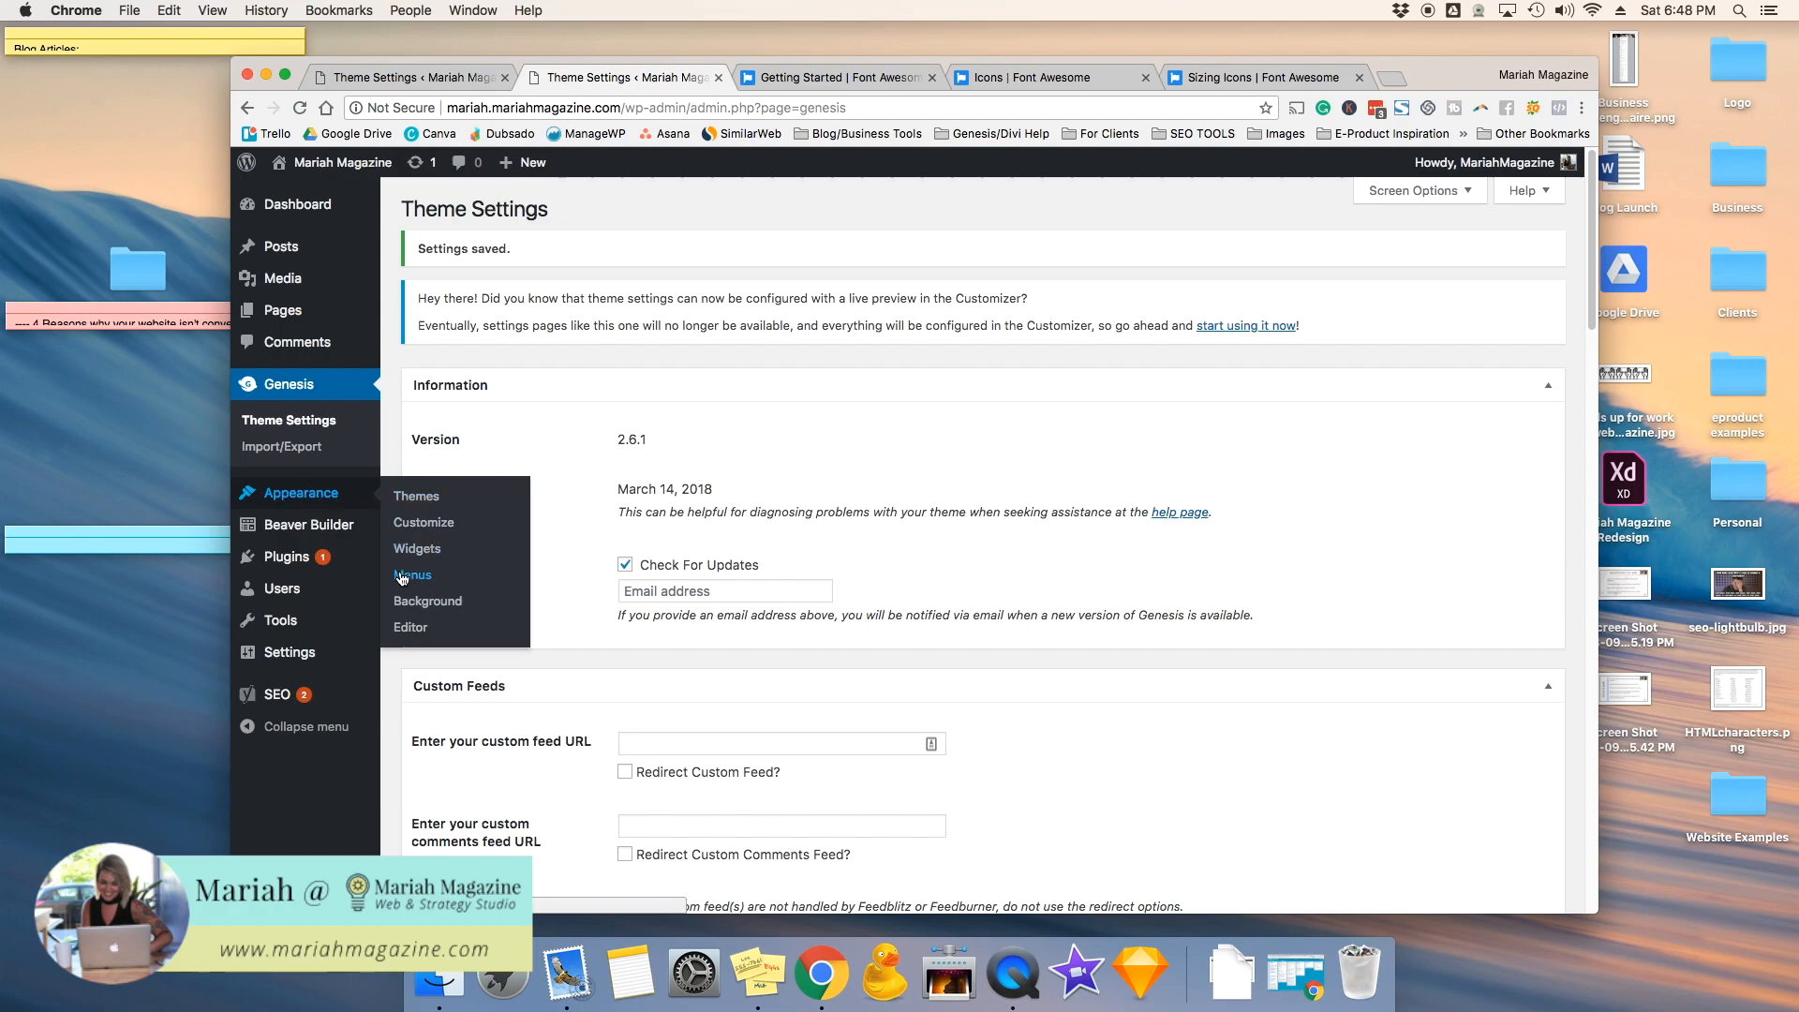
# Step: Open Appearance > Menus, keep Main Menu selected and expand Custom Links
pyautogui.click(412, 575)
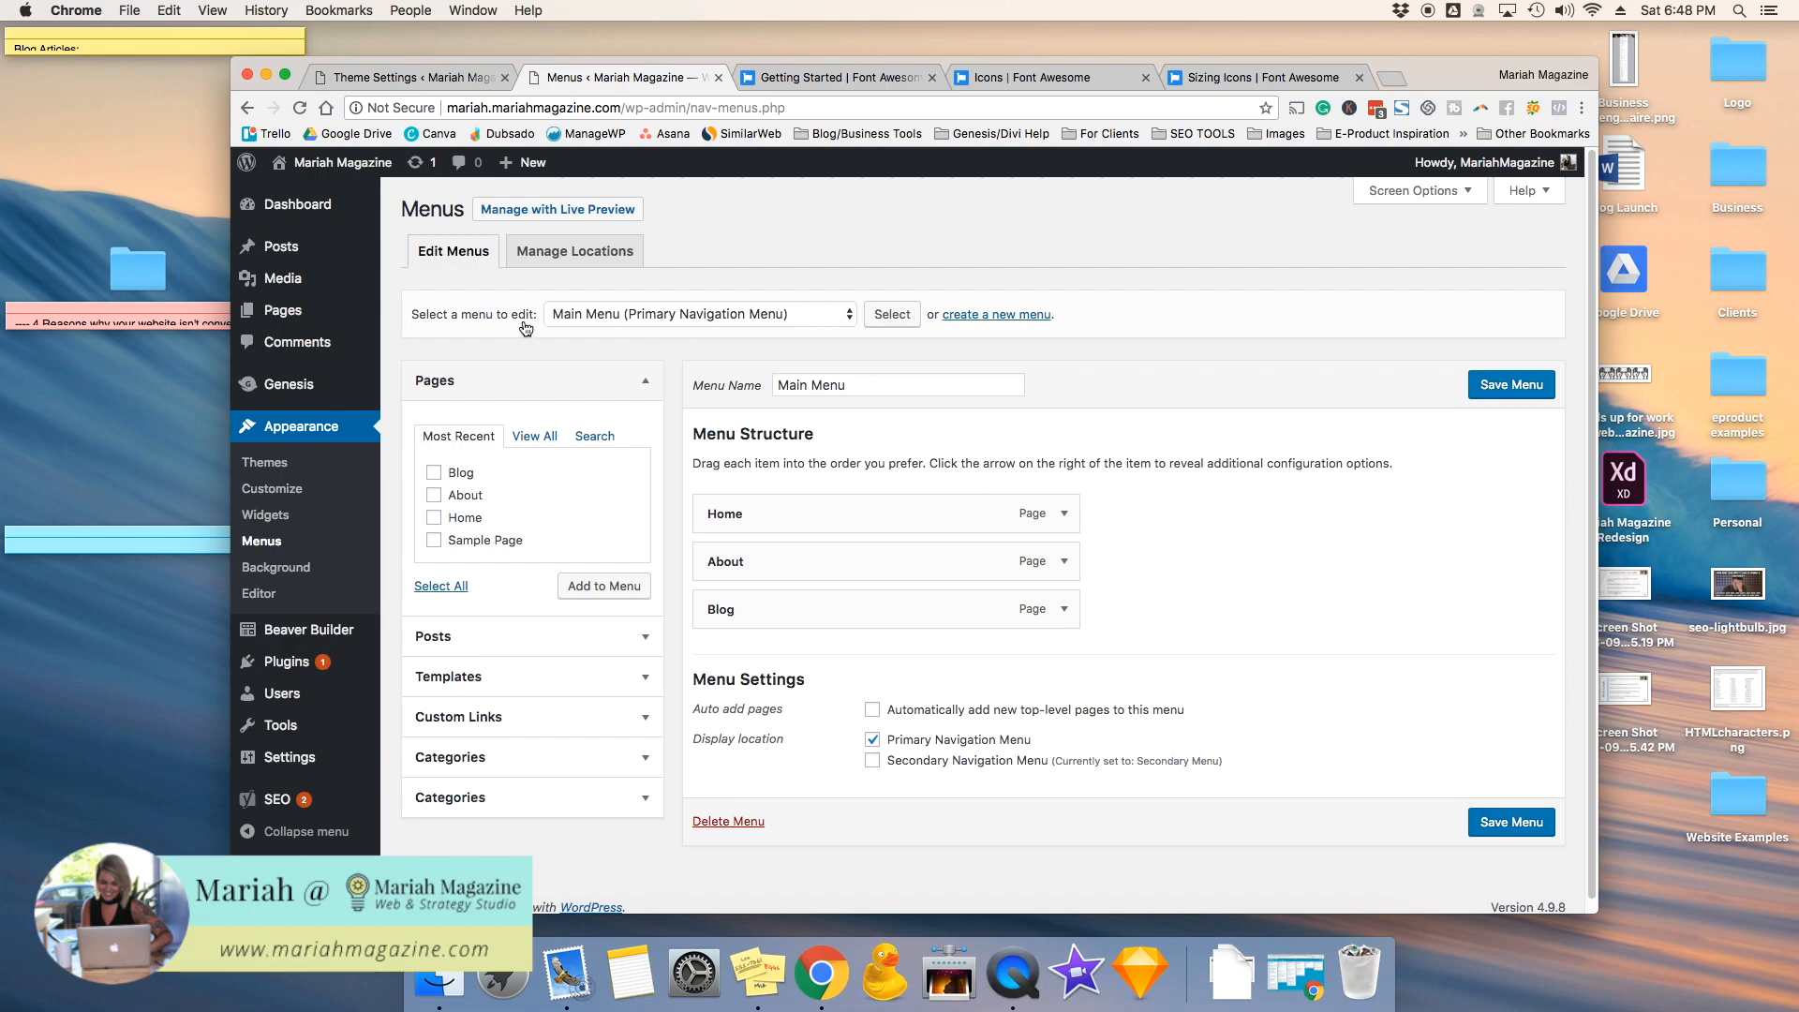
pyautogui.click(697, 313)
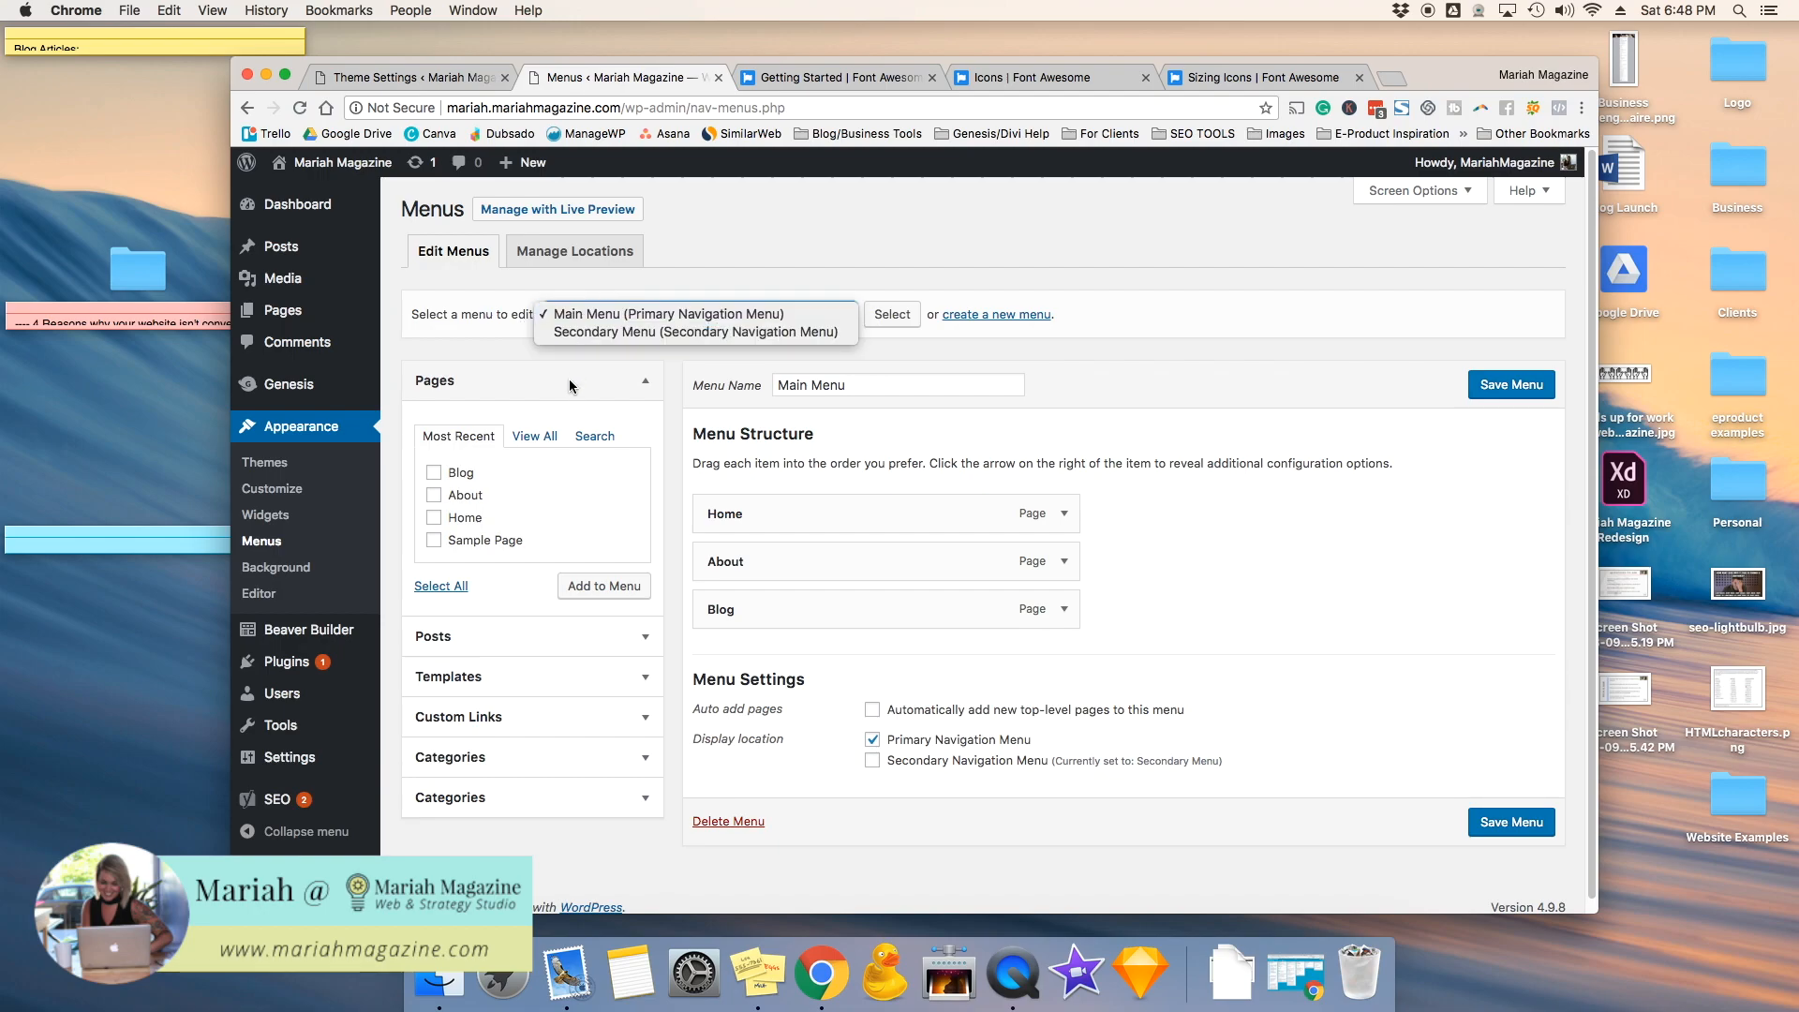
pyautogui.click(669, 313)
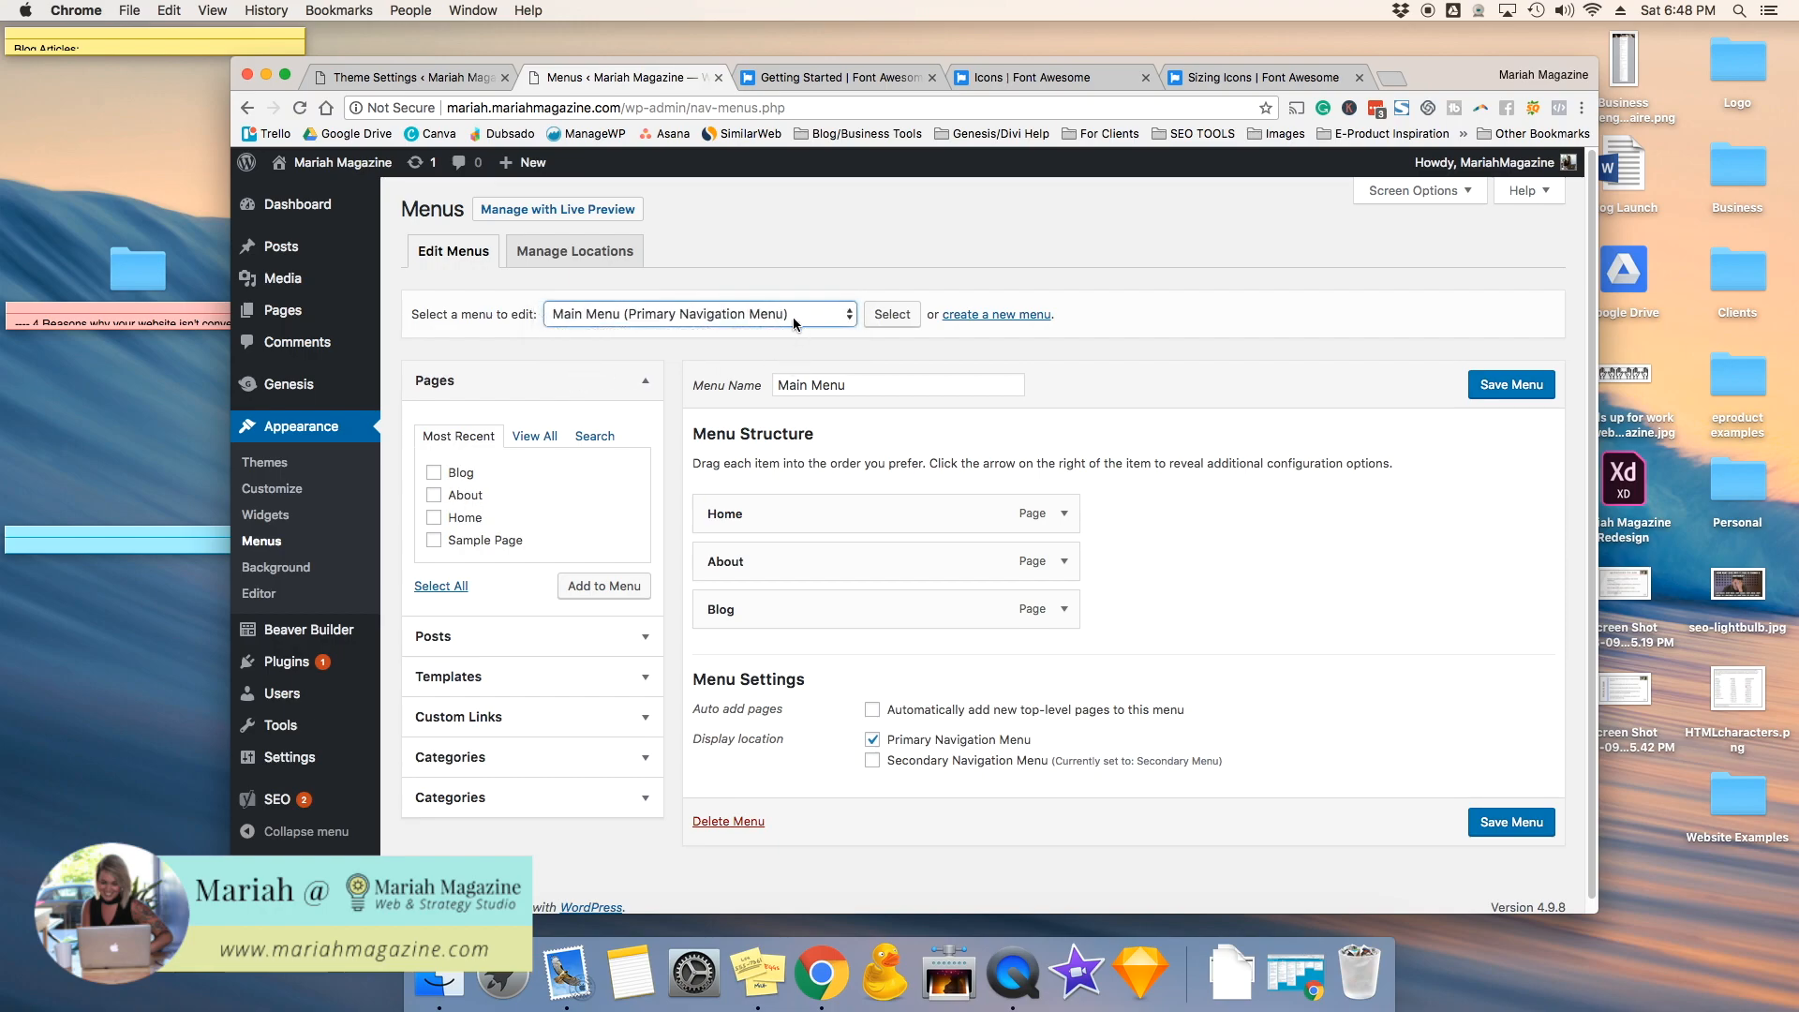
pyautogui.moveTo(641, 571)
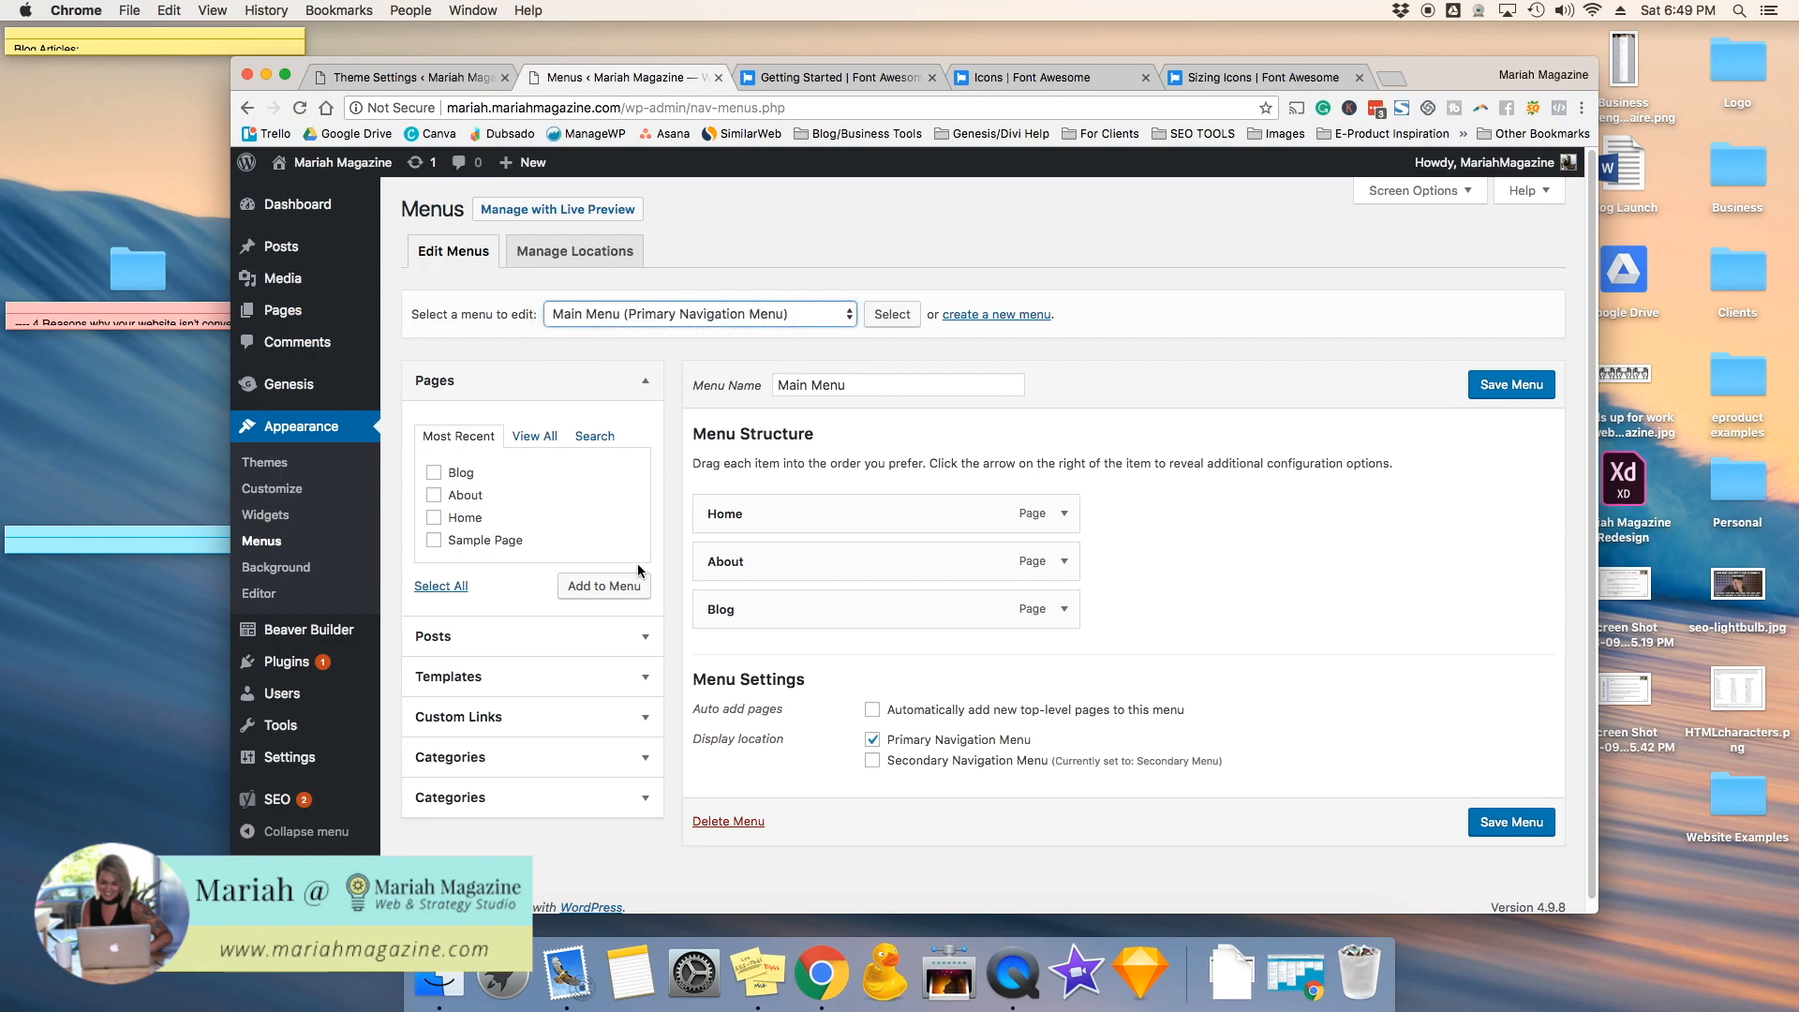
pyautogui.moveTo(457, 724)
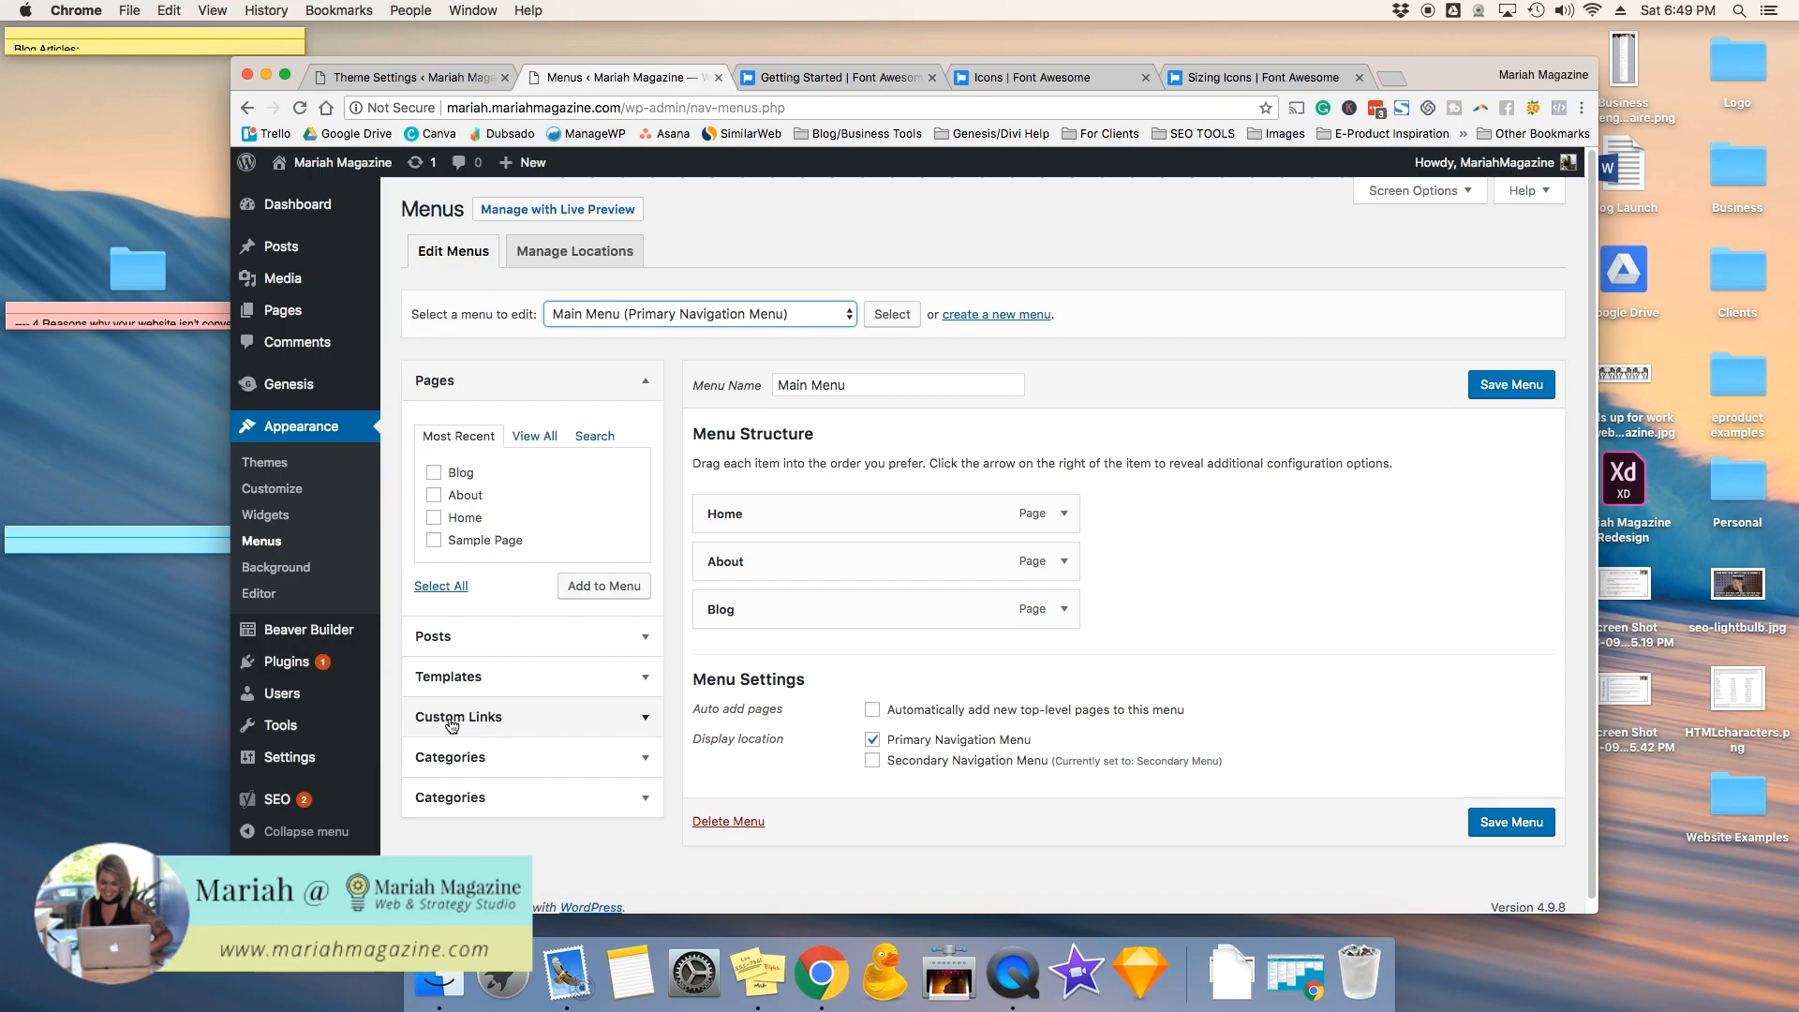
pyautogui.click(458, 716)
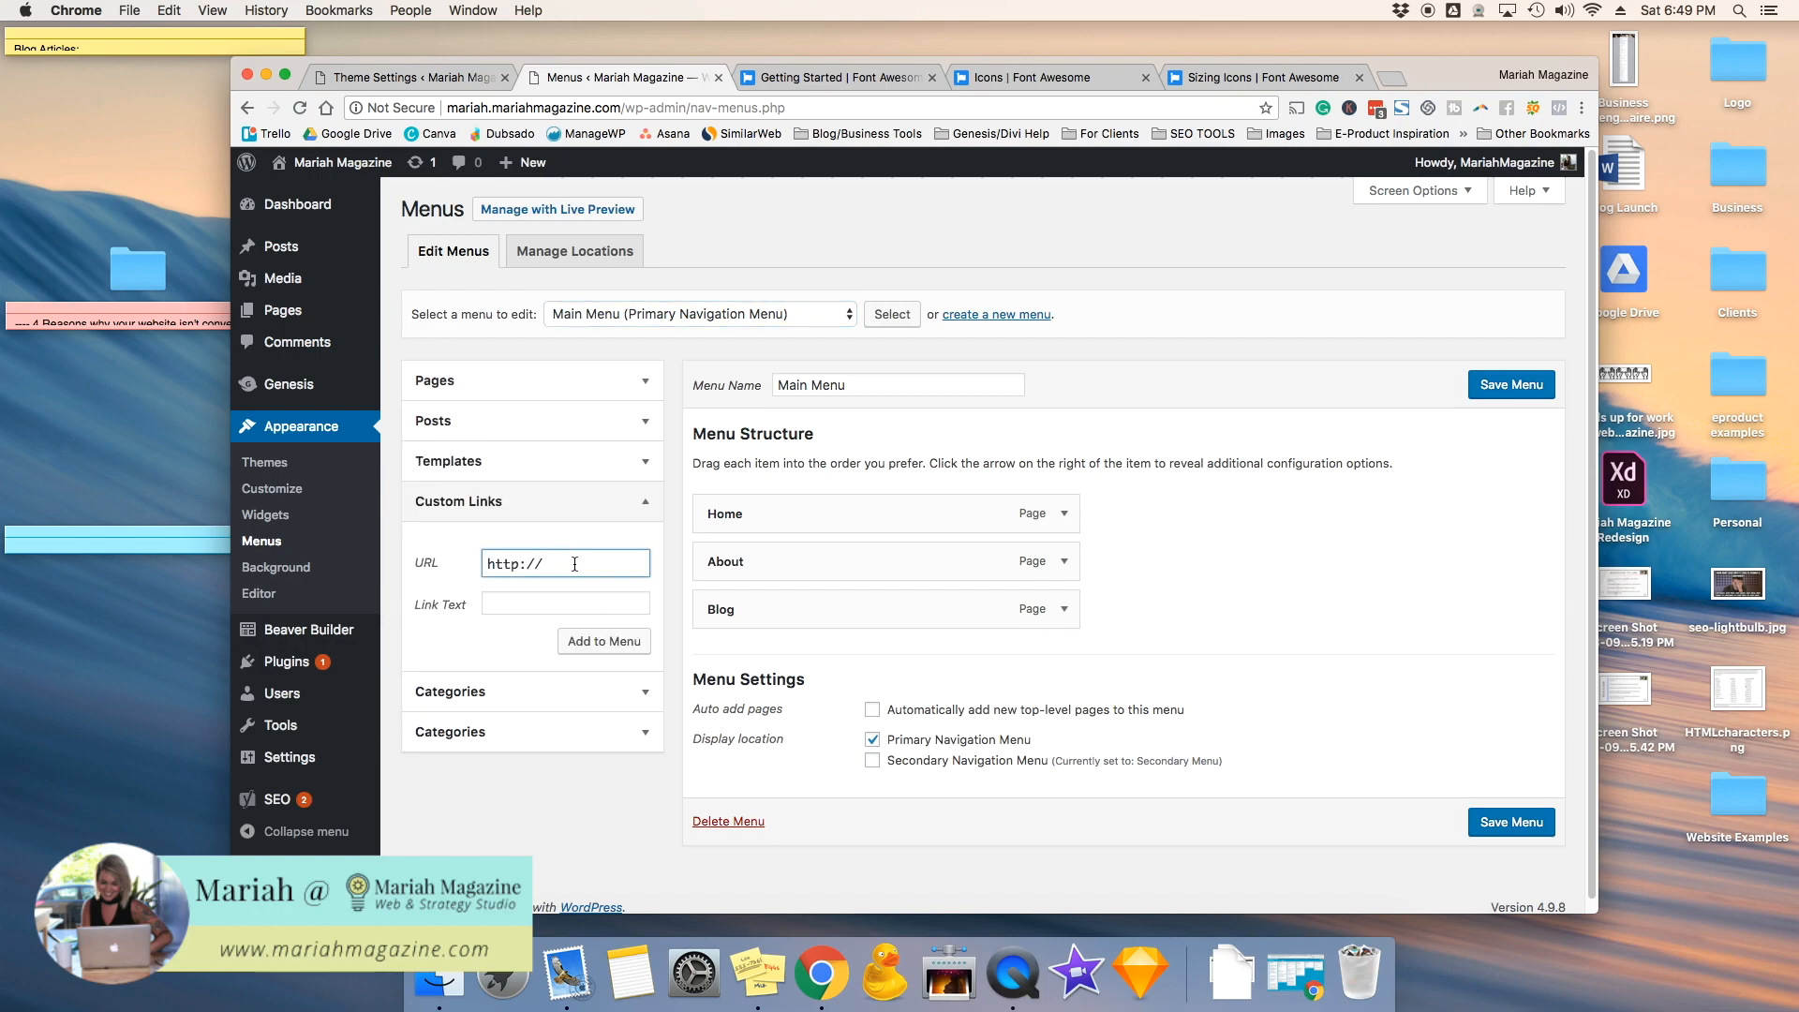
# Step: Enter the instagram.com URL for the custom link and switch to the Font Awesome icon search
pyautogui.write('instag')
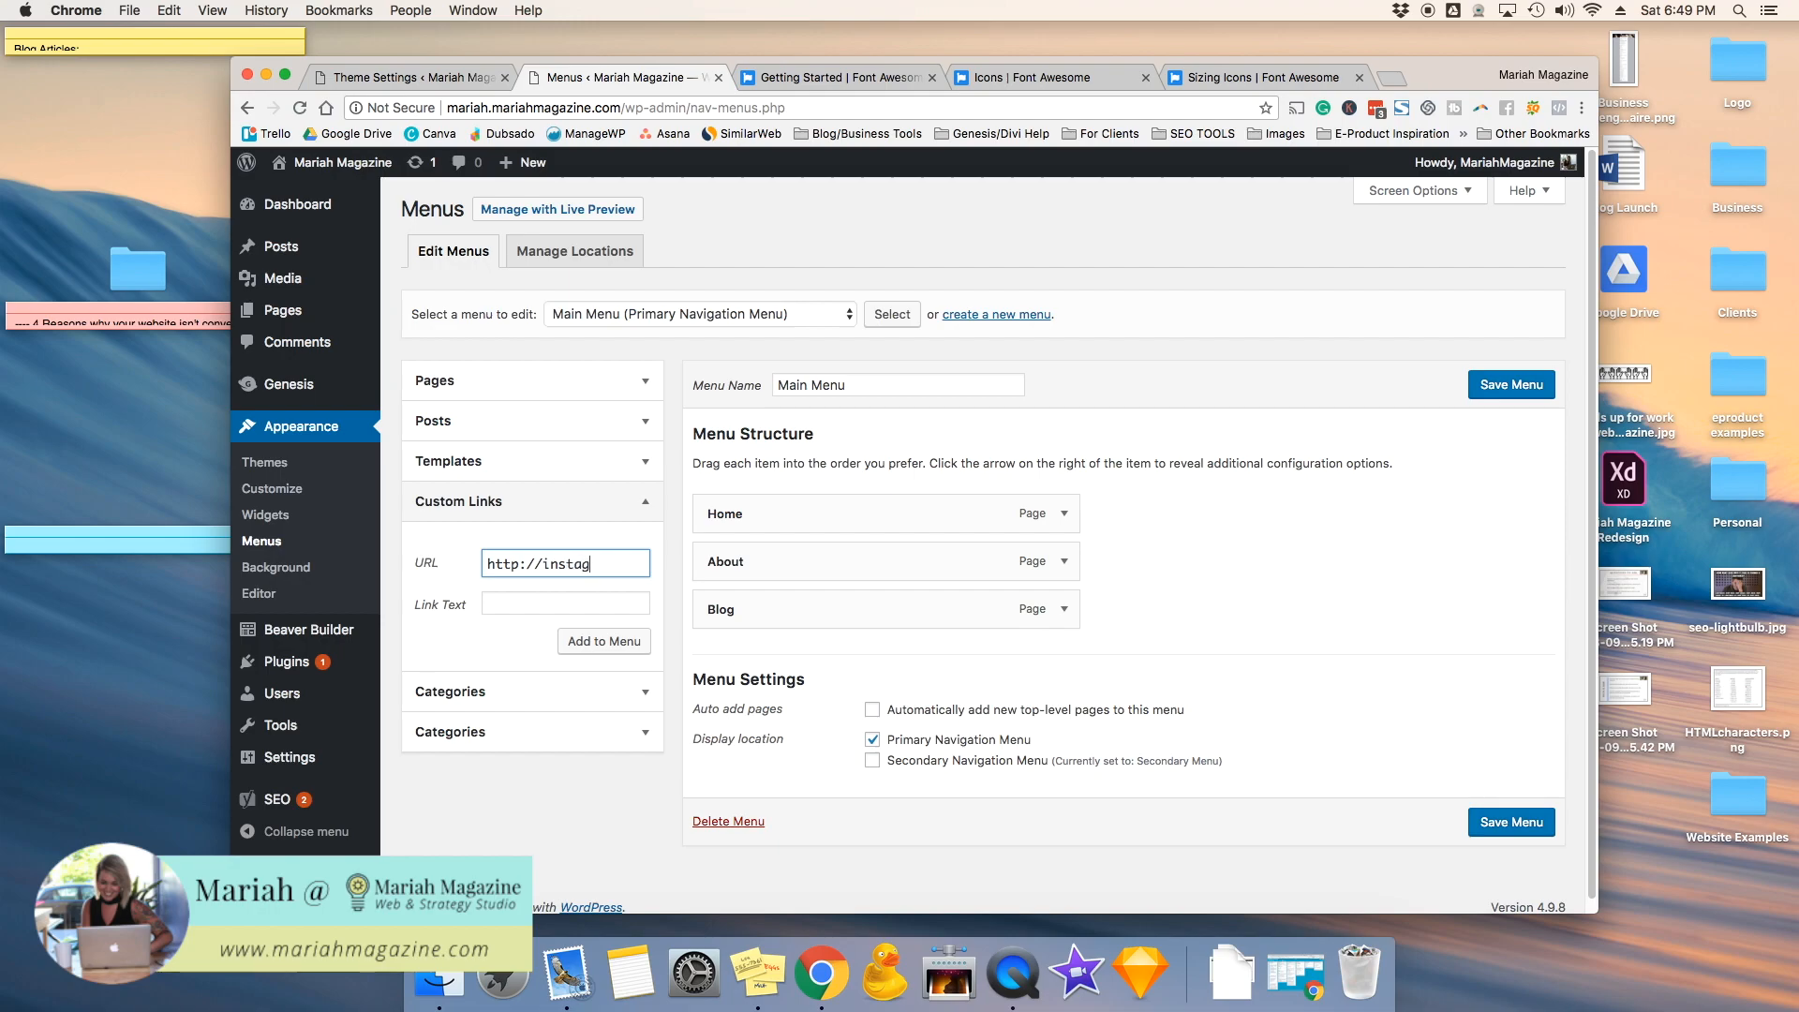
pyautogui.click(564, 604)
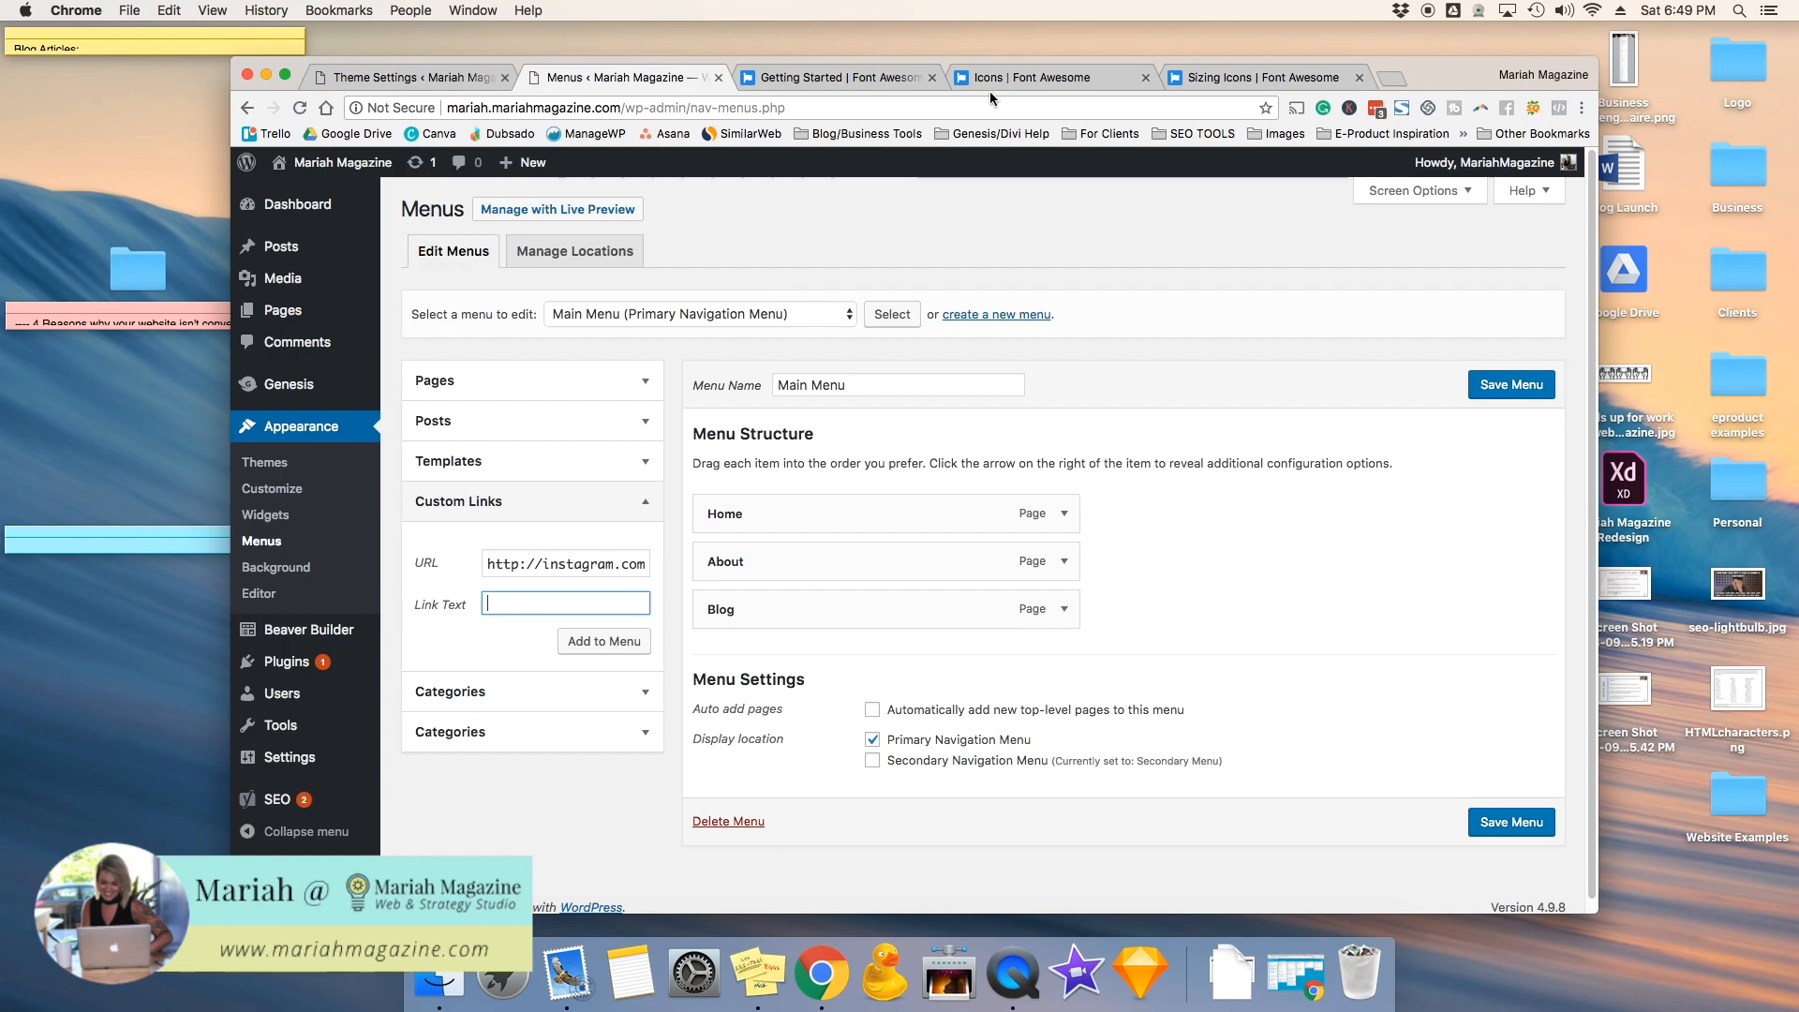
pyautogui.click(1038, 76)
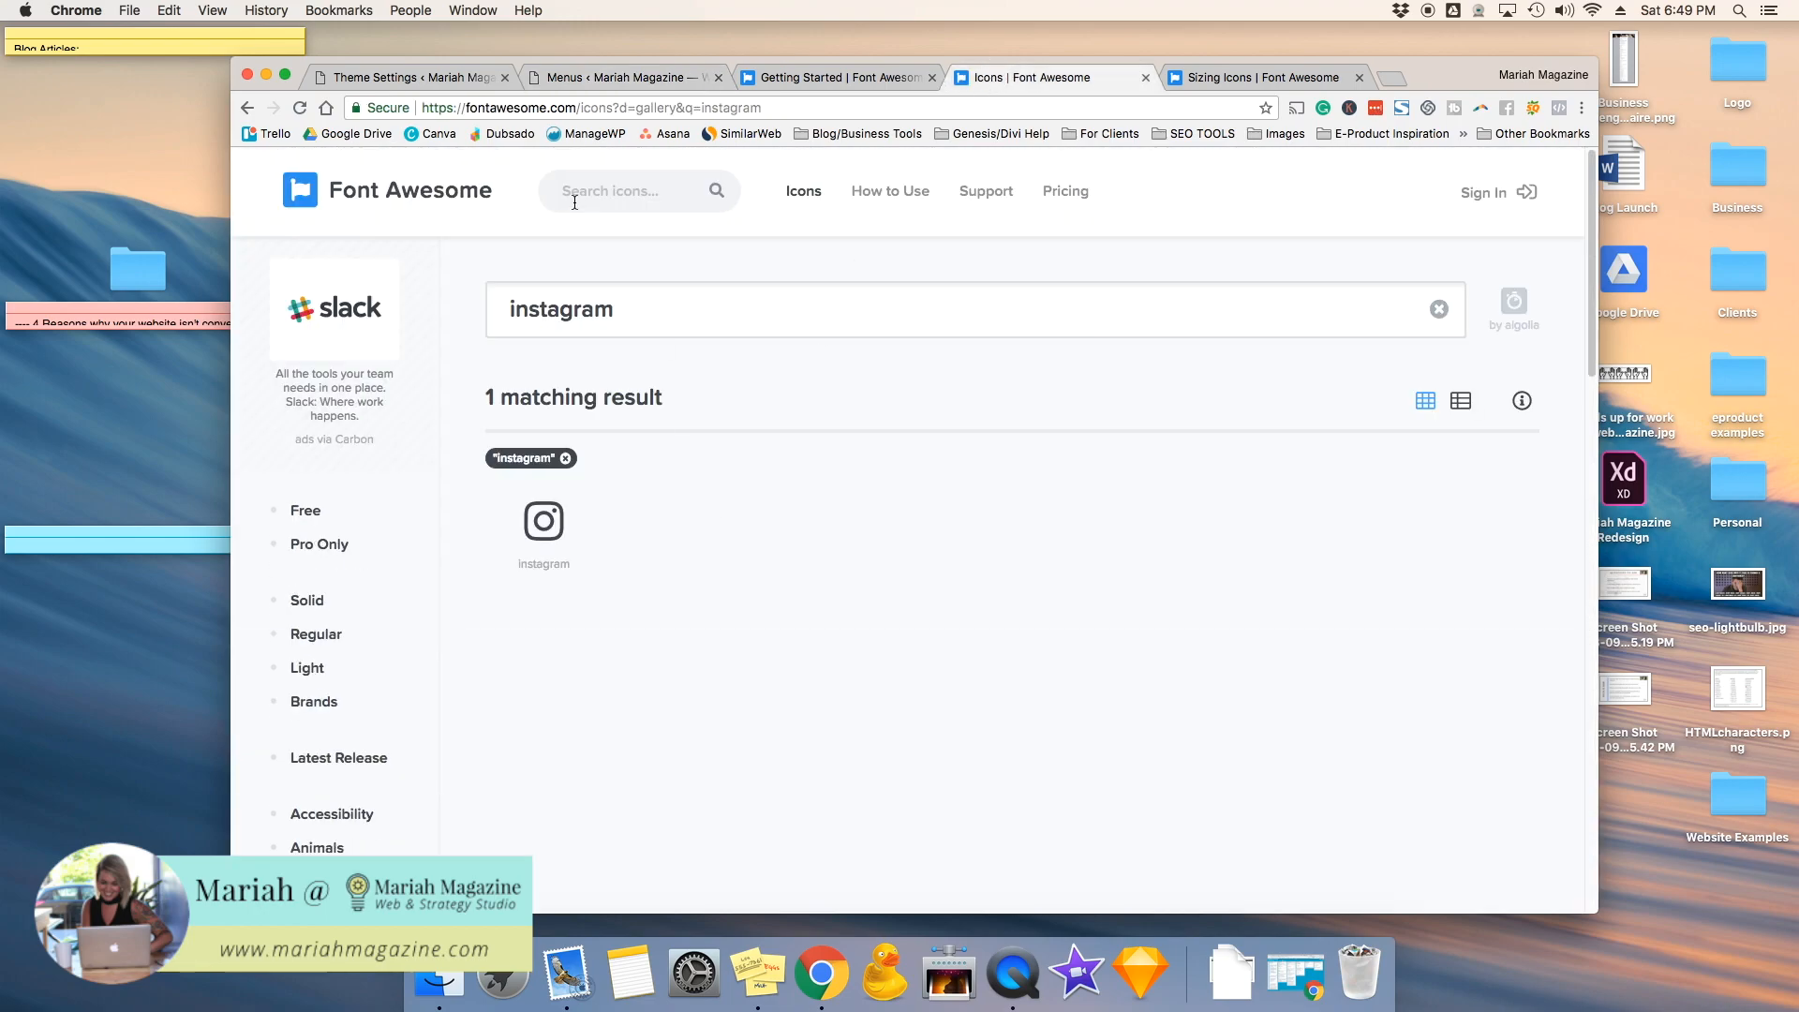
# Step: Copy the instagram icon's HTML from Font Awesome and return to the menu editor to use it as Link Text
pyautogui.click(640, 191)
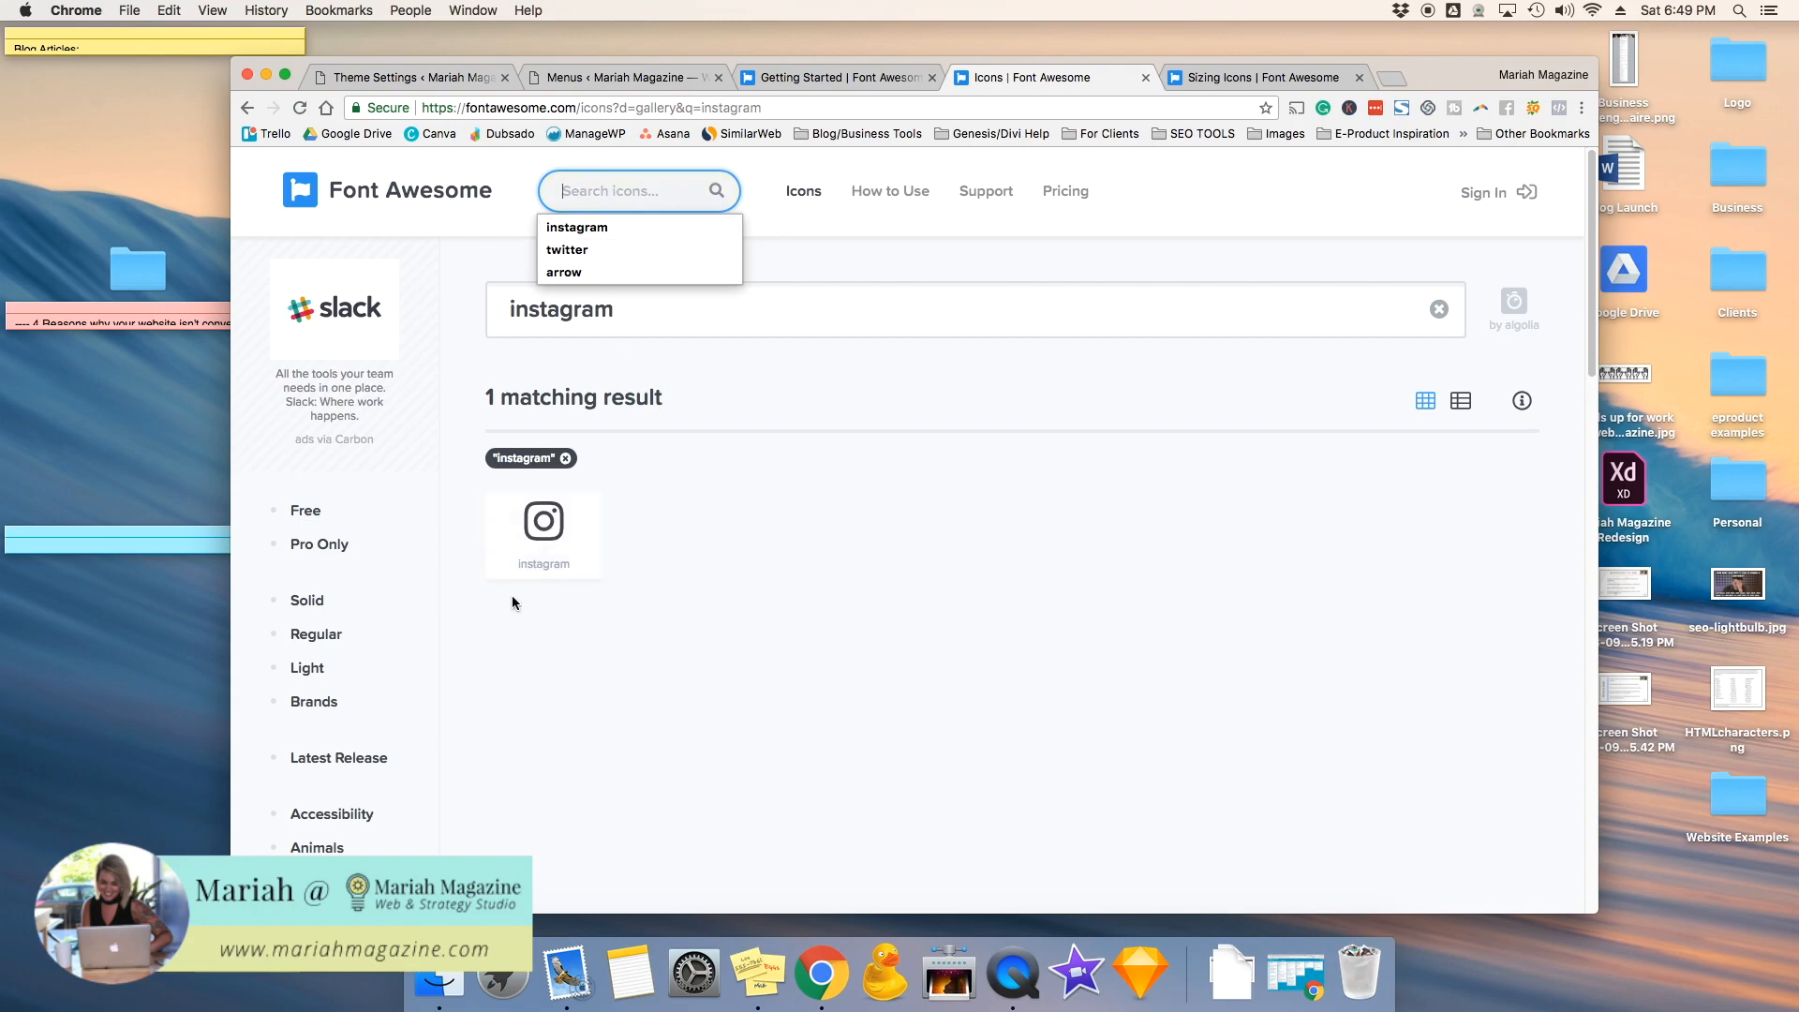
pyautogui.click(544, 519)
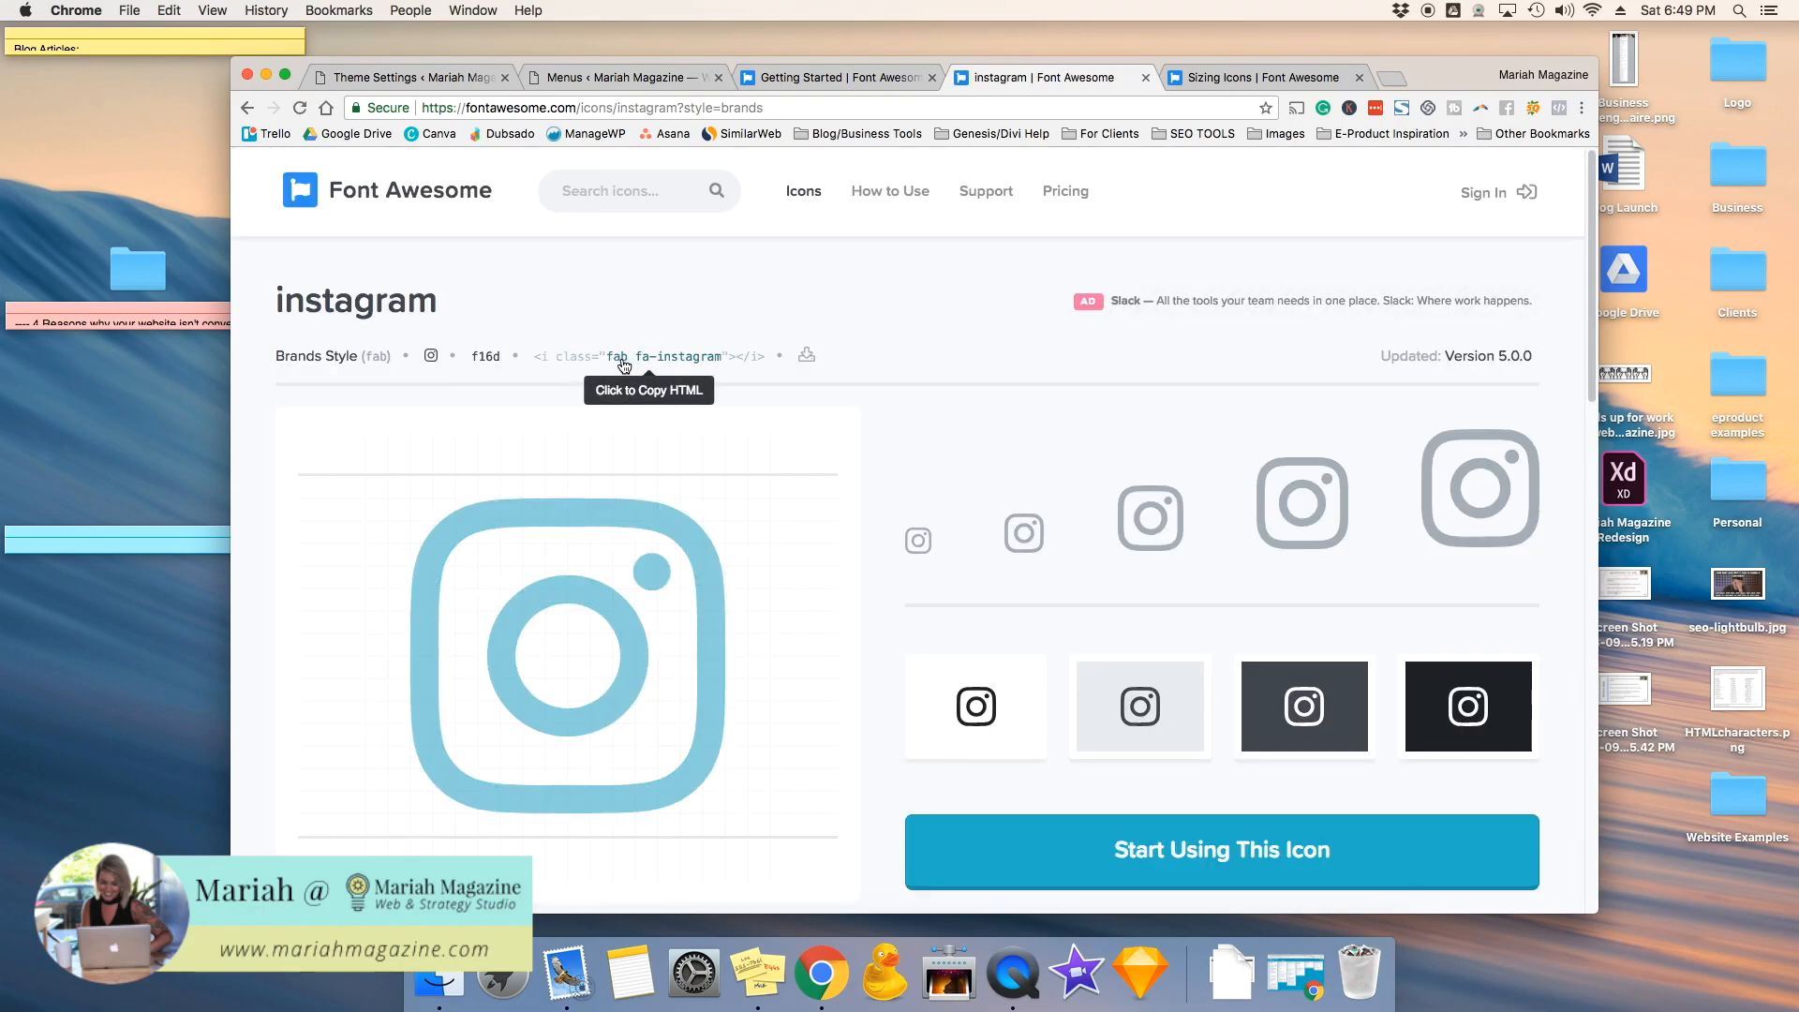
pyautogui.moveTo(652, 362)
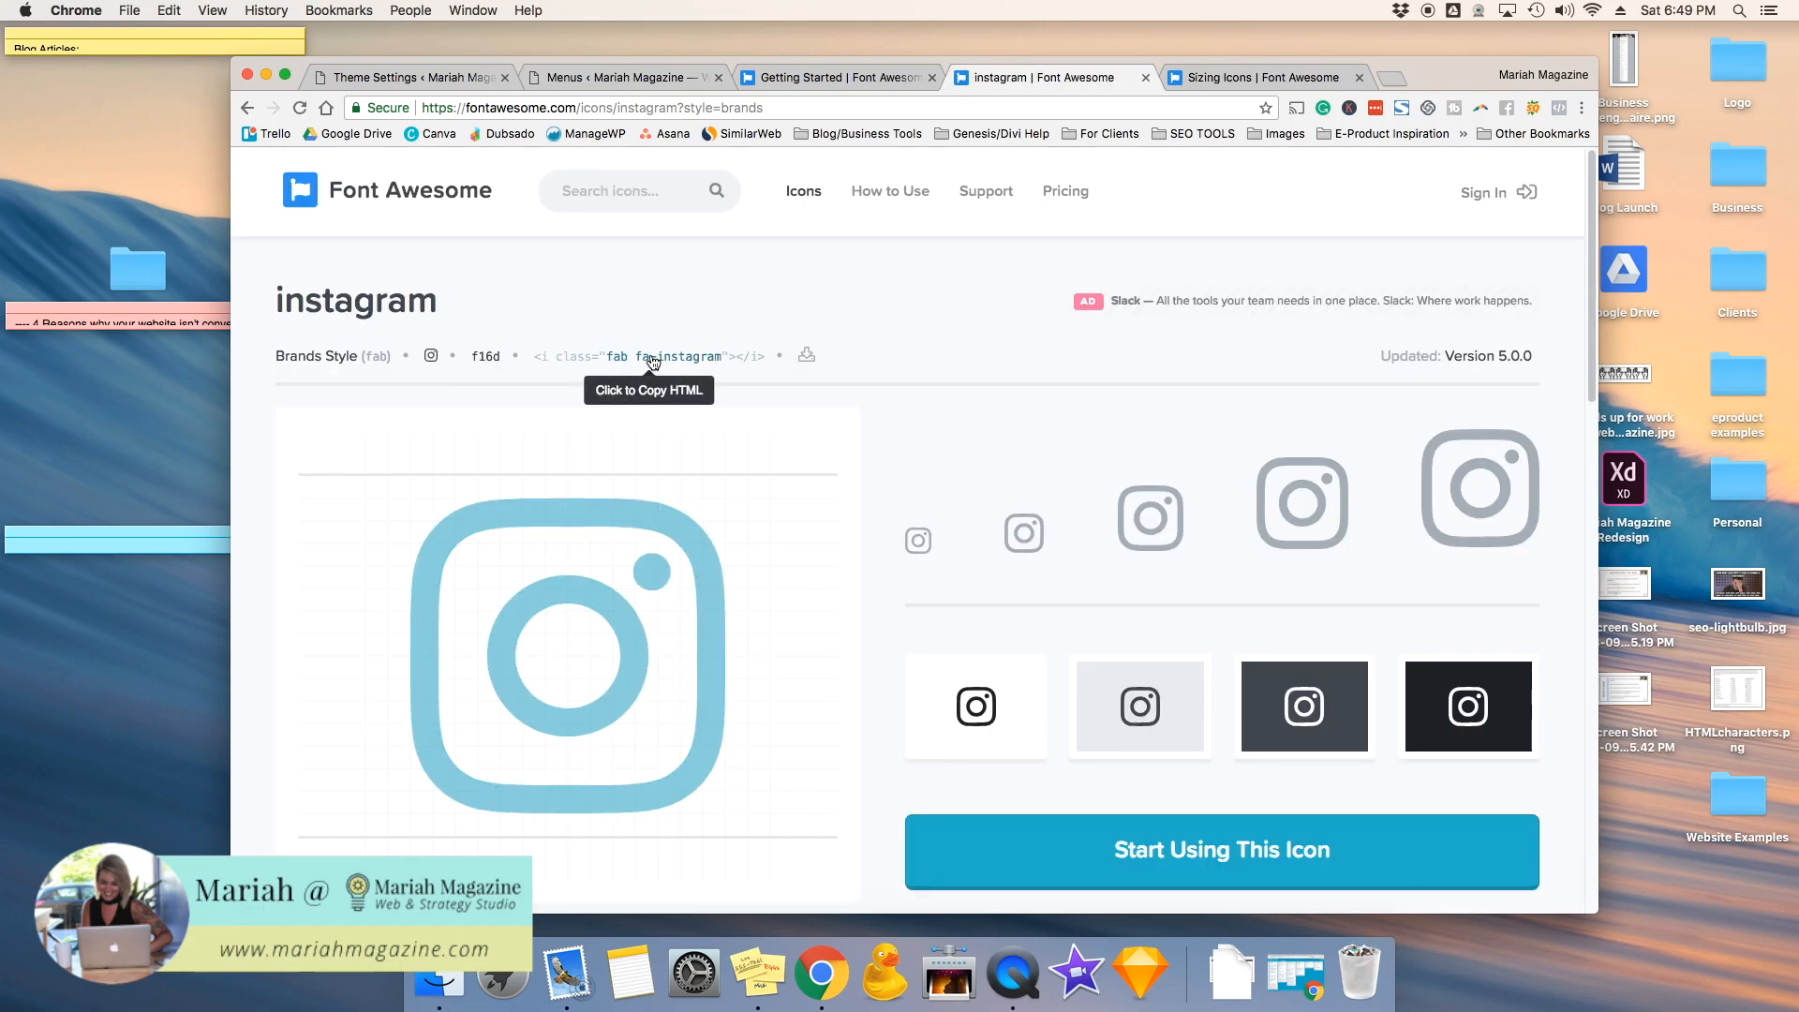
pyautogui.click(648, 356)
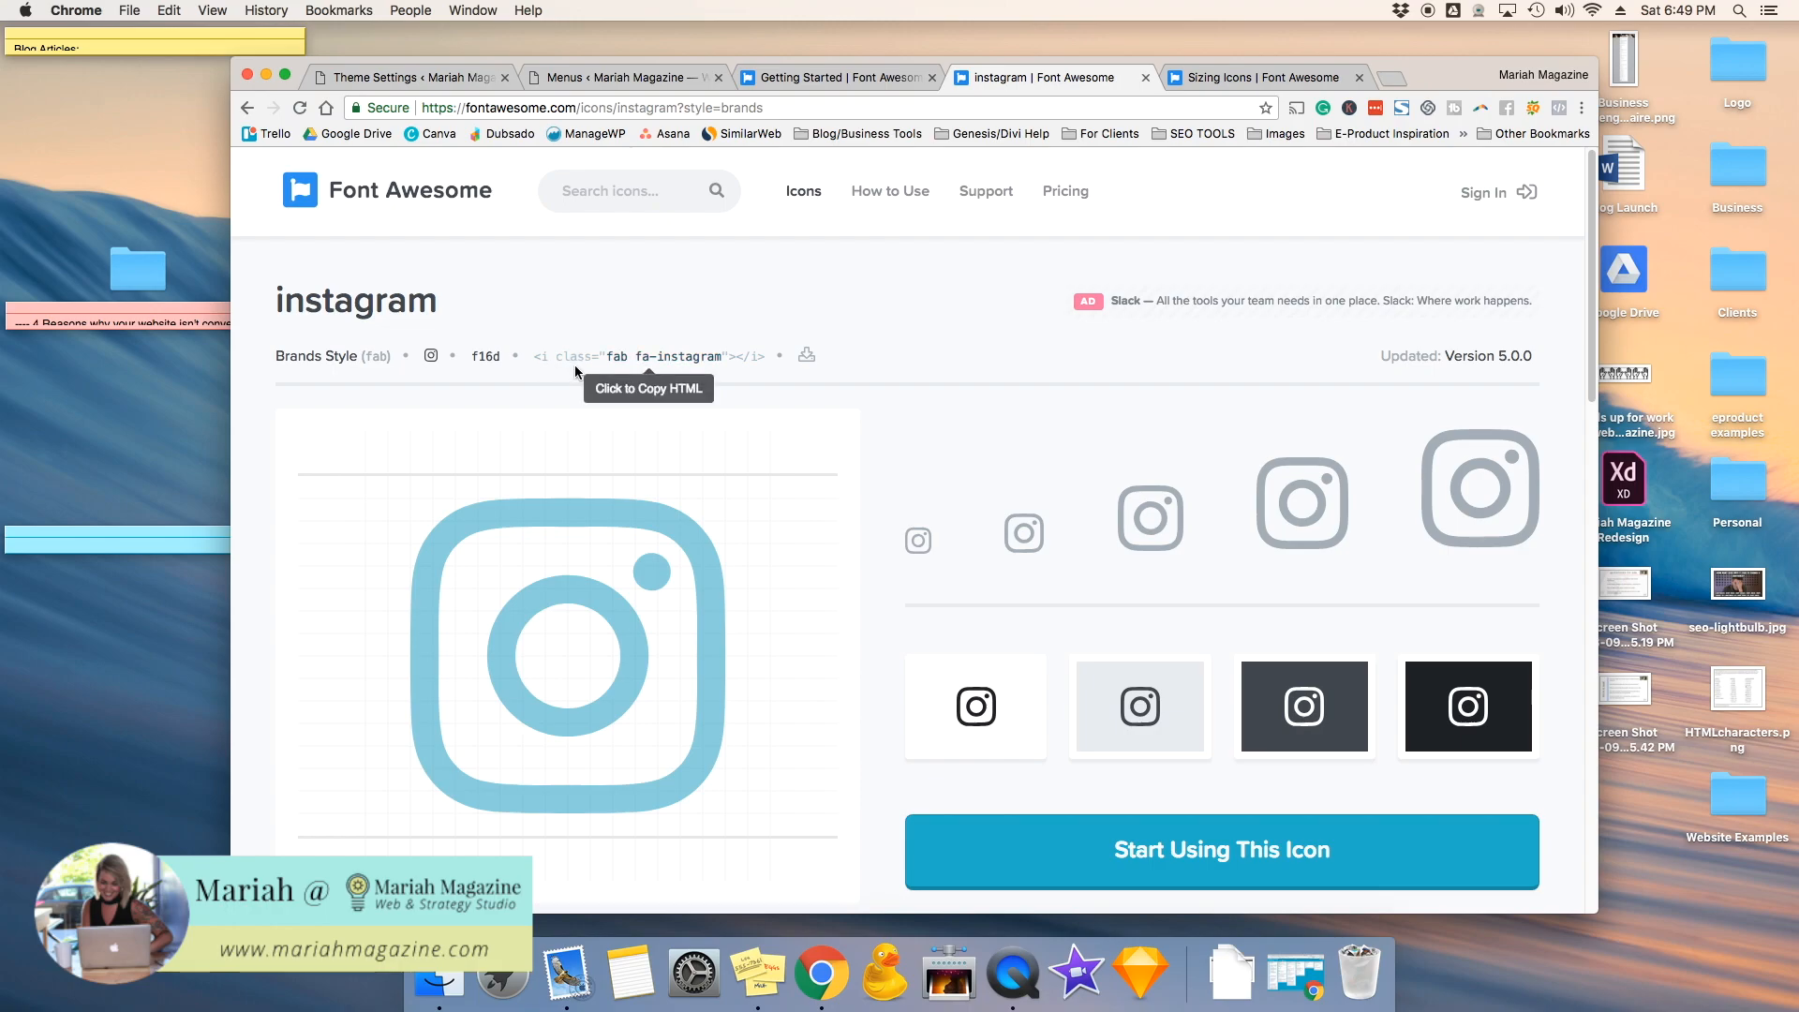
pyautogui.moveTo(607, 365)
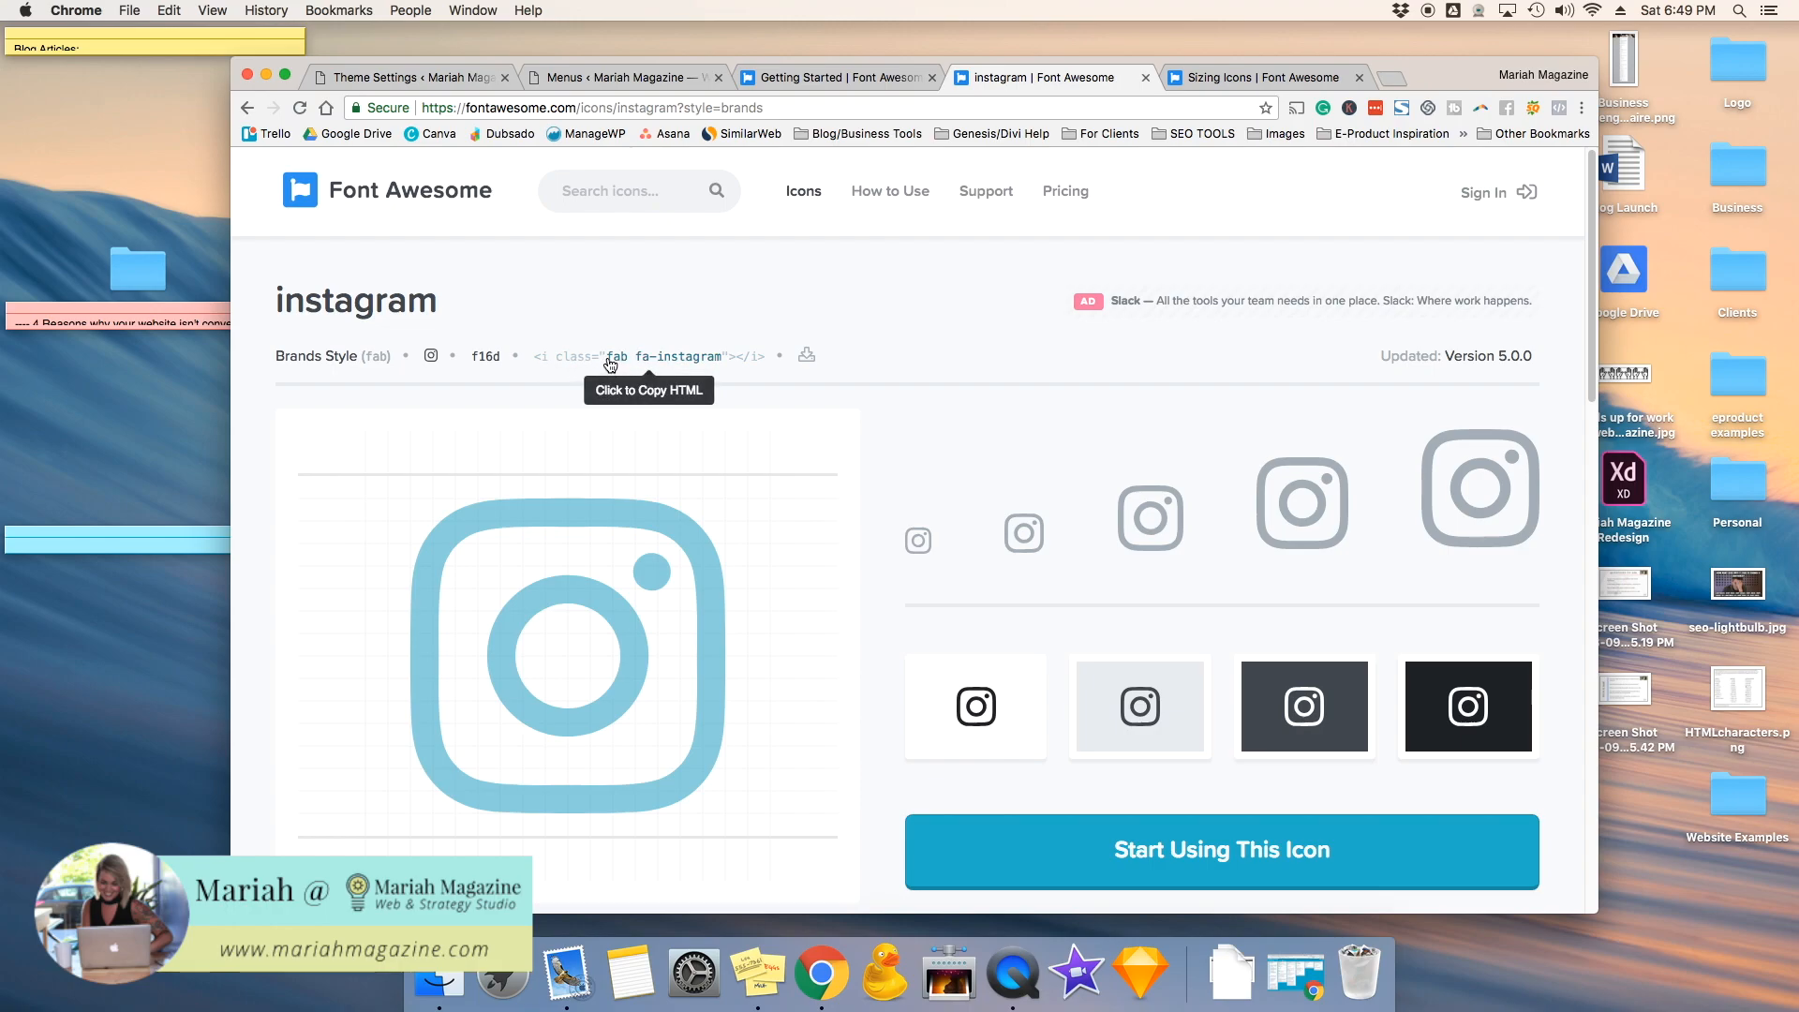
pyautogui.moveTo(804, 90)
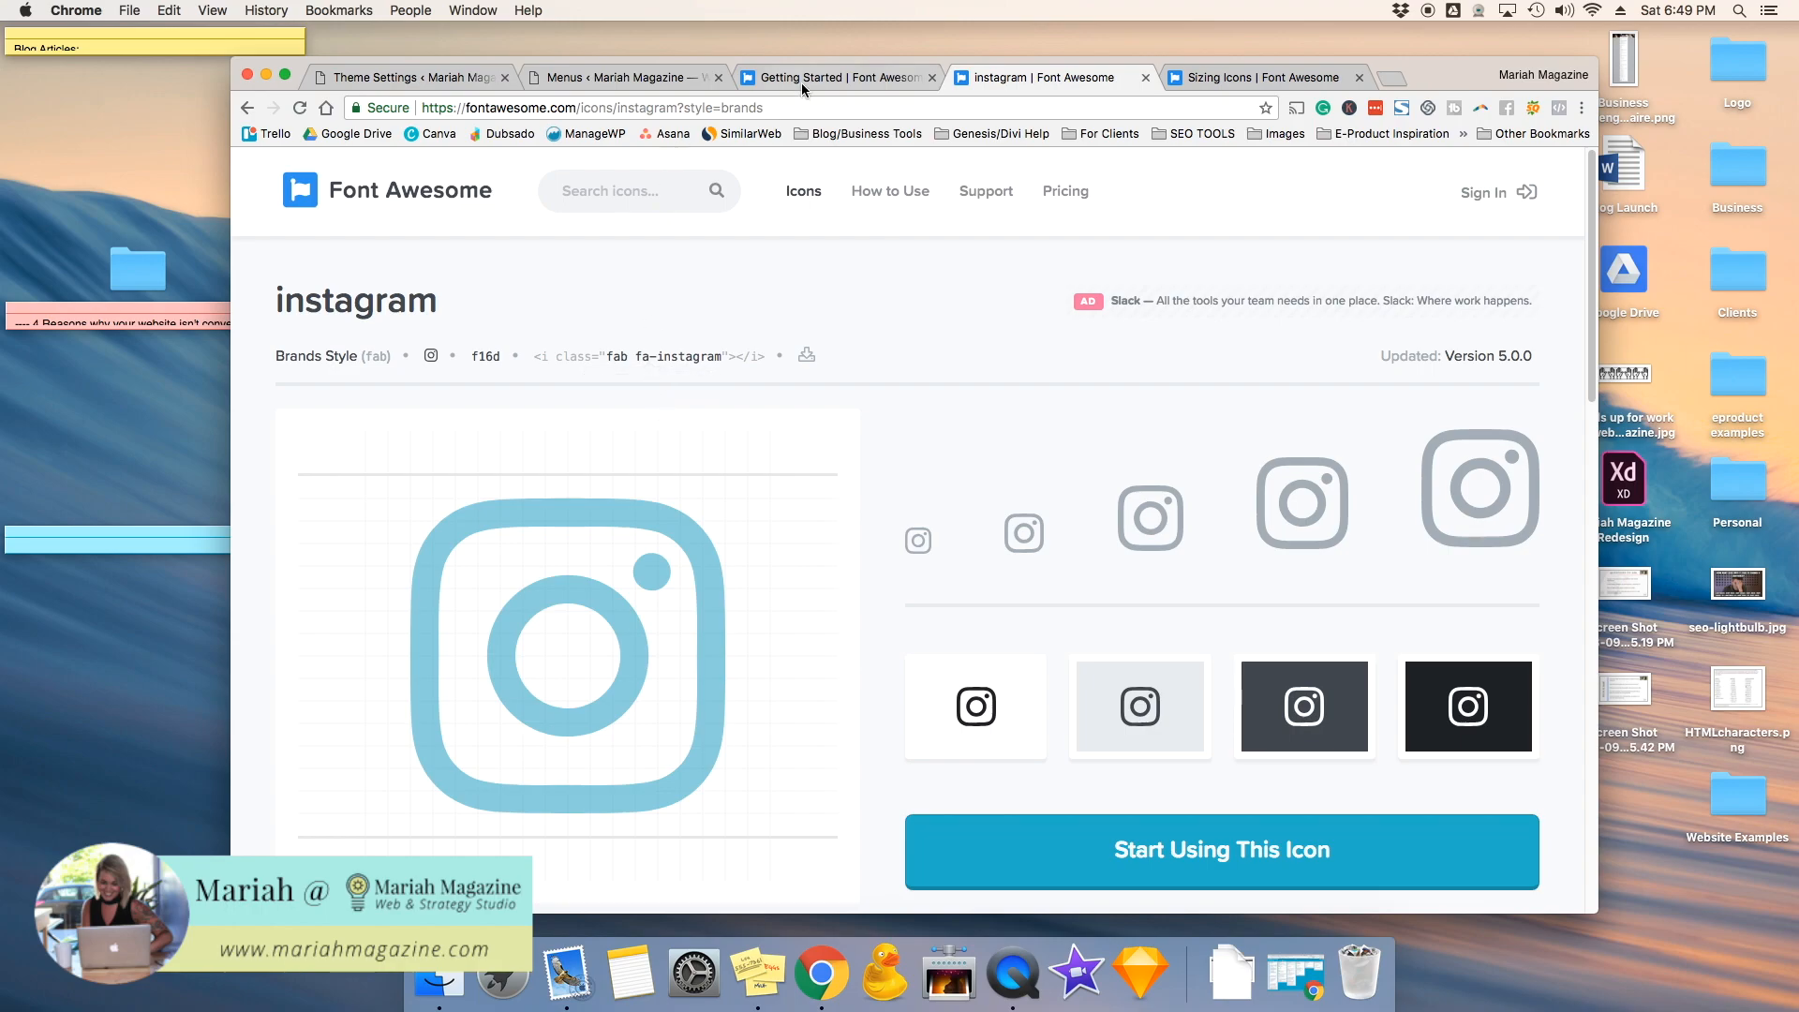
pyautogui.click(621, 77)
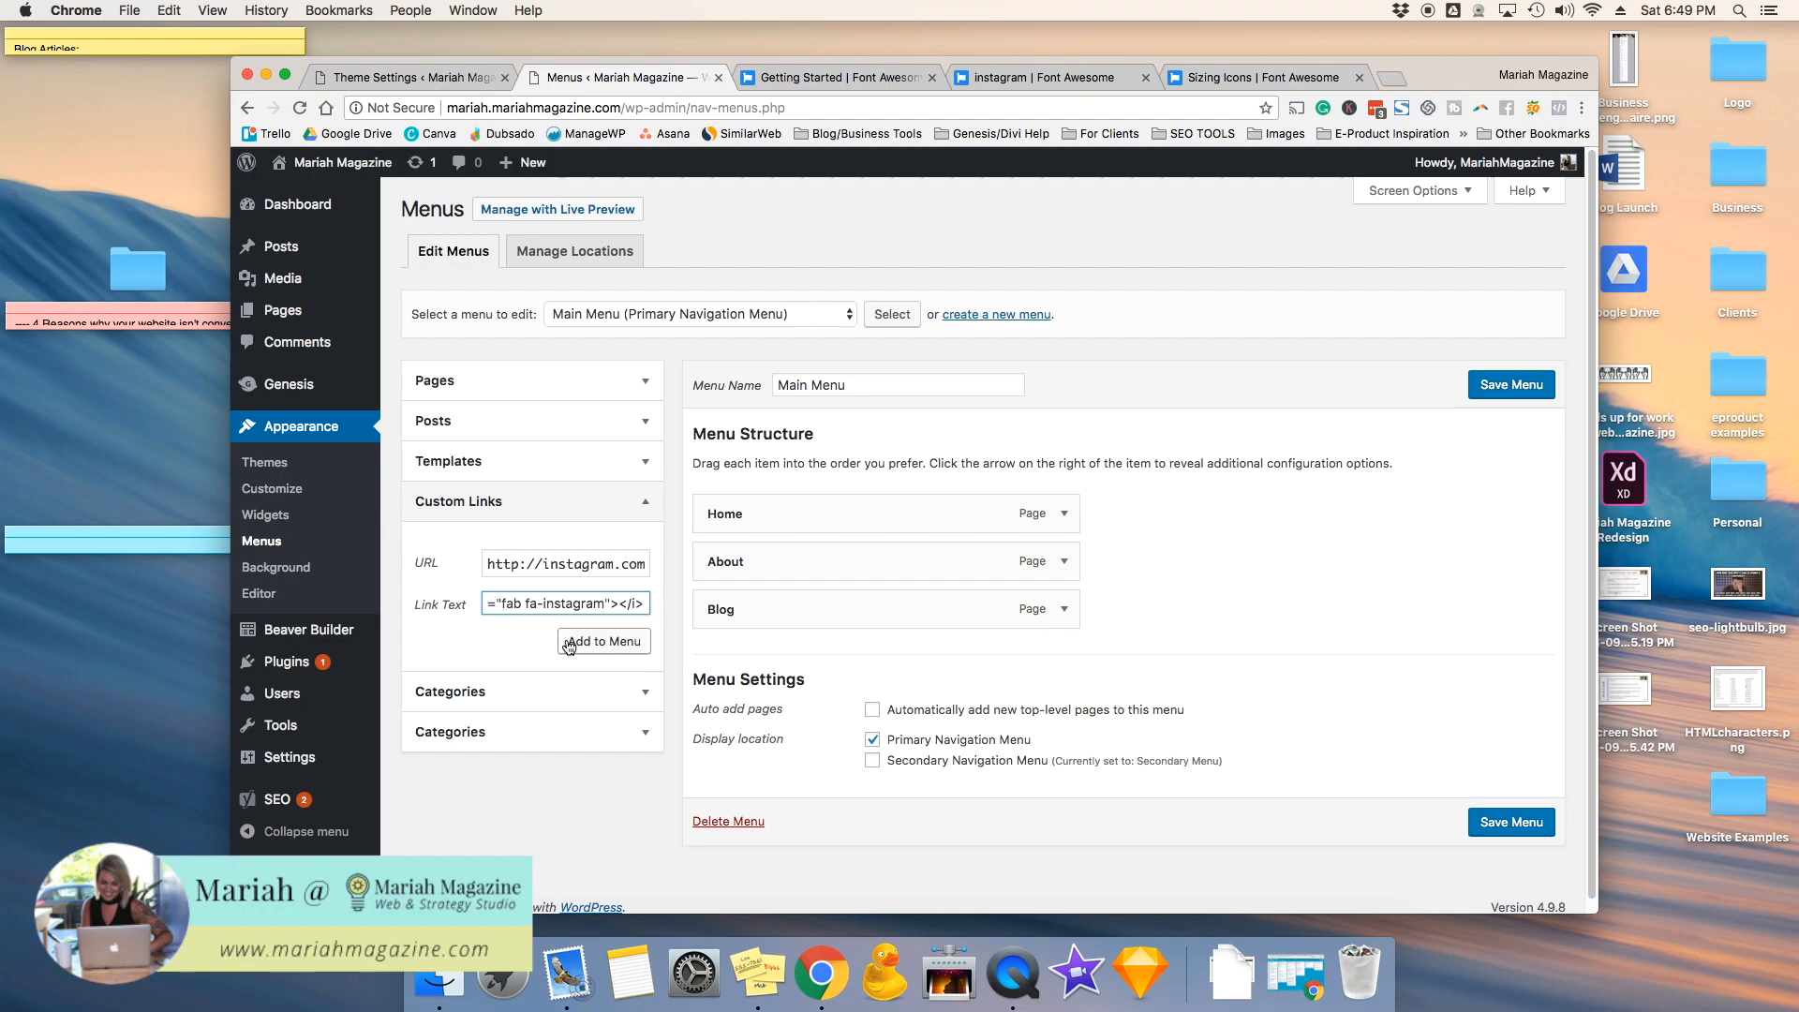
# Step: Add the Instagram icon link to the Main Menu, save it, and check it on the live site
pyautogui.click(604, 641)
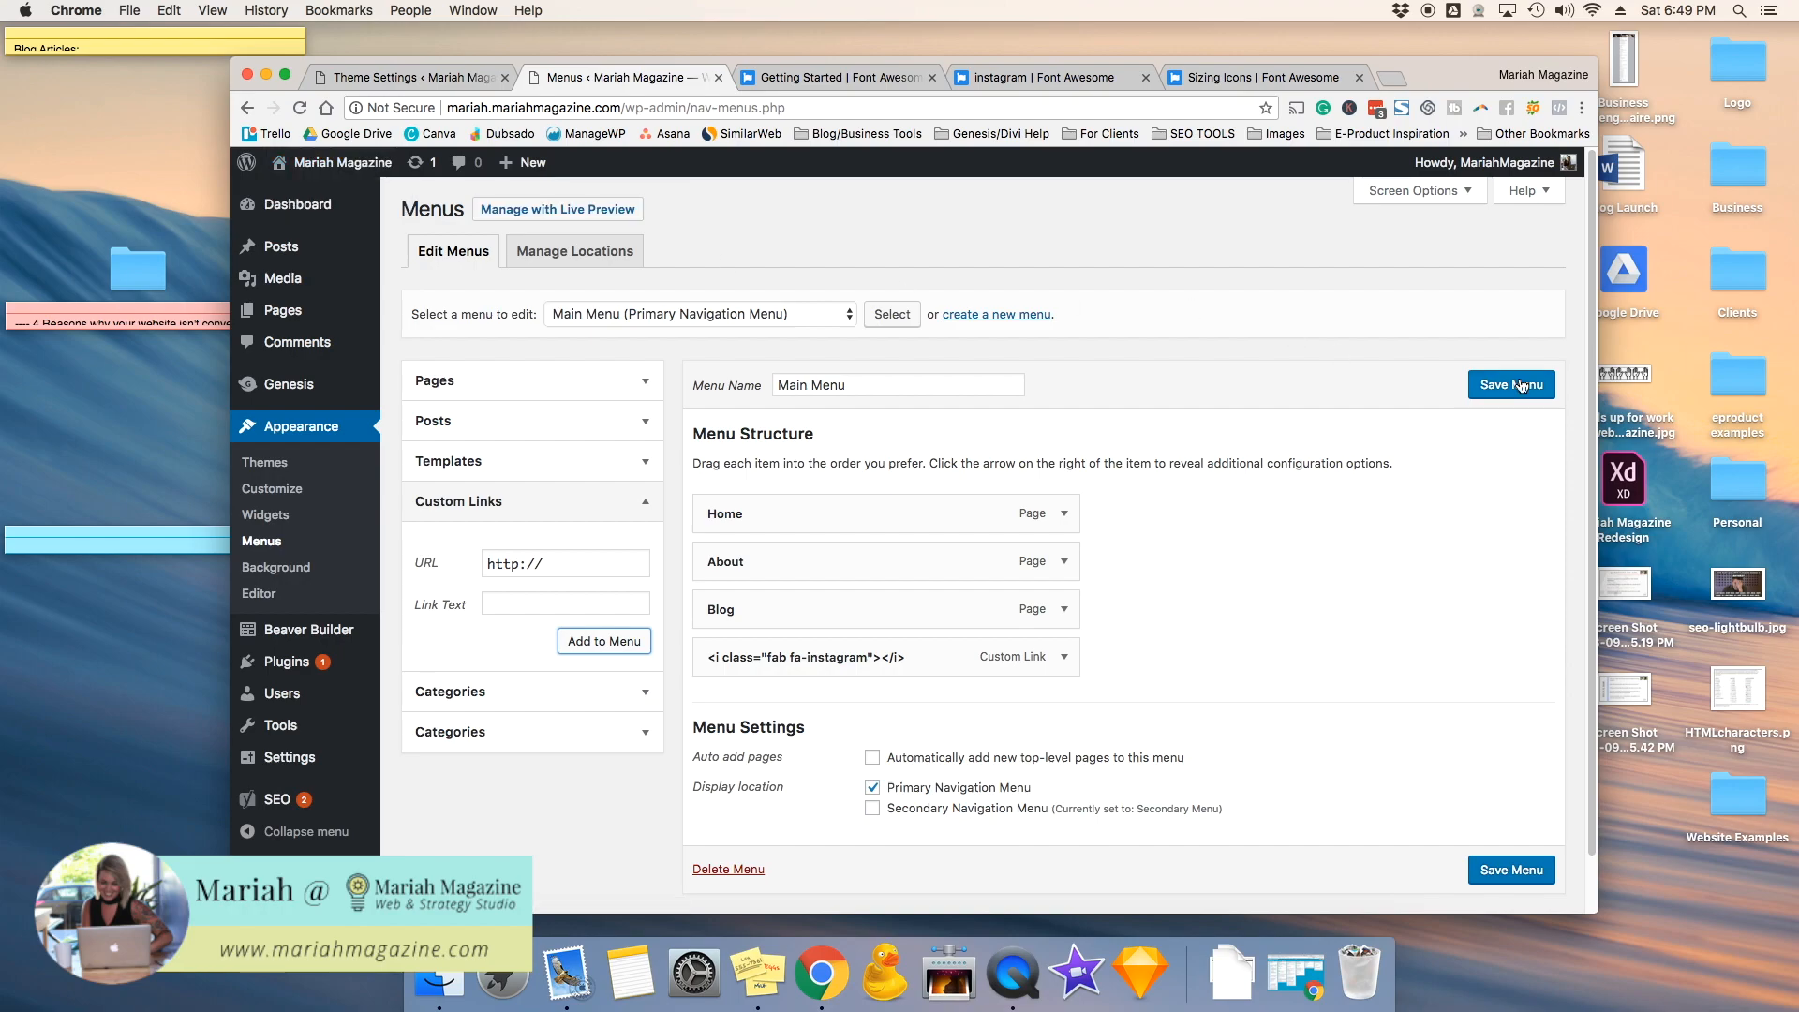
pyautogui.click(1511, 384)
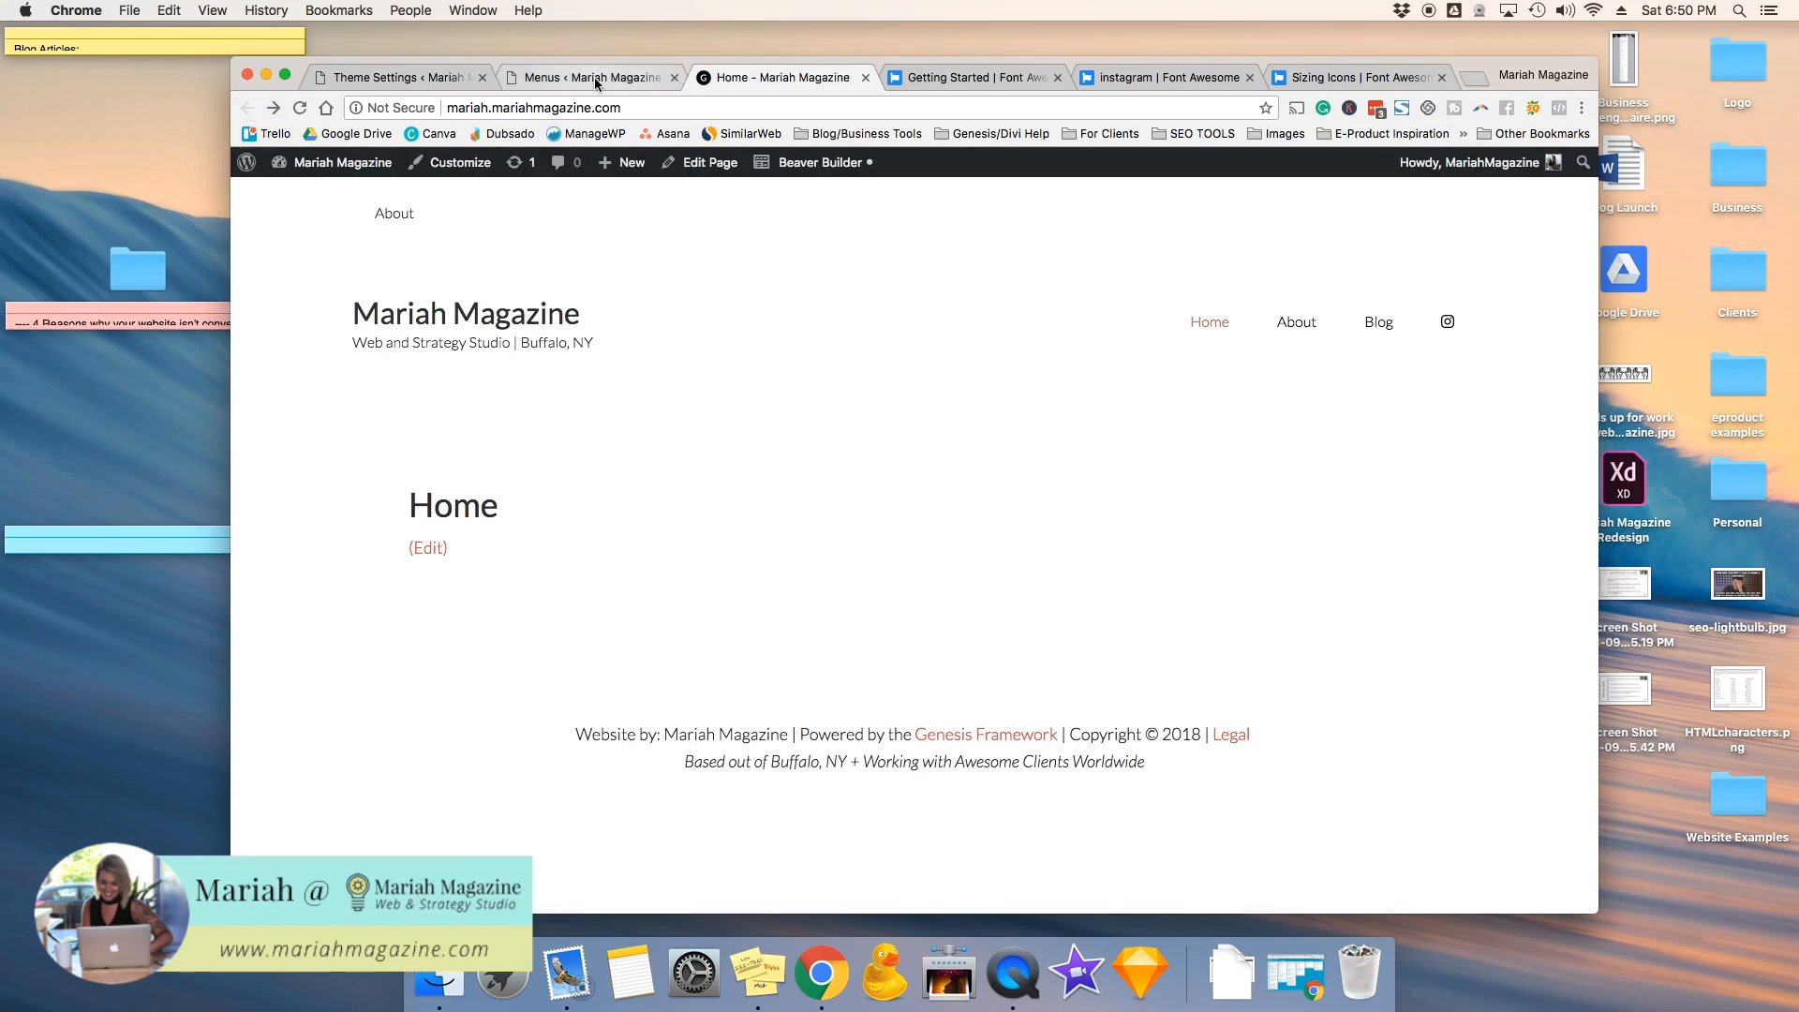
pyautogui.click(590, 77)
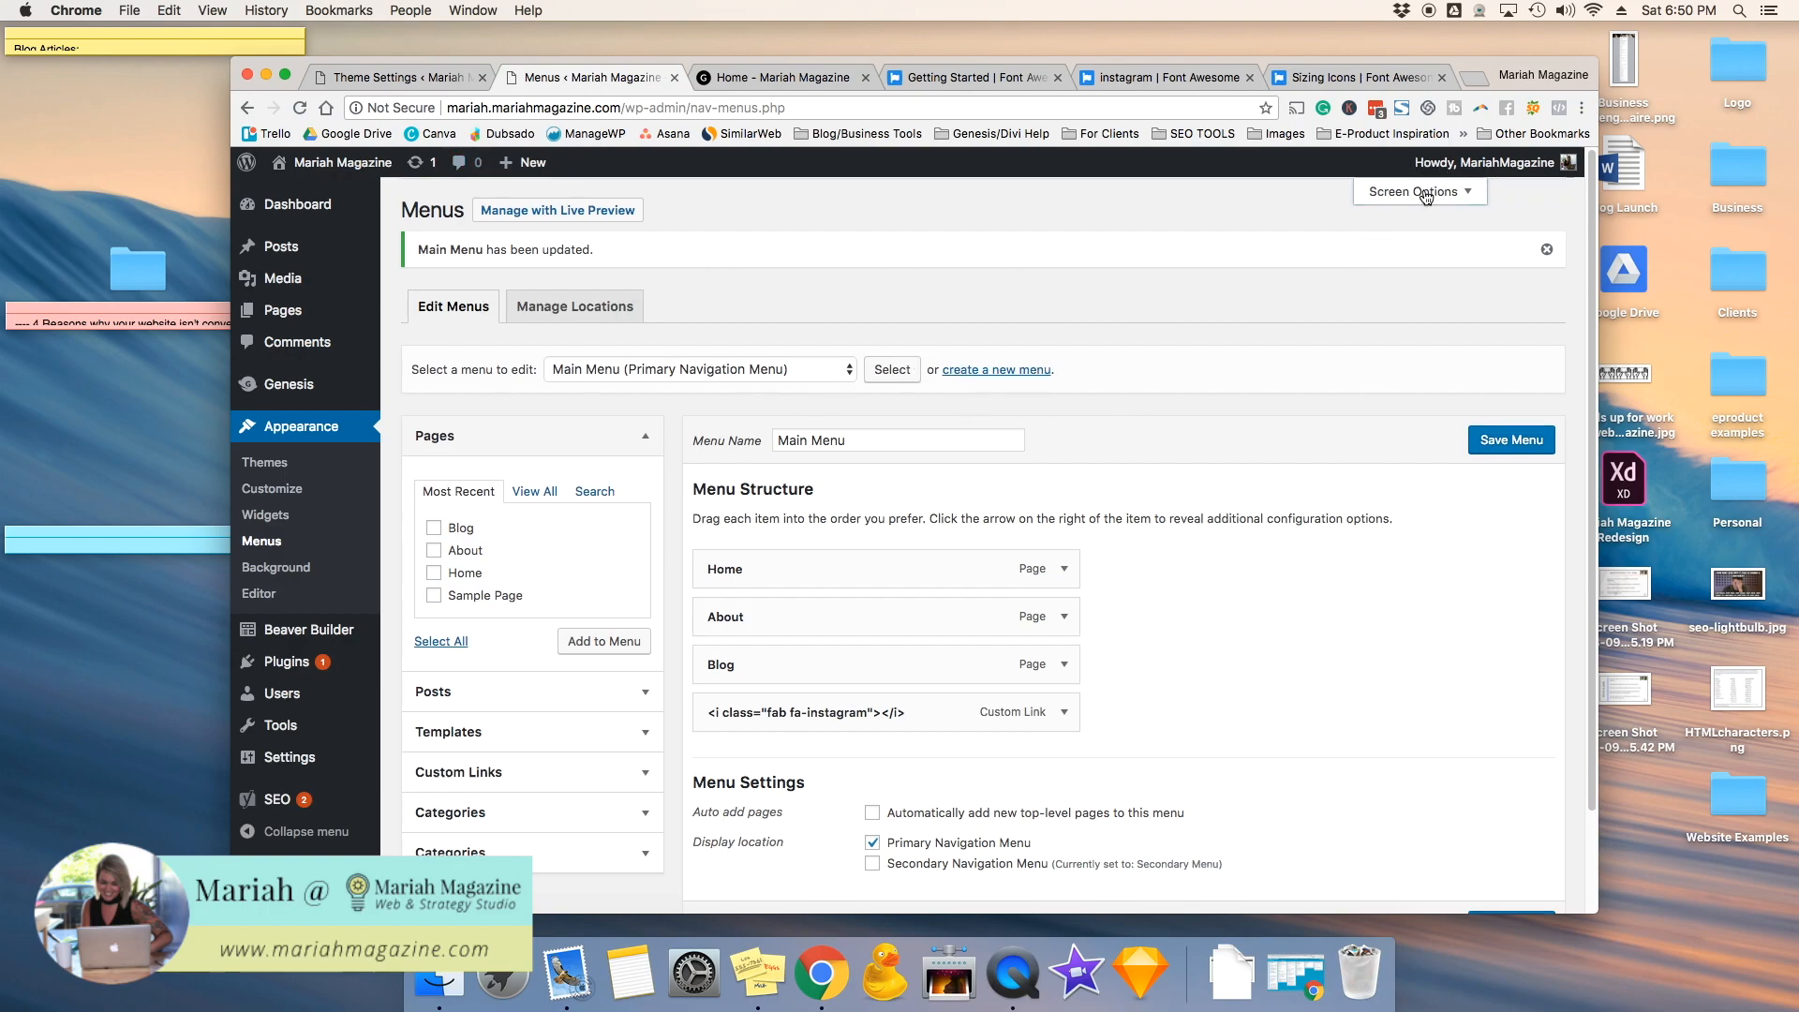
# Step: Enable Link Target in Screen Options and set the Instagram item to open in a new tab
pyautogui.click(1418, 191)
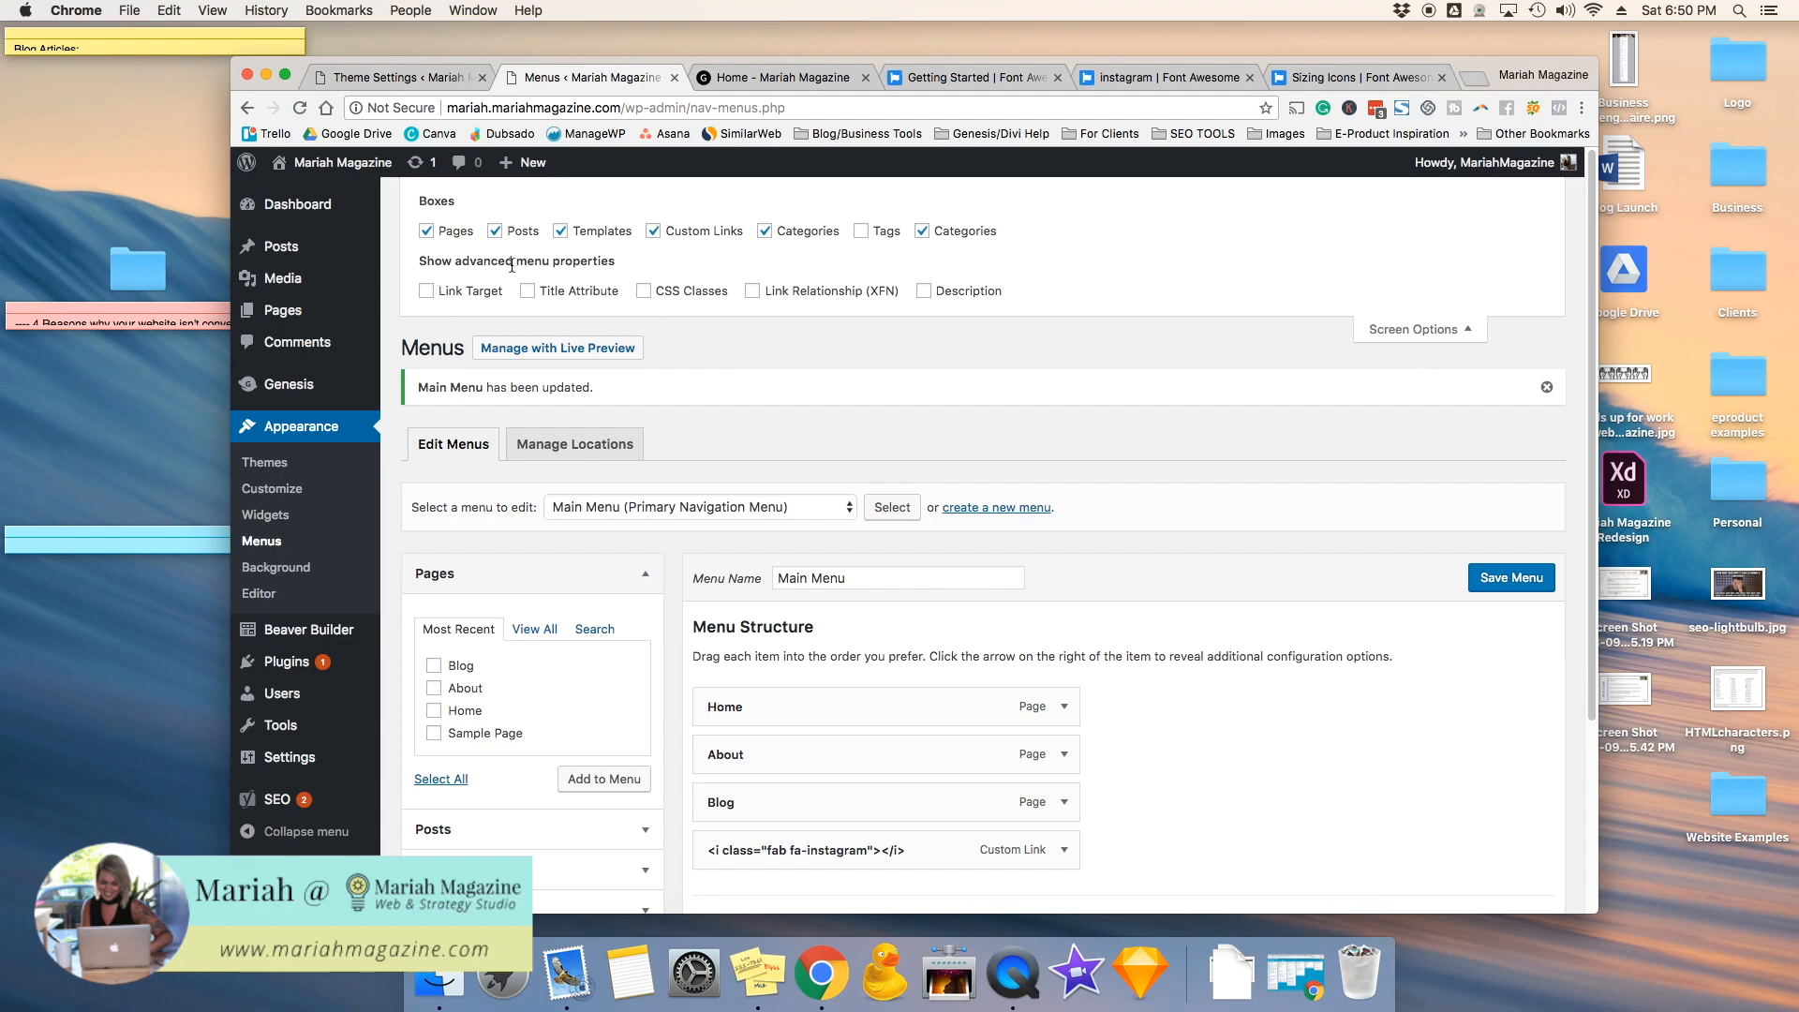
pyautogui.scroll(-3)
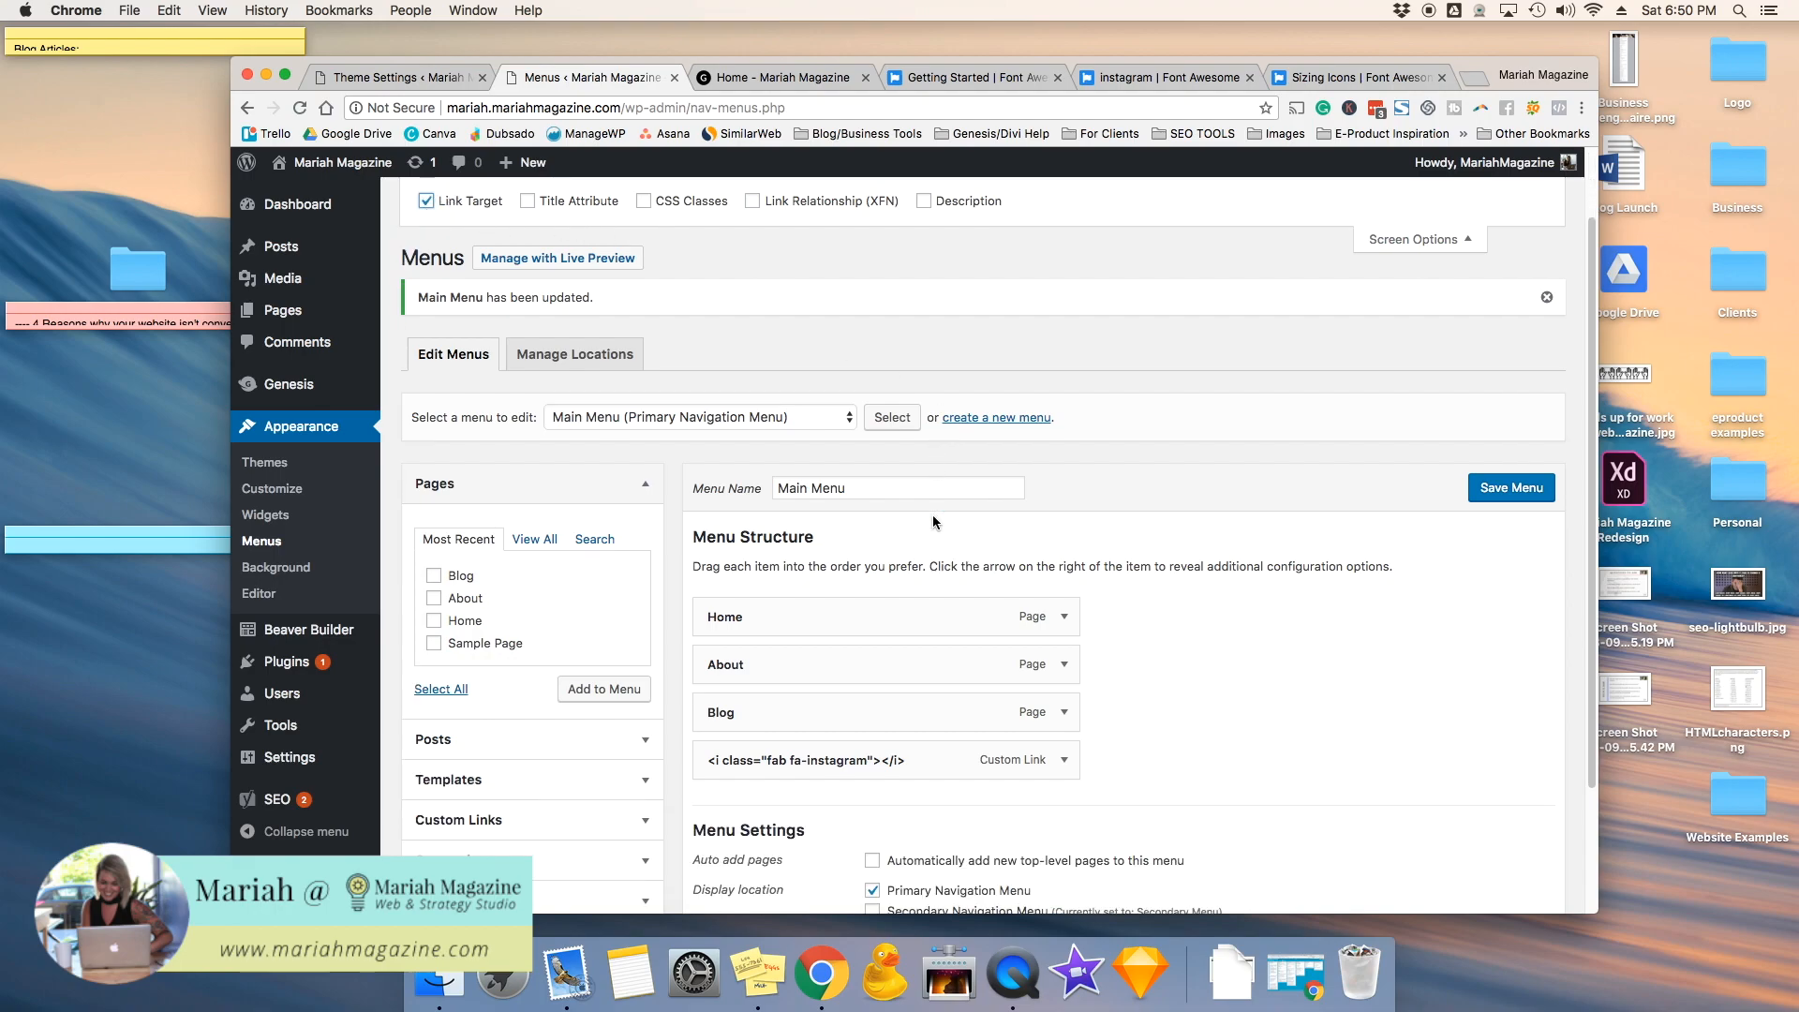
pyautogui.click(1065, 759)
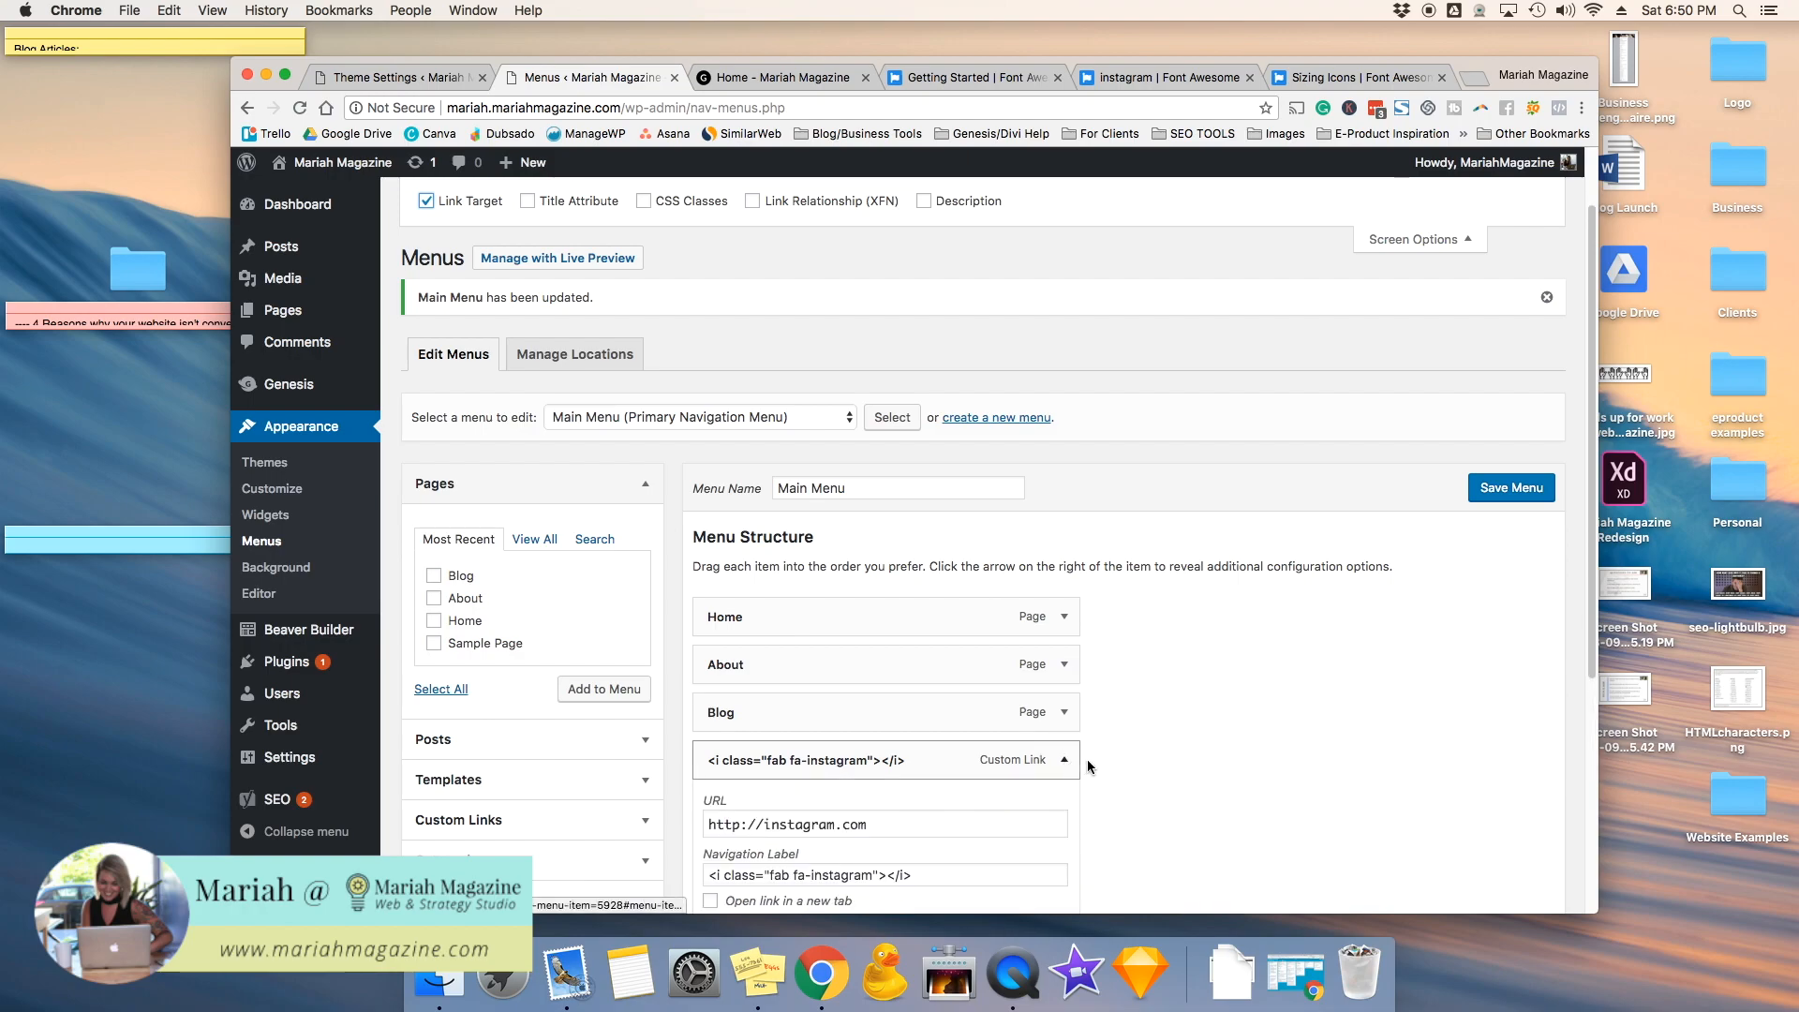
pyautogui.click(710, 782)
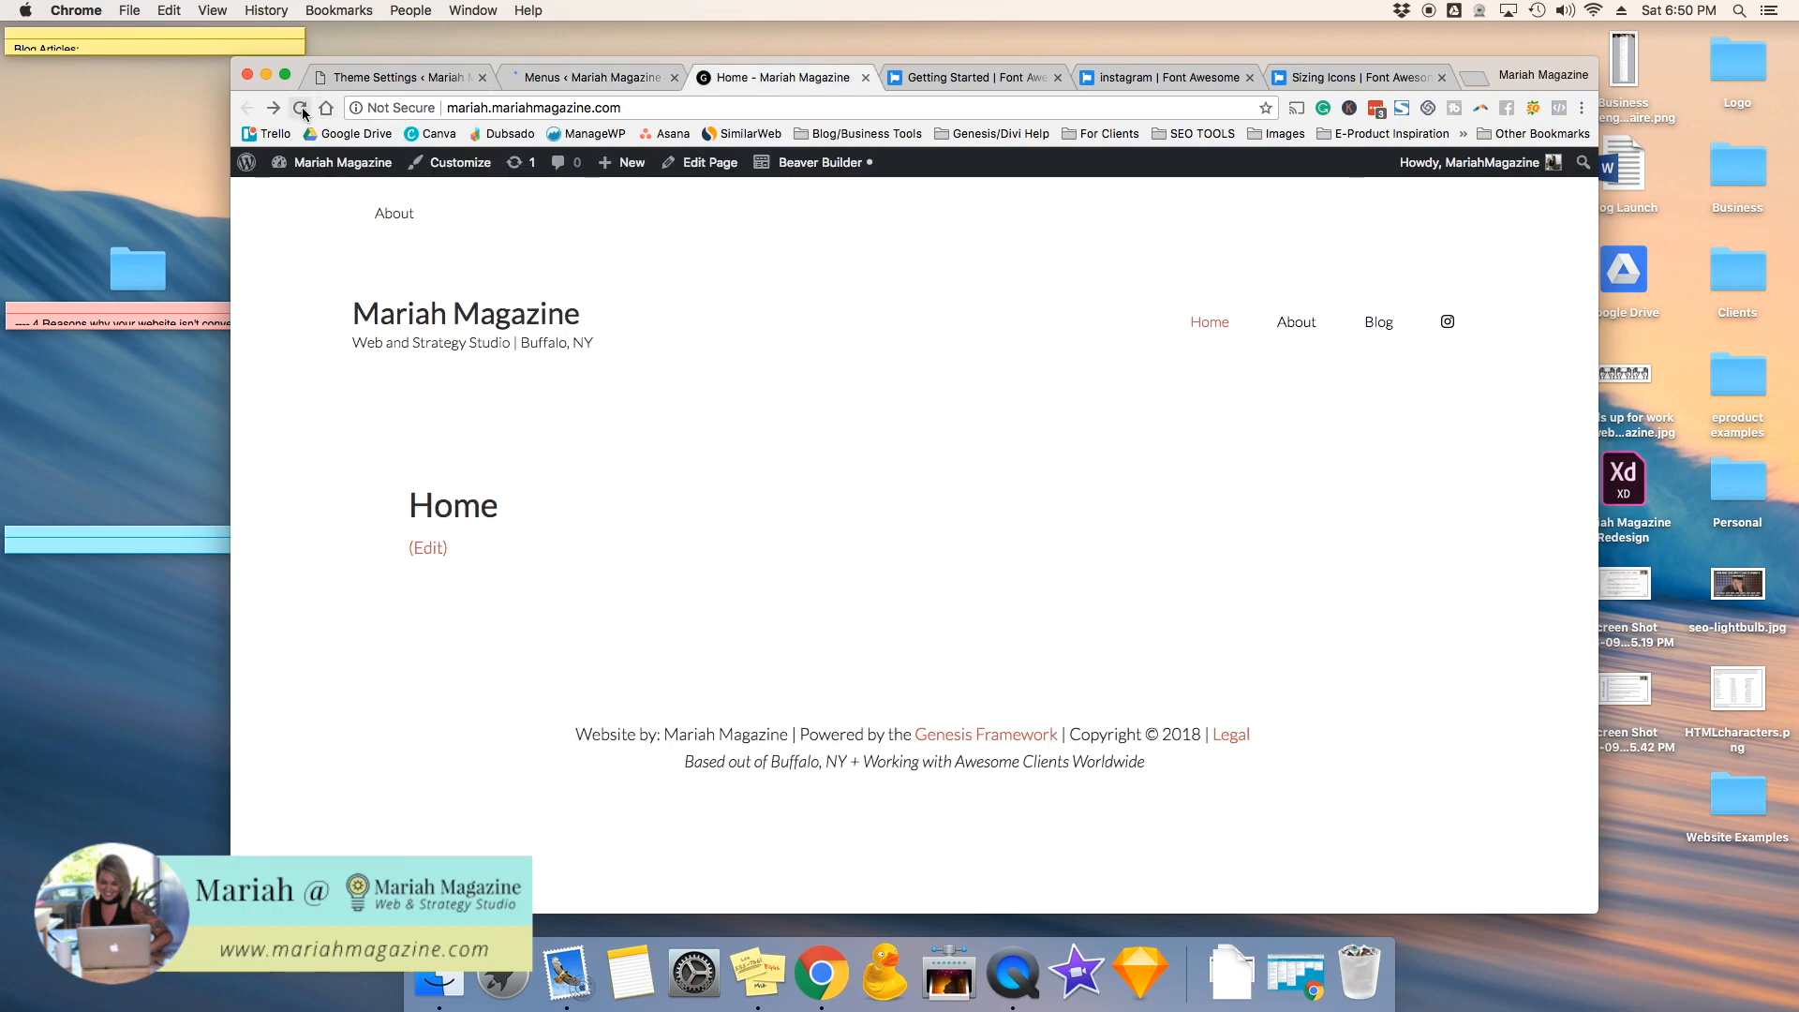
pyautogui.click(302, 109)
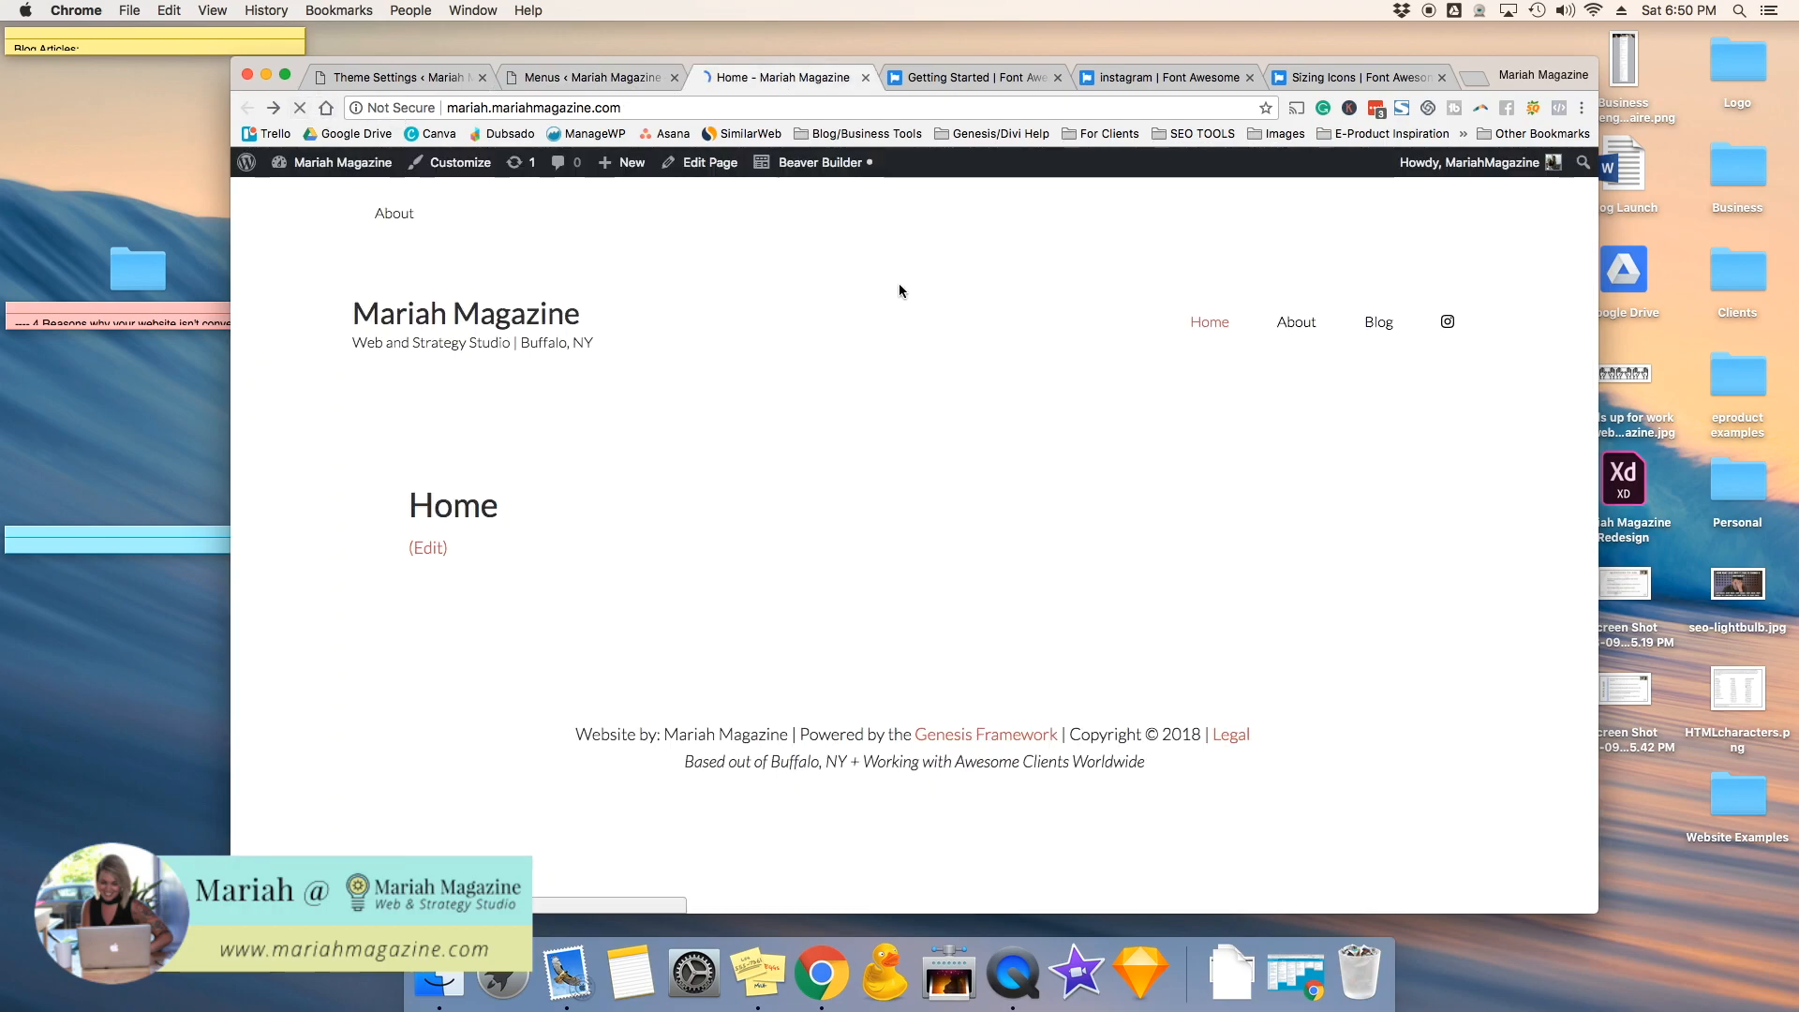
pyautogui.click(1447, 321)
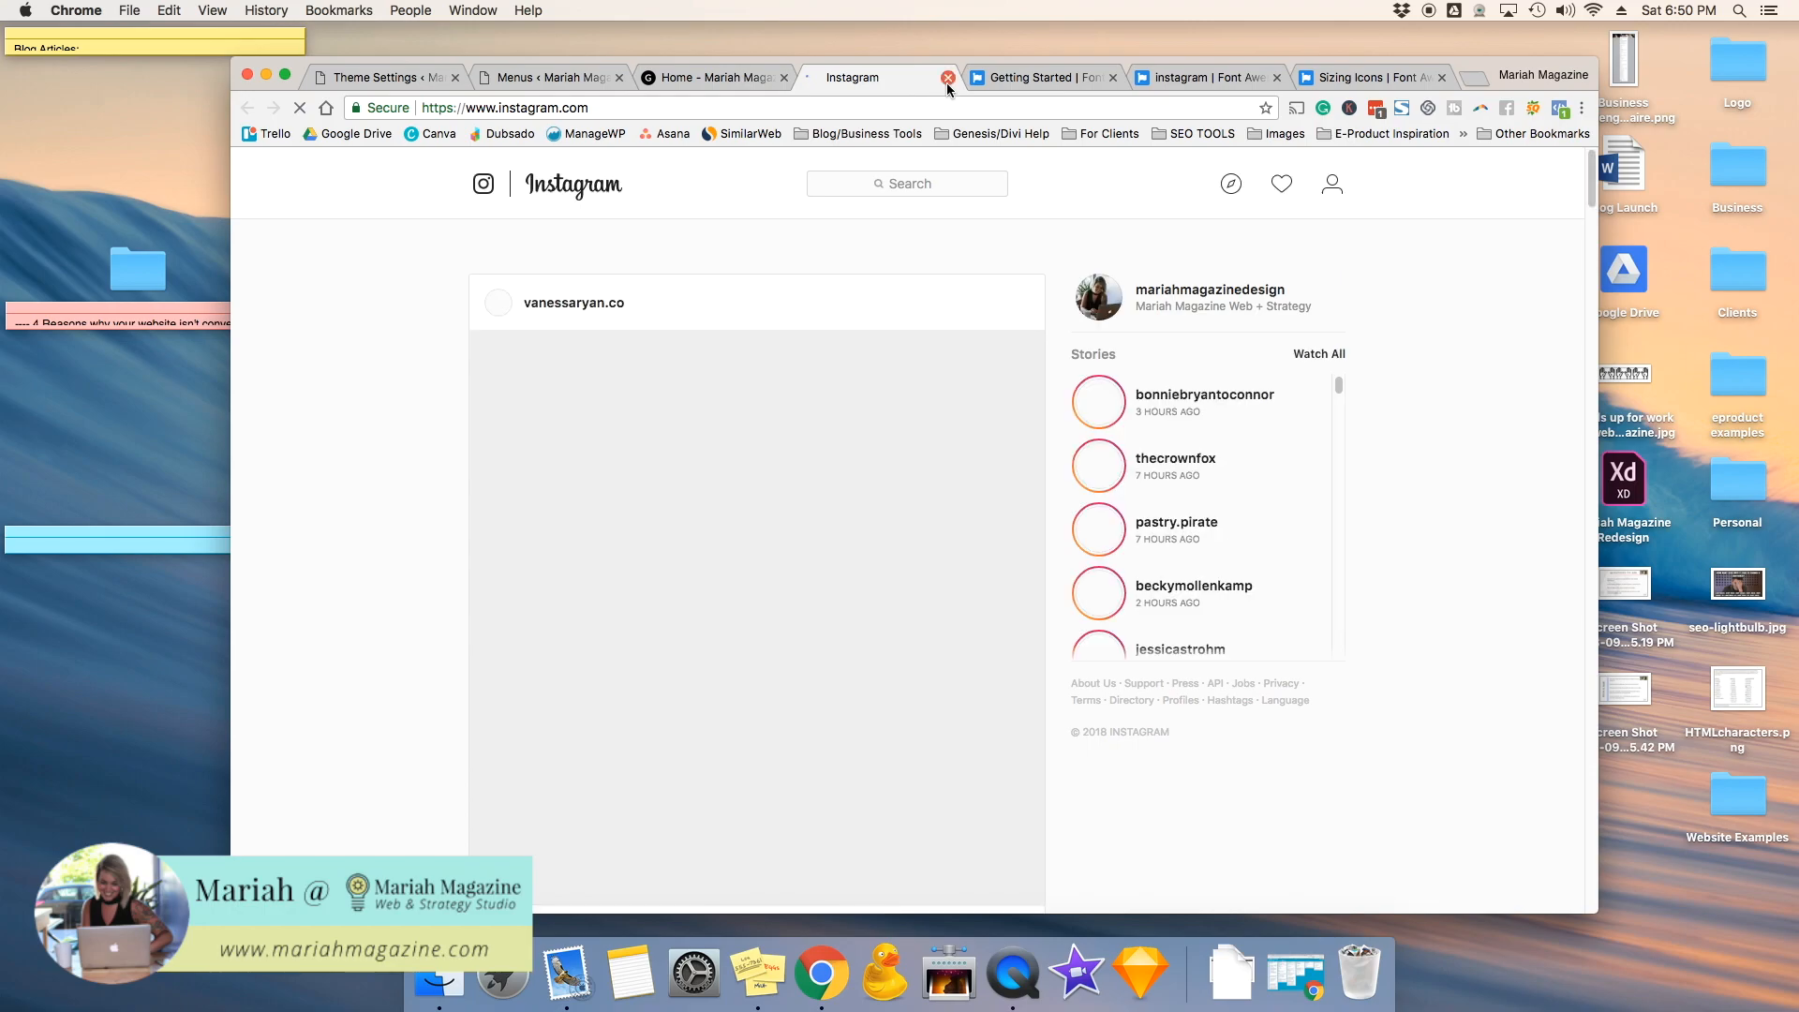
pyautogui.click(948, 77)
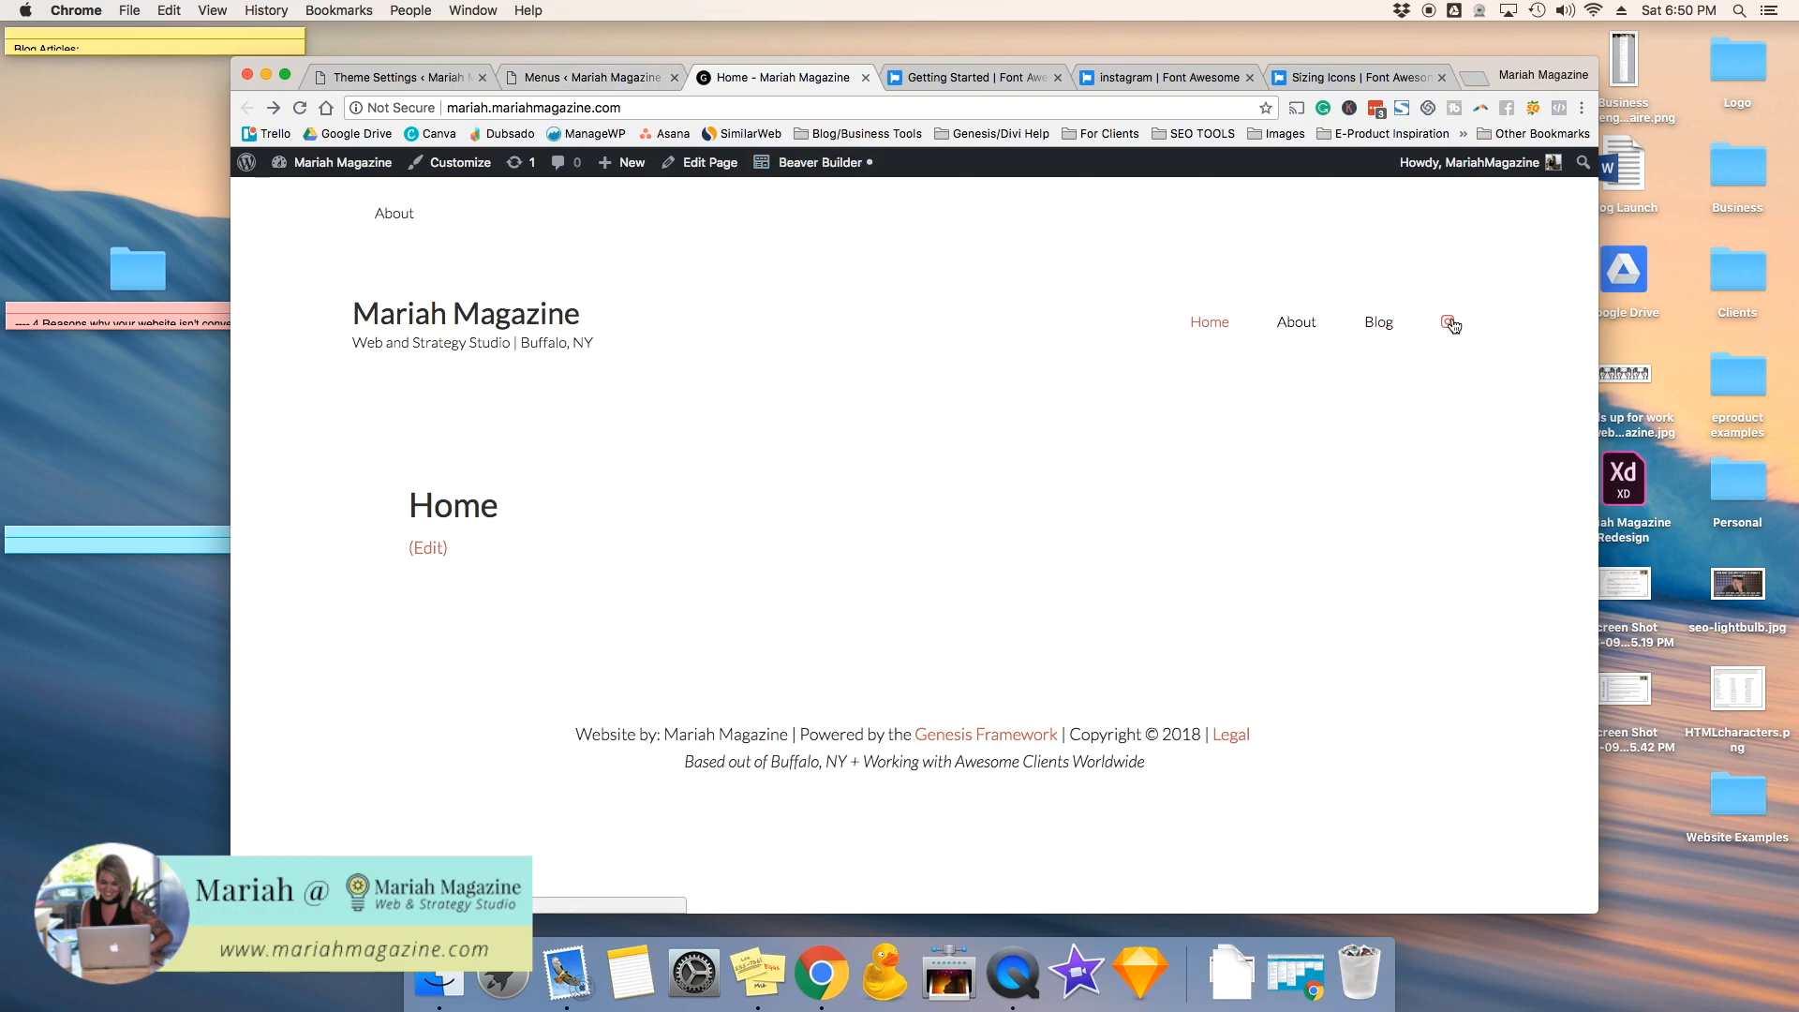
pyautogui.moveTo(1454, 332)
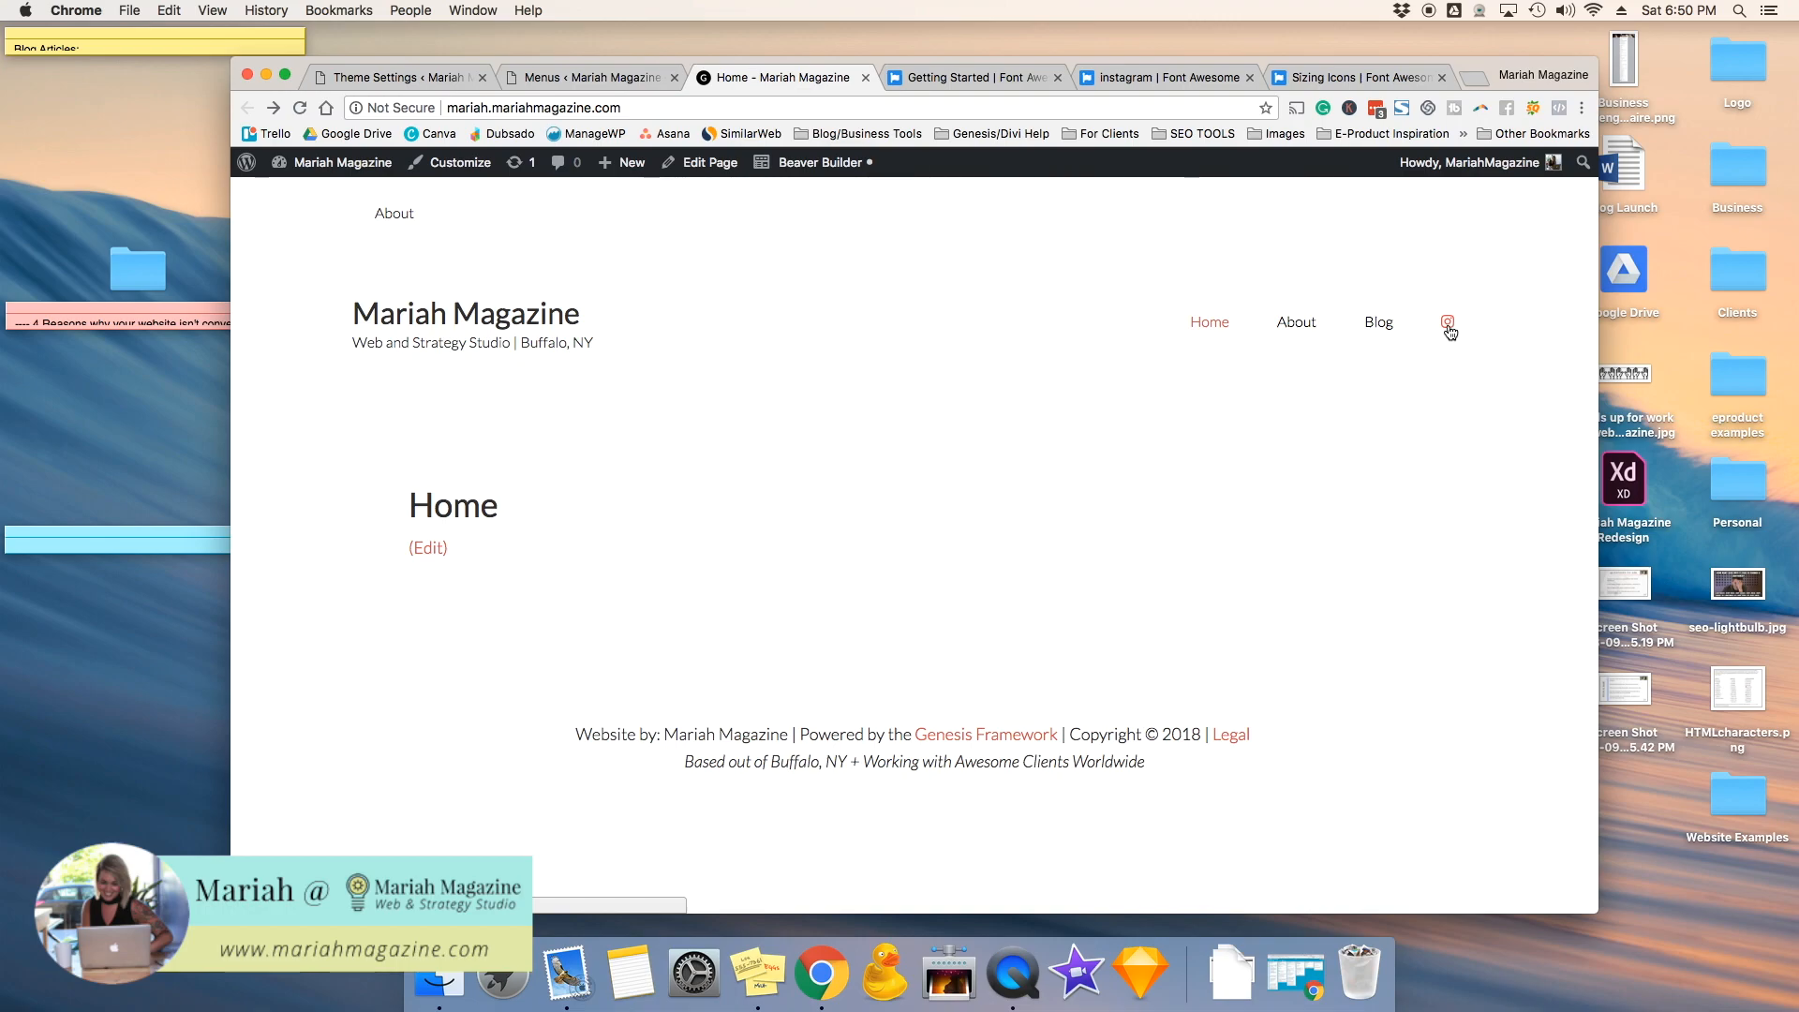
pyautogui.moveTo(1378, 322)
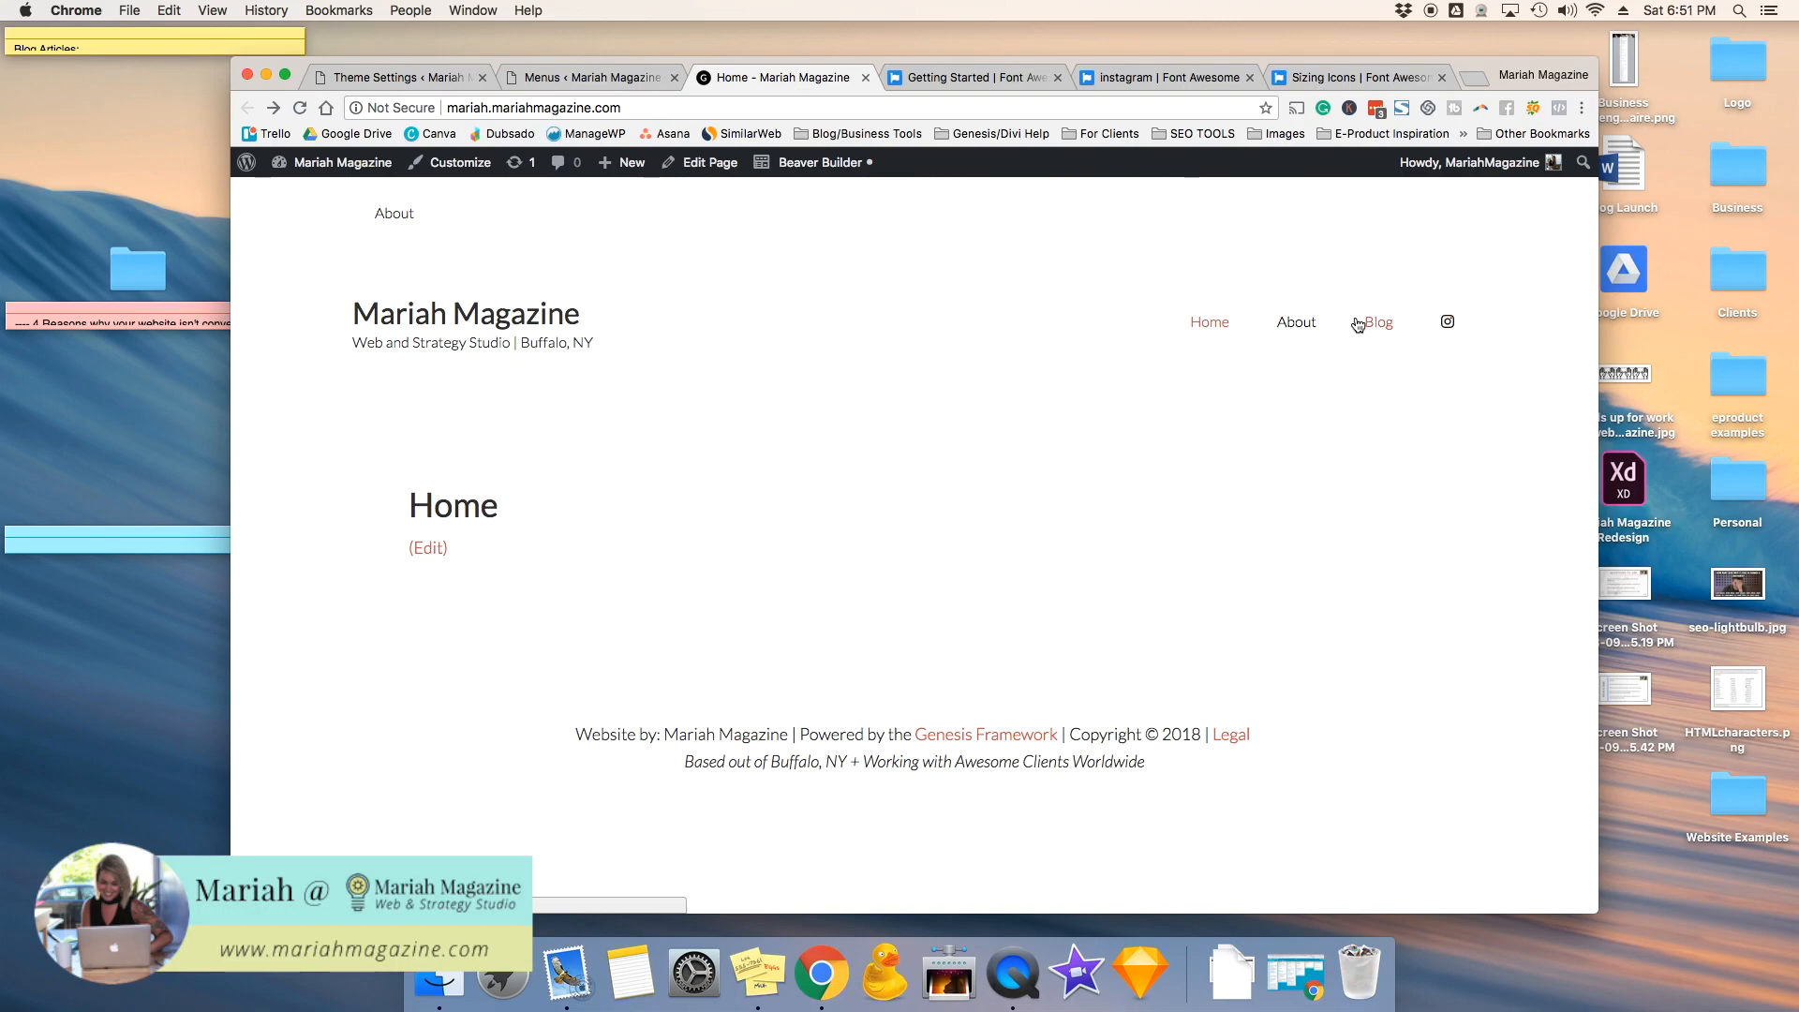
pyautogui.moveTo(1377, 328)
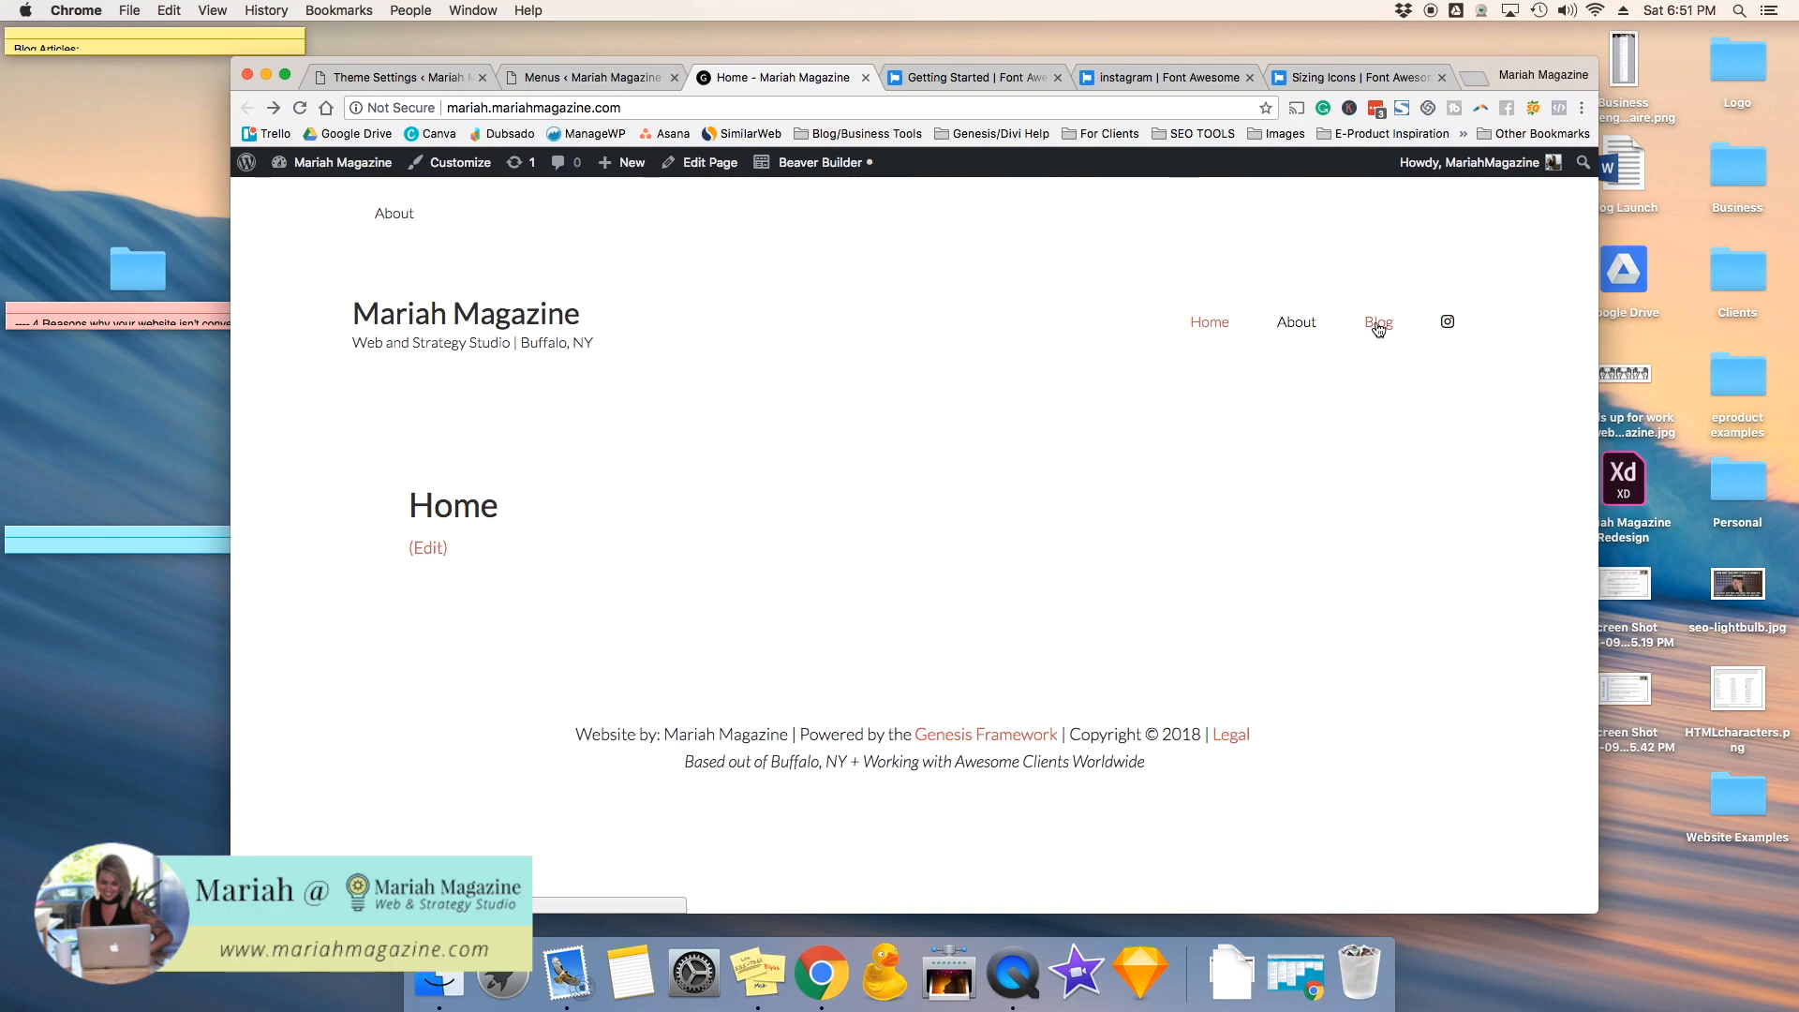
pyautogui.moveTo(1383, 351)
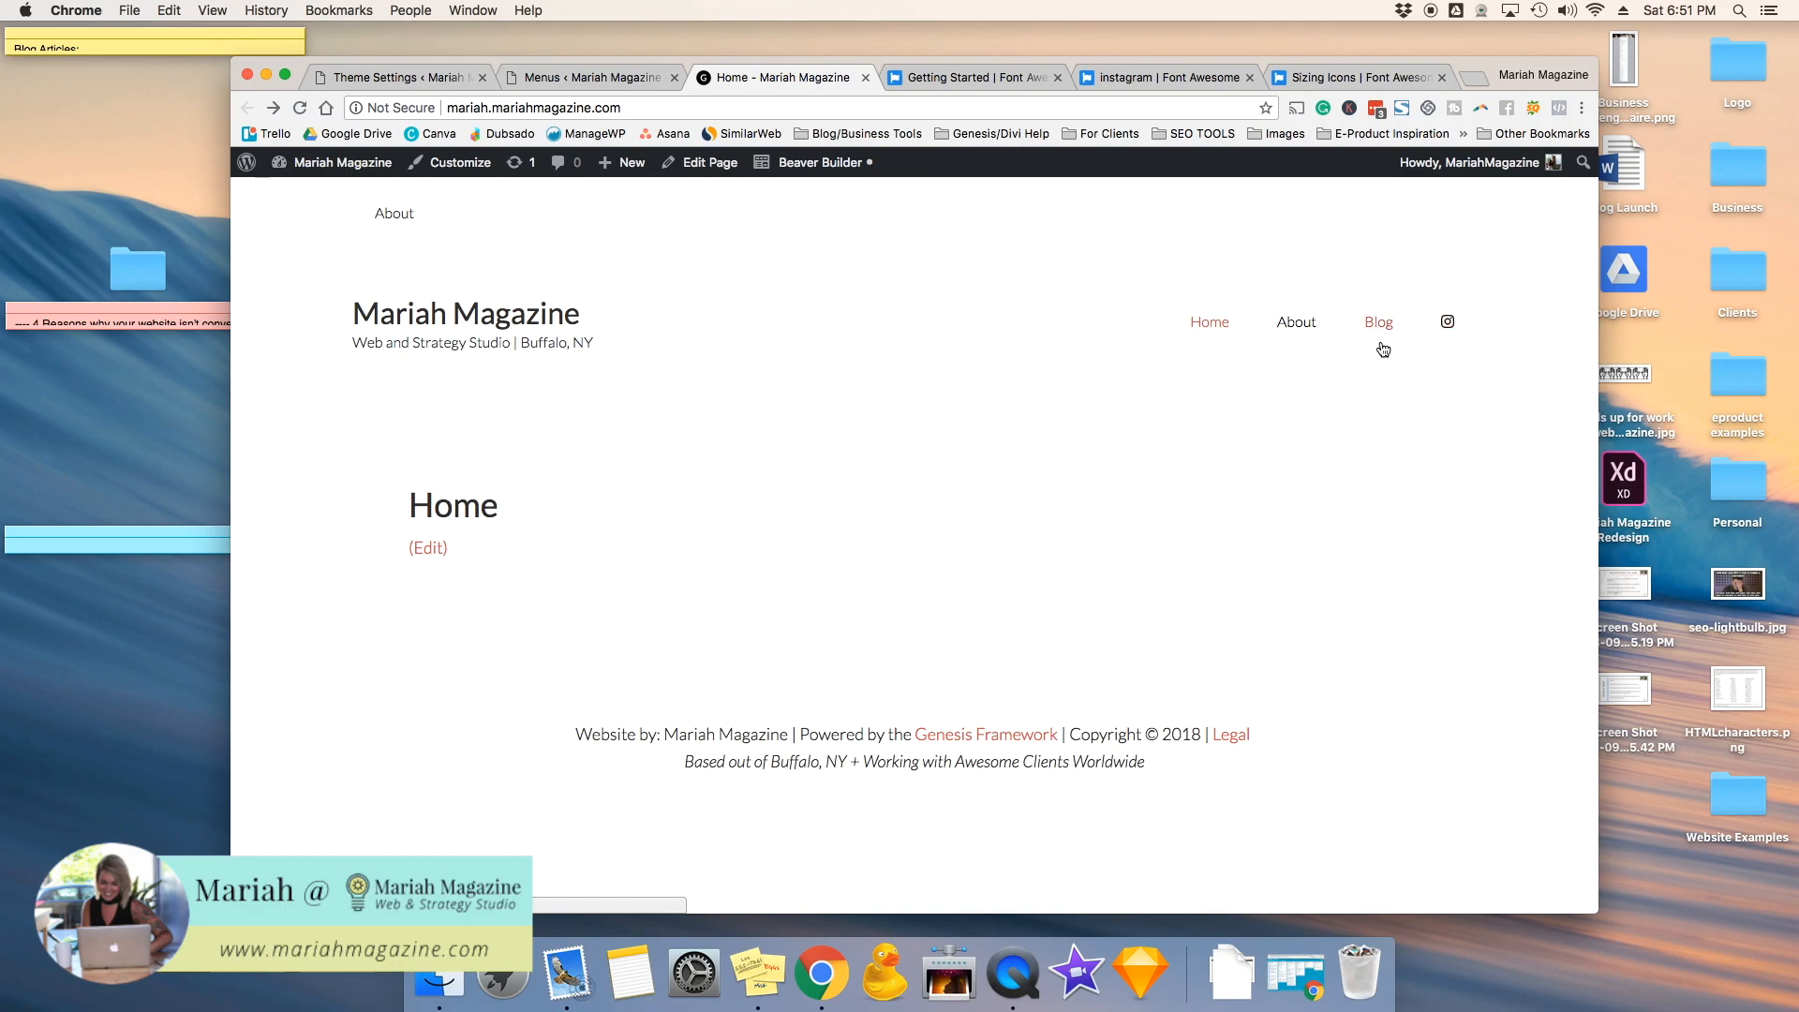
pyautogui.moveTo(1382, 345)
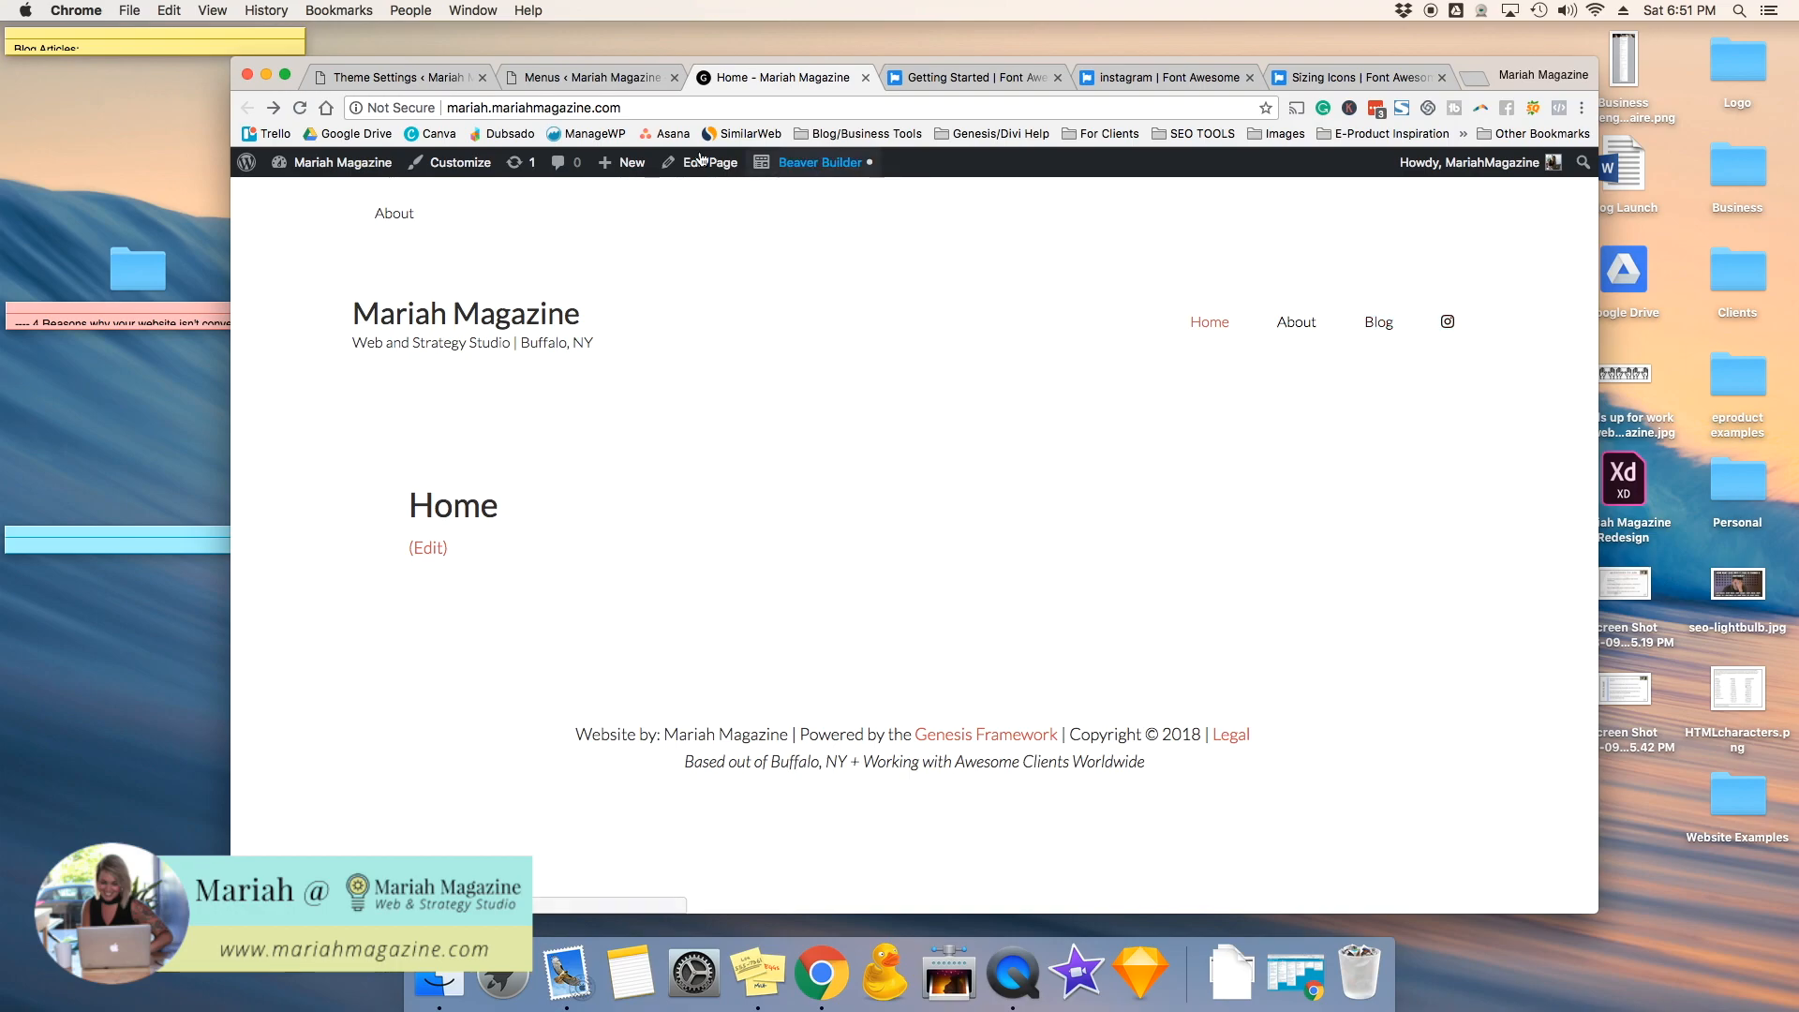
# Step: Add style="font-size:25px;" to the Instagram Navigation Label, save the menu, and view the larger icon live
pyautogui.click(586, 77)
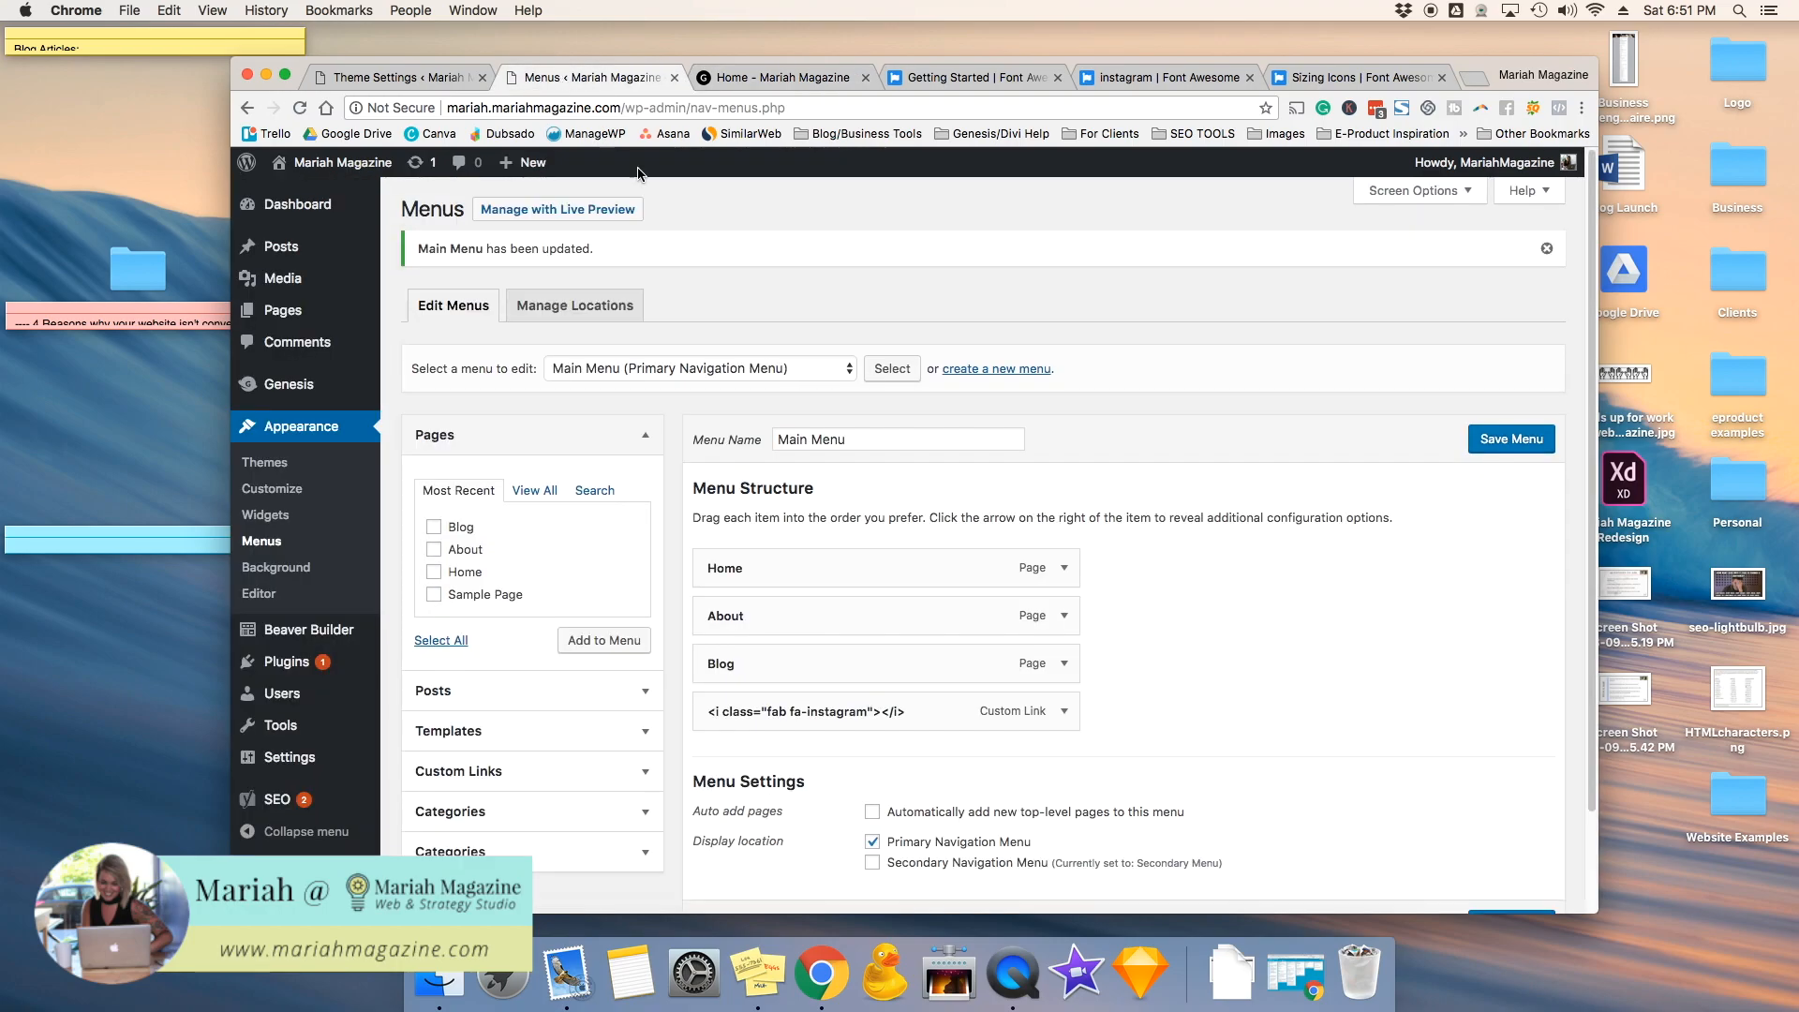
pyautogui.click(1050, 712)
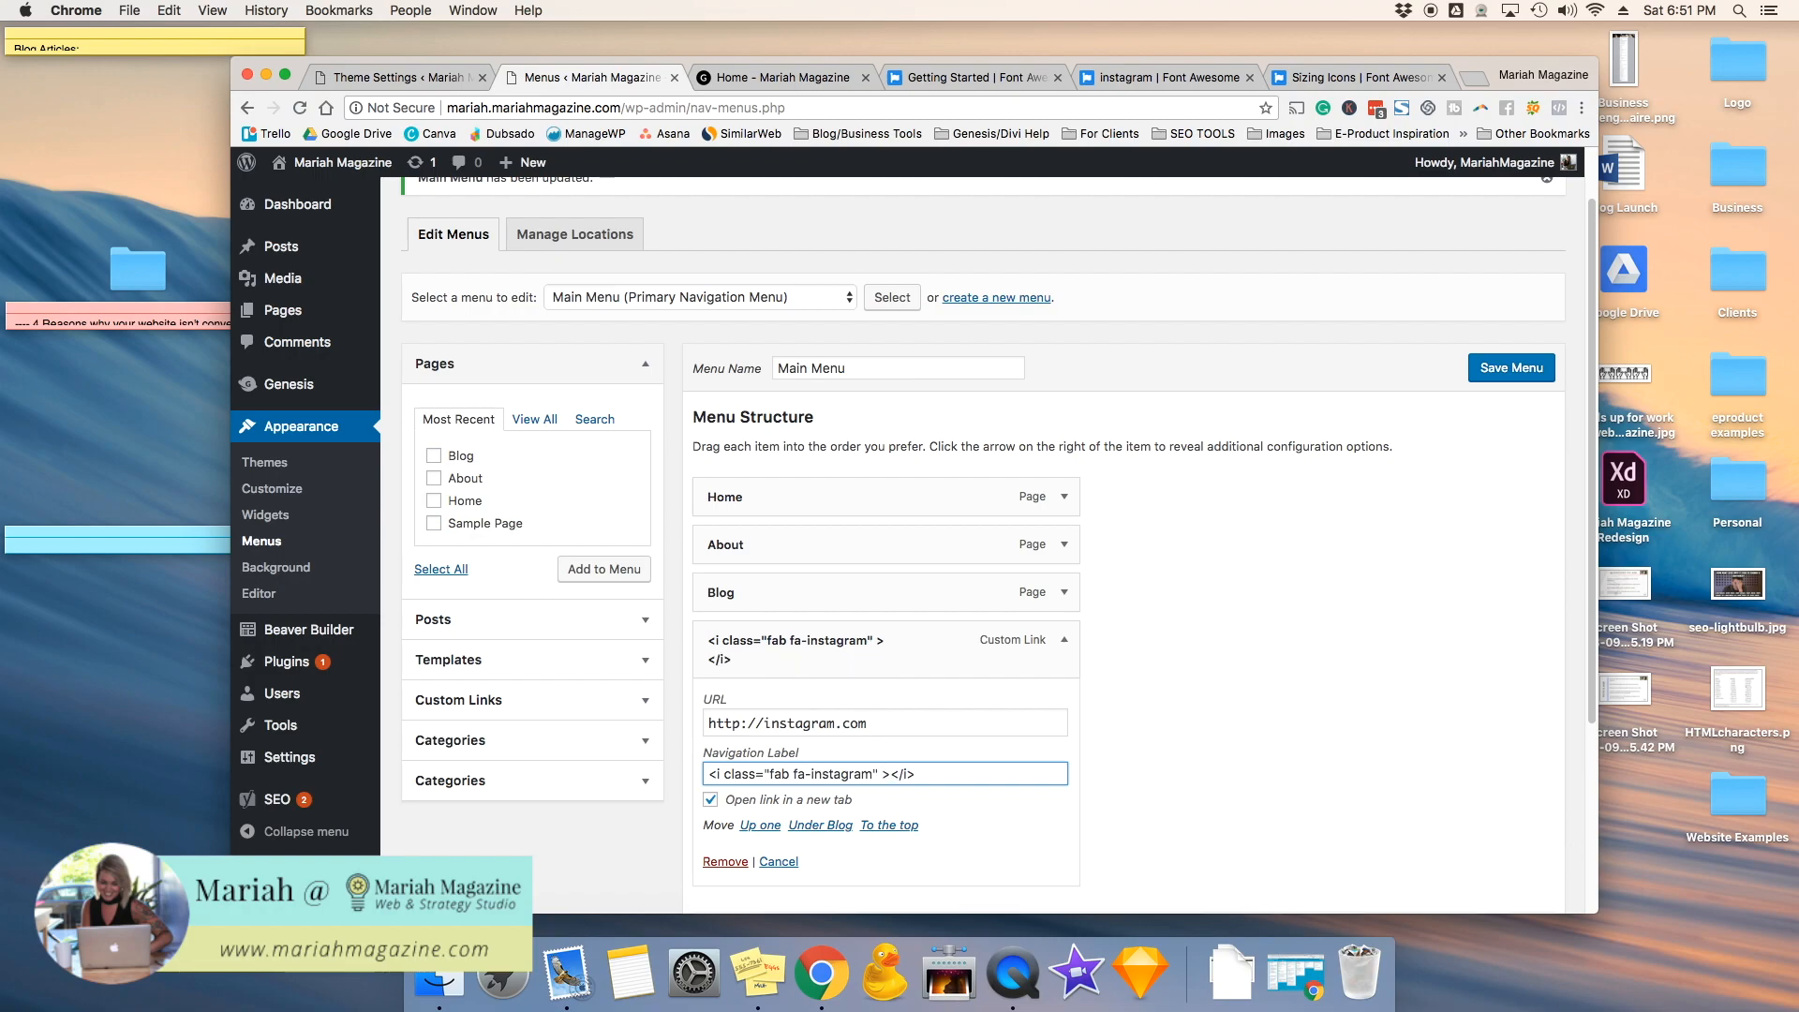
pyautogui.write('style="')
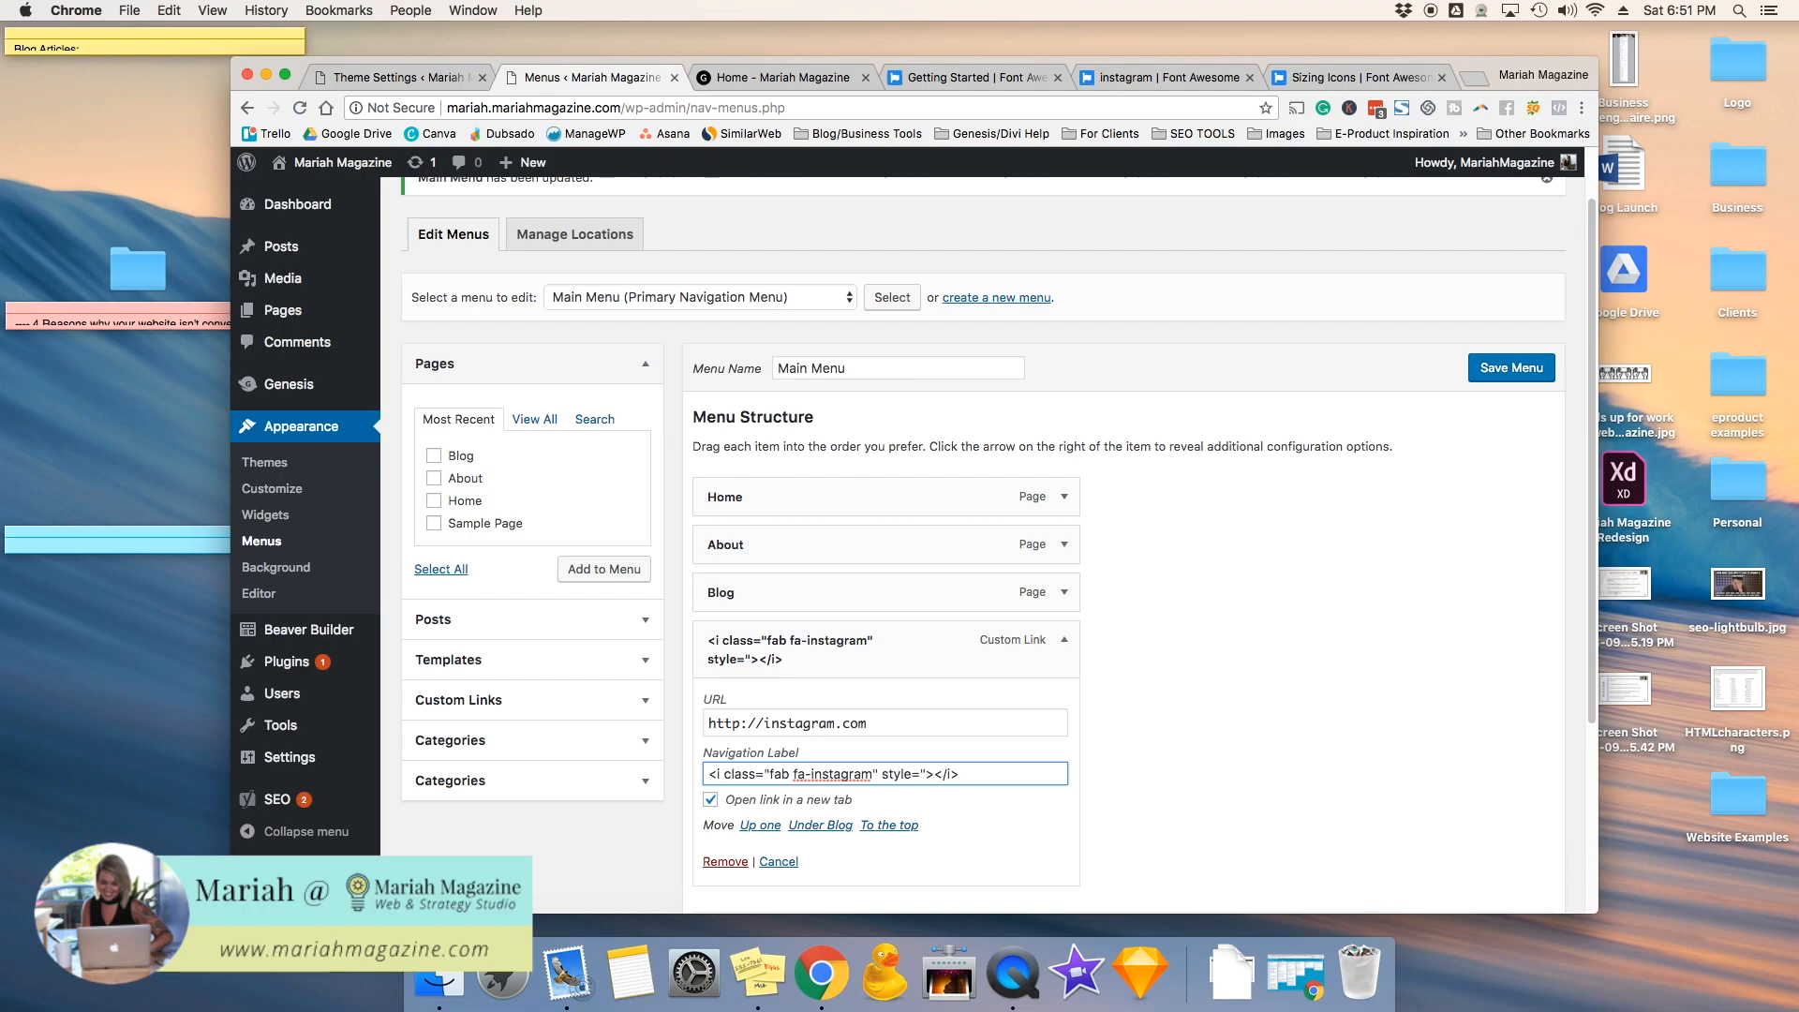
pyautogui.write('font-size:')
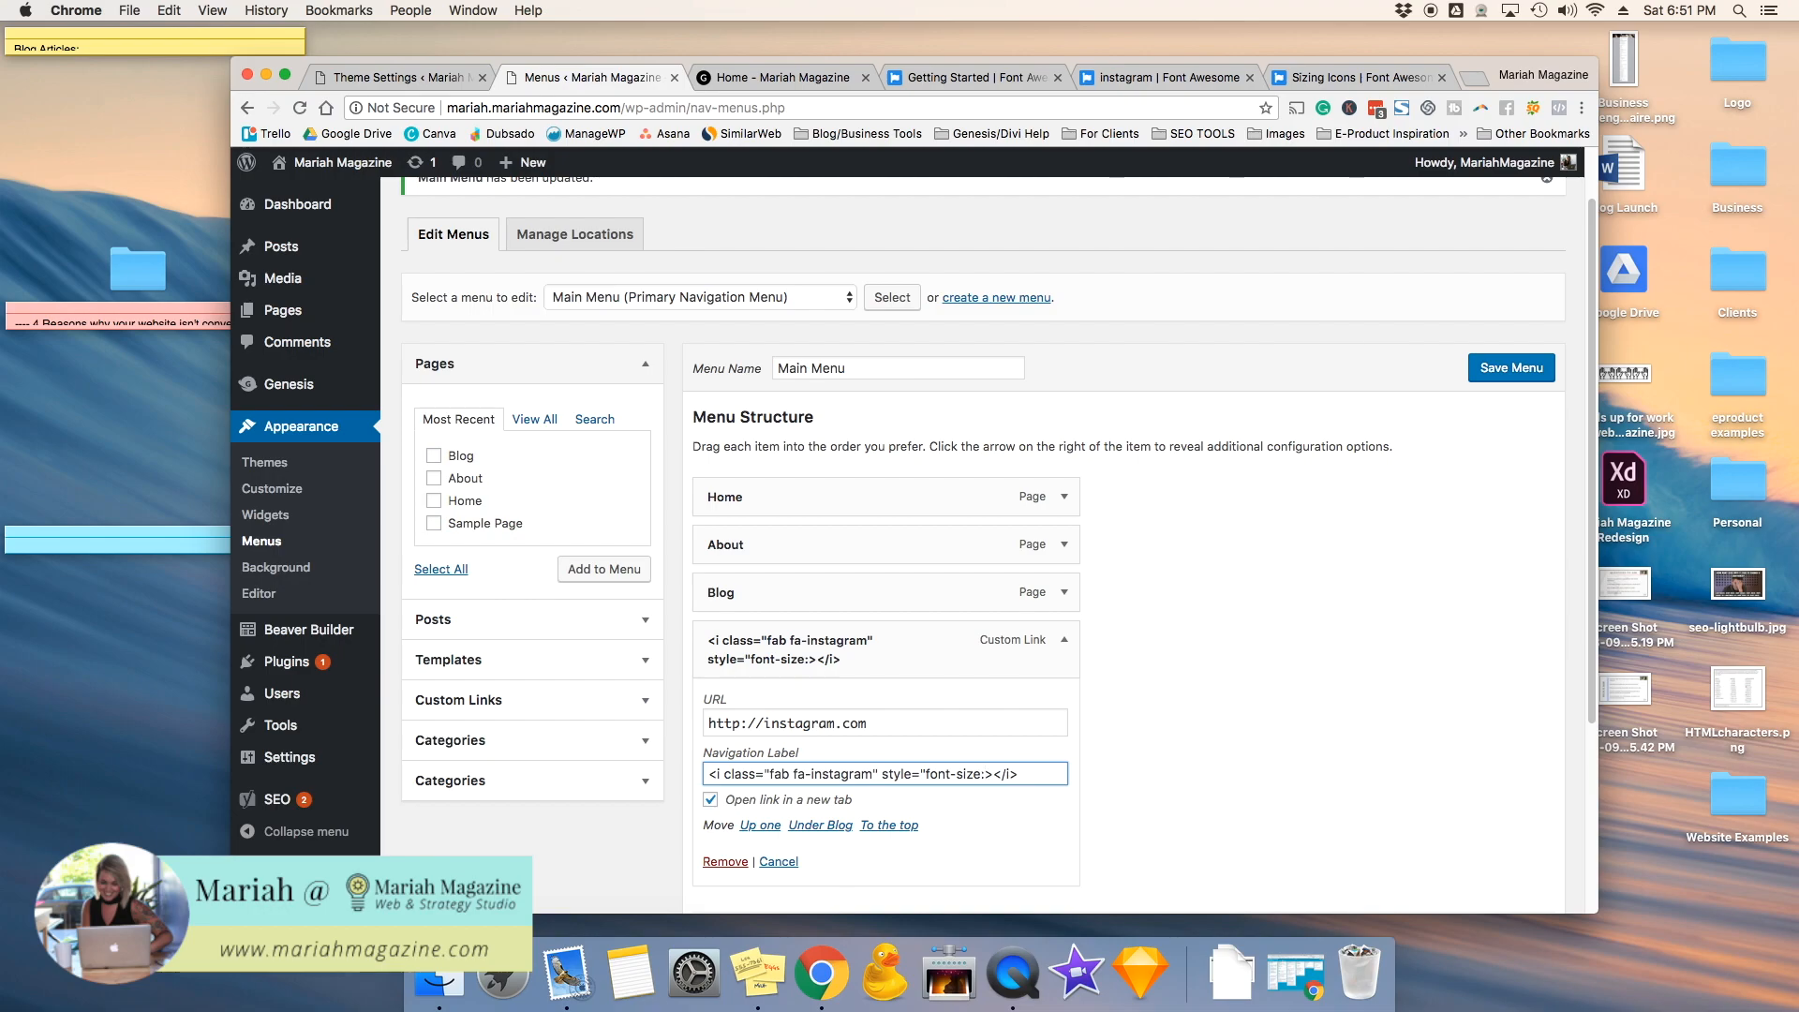
pyautogui.write('25p')
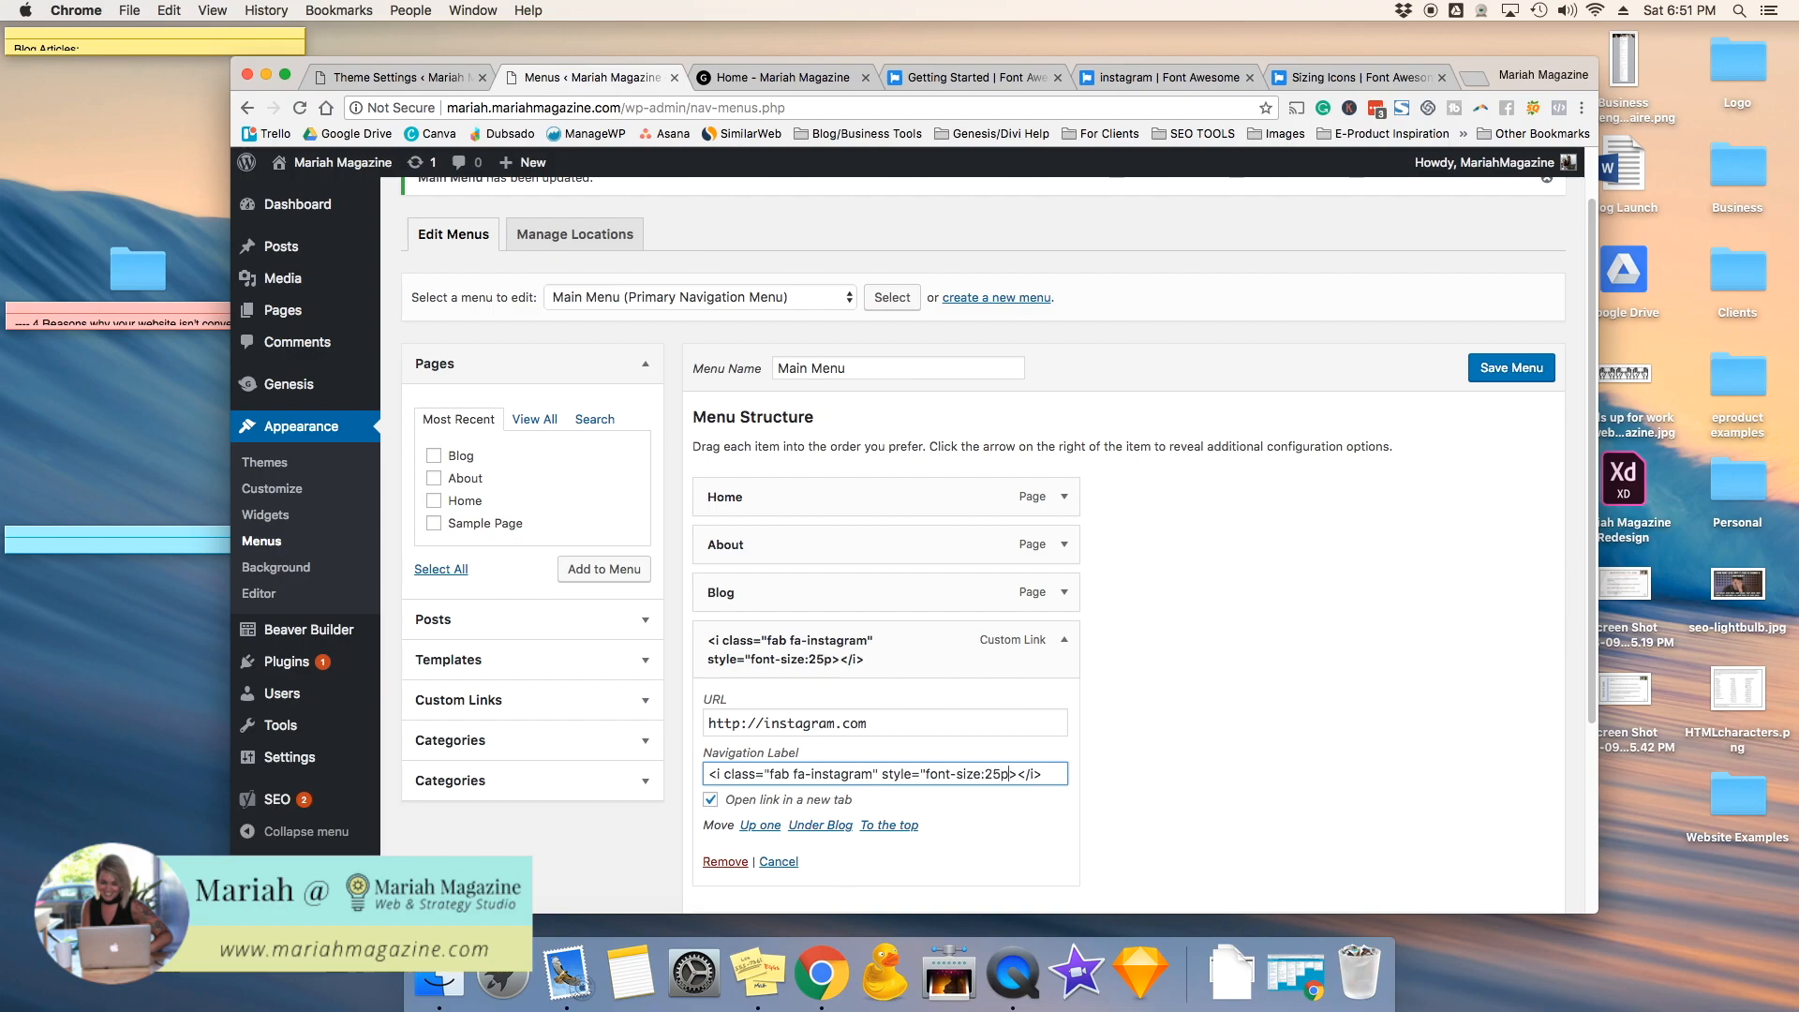
pyautogui.write('x;')
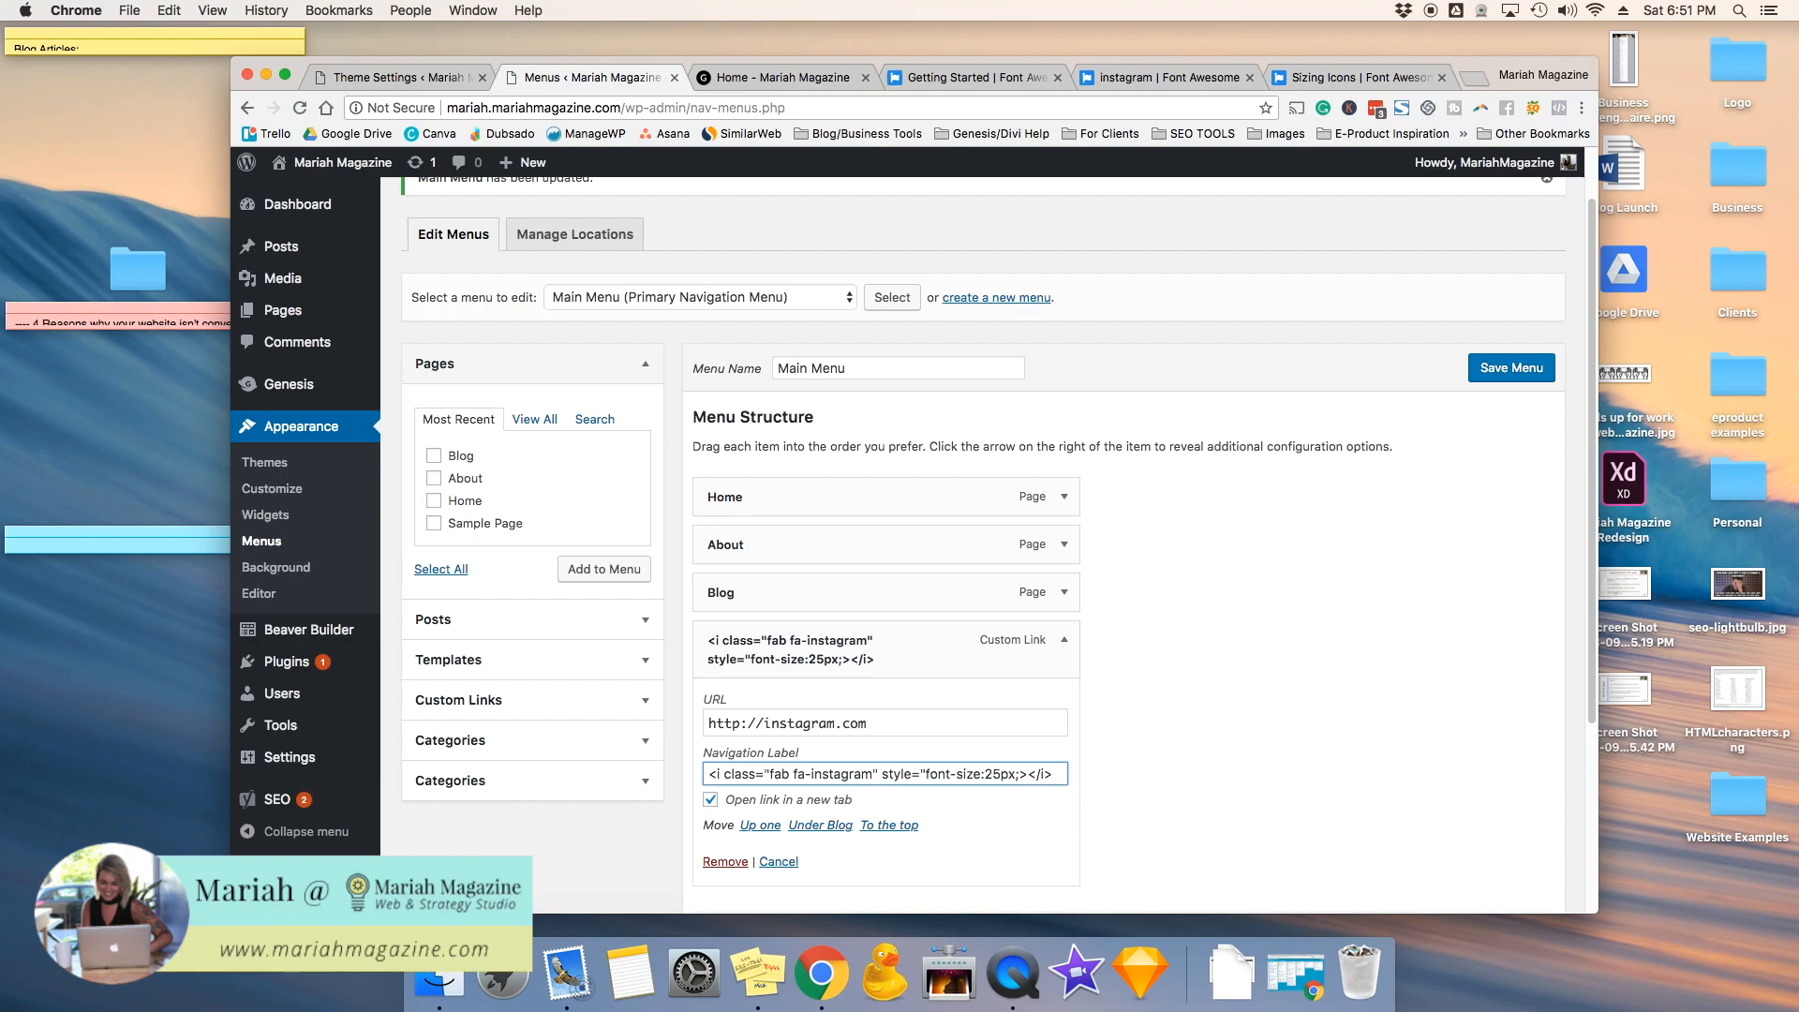
pyautogui.click(1510, 367)
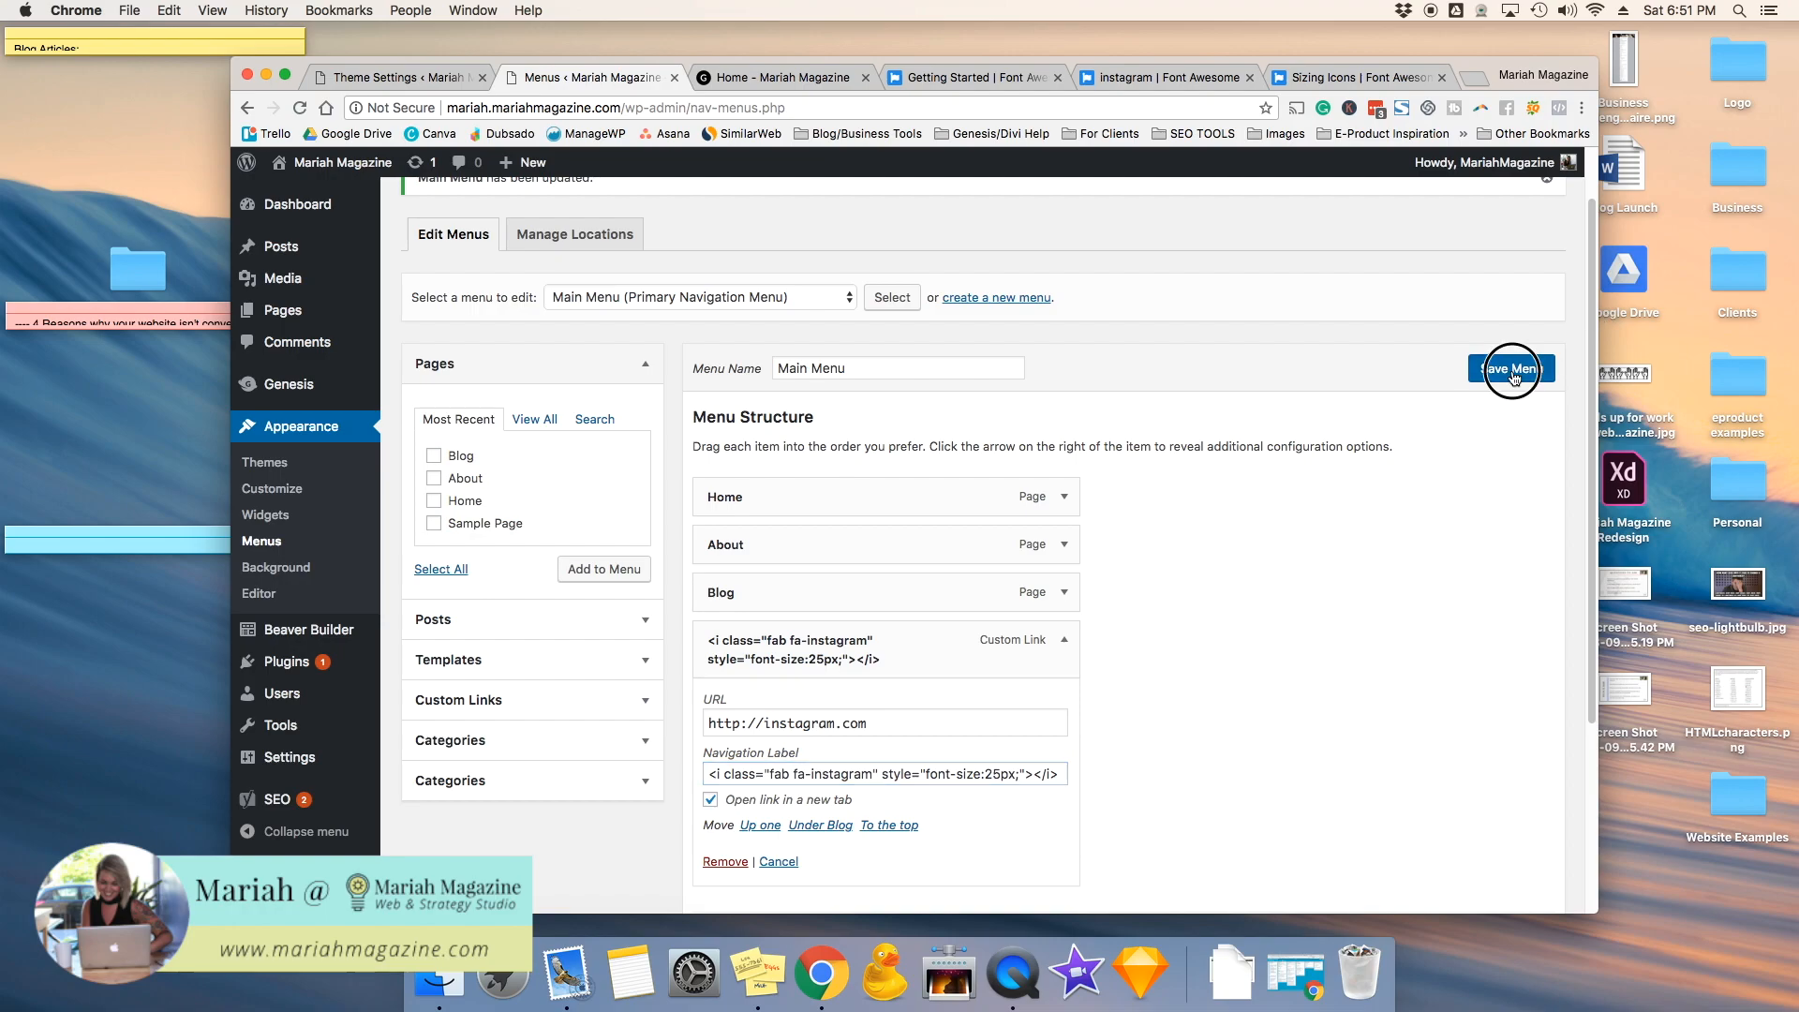
pyautogui.click(780, 77)
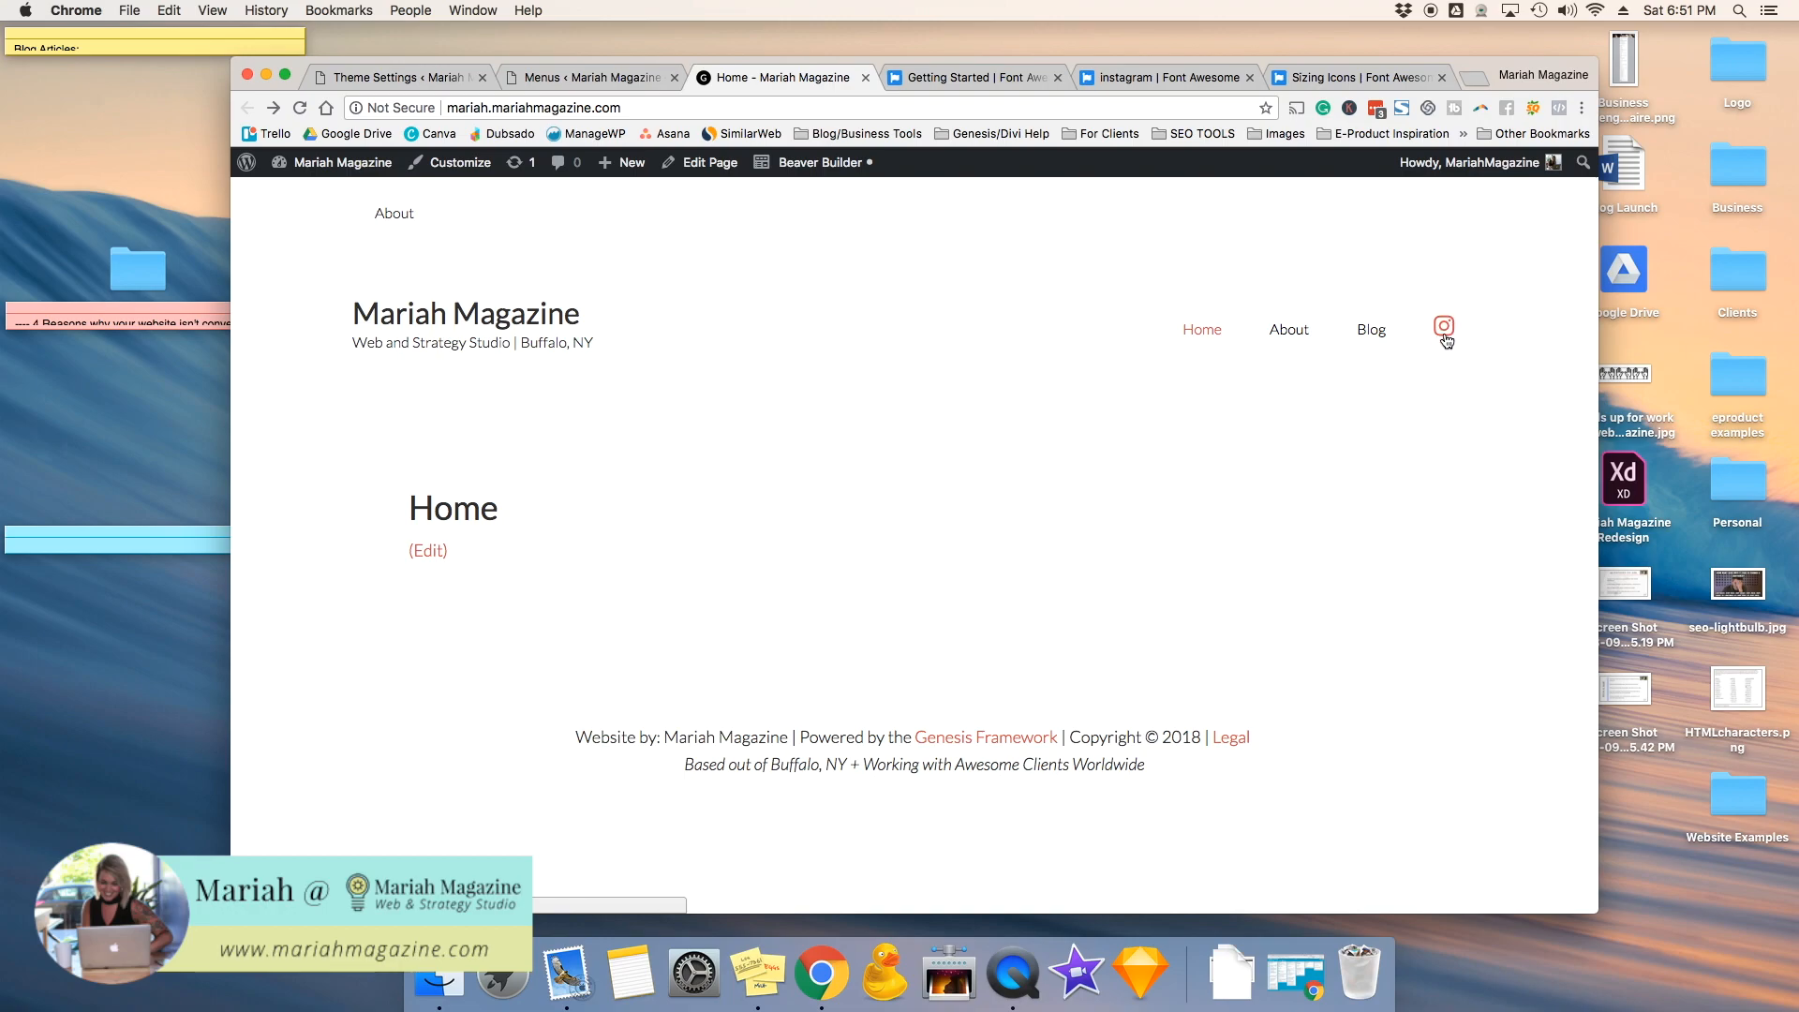
pyautogui.moveTo(1449, 320)
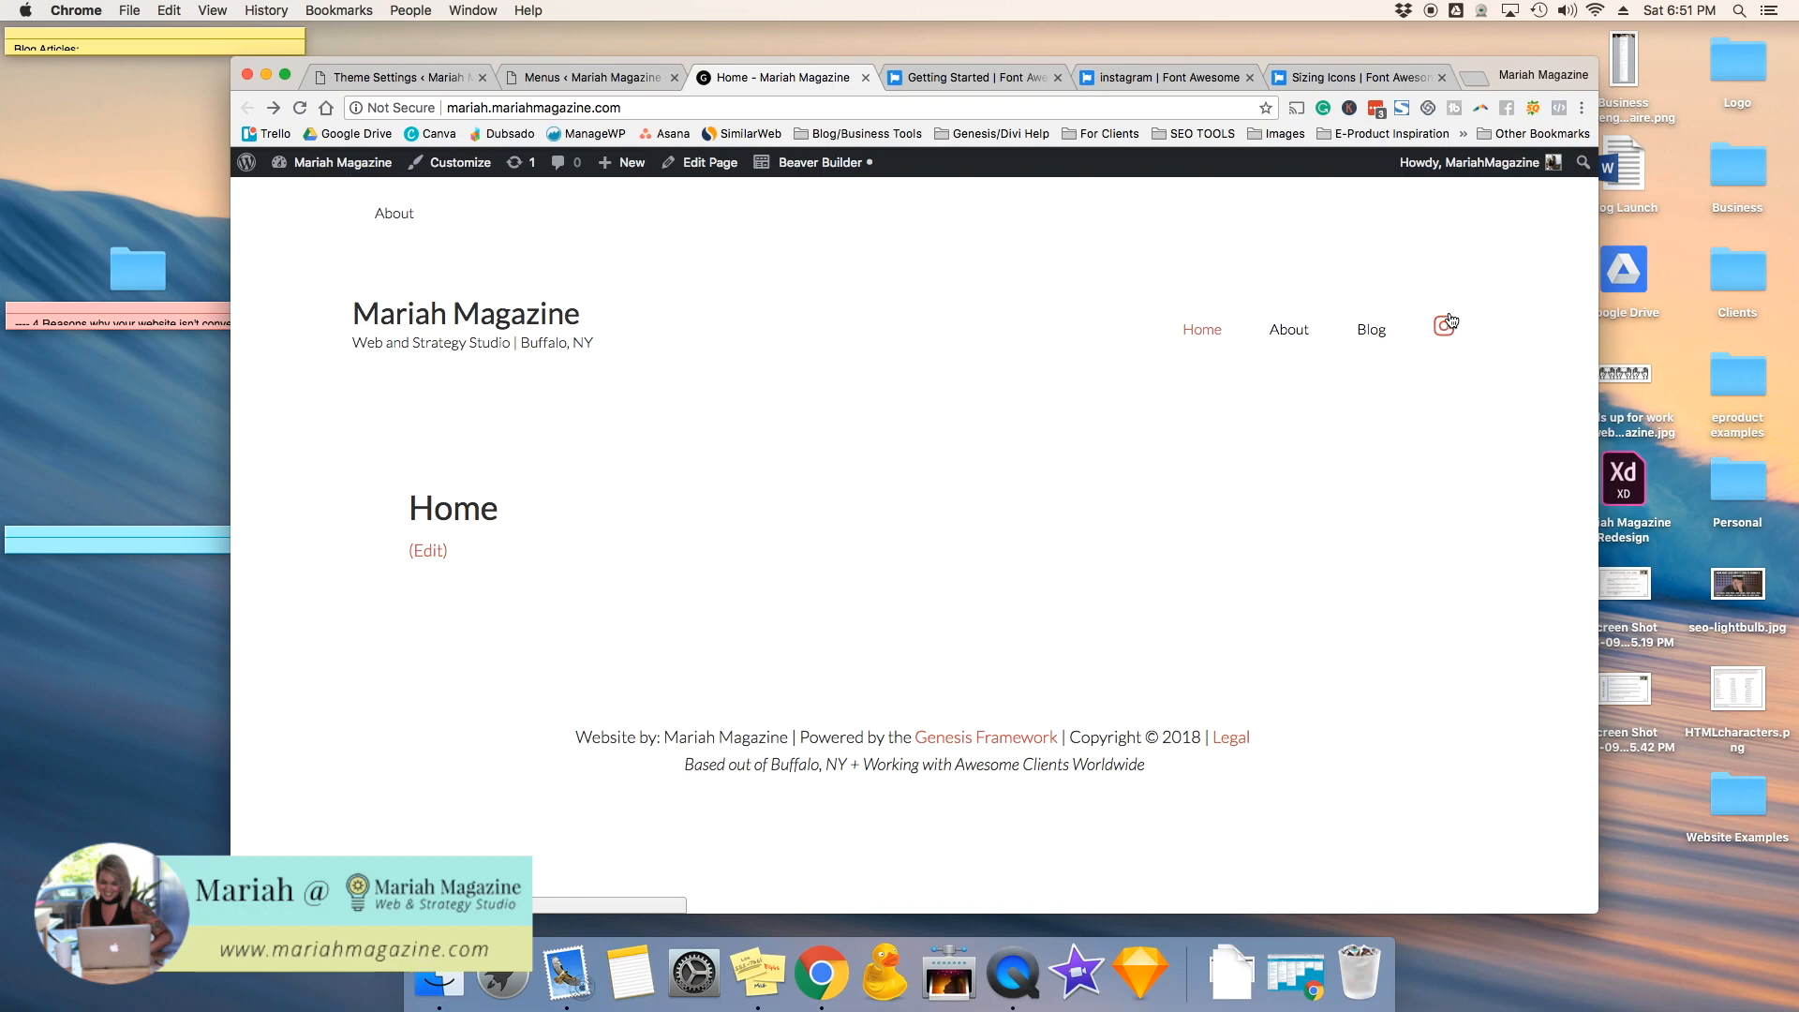
# Step: Append color:#eee to the Instagram link's Navigation Label style beside its 25px size
pyautogui.click(588, 77)
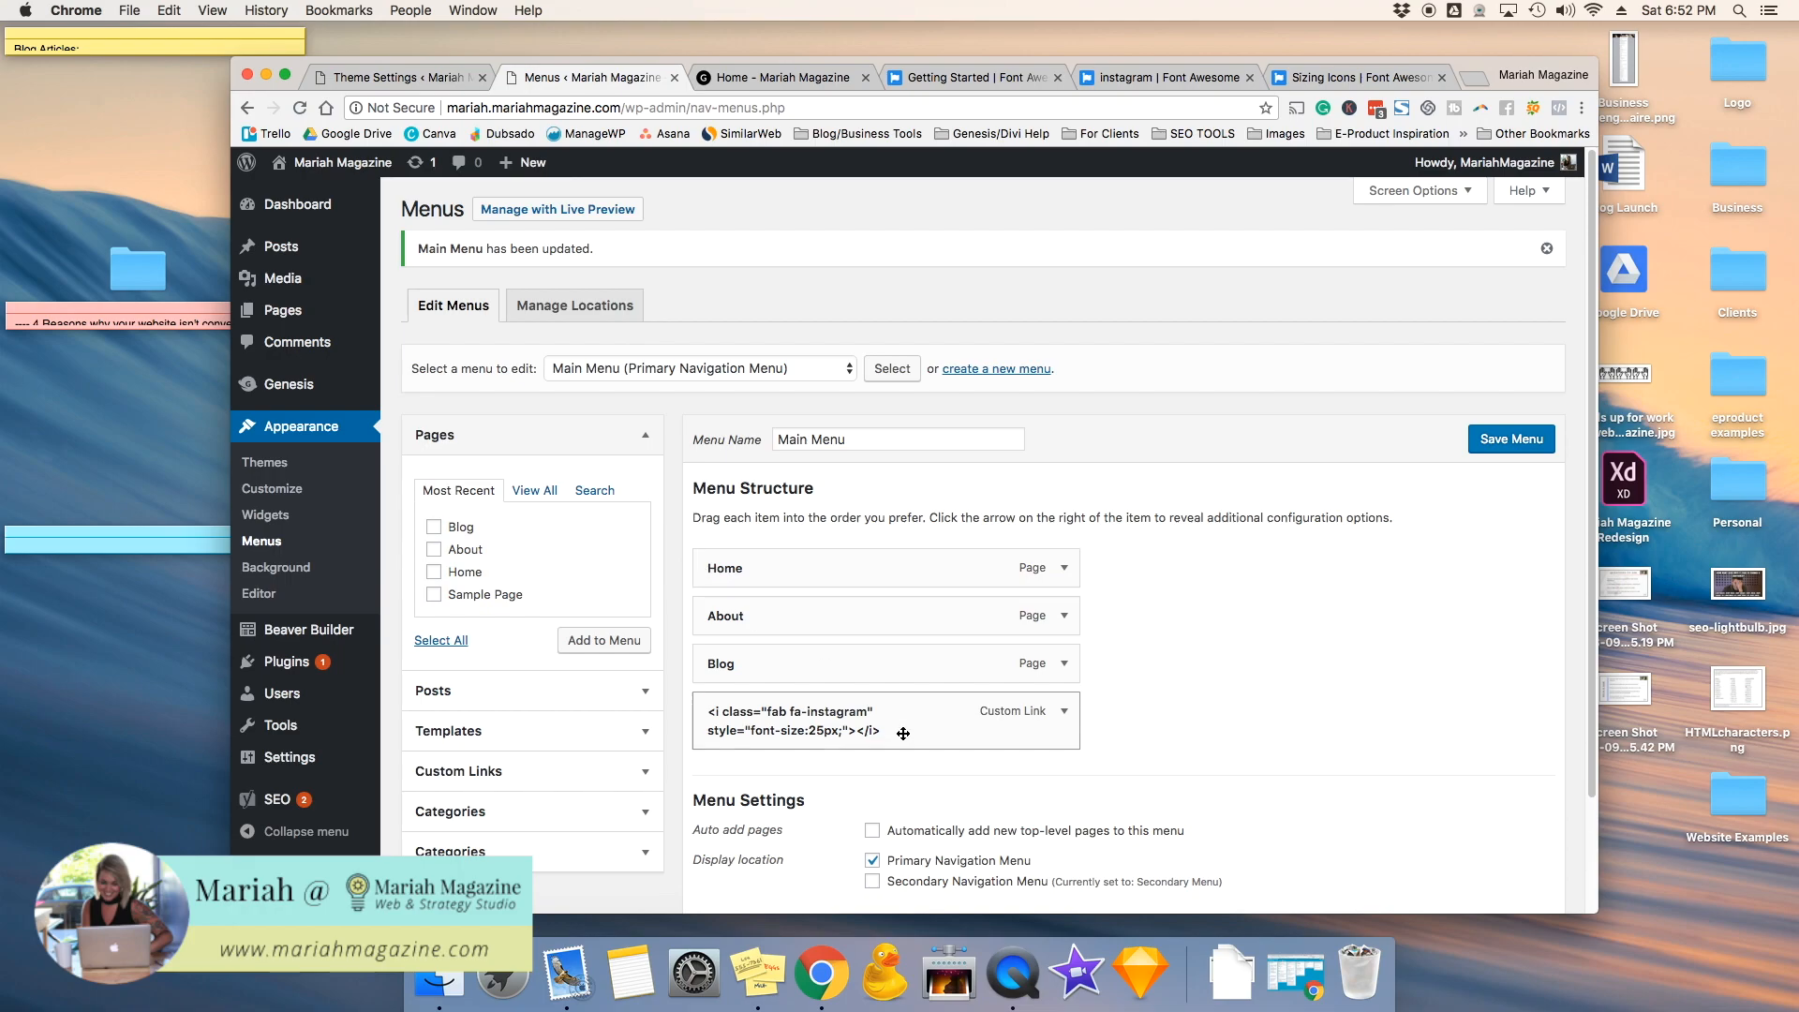
pyautogui.click(1055, 711)
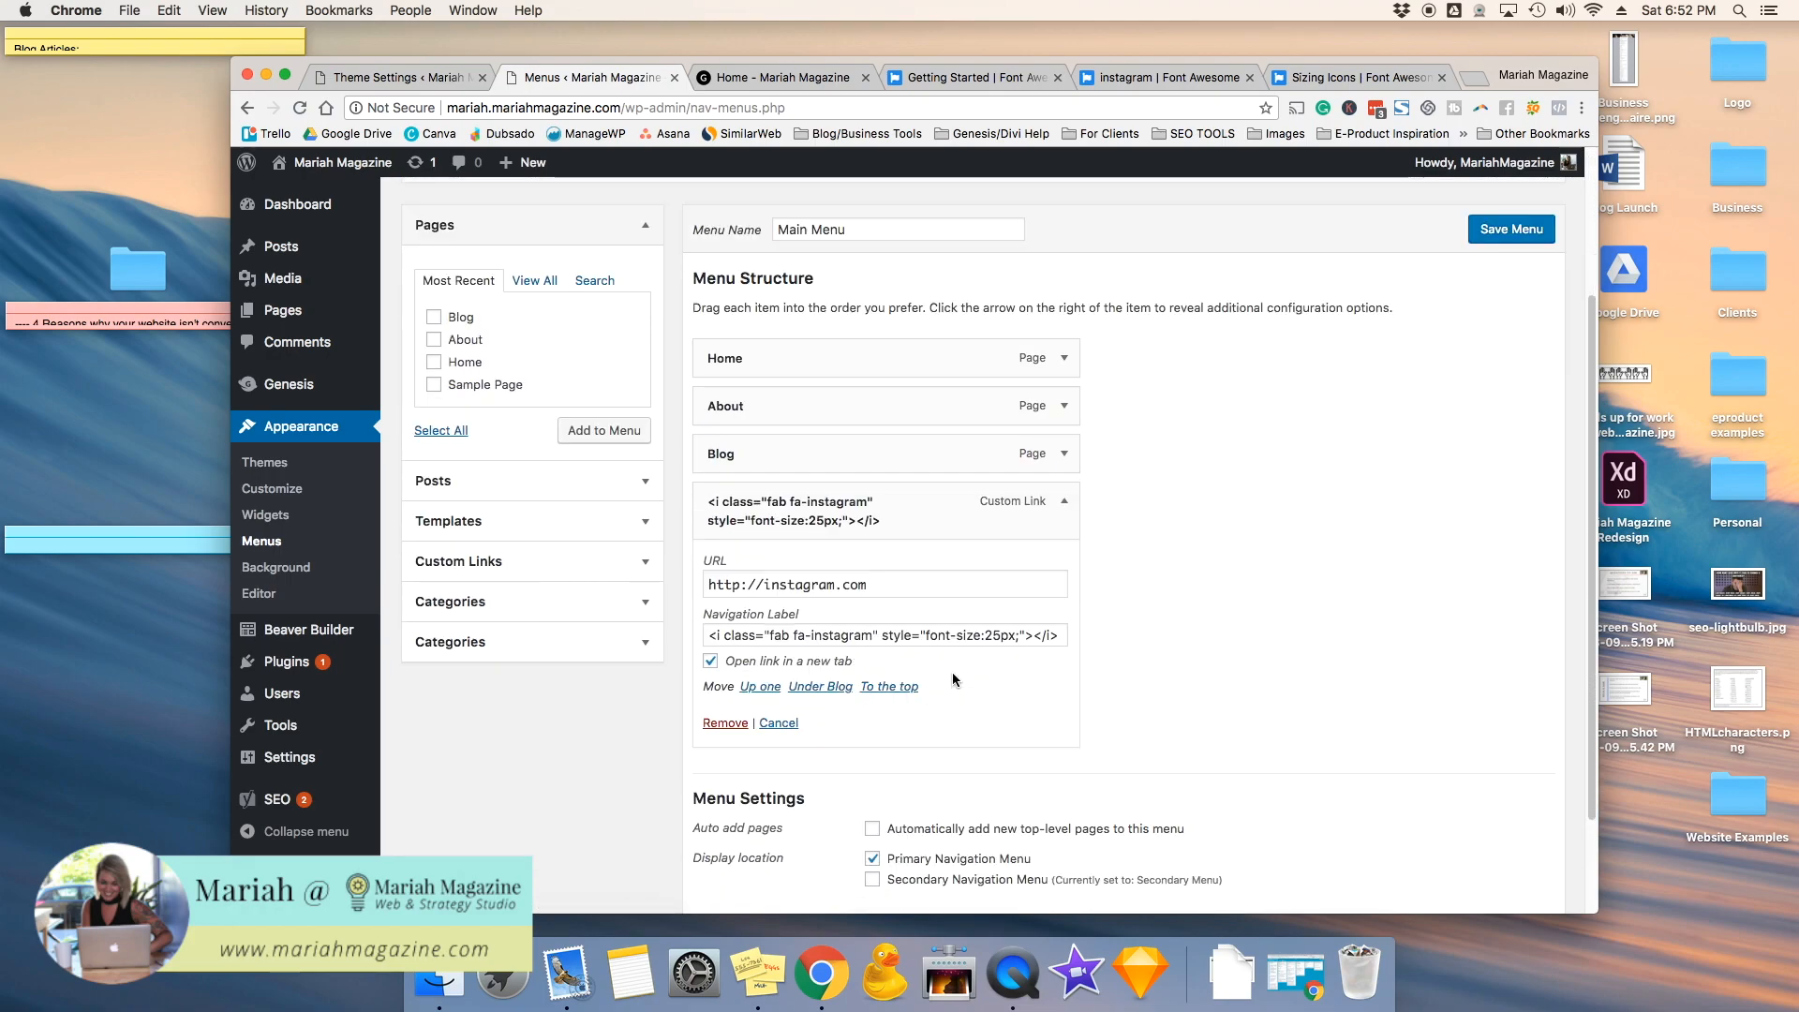
pyautogui.click(883, 635)
pyautogui.write('color:#')
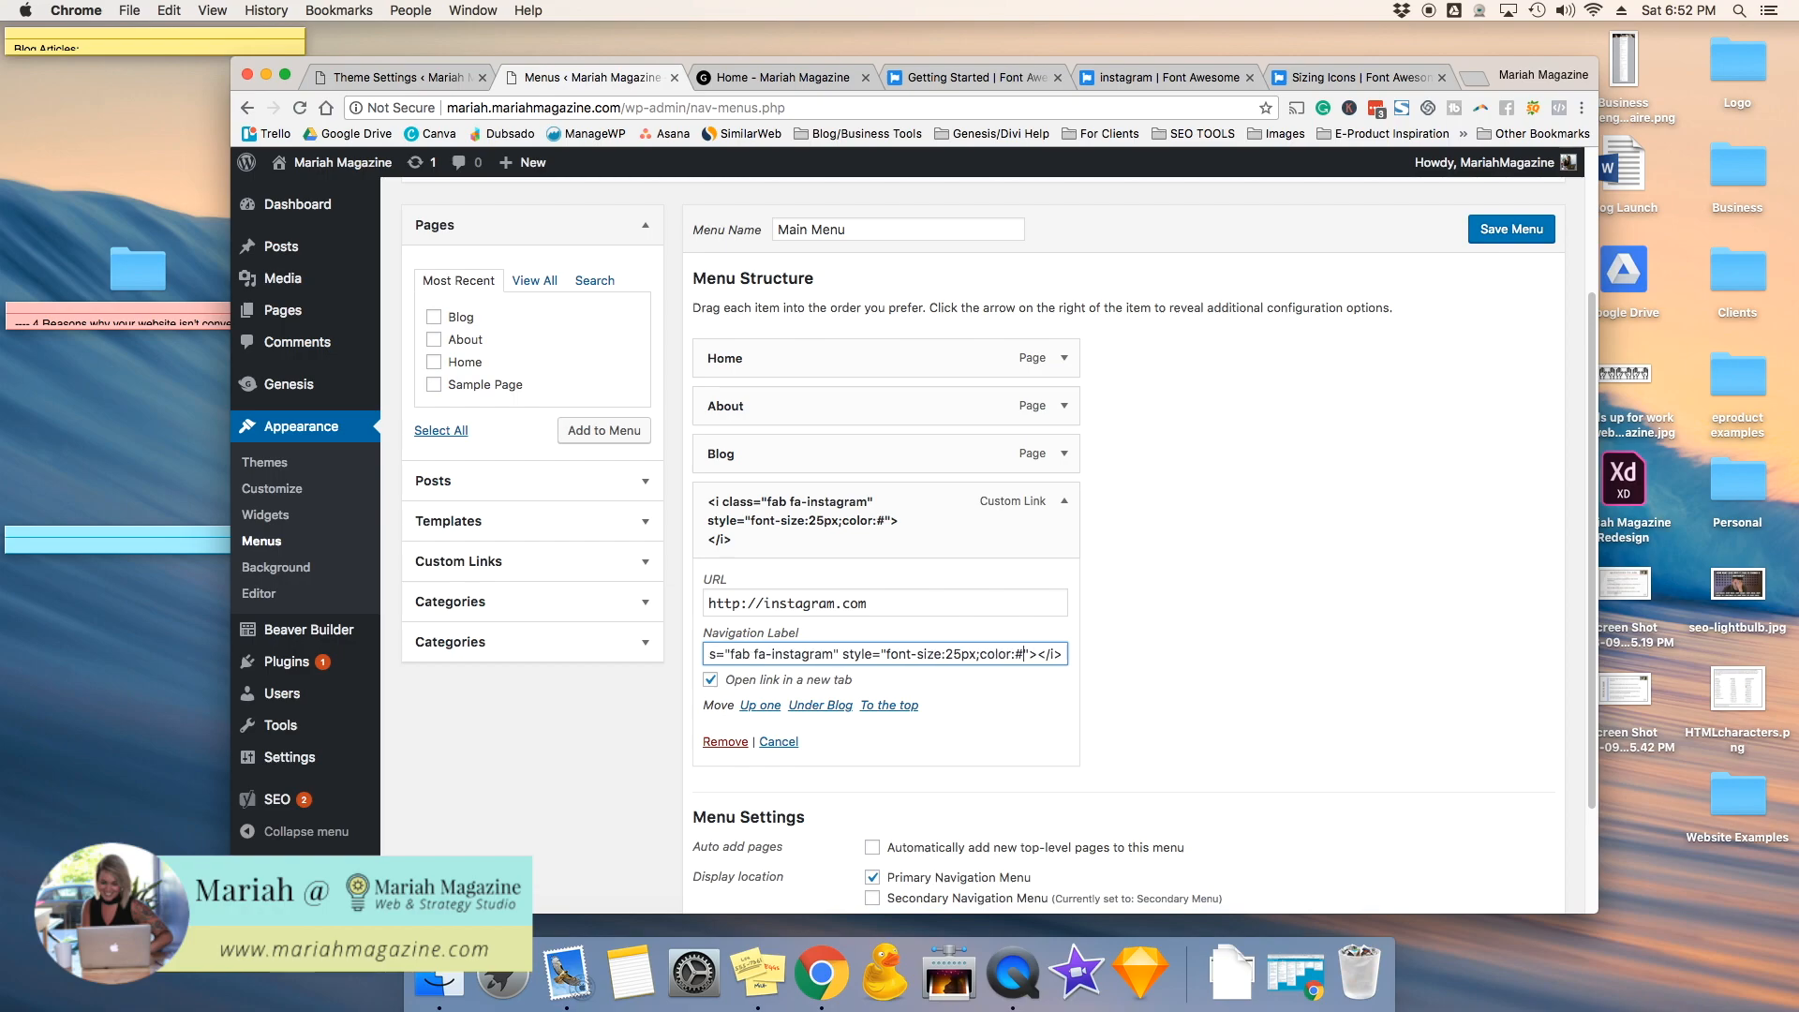
pyautogui.write('eee')
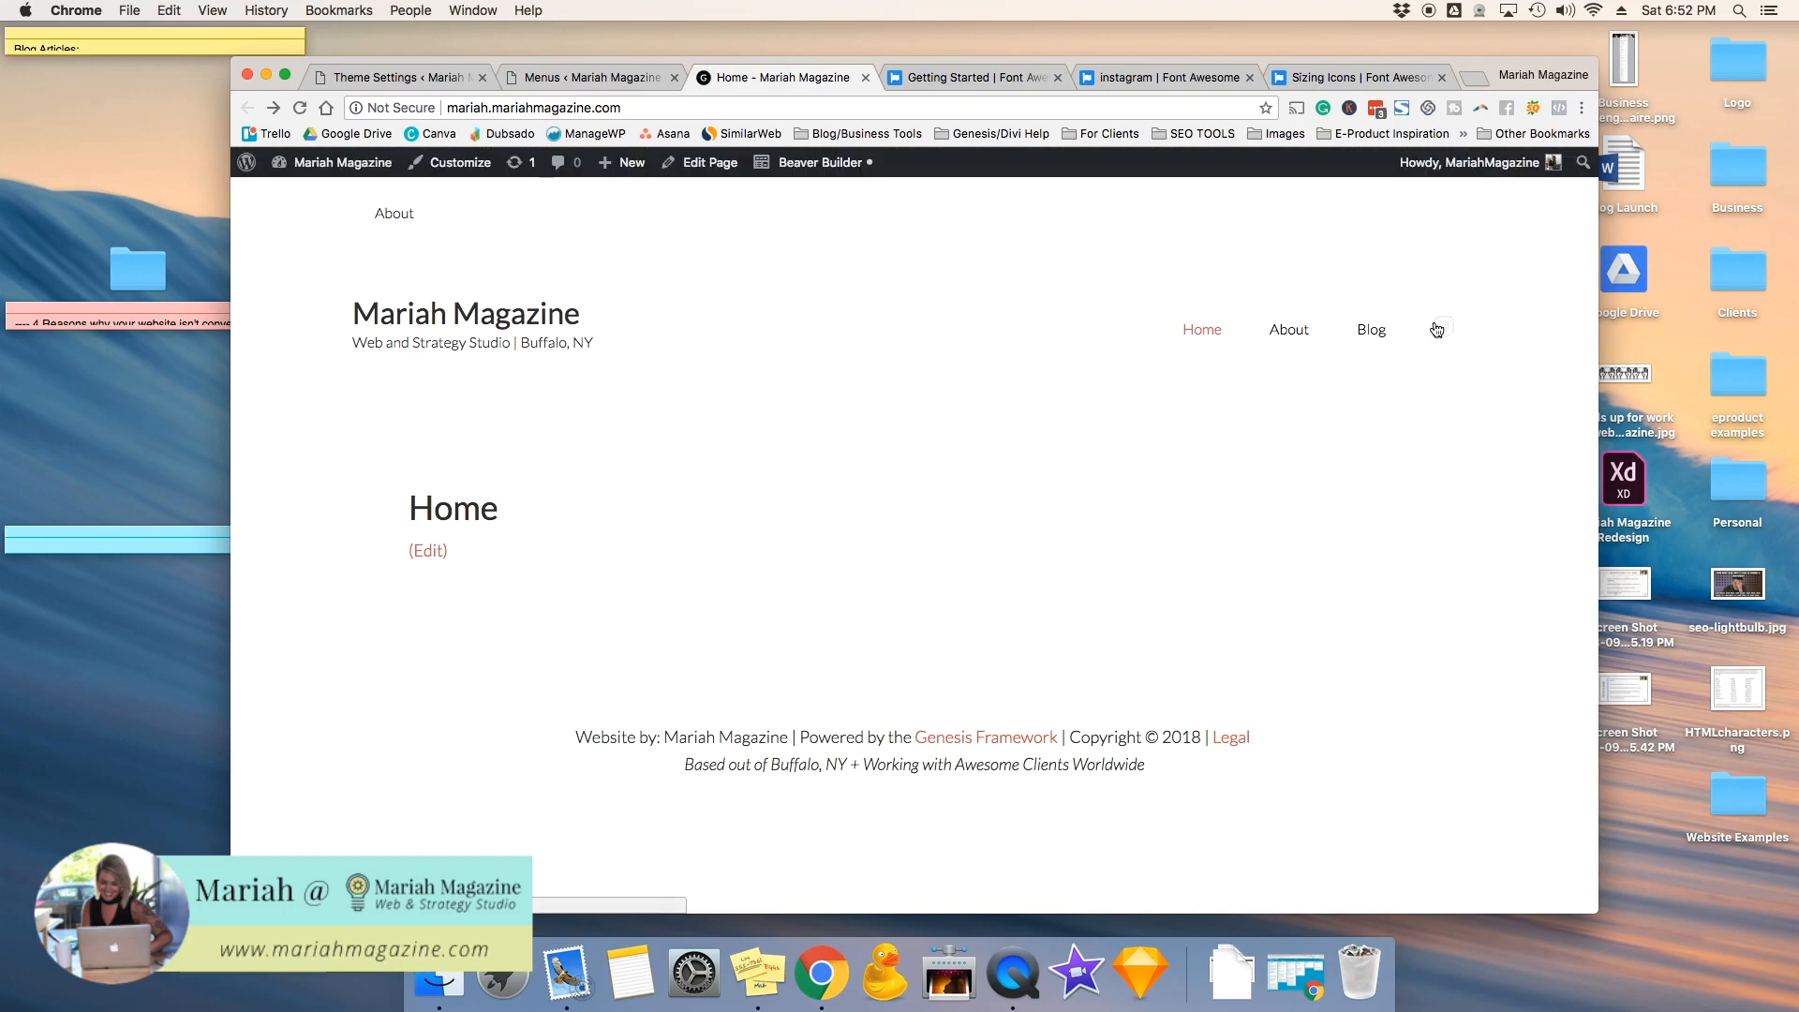
pyautogui.moveTo(1292, 443)
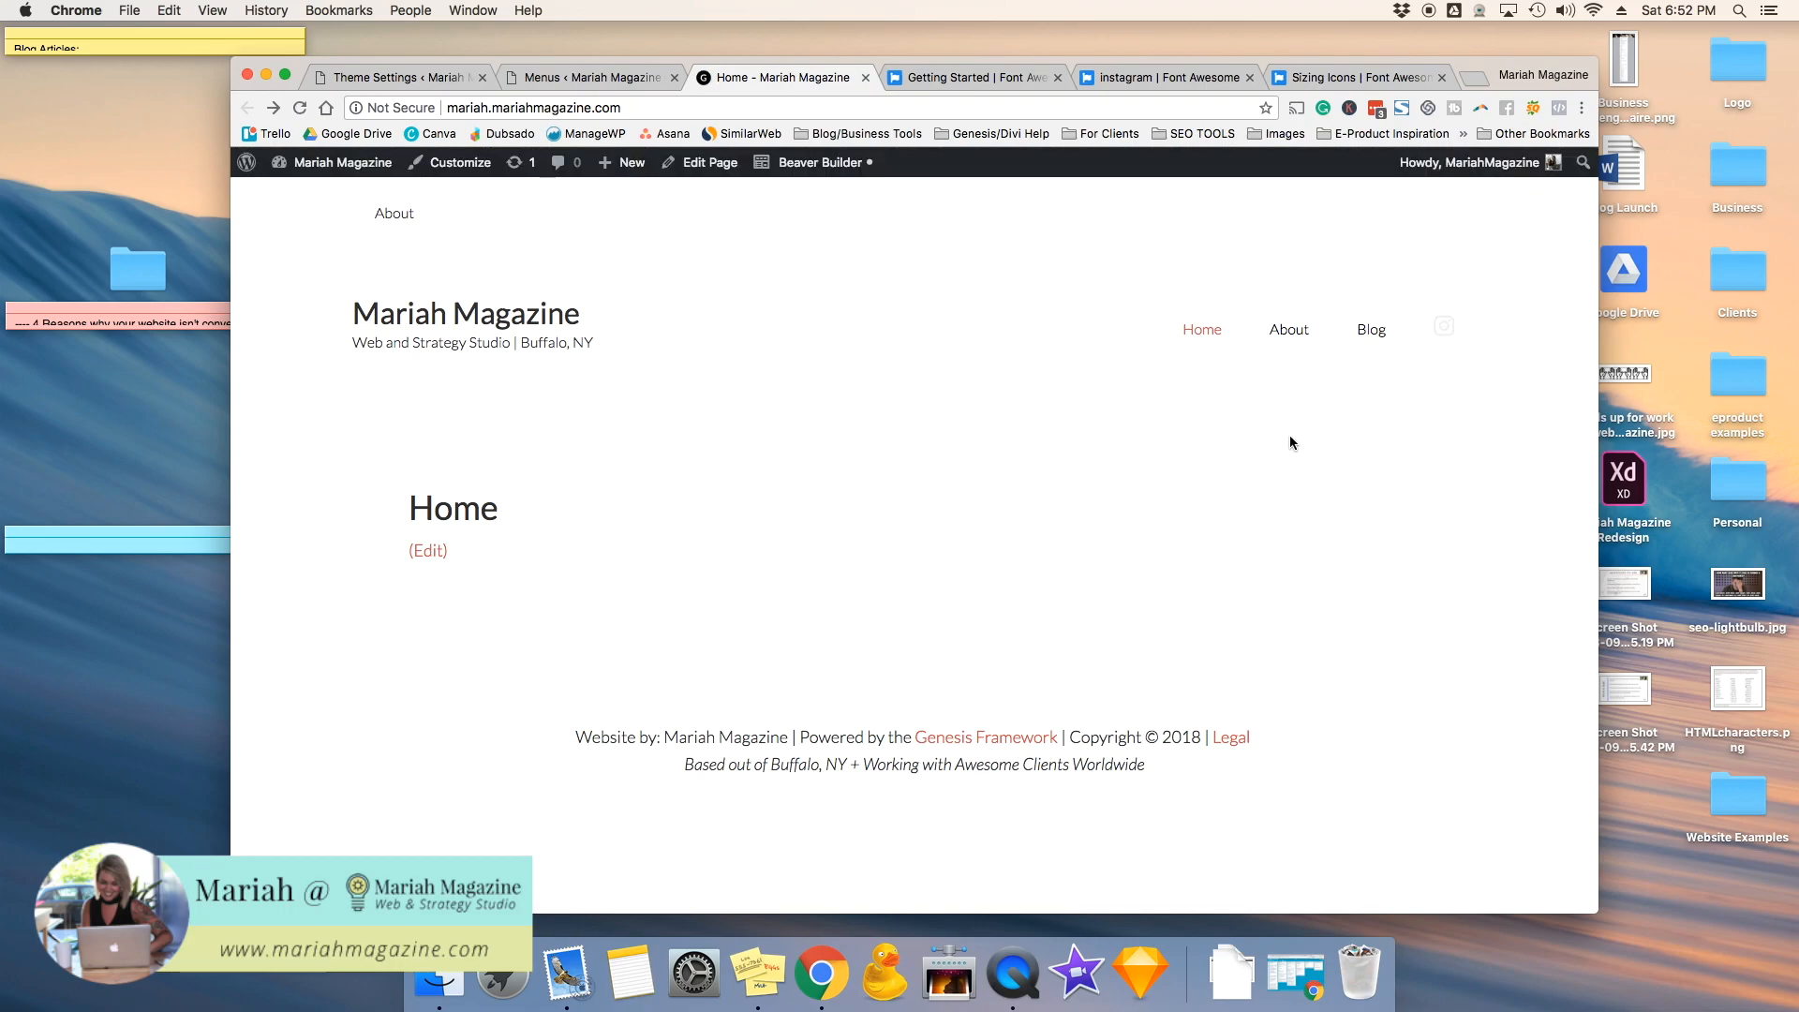
pyautogui.moveTo(1329, 440)
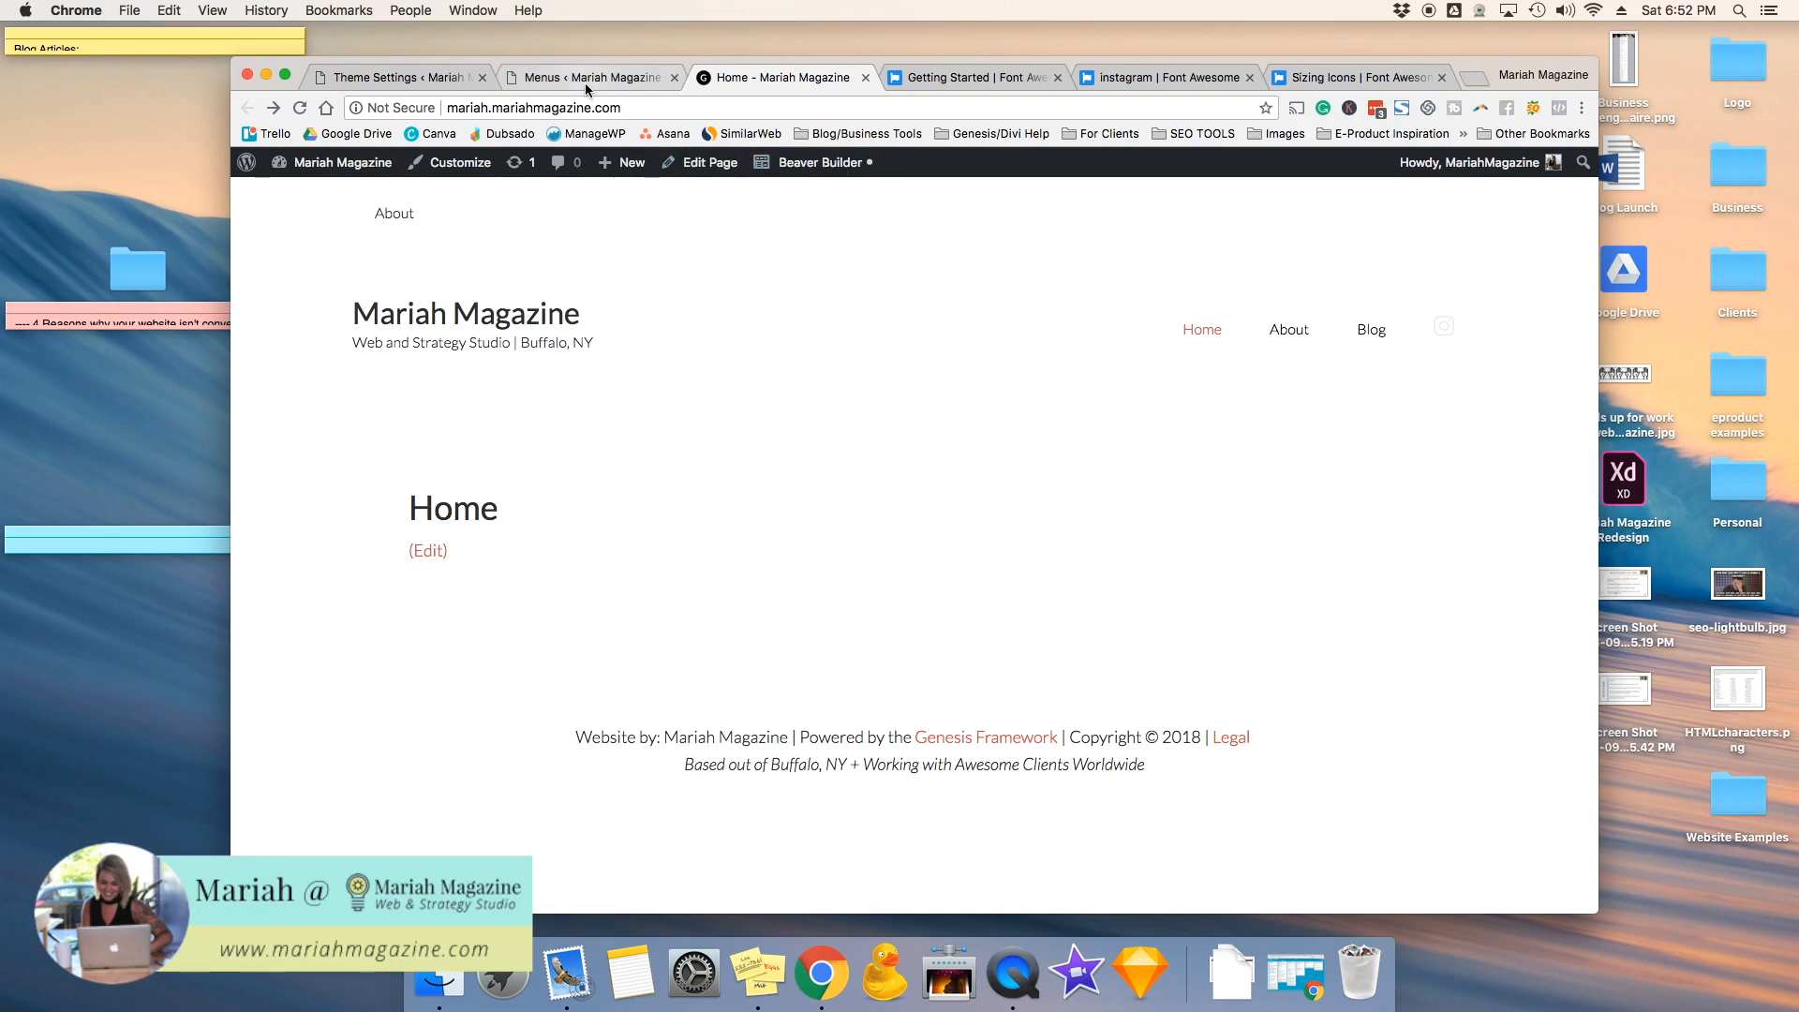
# Step: Return to the Menus editor after the faint grey Instagram icon on the homepage
pyautogui.click(587, 76)
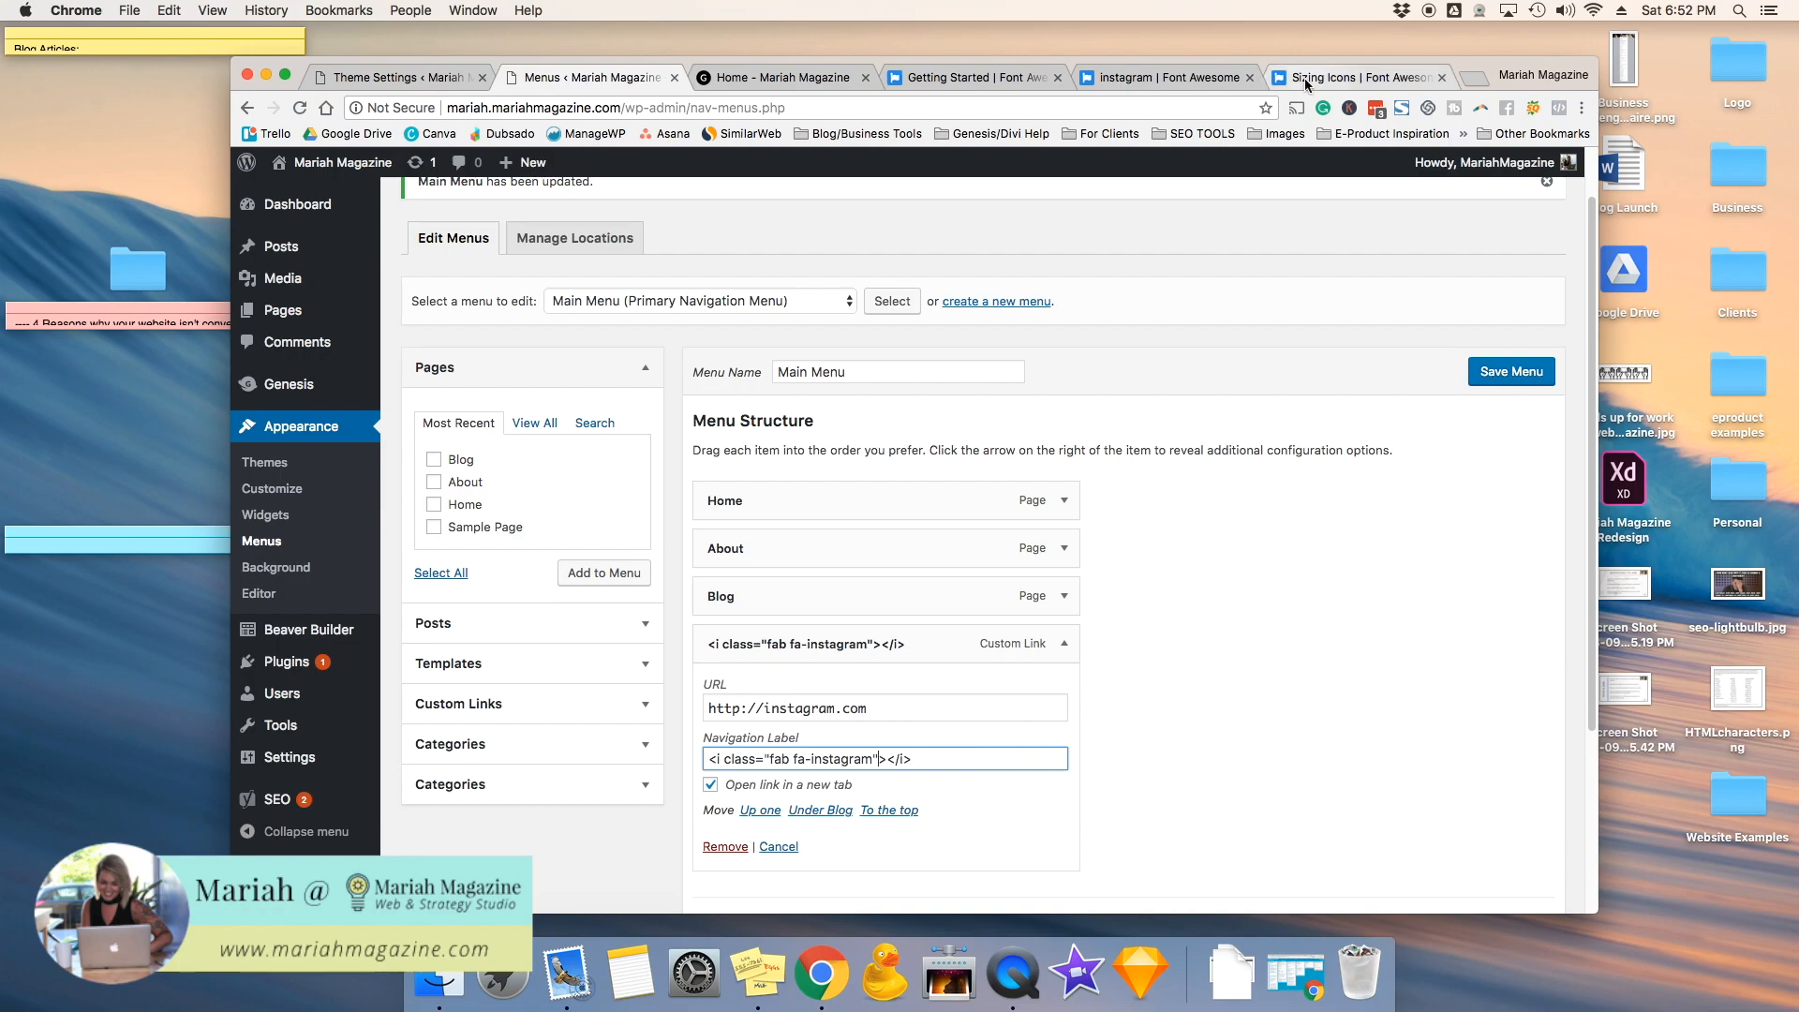
# Step: Compare fa-xs, fa-lg and fa-2x on the Sizing Icons page, choosing fa-2x
pyautogui.click(1354, 76)
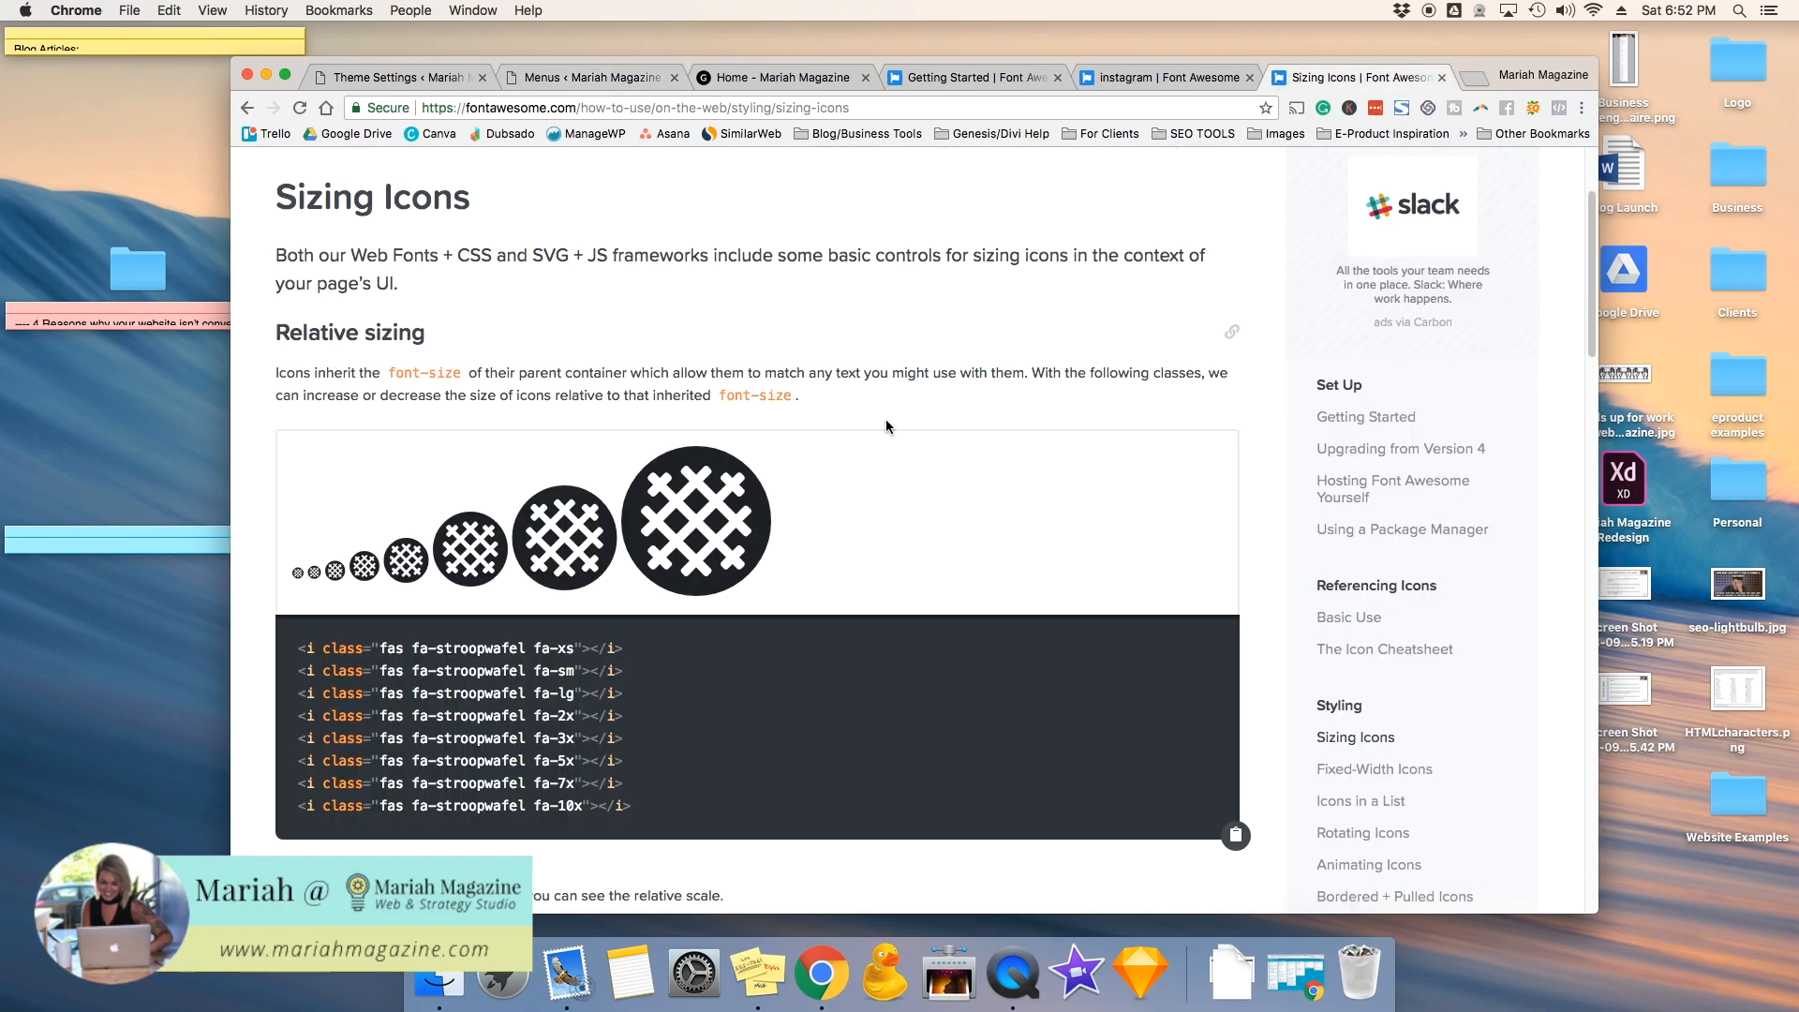
pyautogui.moveTo(484, 247)
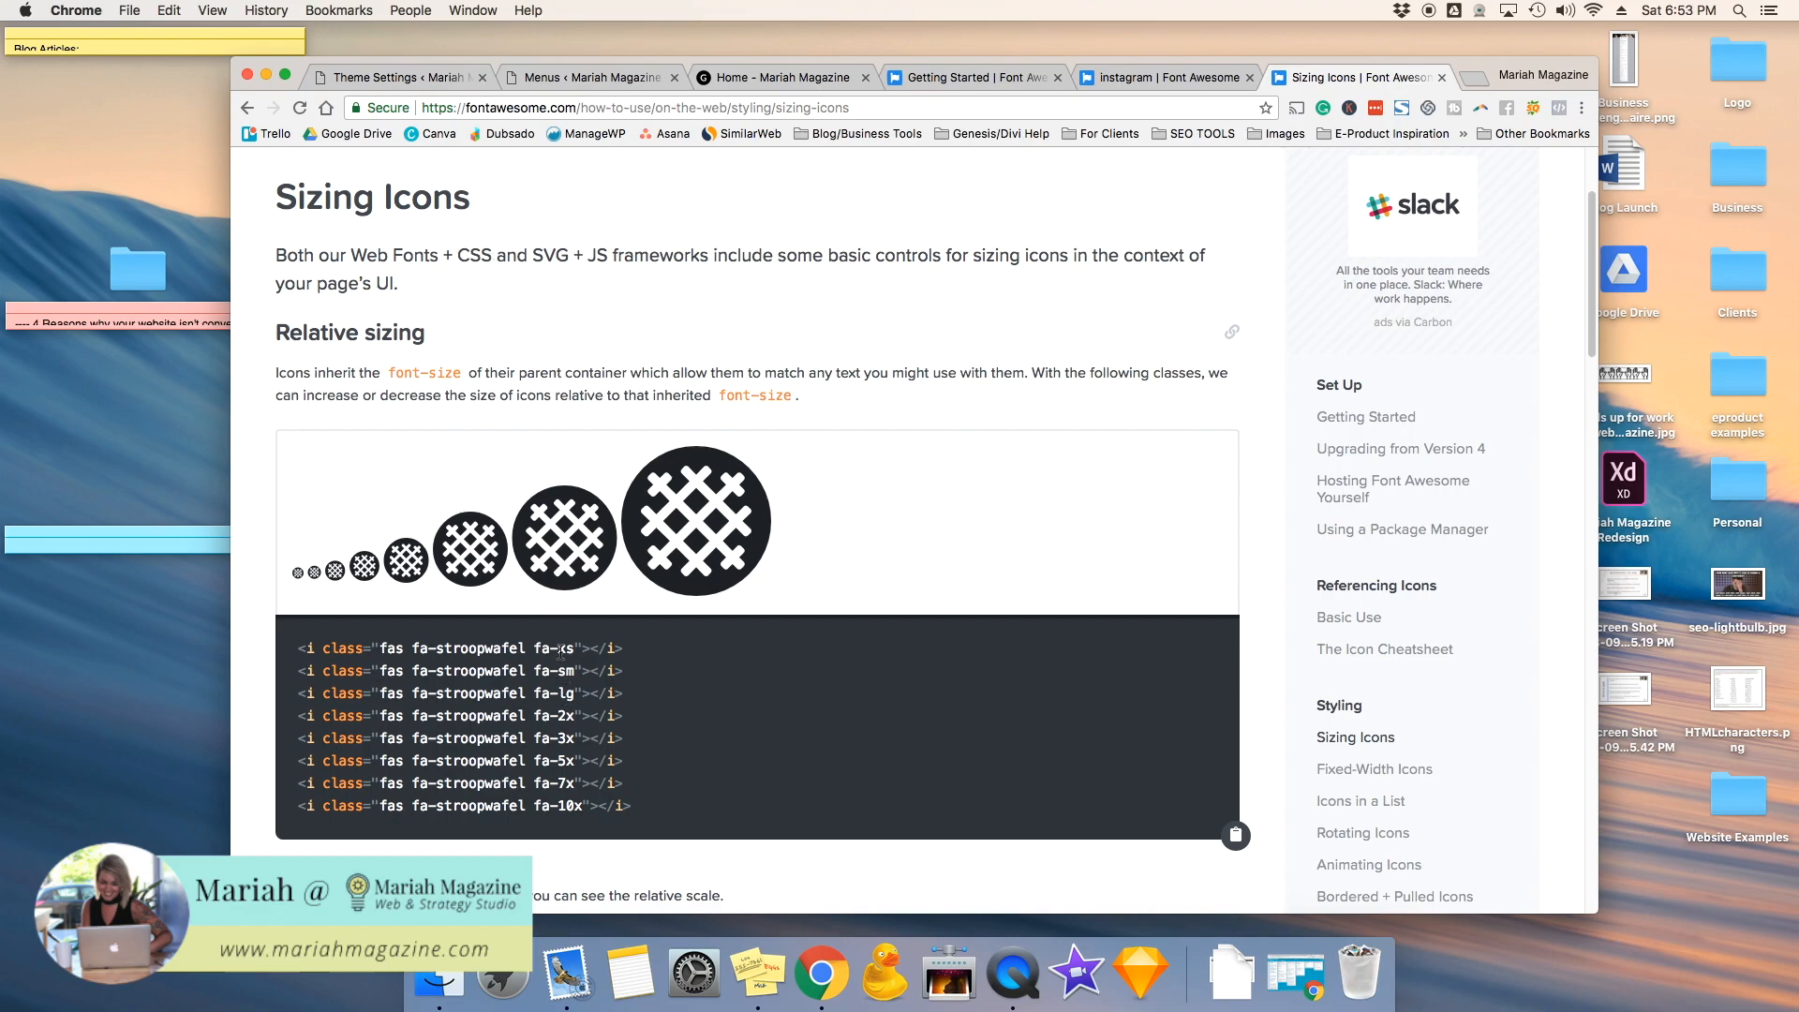
pyautogui.doubleClick(558, 648)
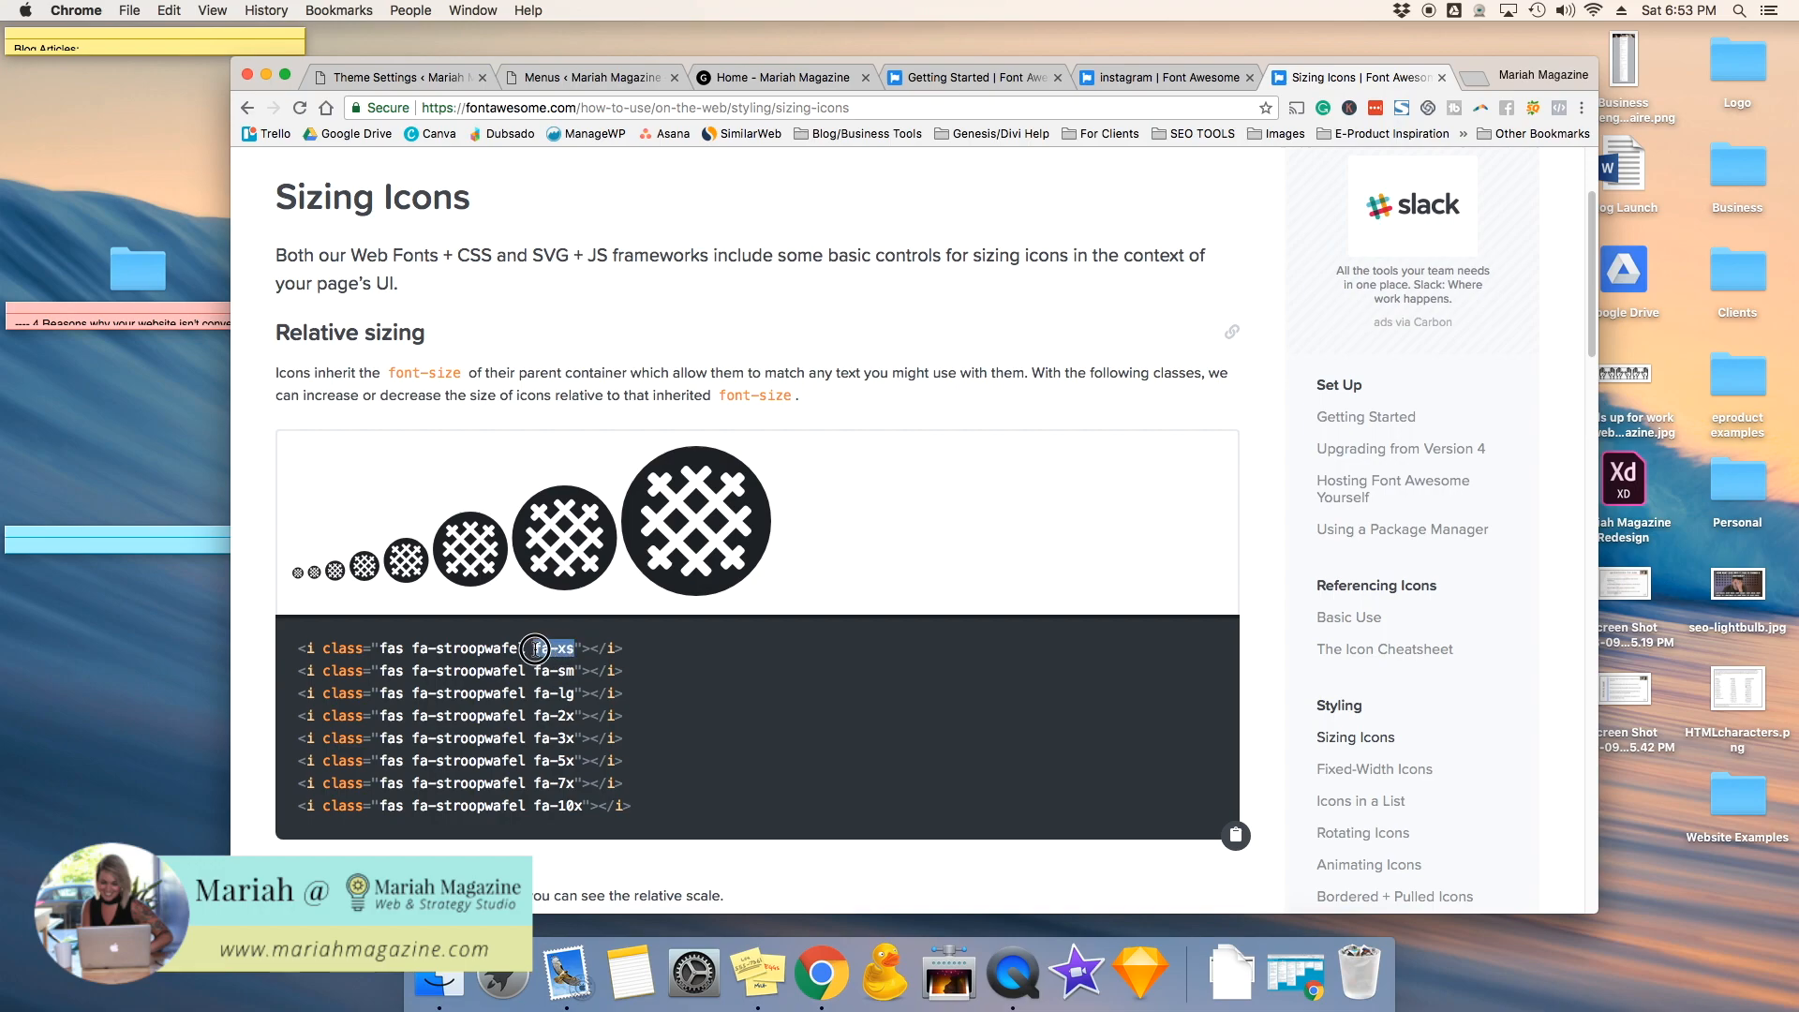
pyautogui.doubleClick(554, 692)
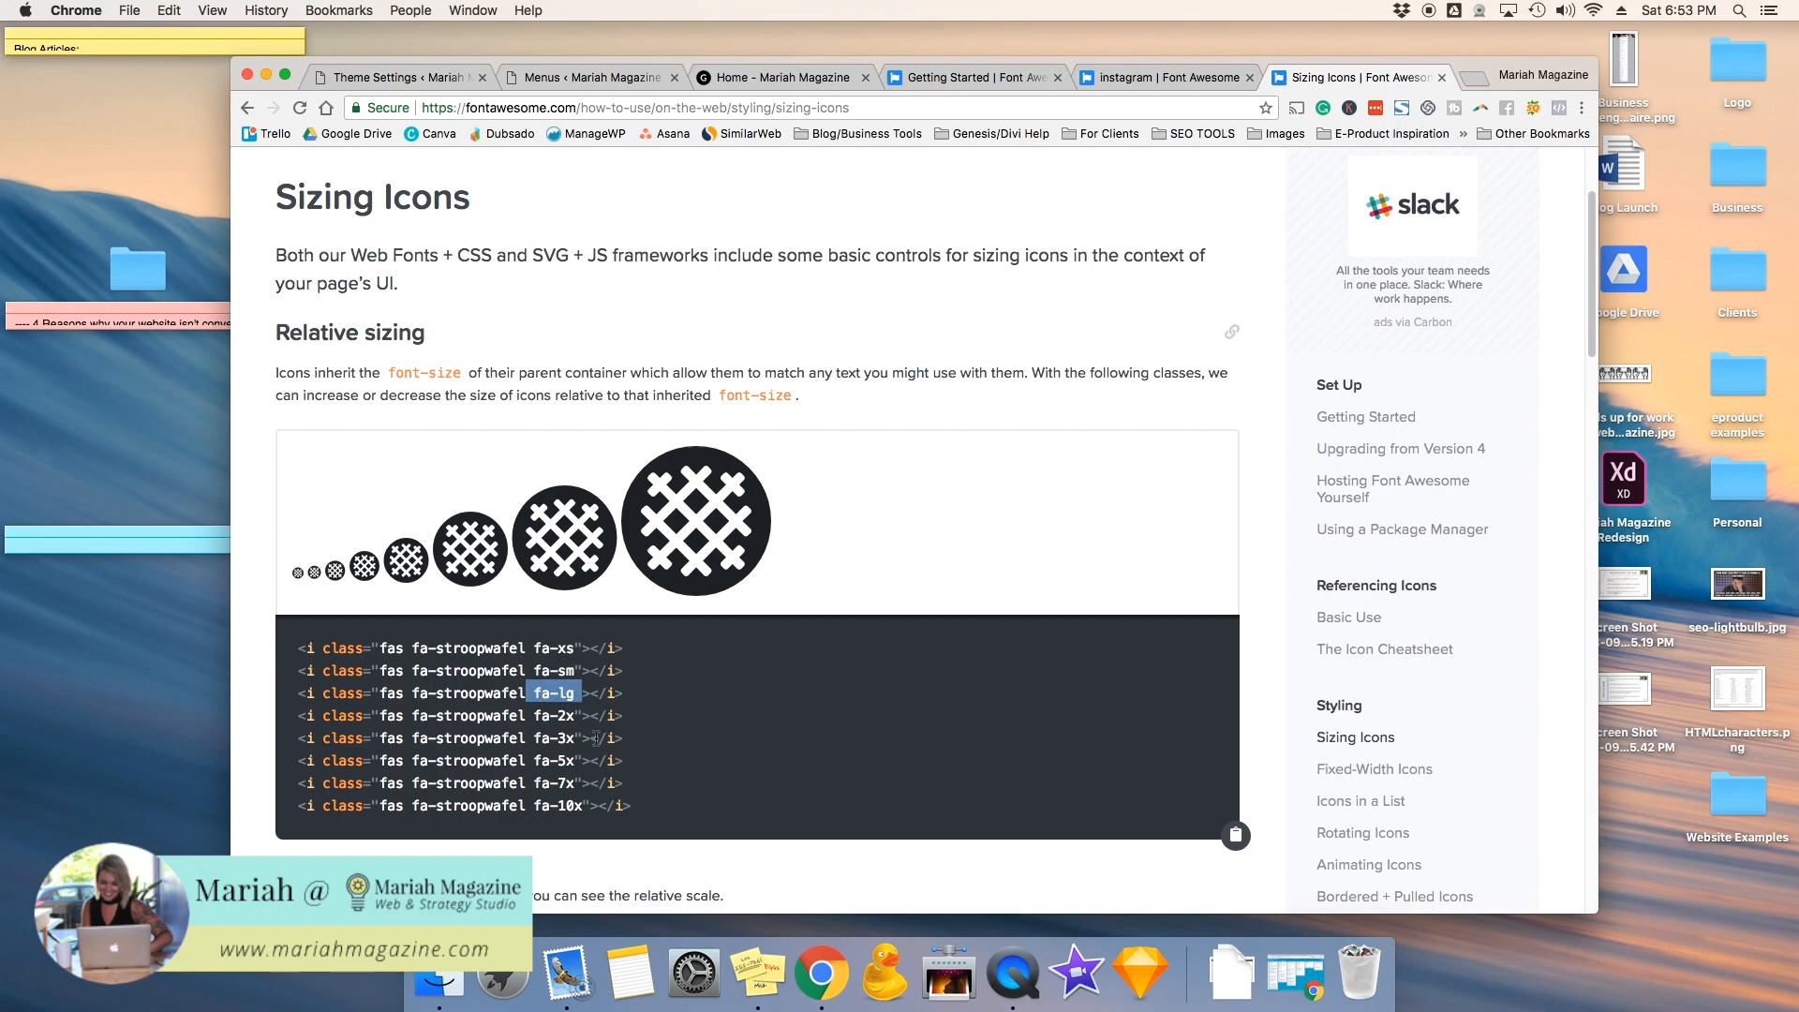
pyautogui.scroll(-3)
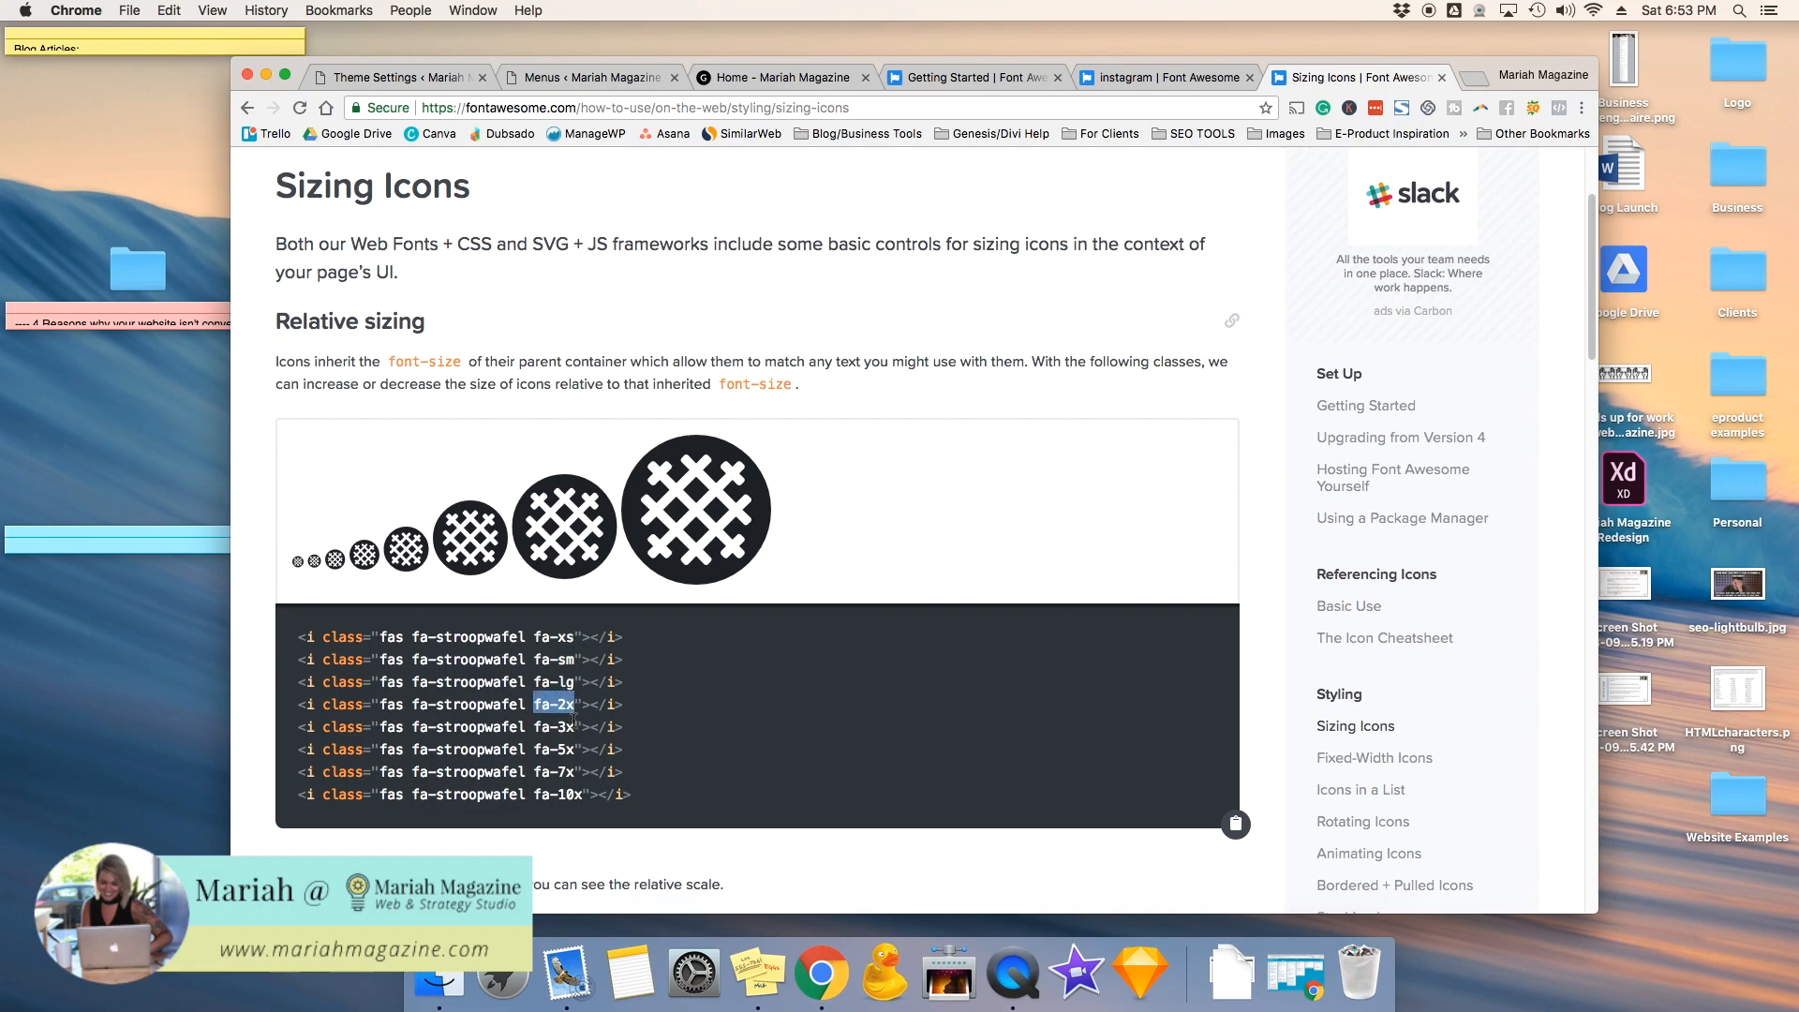
pyautogui.scroll(-3)
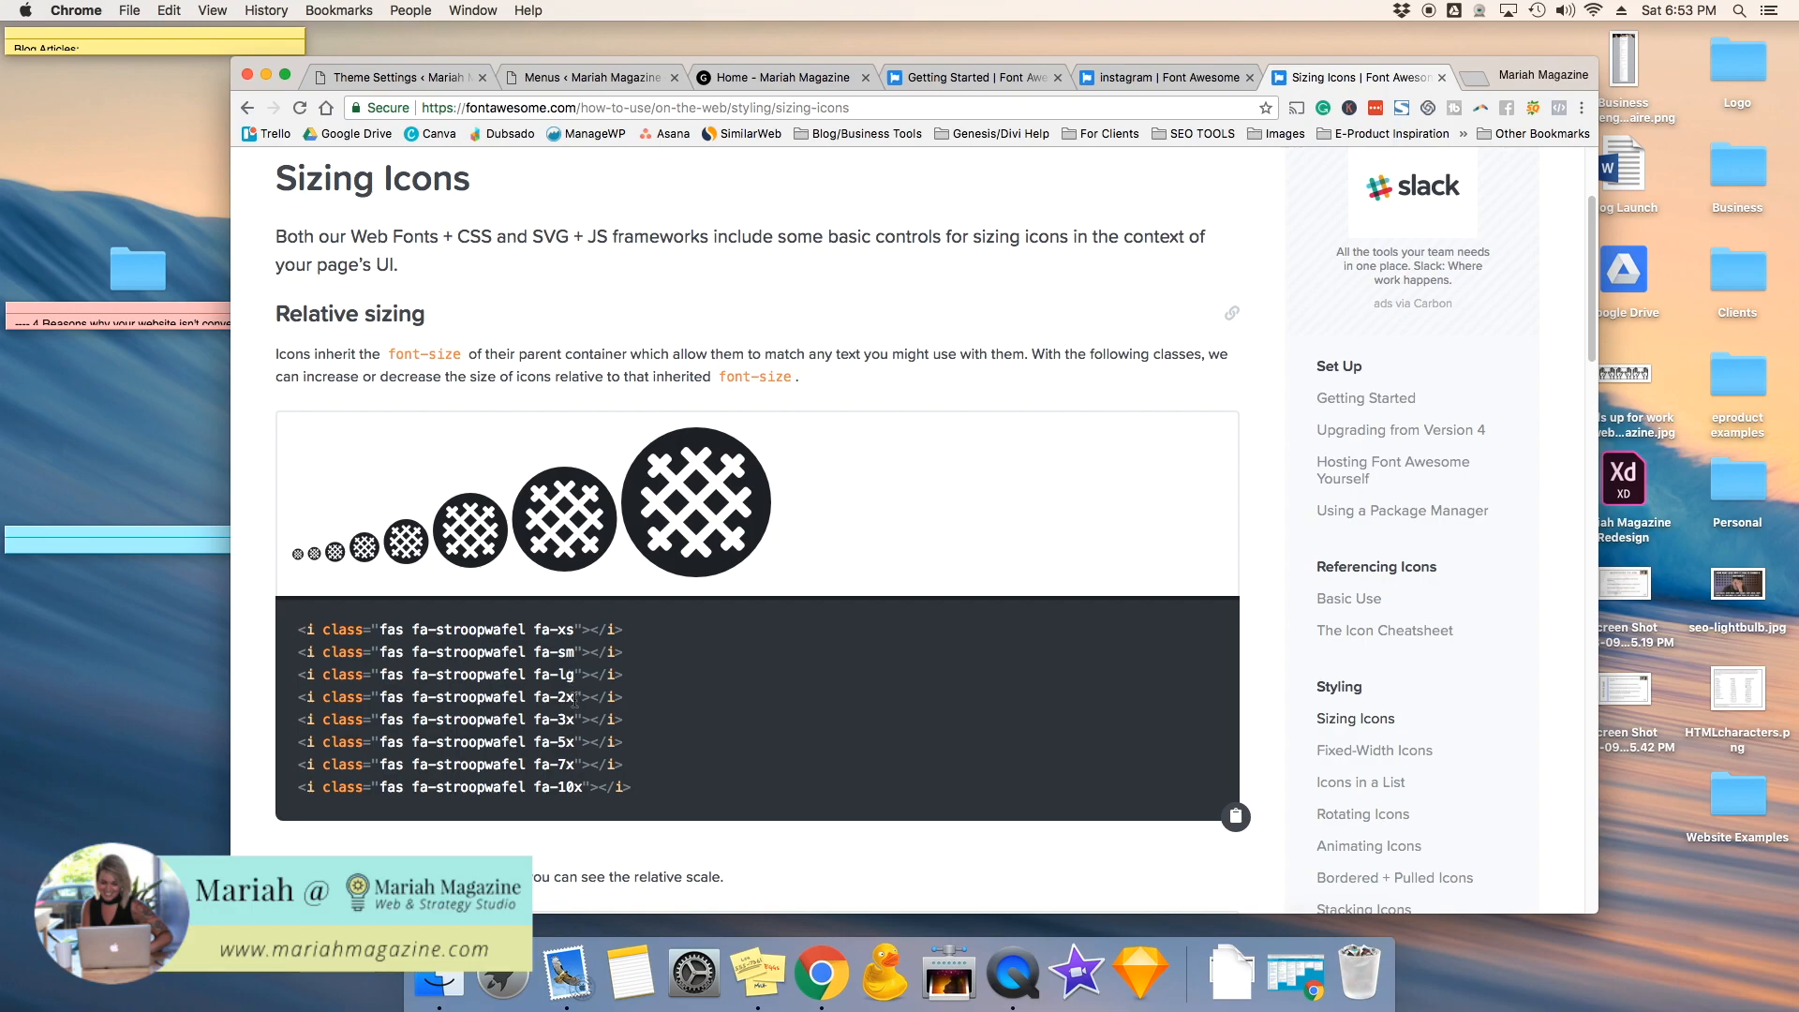
pyautogui.doubleClick(555, 698)
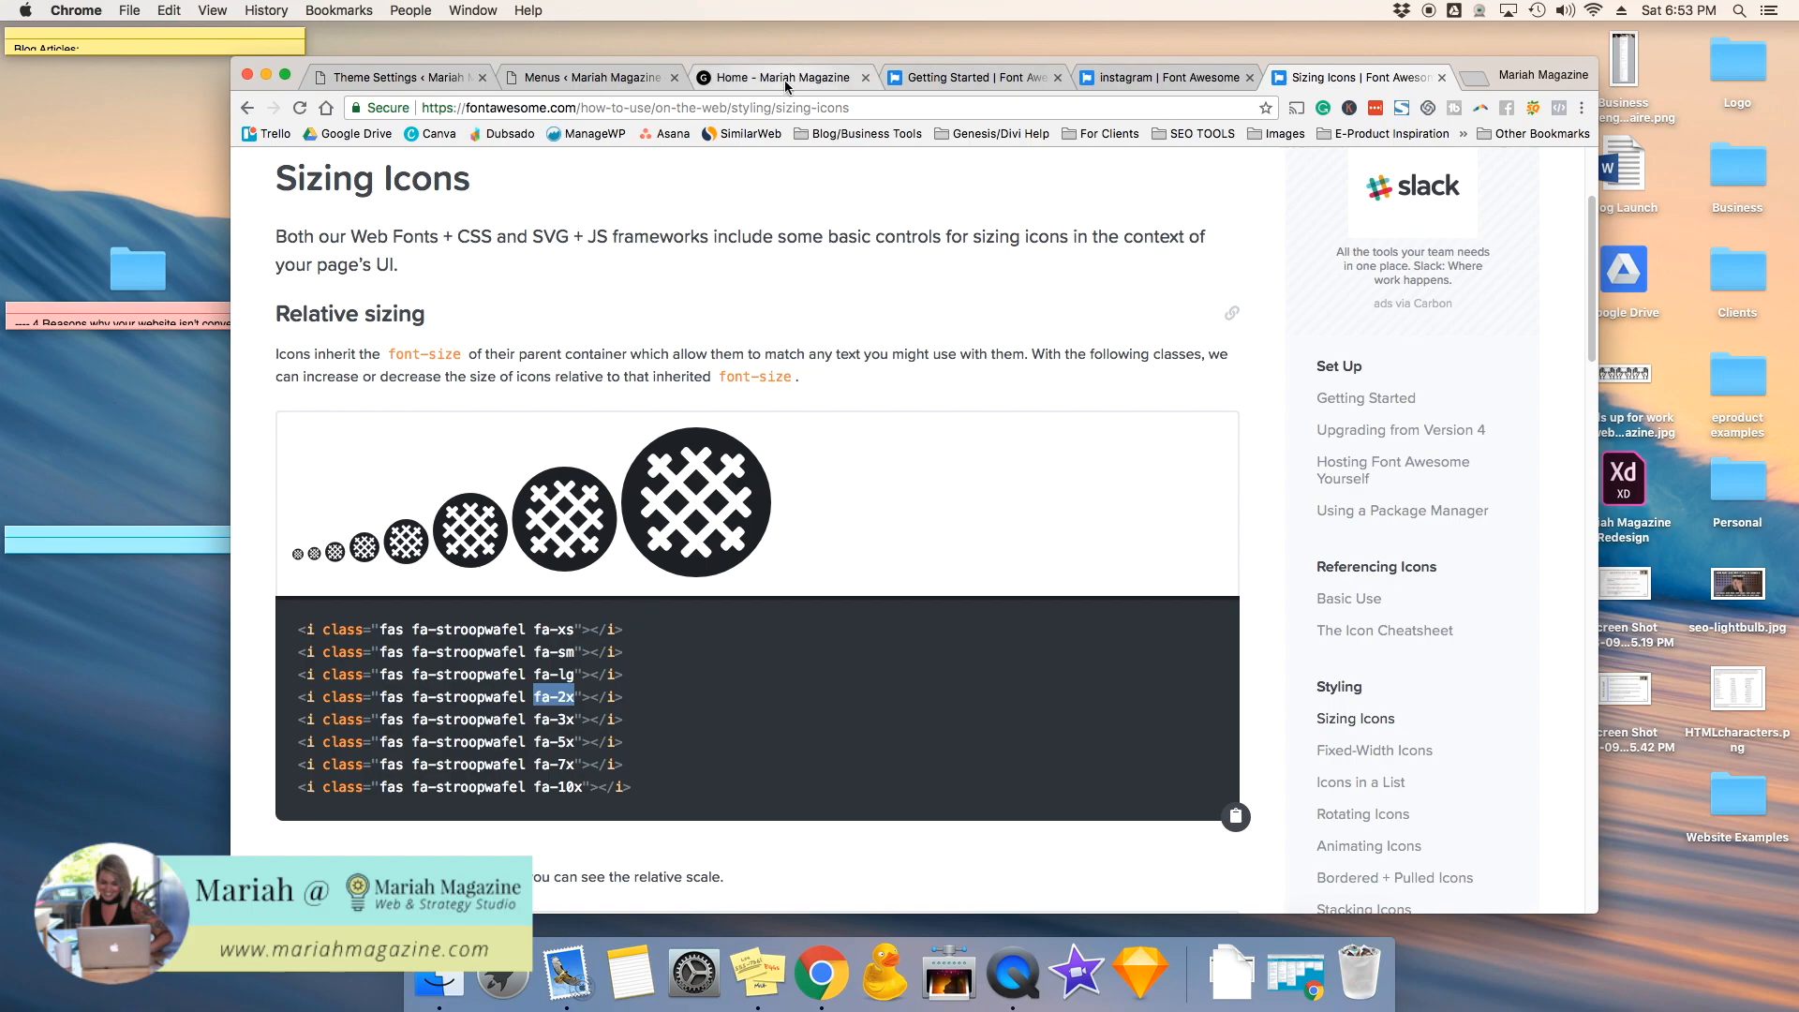
# Step: Add fa-2x after fa-instagram in the label, save, and view the larger icon on Home
pyautogui.click(590, 77)
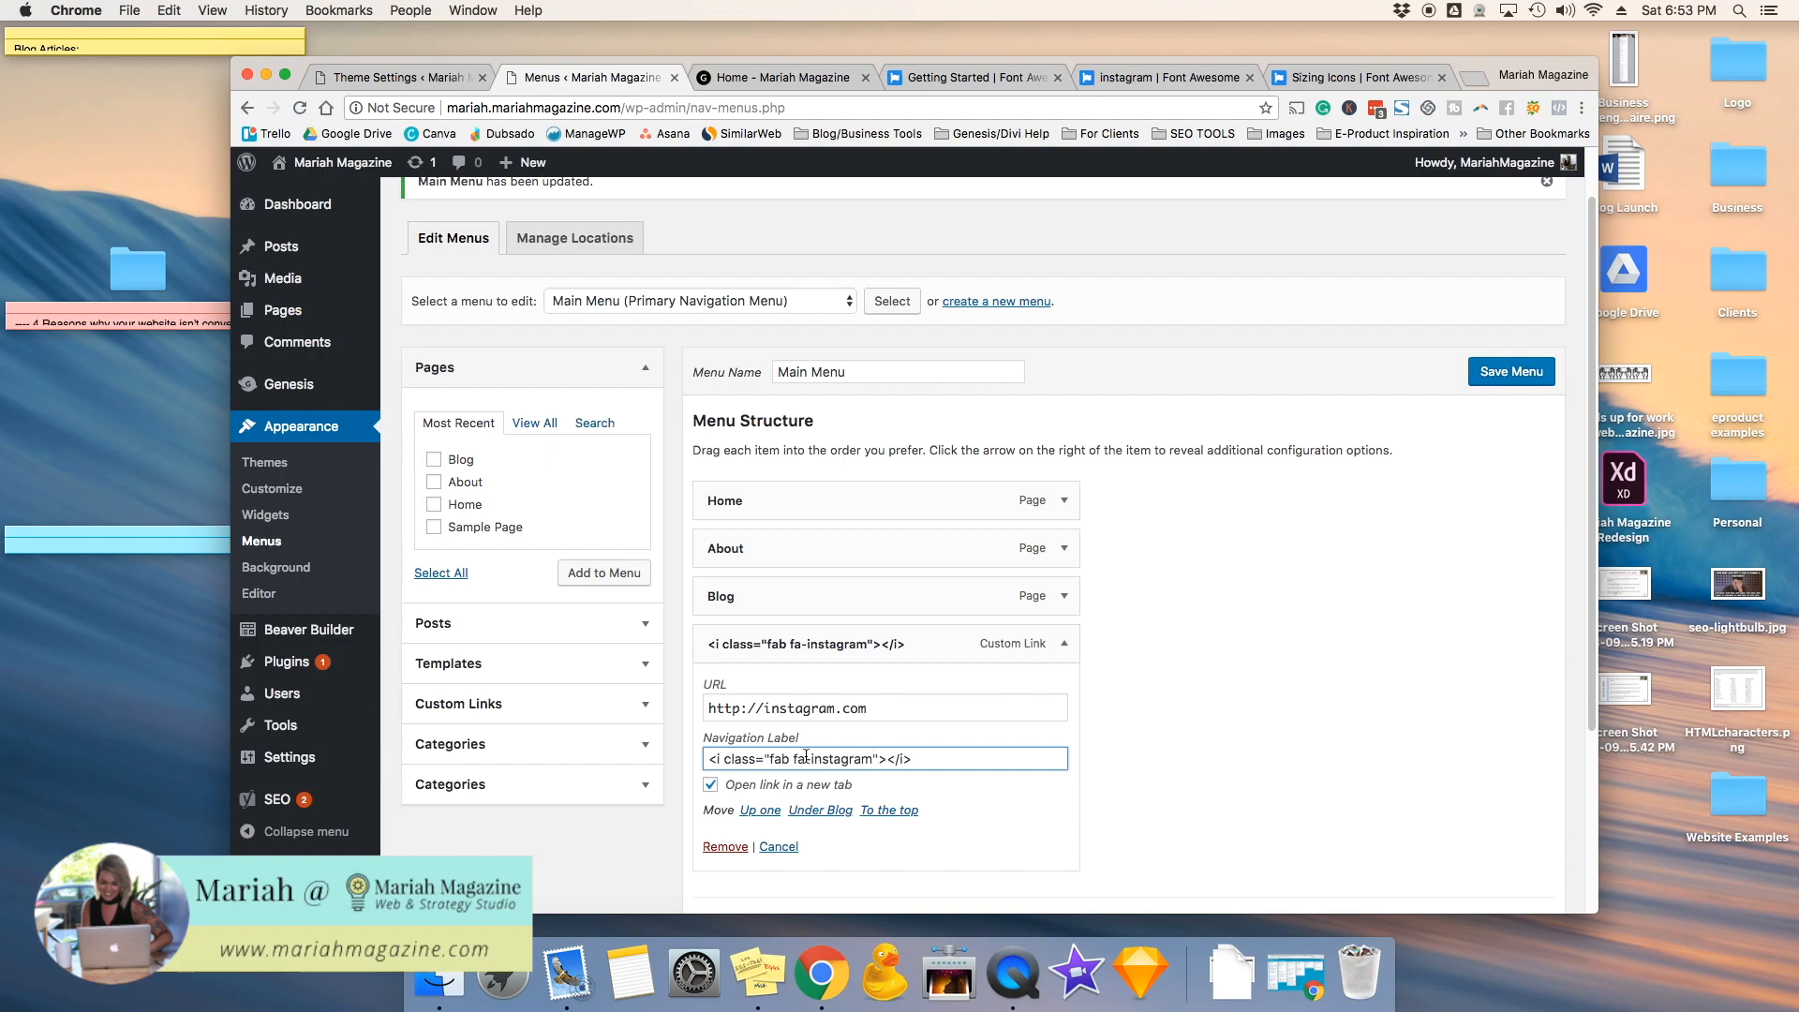
pyautogui.doubleClick(826, 759)
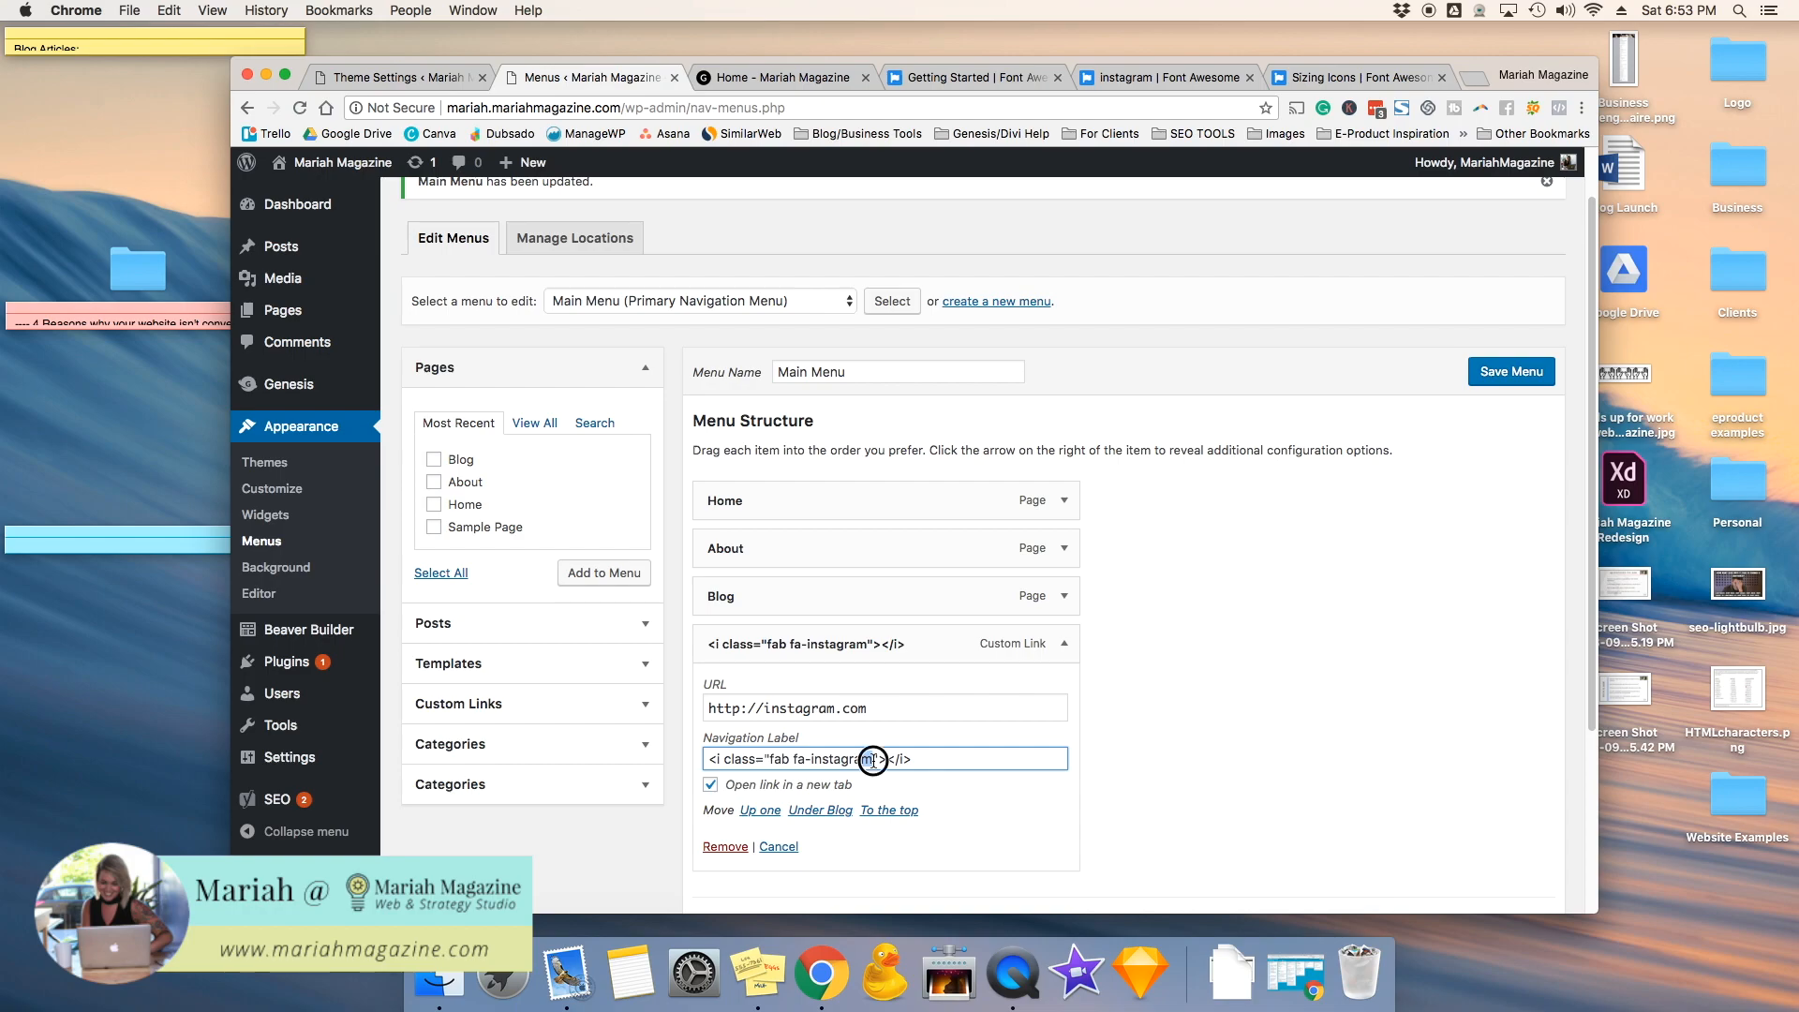
pyautogui.write('fa-2x')
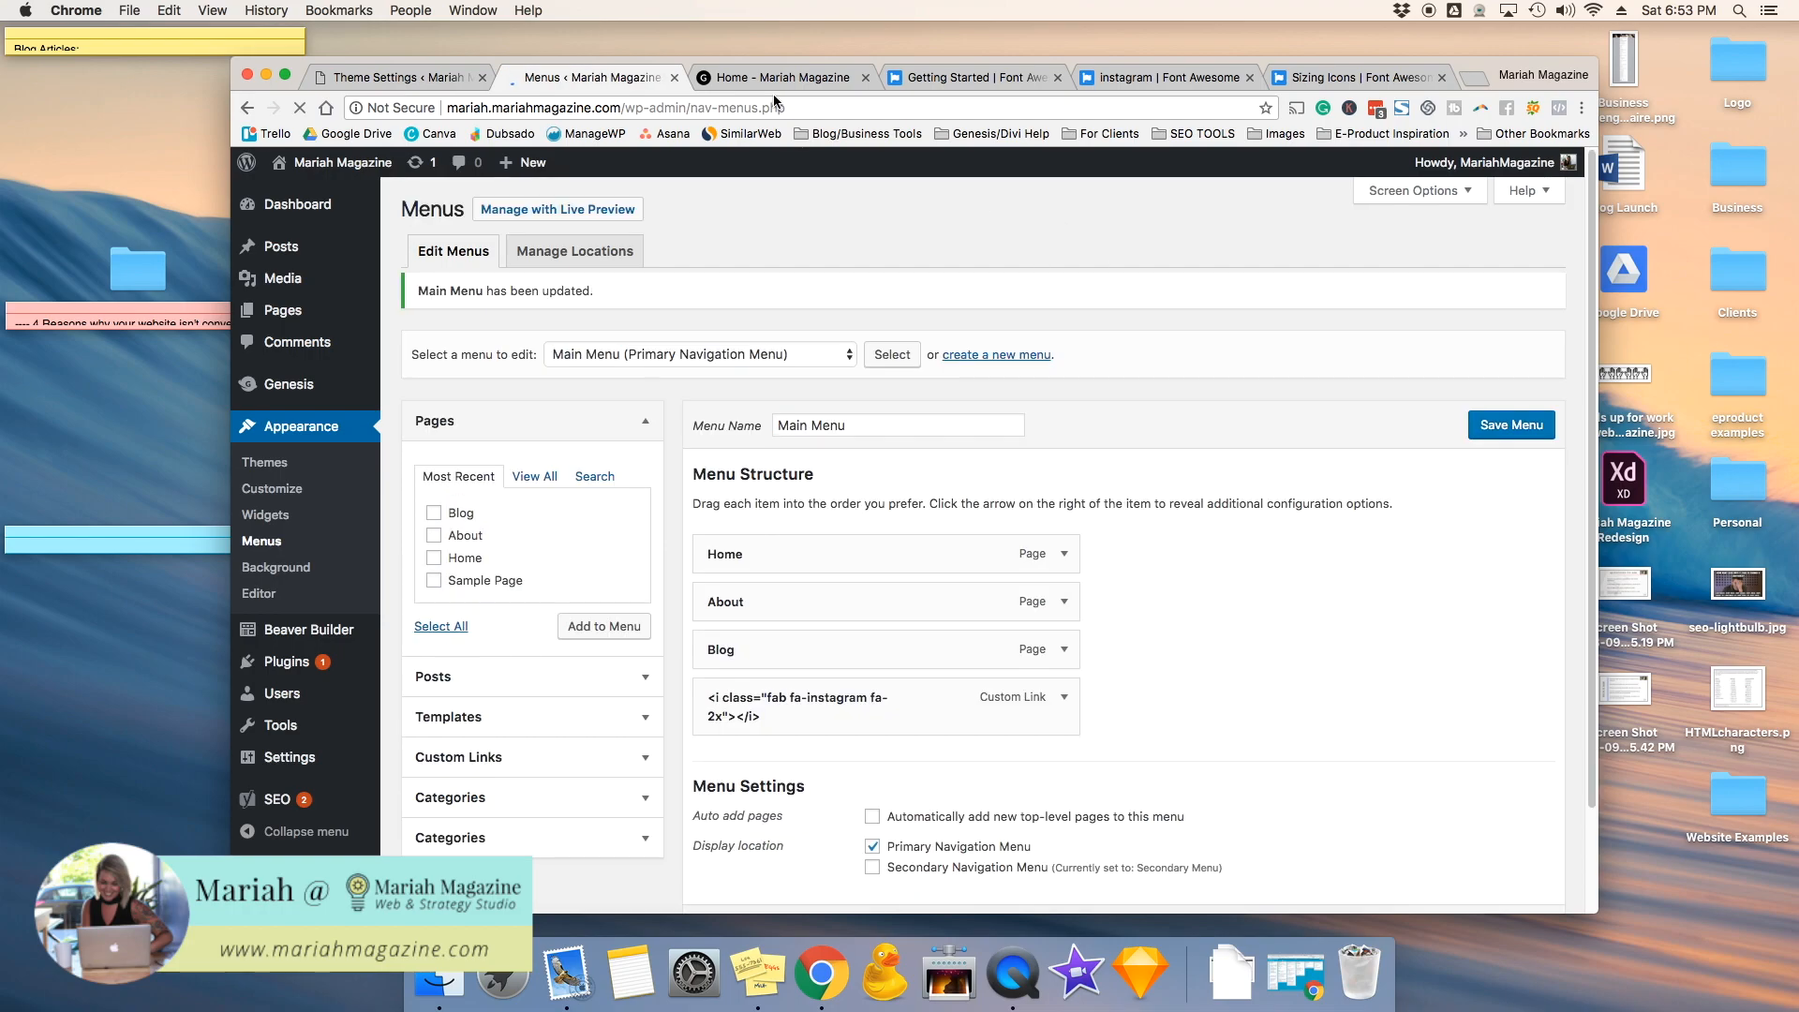
pyautogui.click(787, 77)
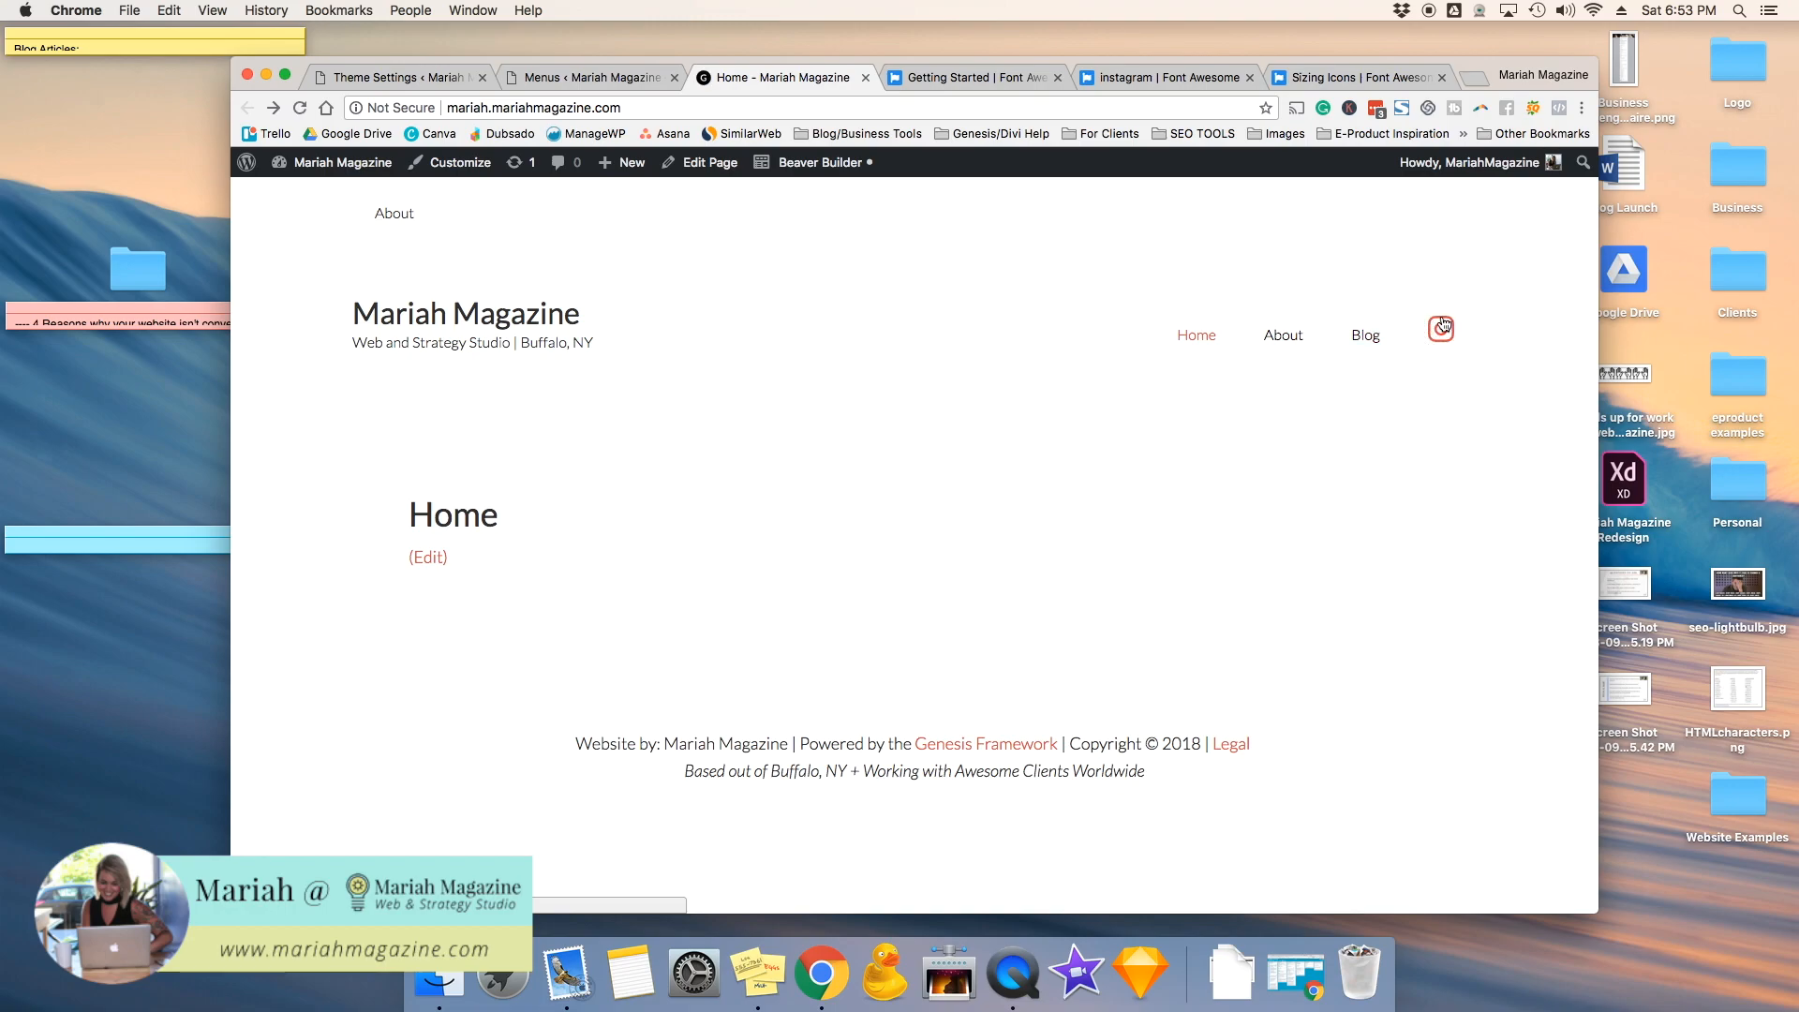
pyautogui.moveTo(1116, 319)
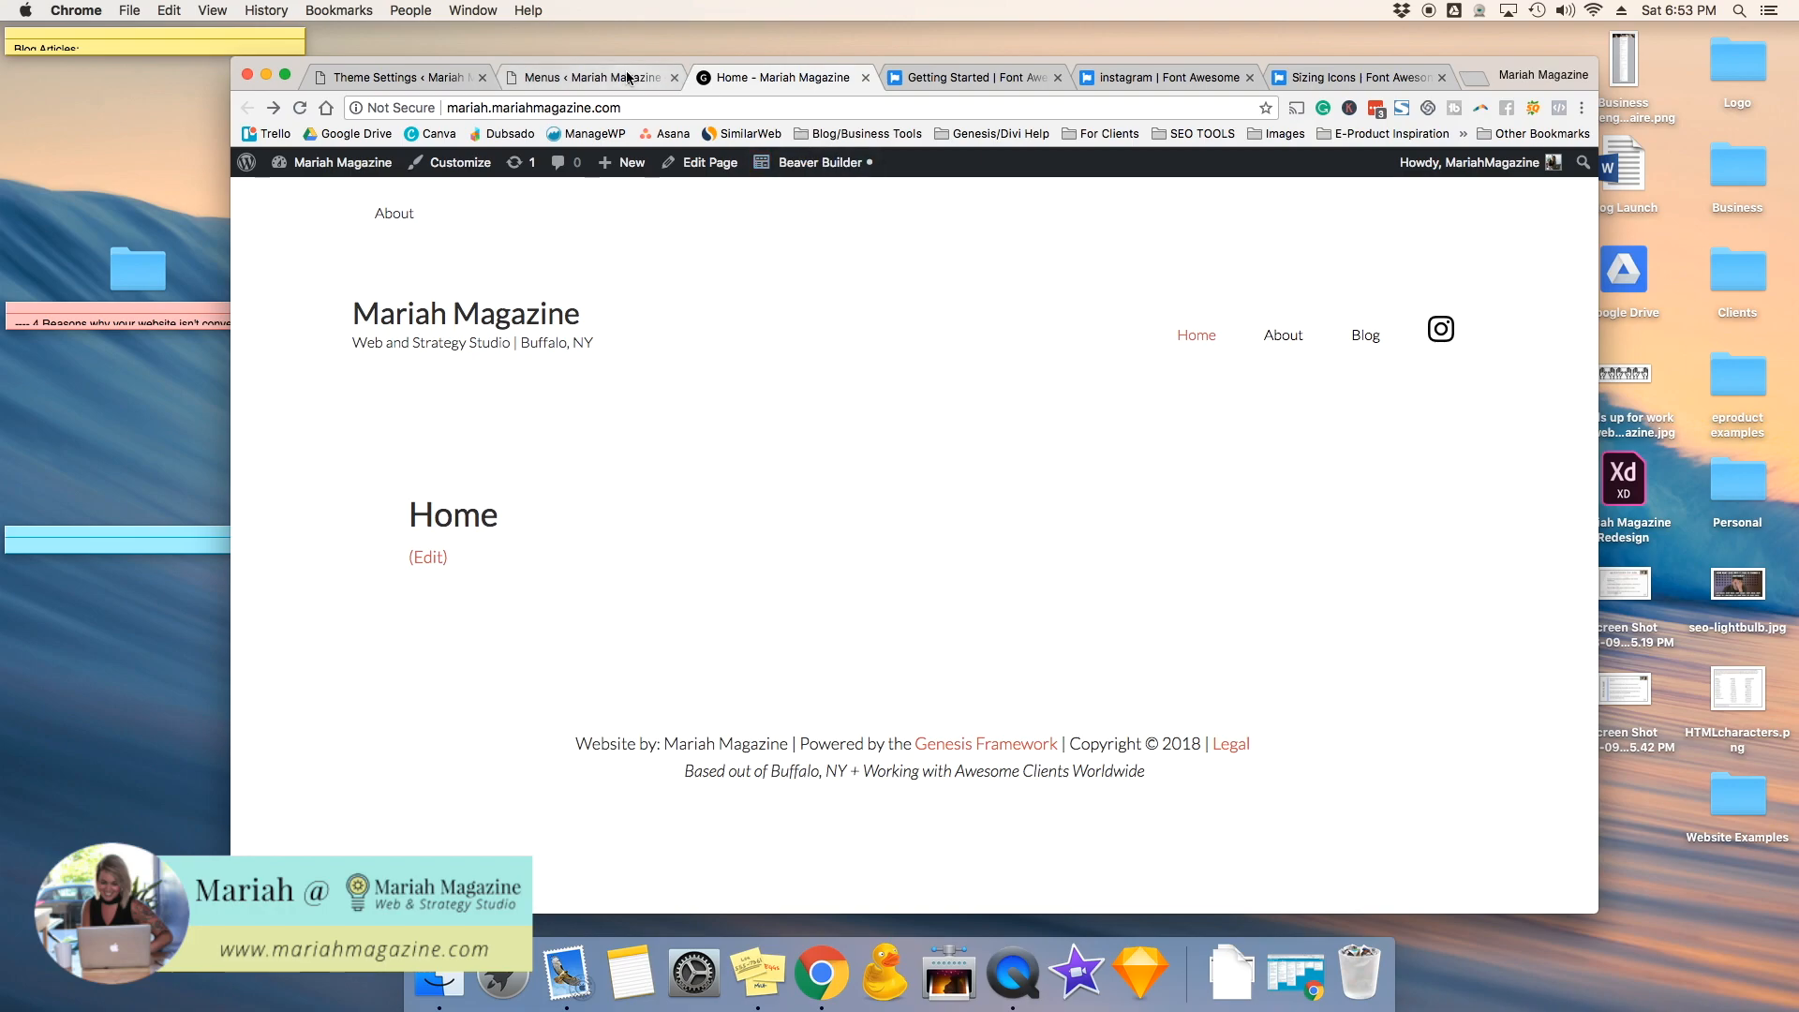
# Step: Start a Custom Link with 'facebook' in its URL field, then head to Font Awesome
pyautogui.click(586, 77)
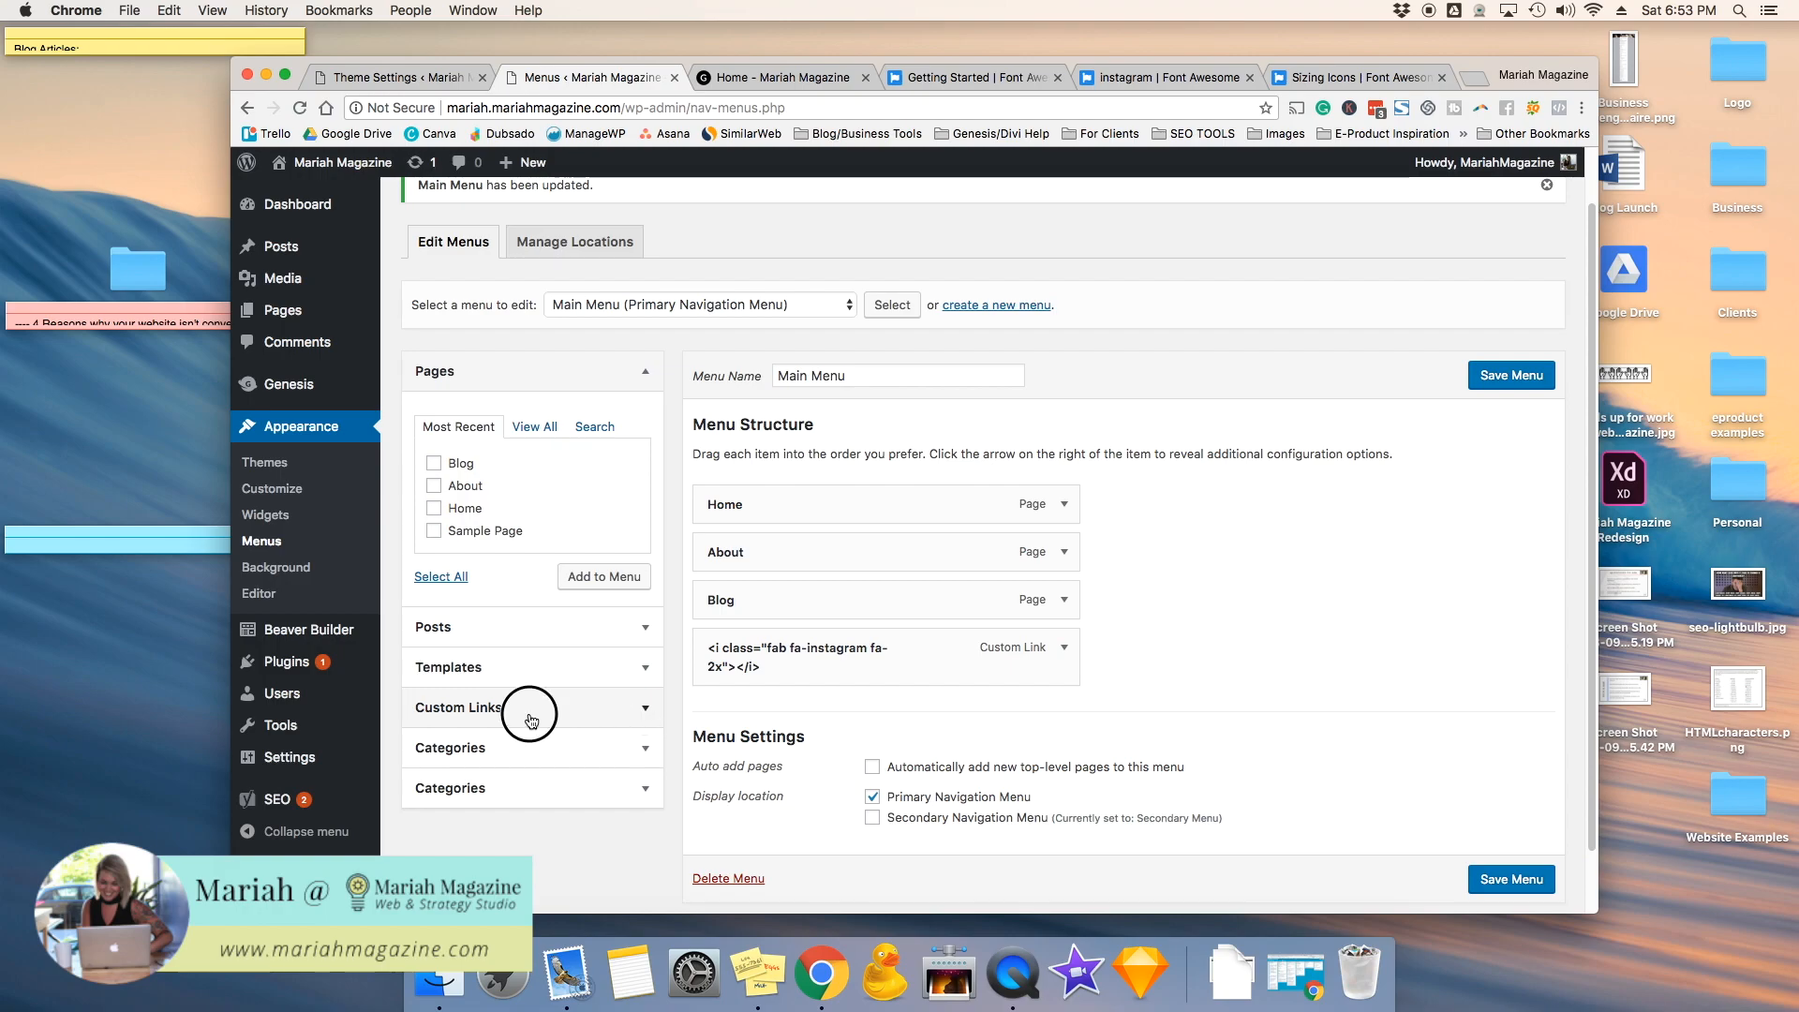
pyautogui.click(529, 707)
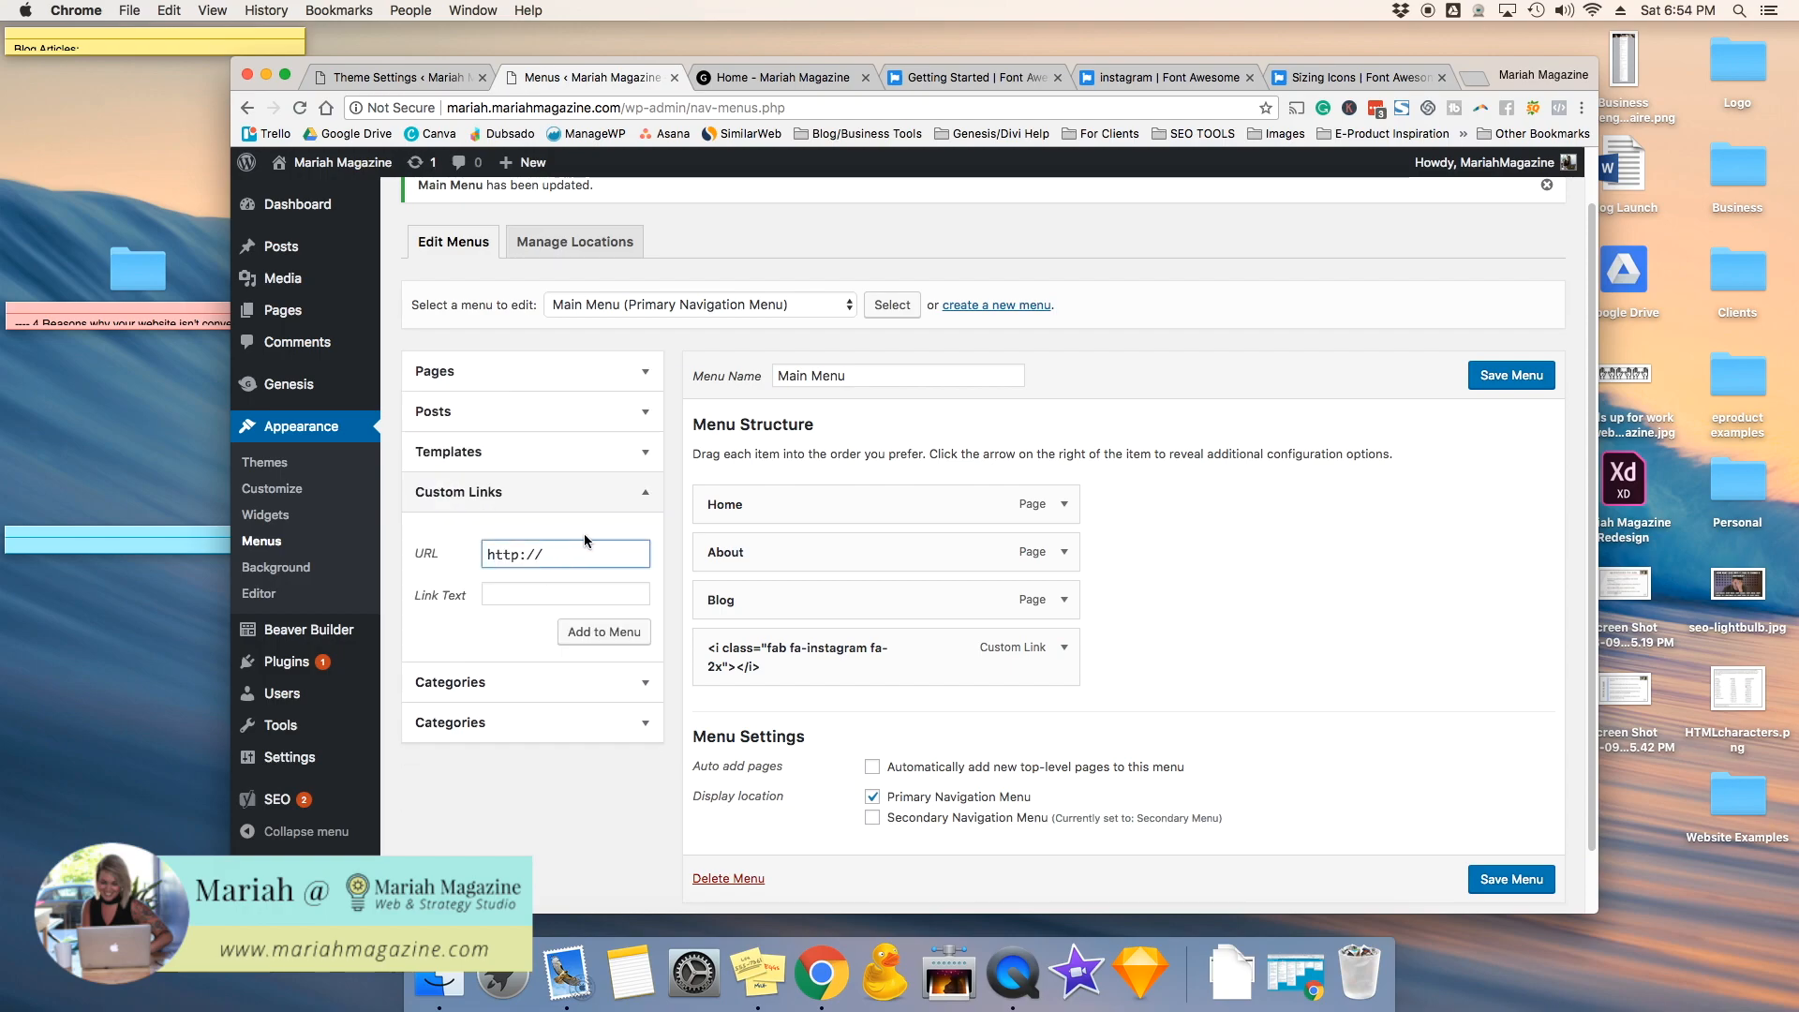
pyautogui.write('facebook')
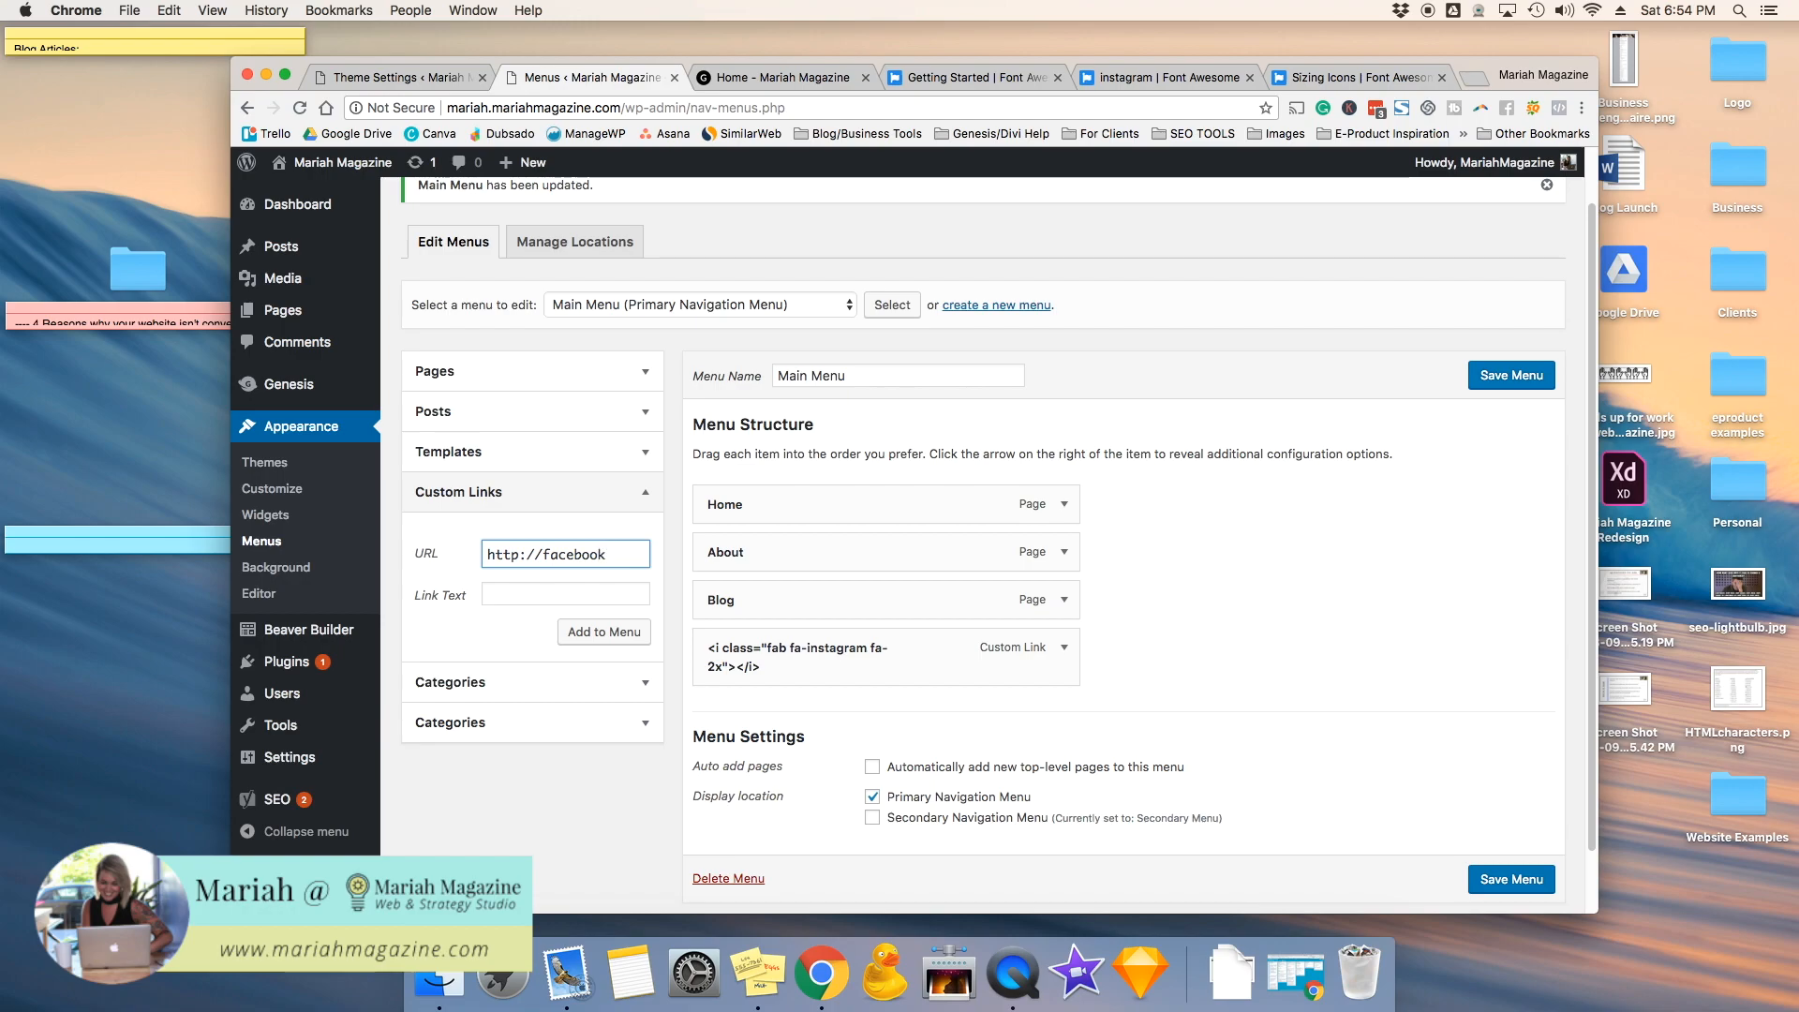
pyautogui.click(975, 77)
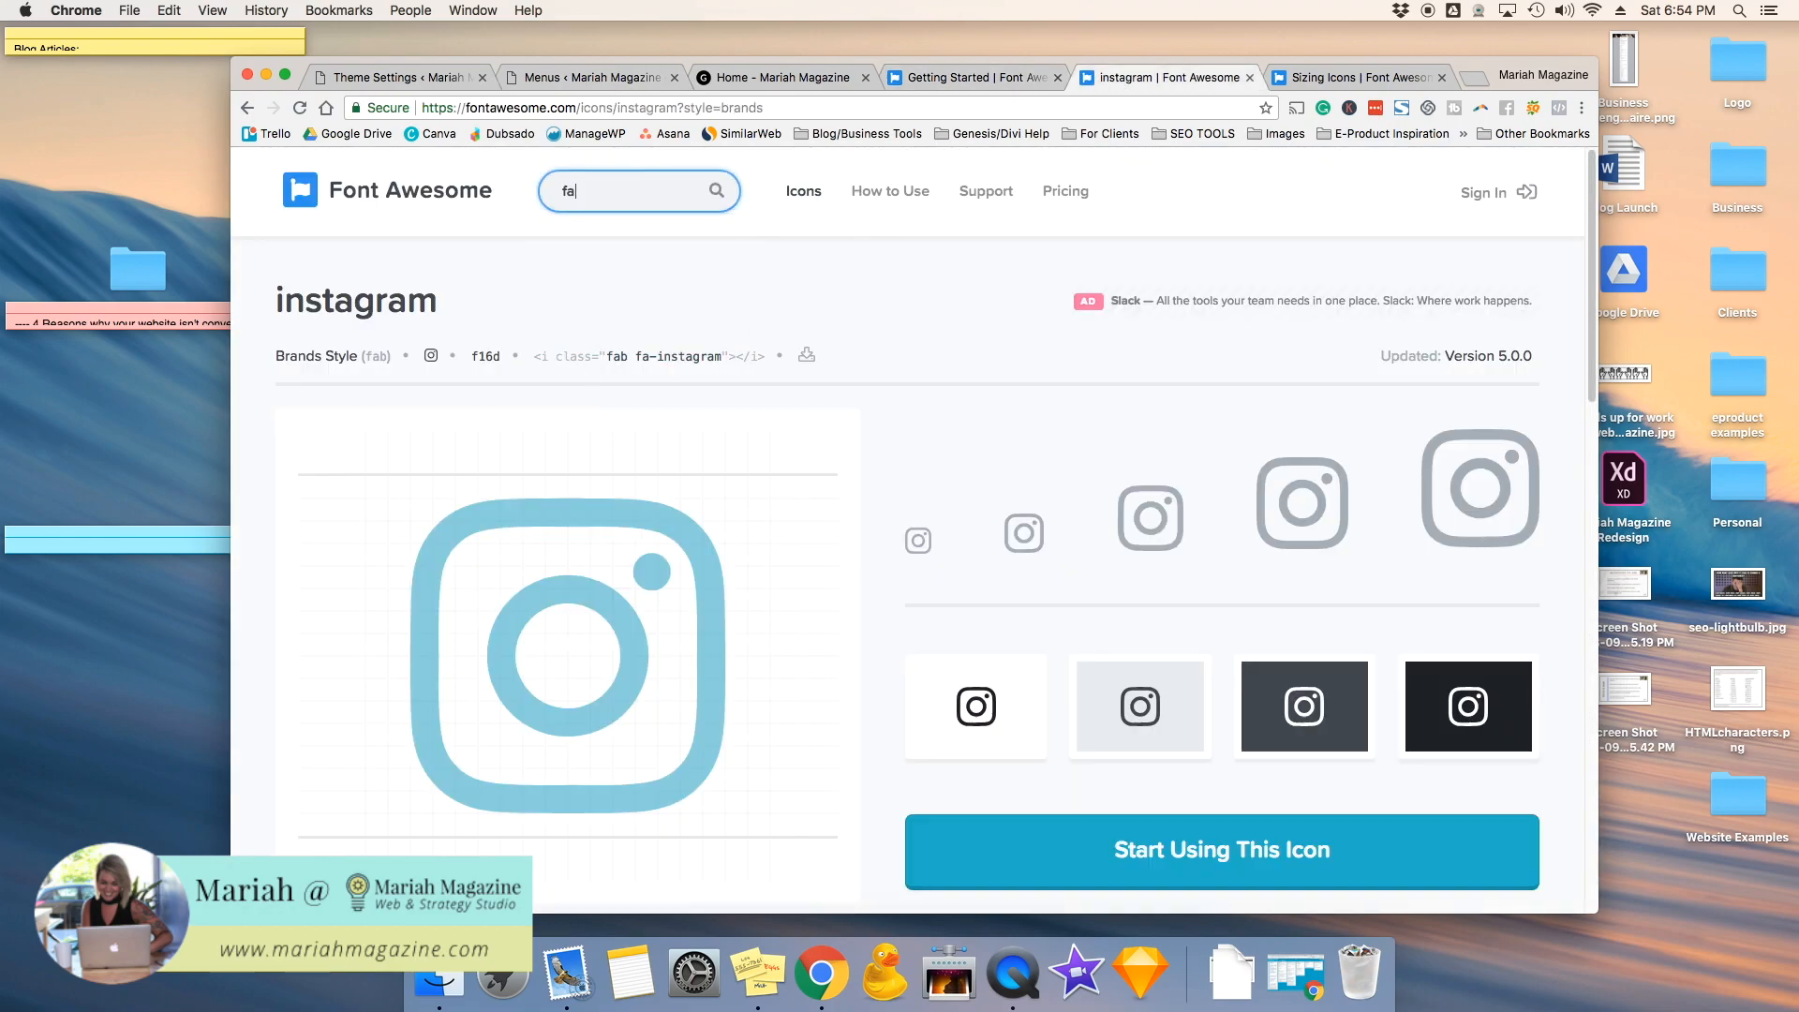
# Step: Search Font Awesome for facebook, view the facebook-f icon, and return to Menus
pyautogui.write('facebook')
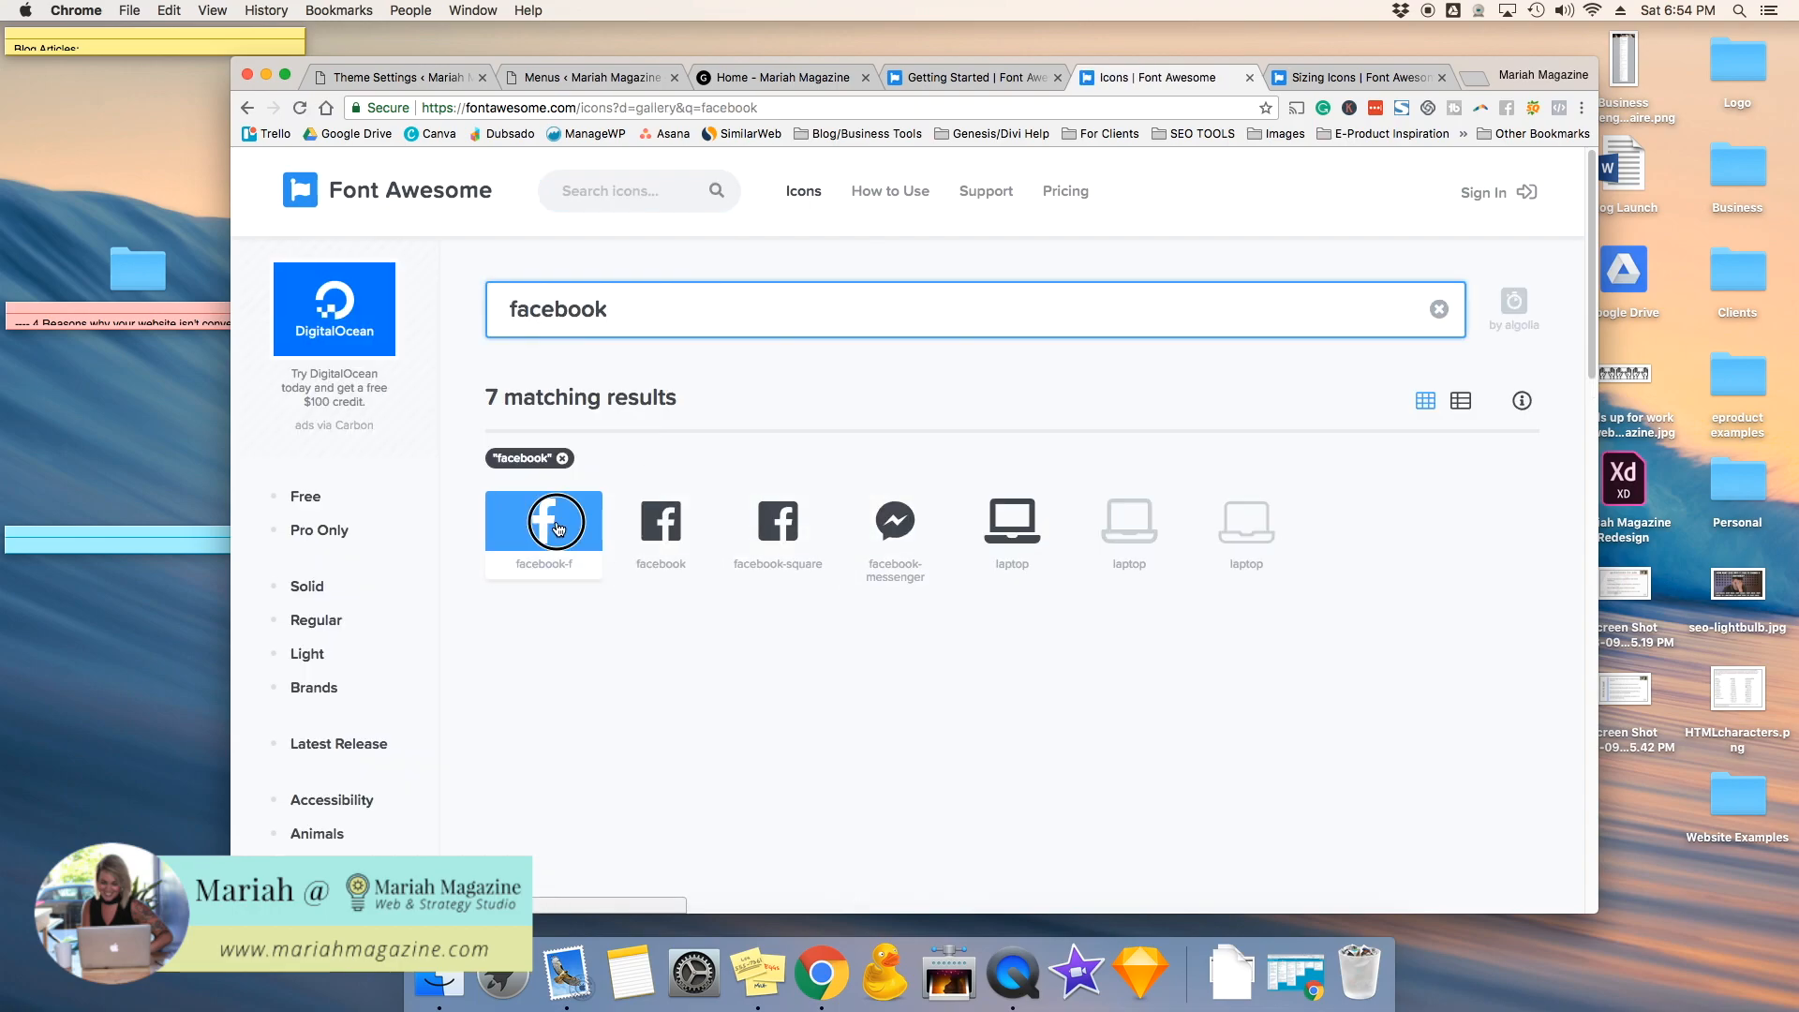
pyautogui.click(544, 521)
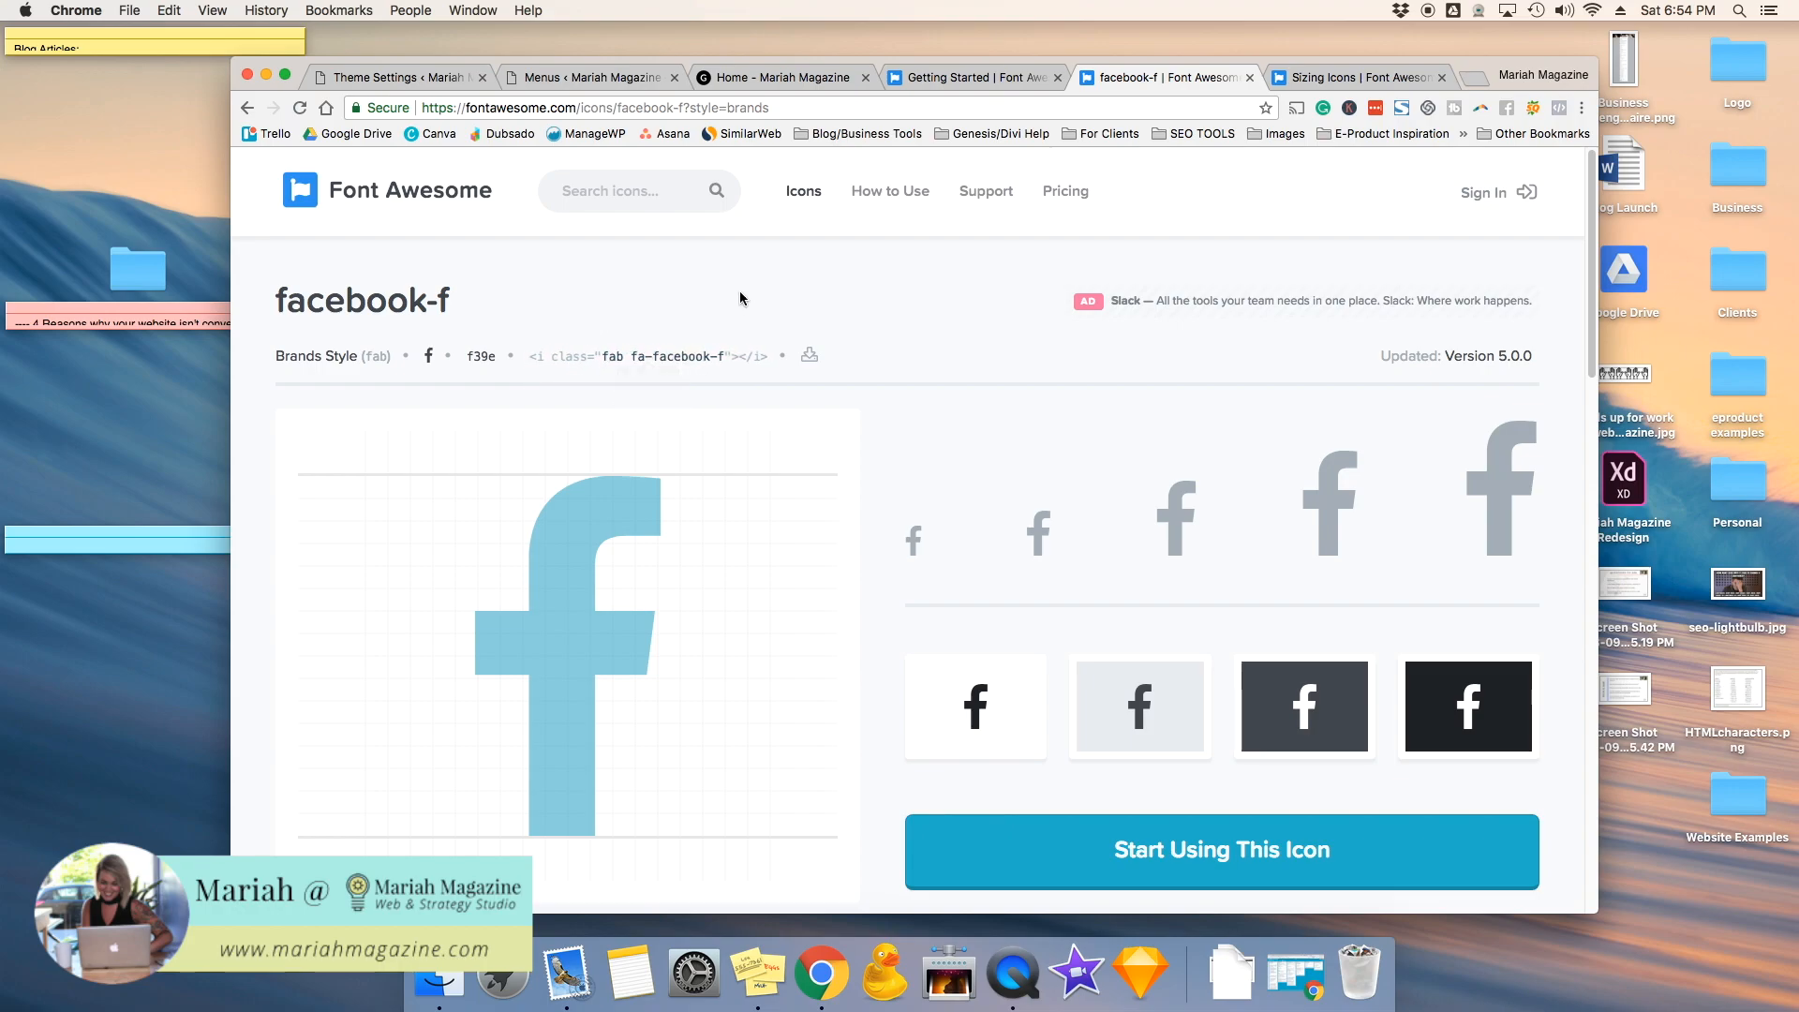
pyautogui.click(588, 77)
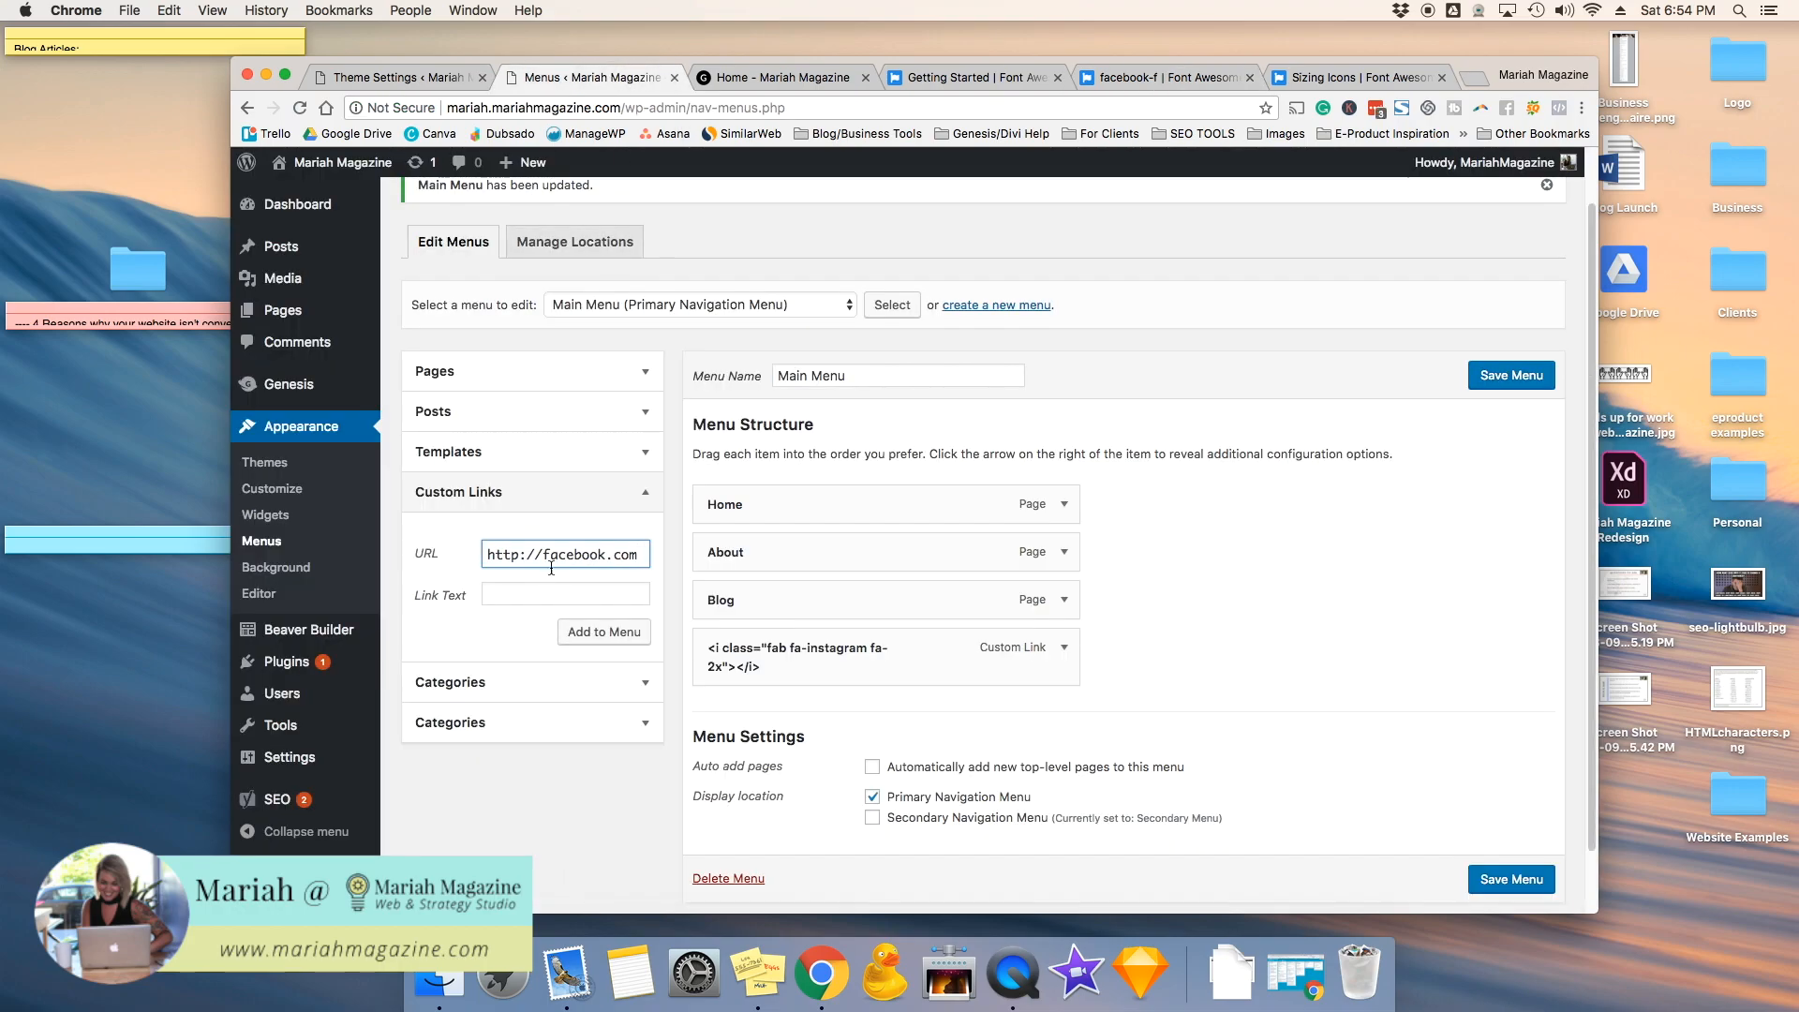
# Step: Add the link with <i class="fab fa-facebook-f fa-2x"> label to Main Menu, save, and view Home
pyautogui.write('<i class="fab fa-facebook')
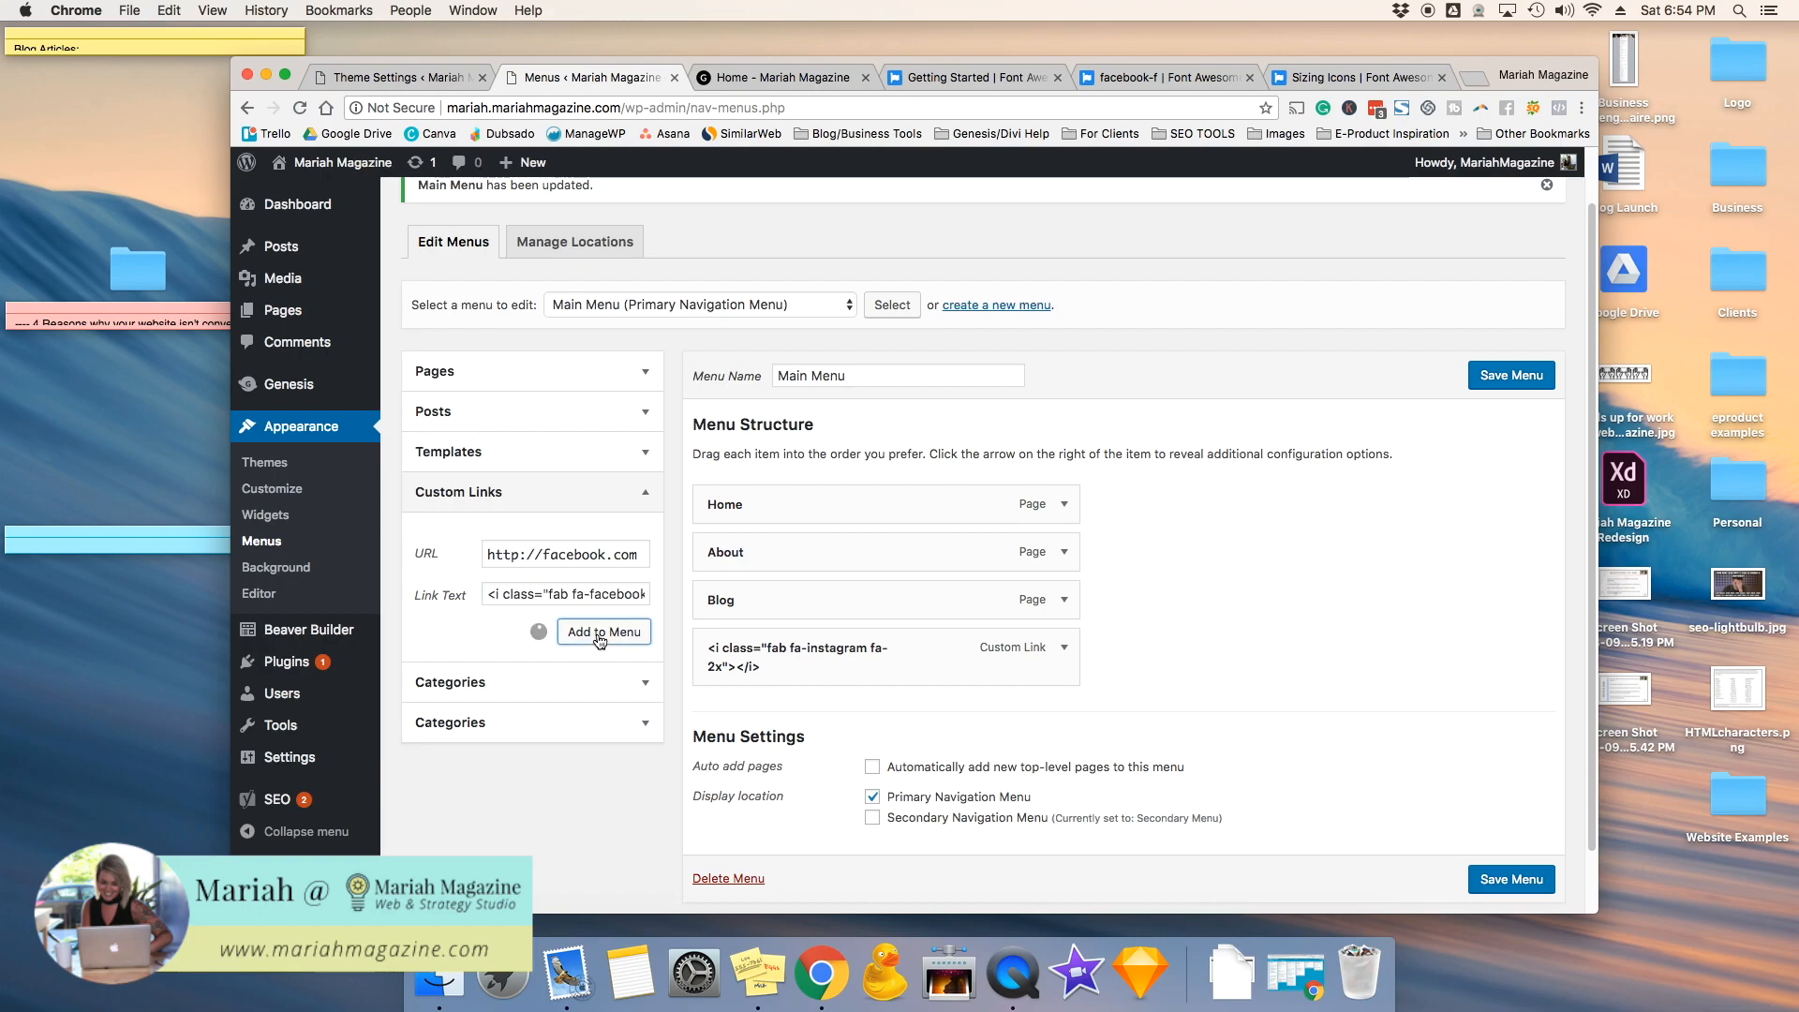
pyautogui.click(604, 631)
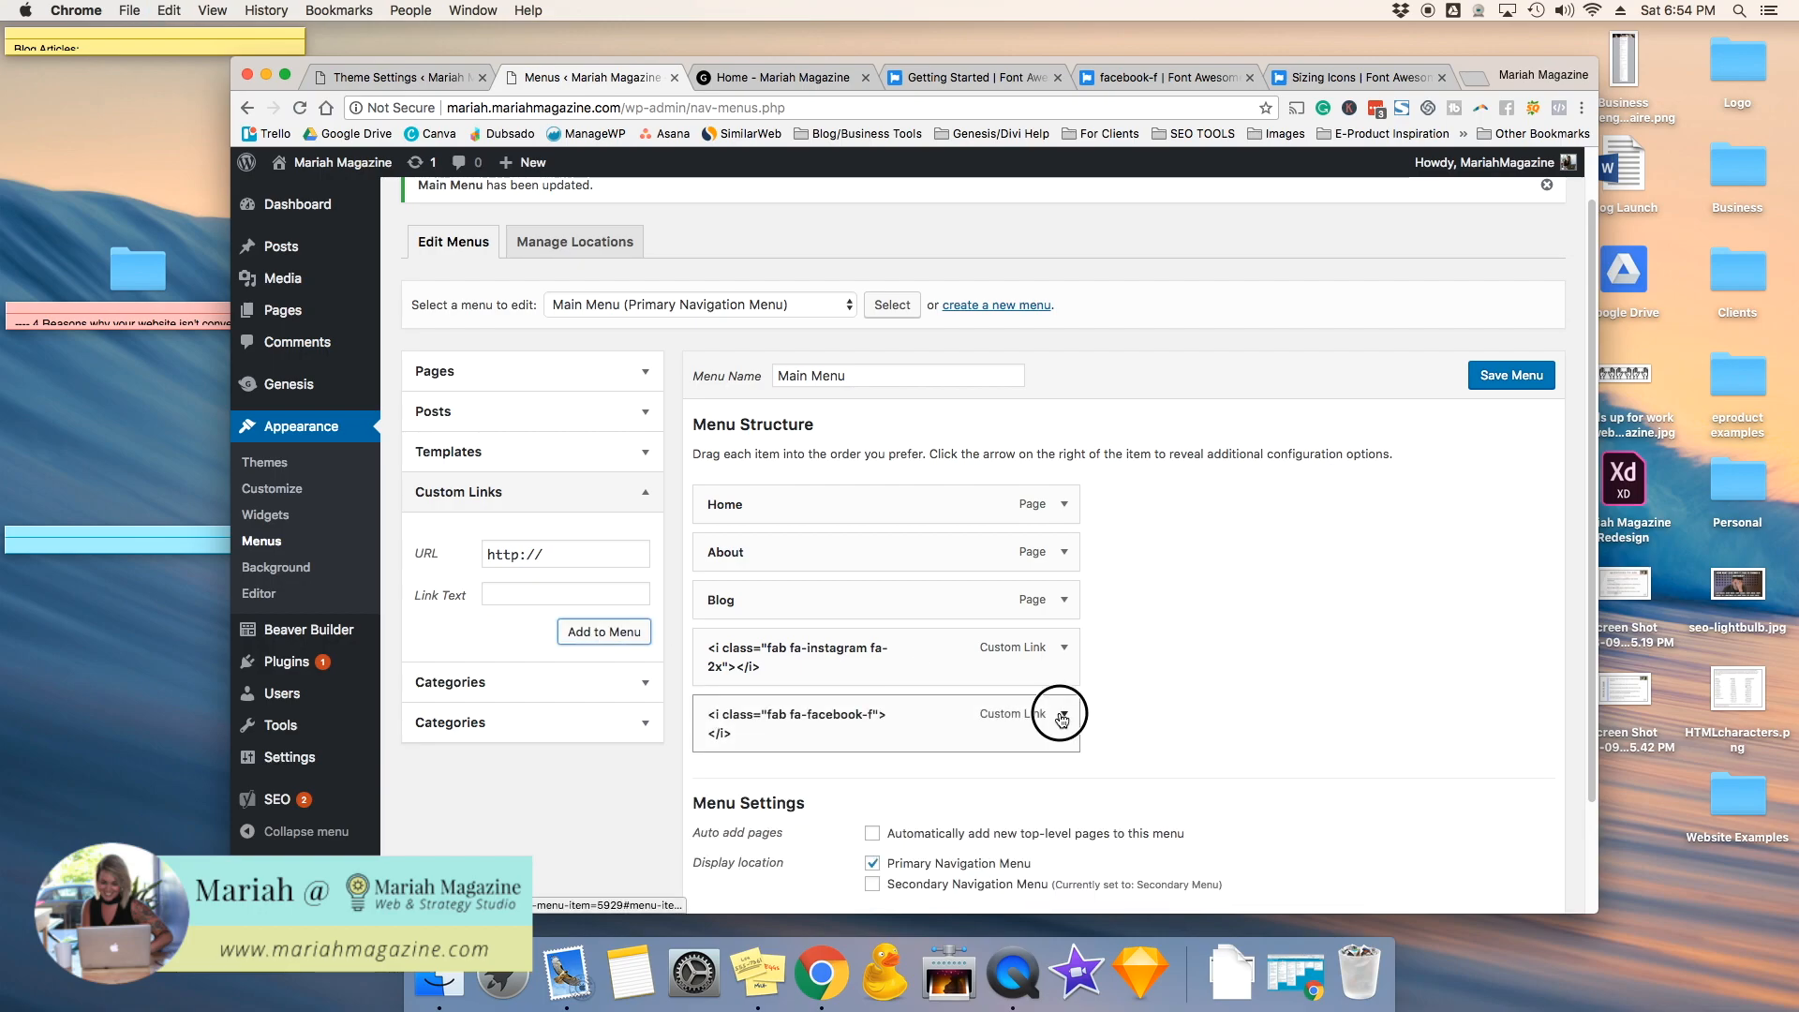
pyautogui.click(1061, 719)
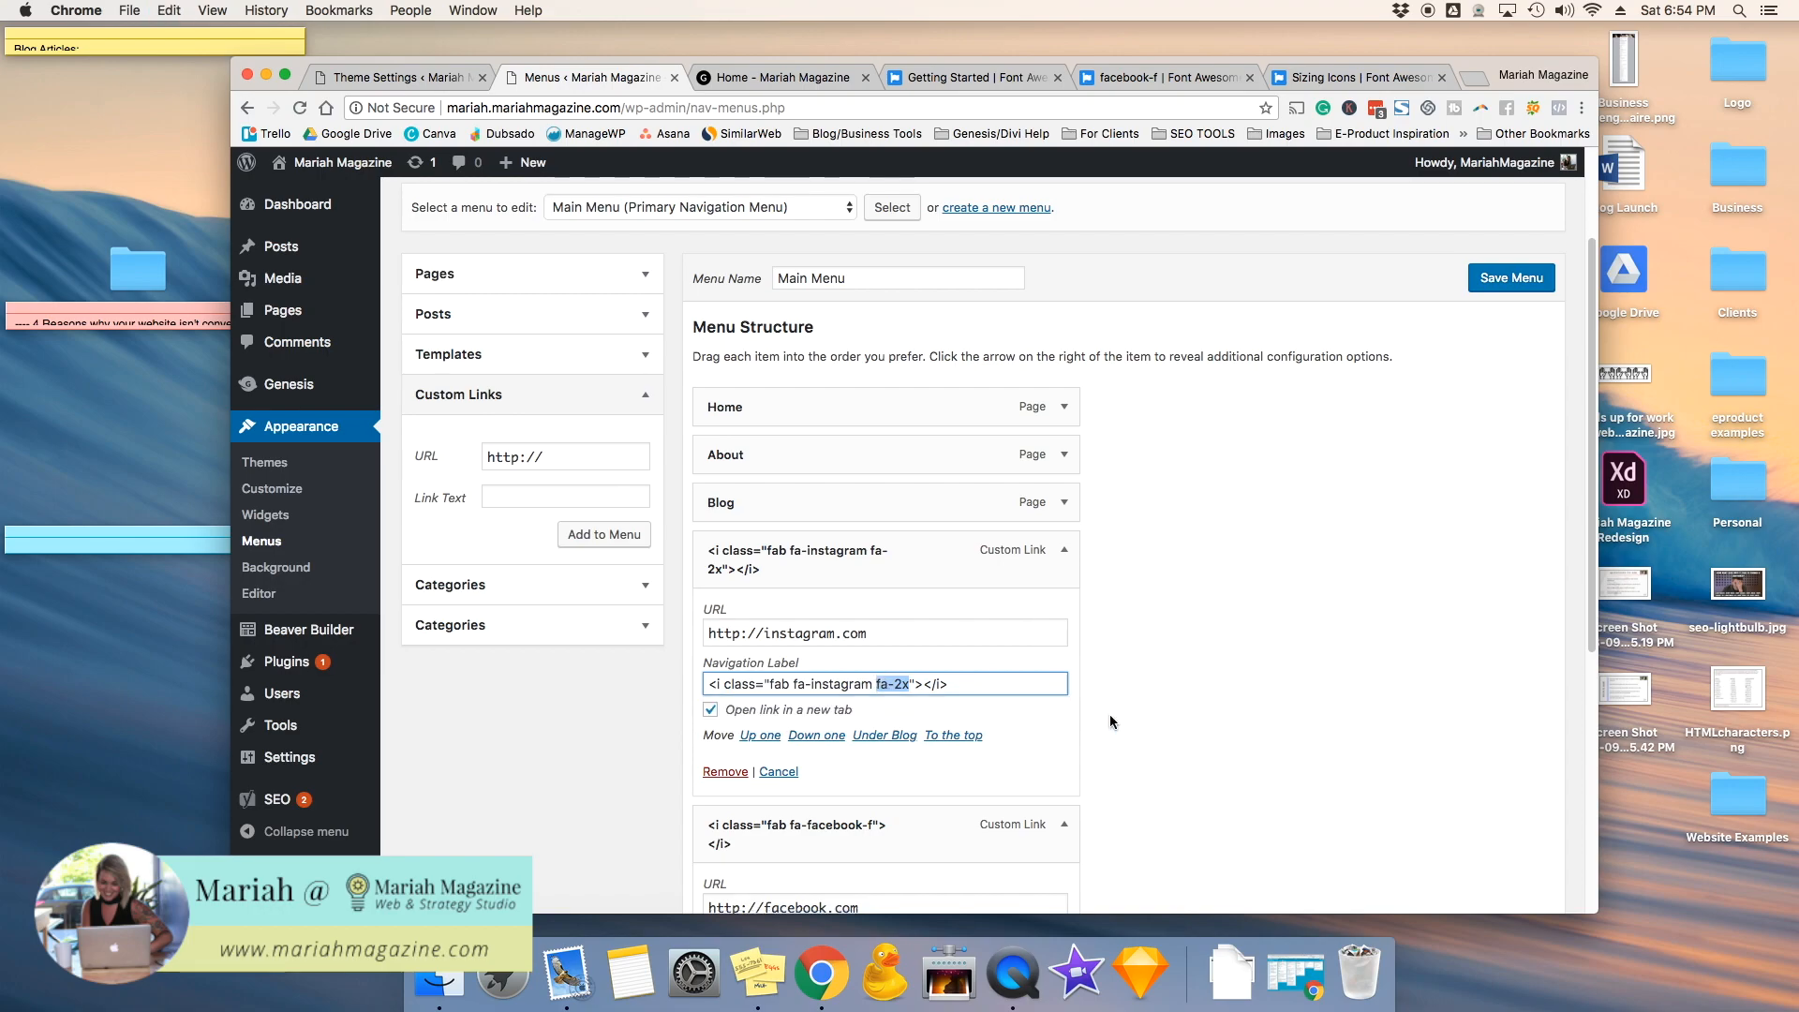
pyautogui.click(1511, 278)
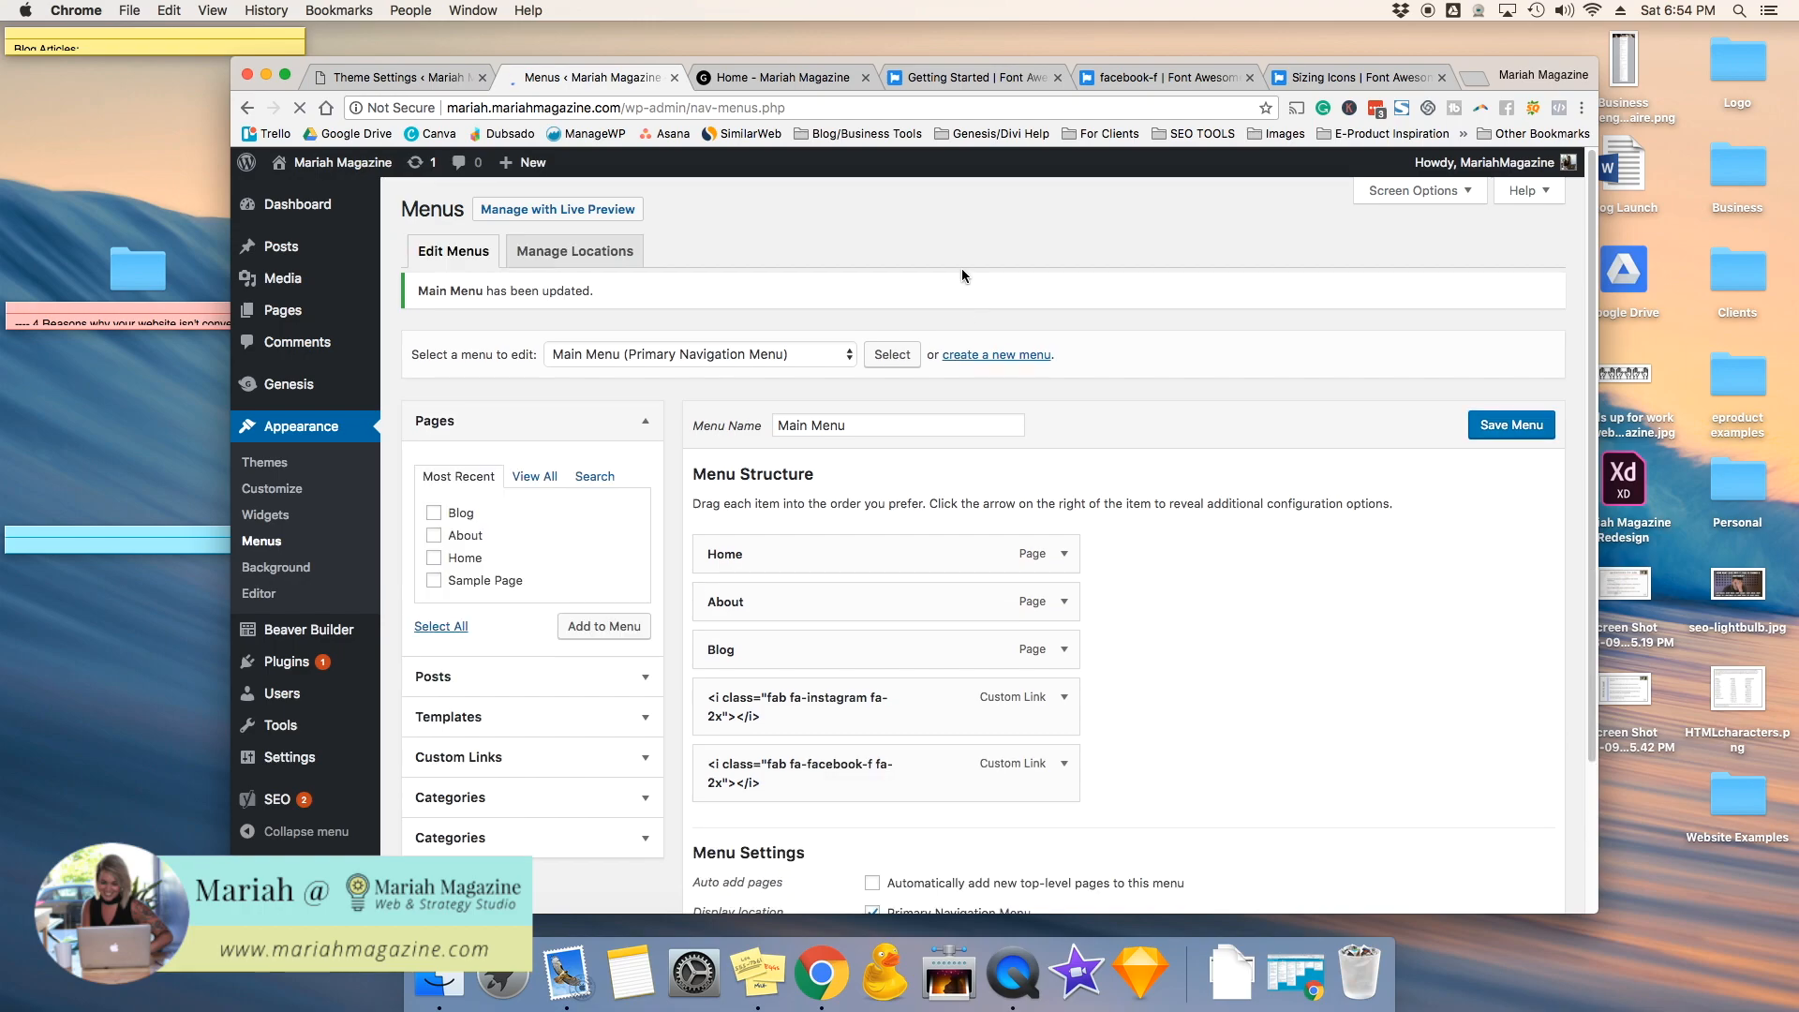
pyautogui.click(784, 77)
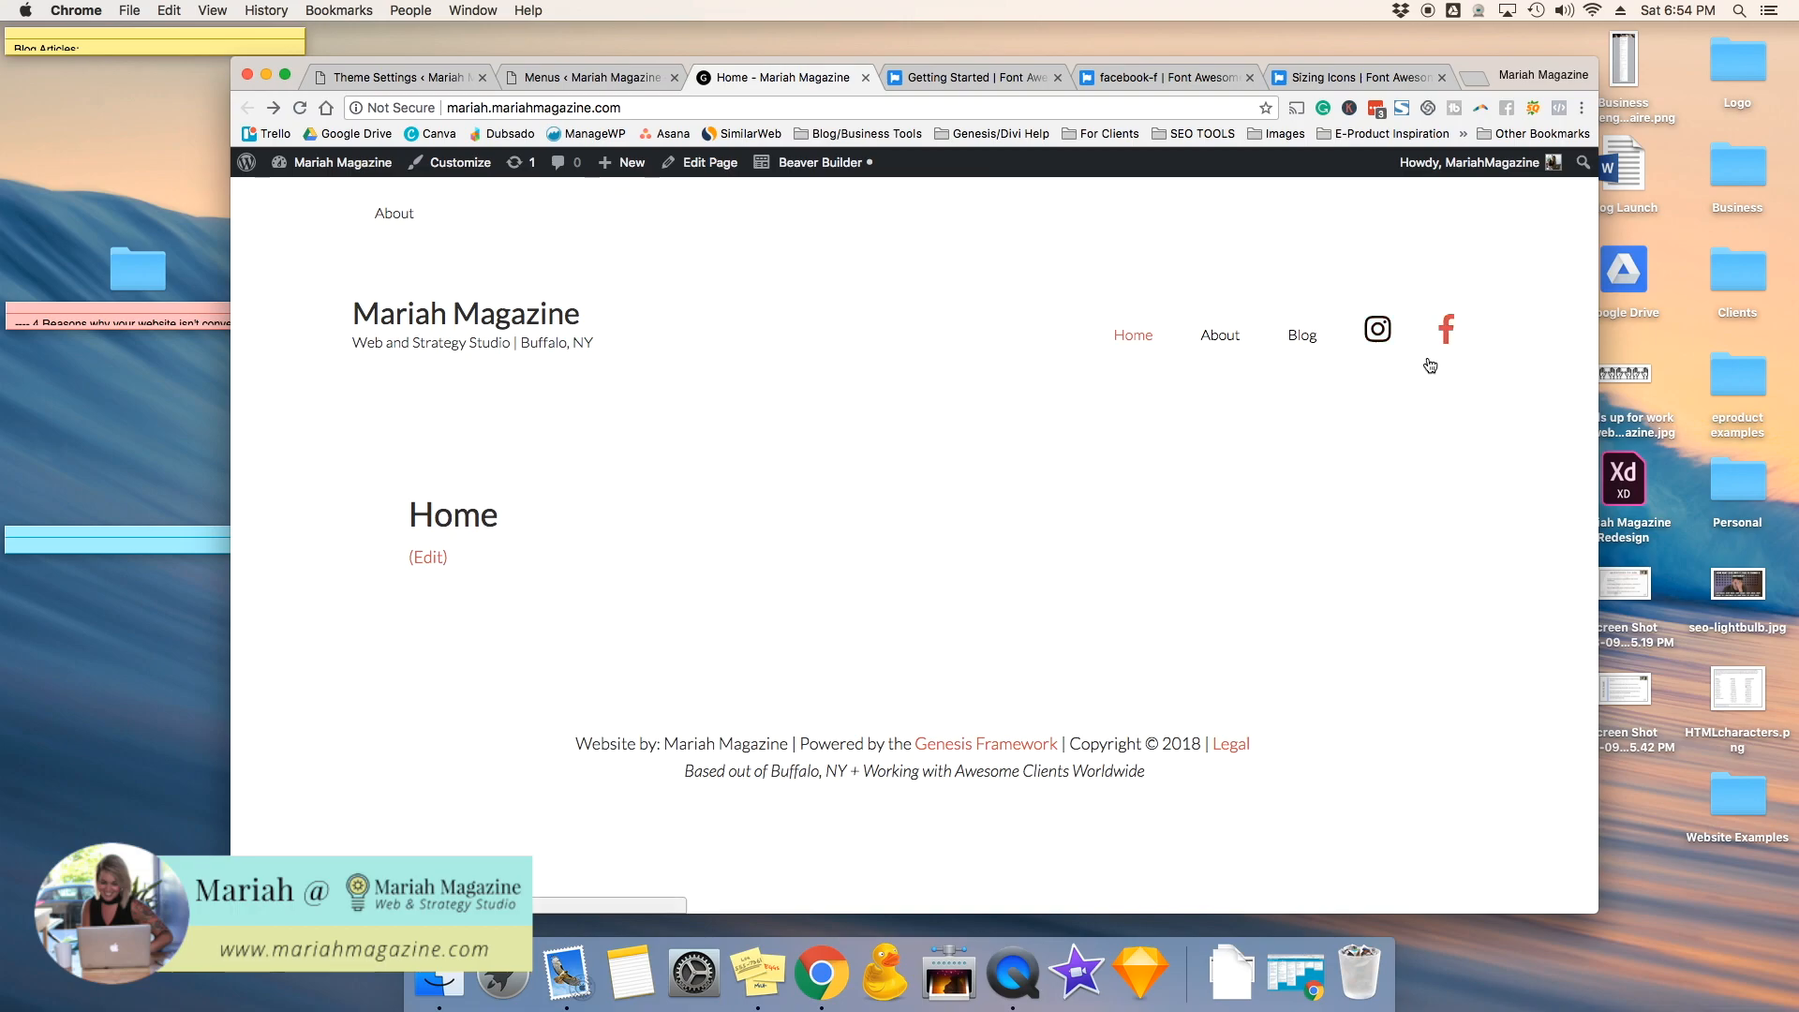
pyautogui.moveTo(1445, 335)
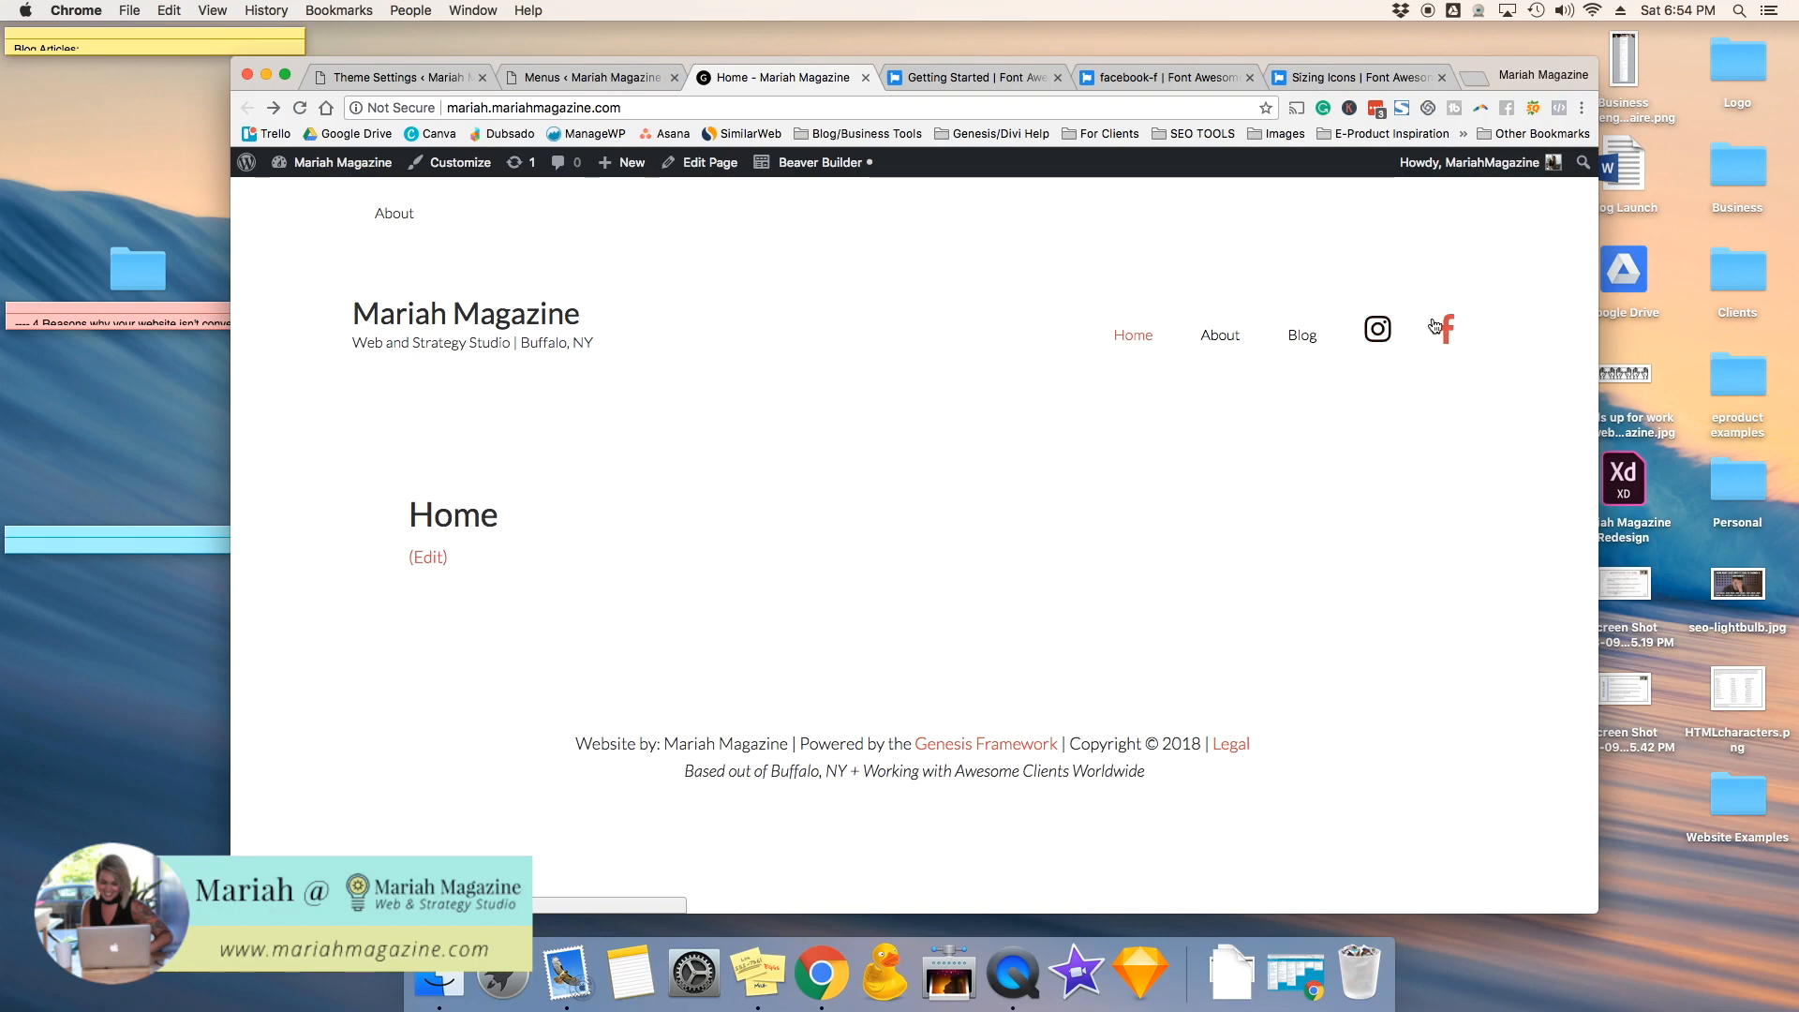
pyautogui.moveTo(1387, 394)
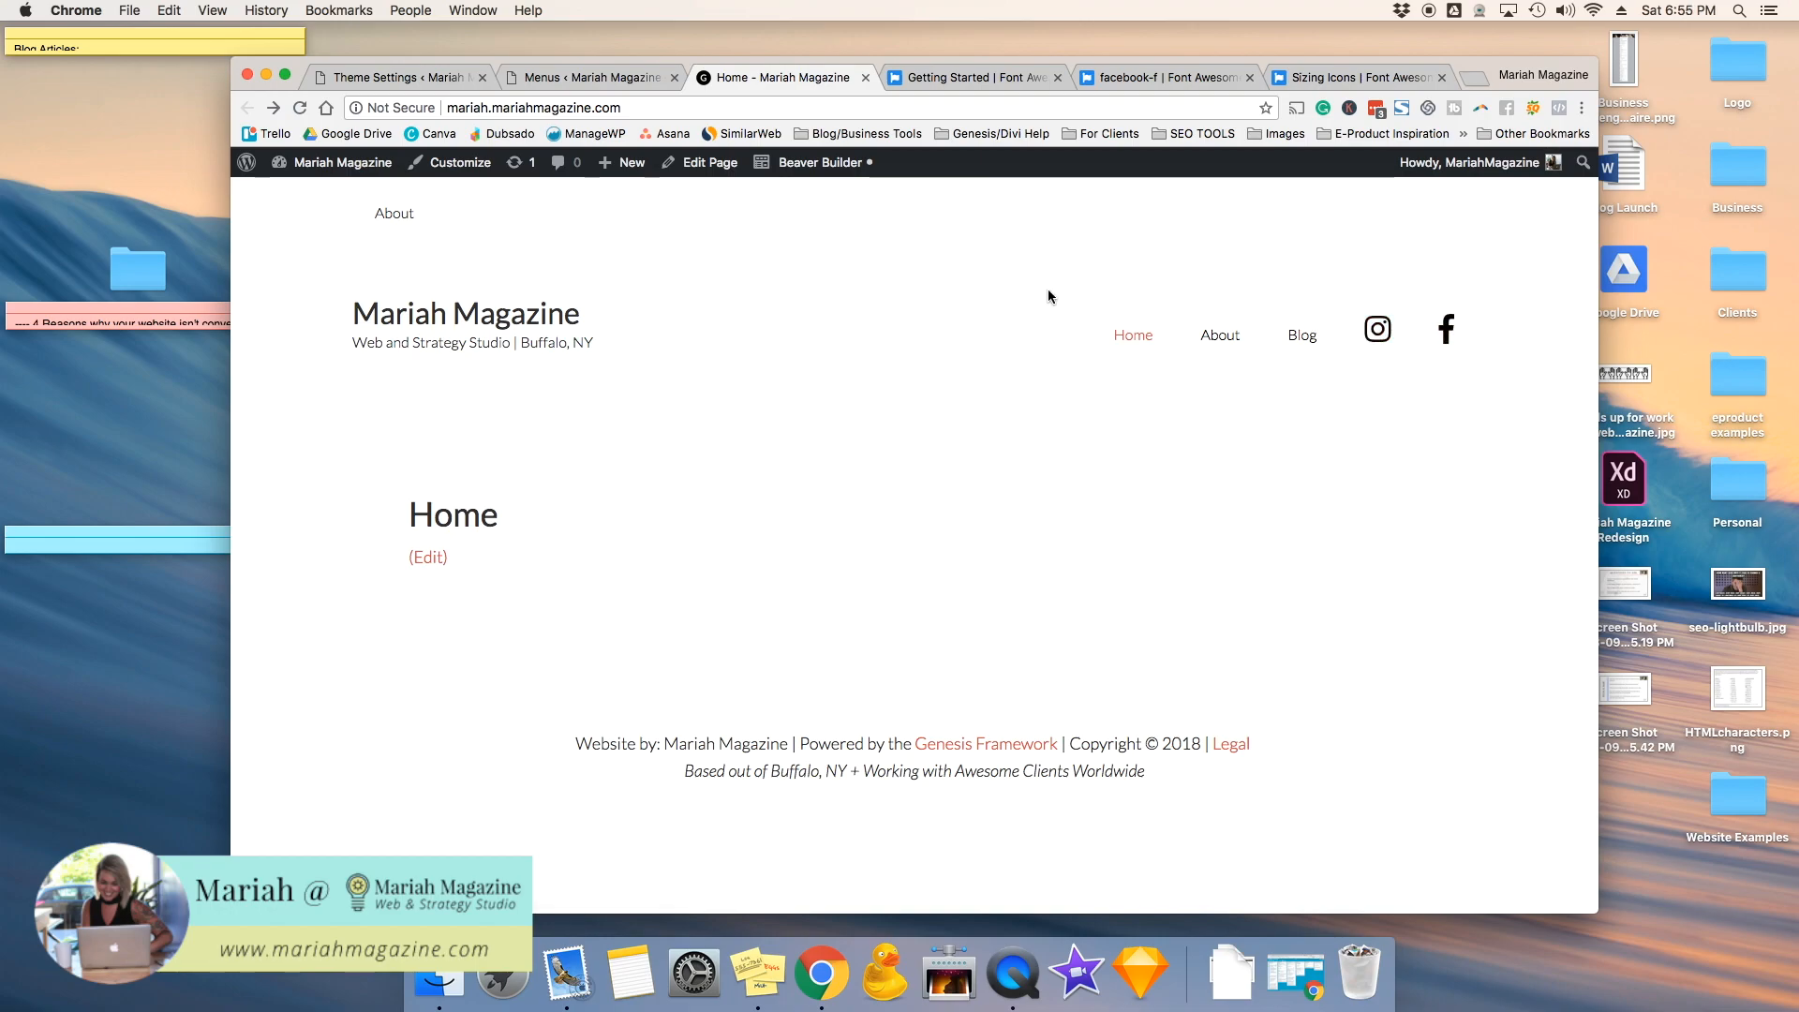
# Step: Go back to the Menus editor after seeing both icons in the primary menu
pyautogui.click(589, 77)
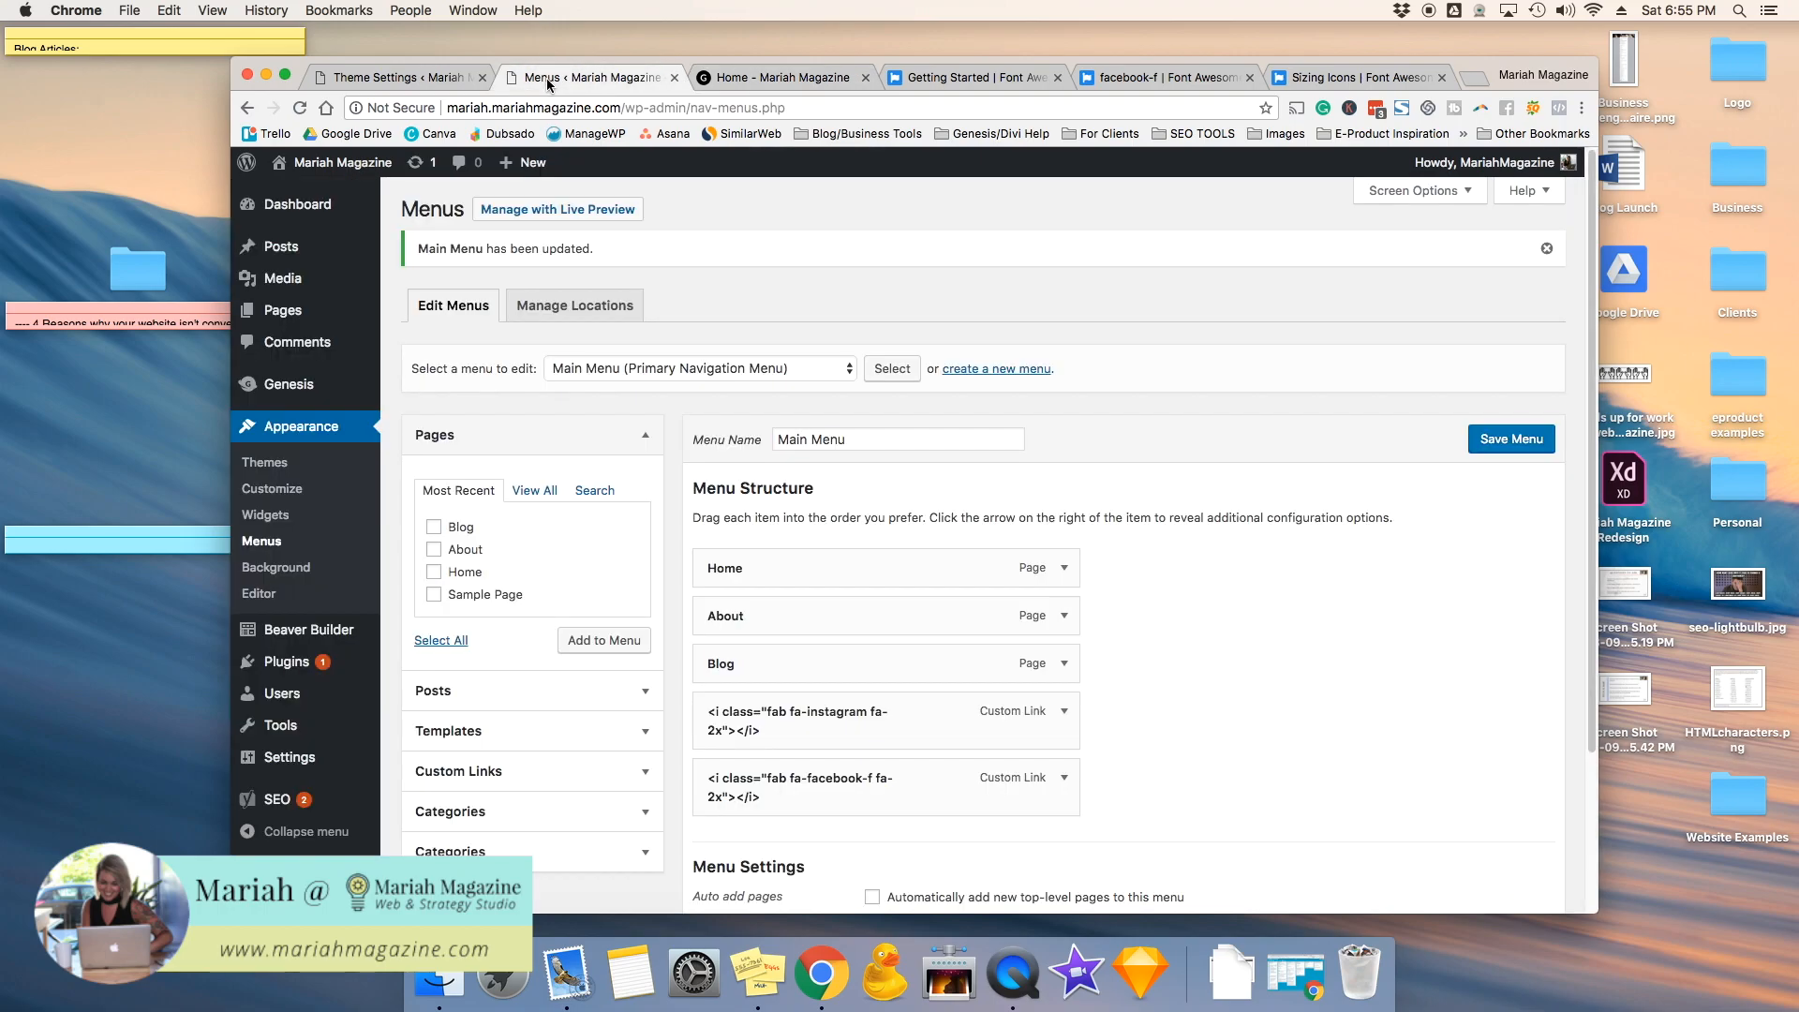
pyautogui.moveTo(1260, 538)
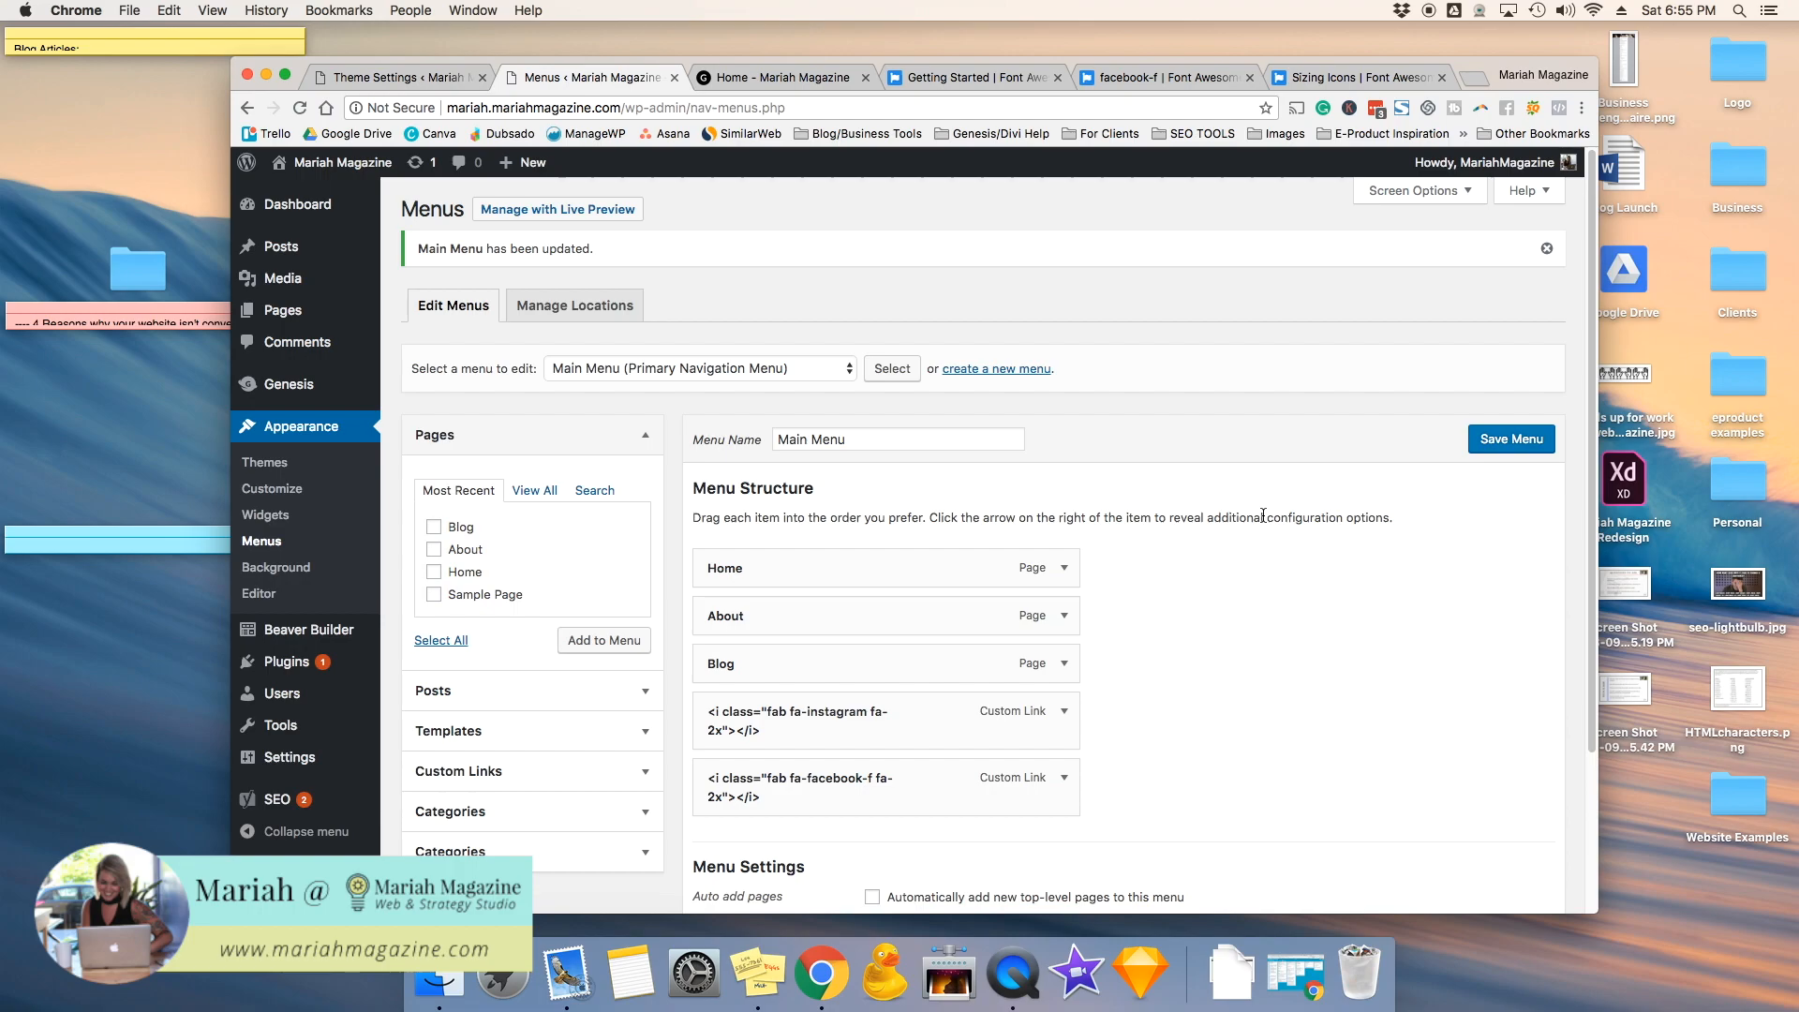
pyautogui.moveTo(1250, 438)
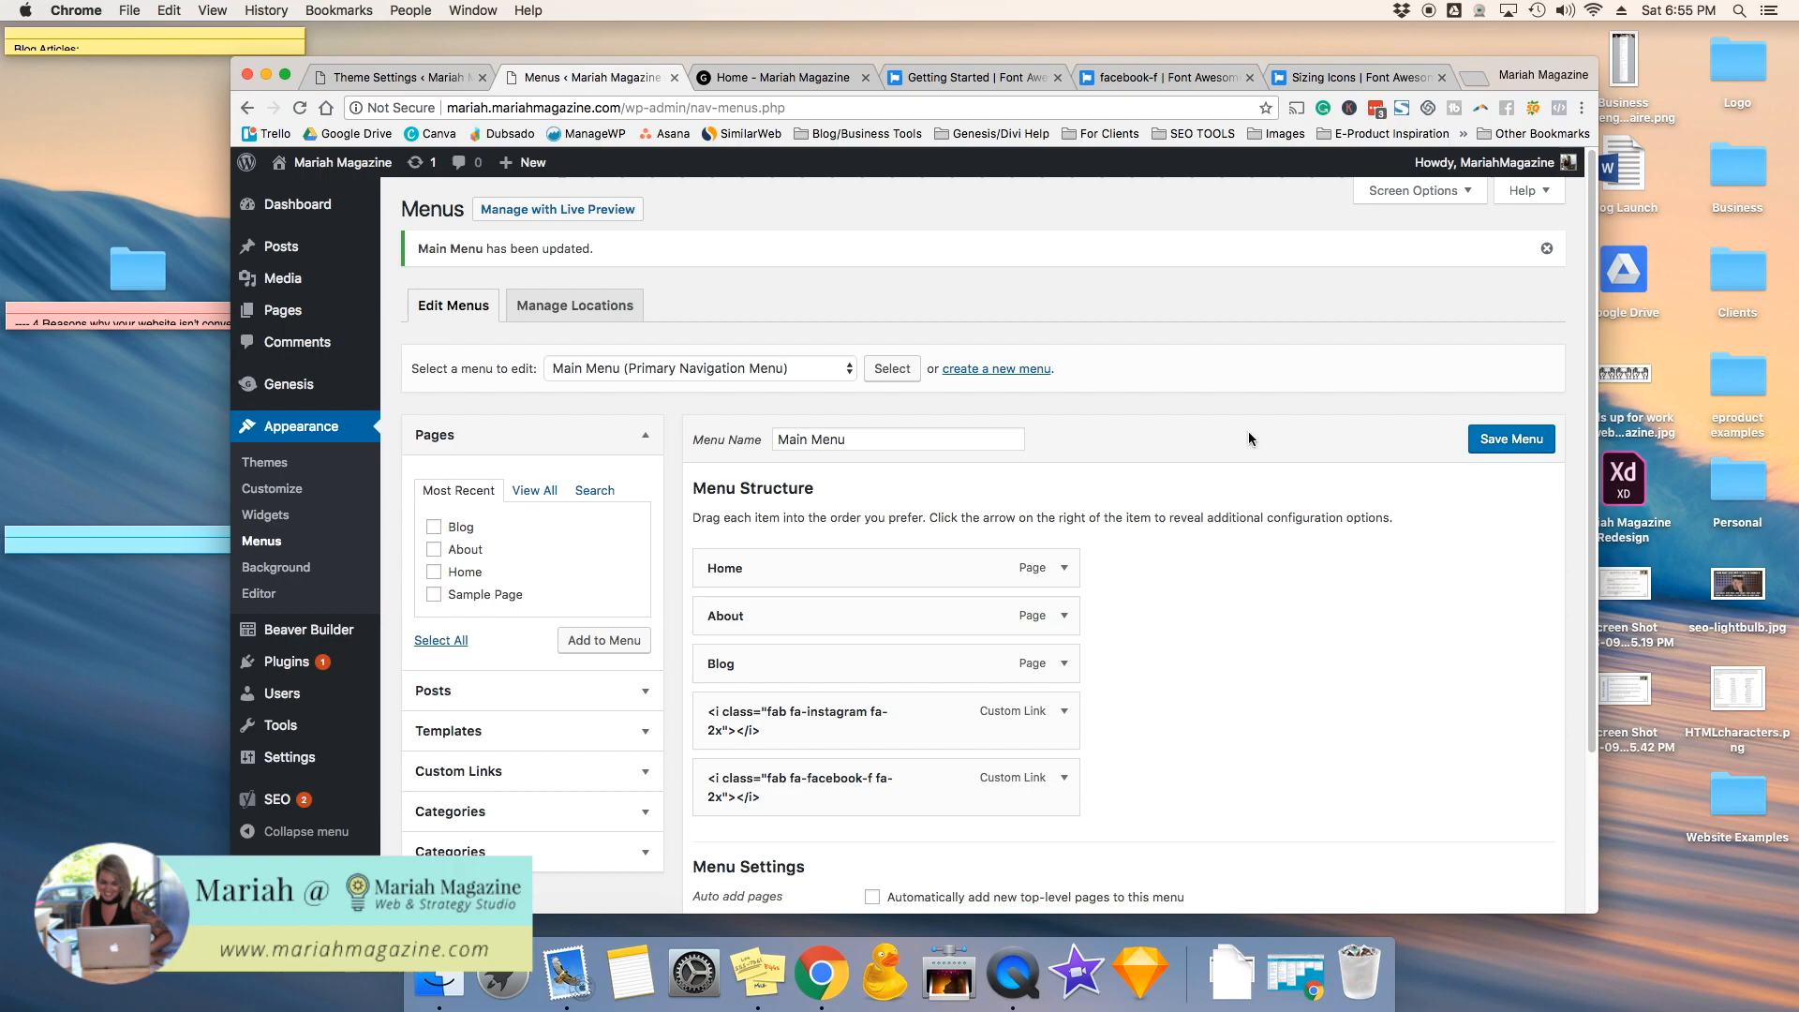